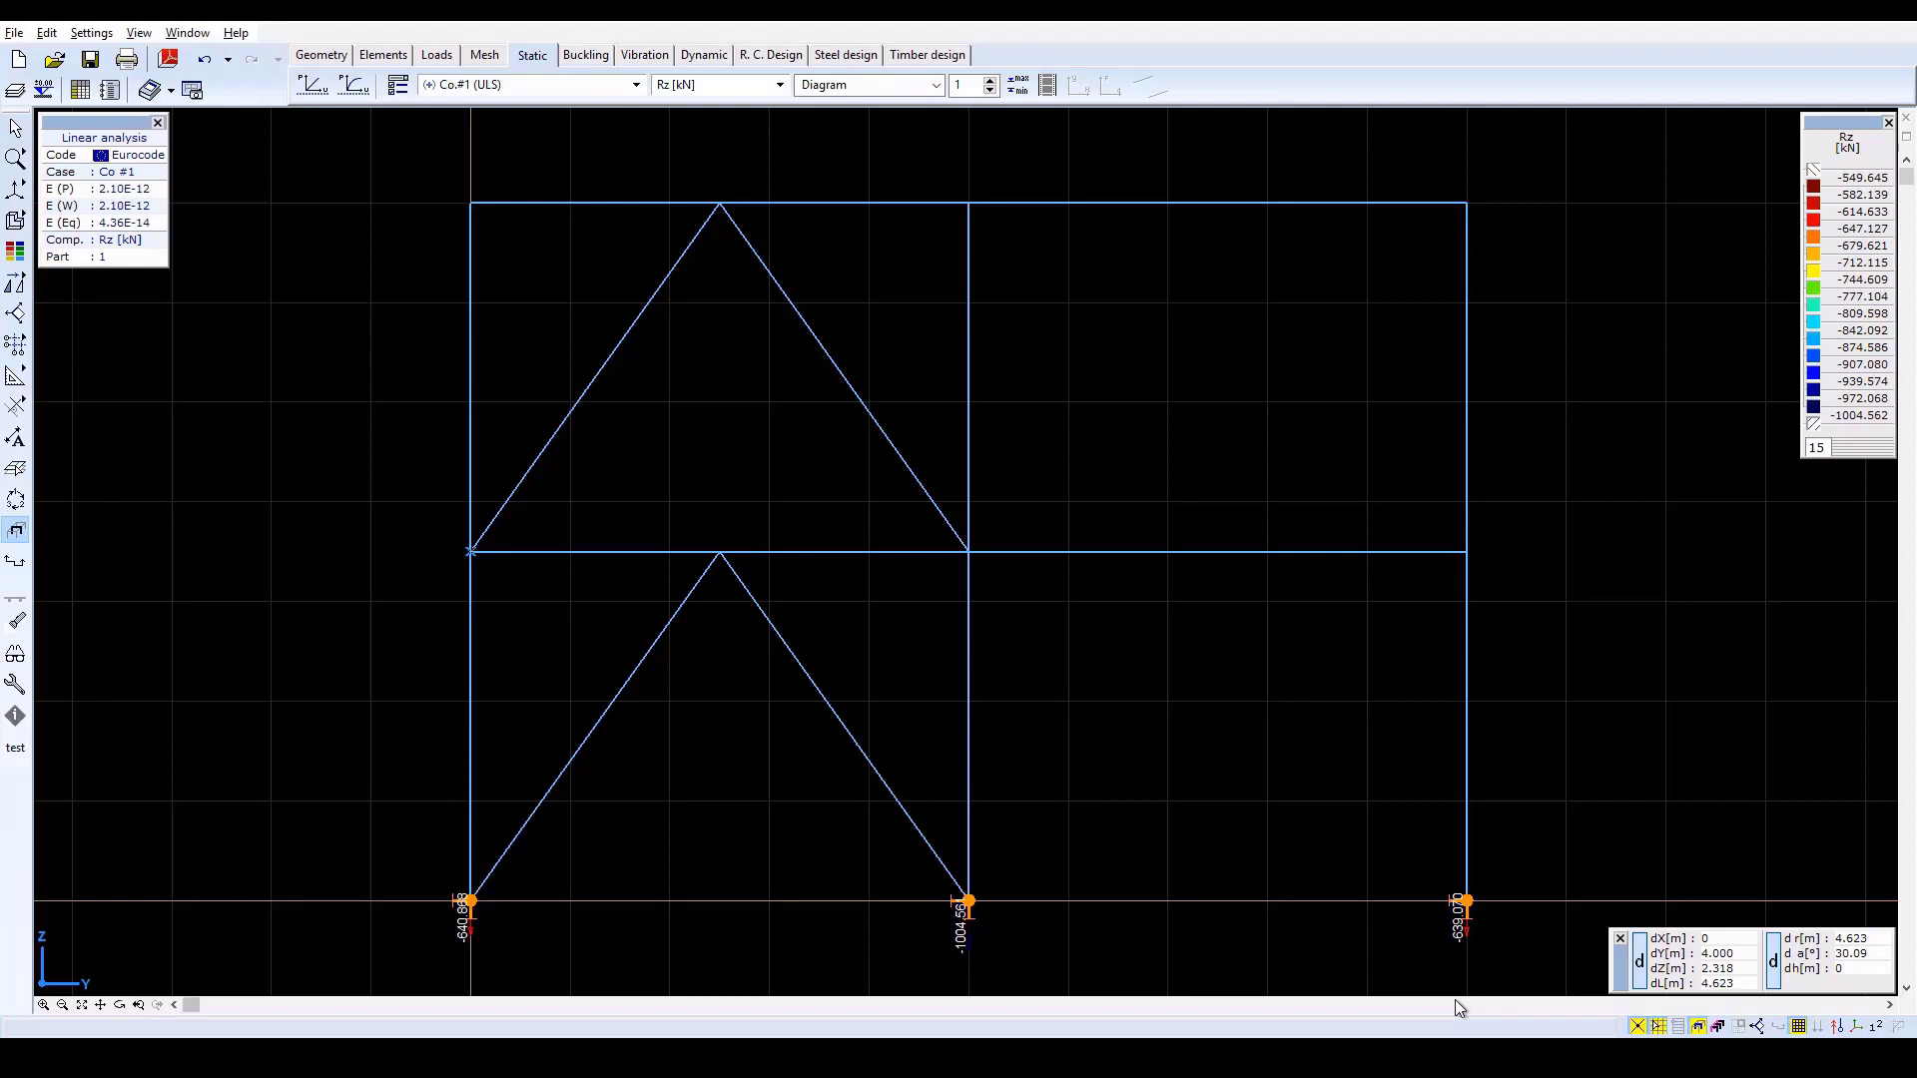
pyautogui.moveTo(472, 551)
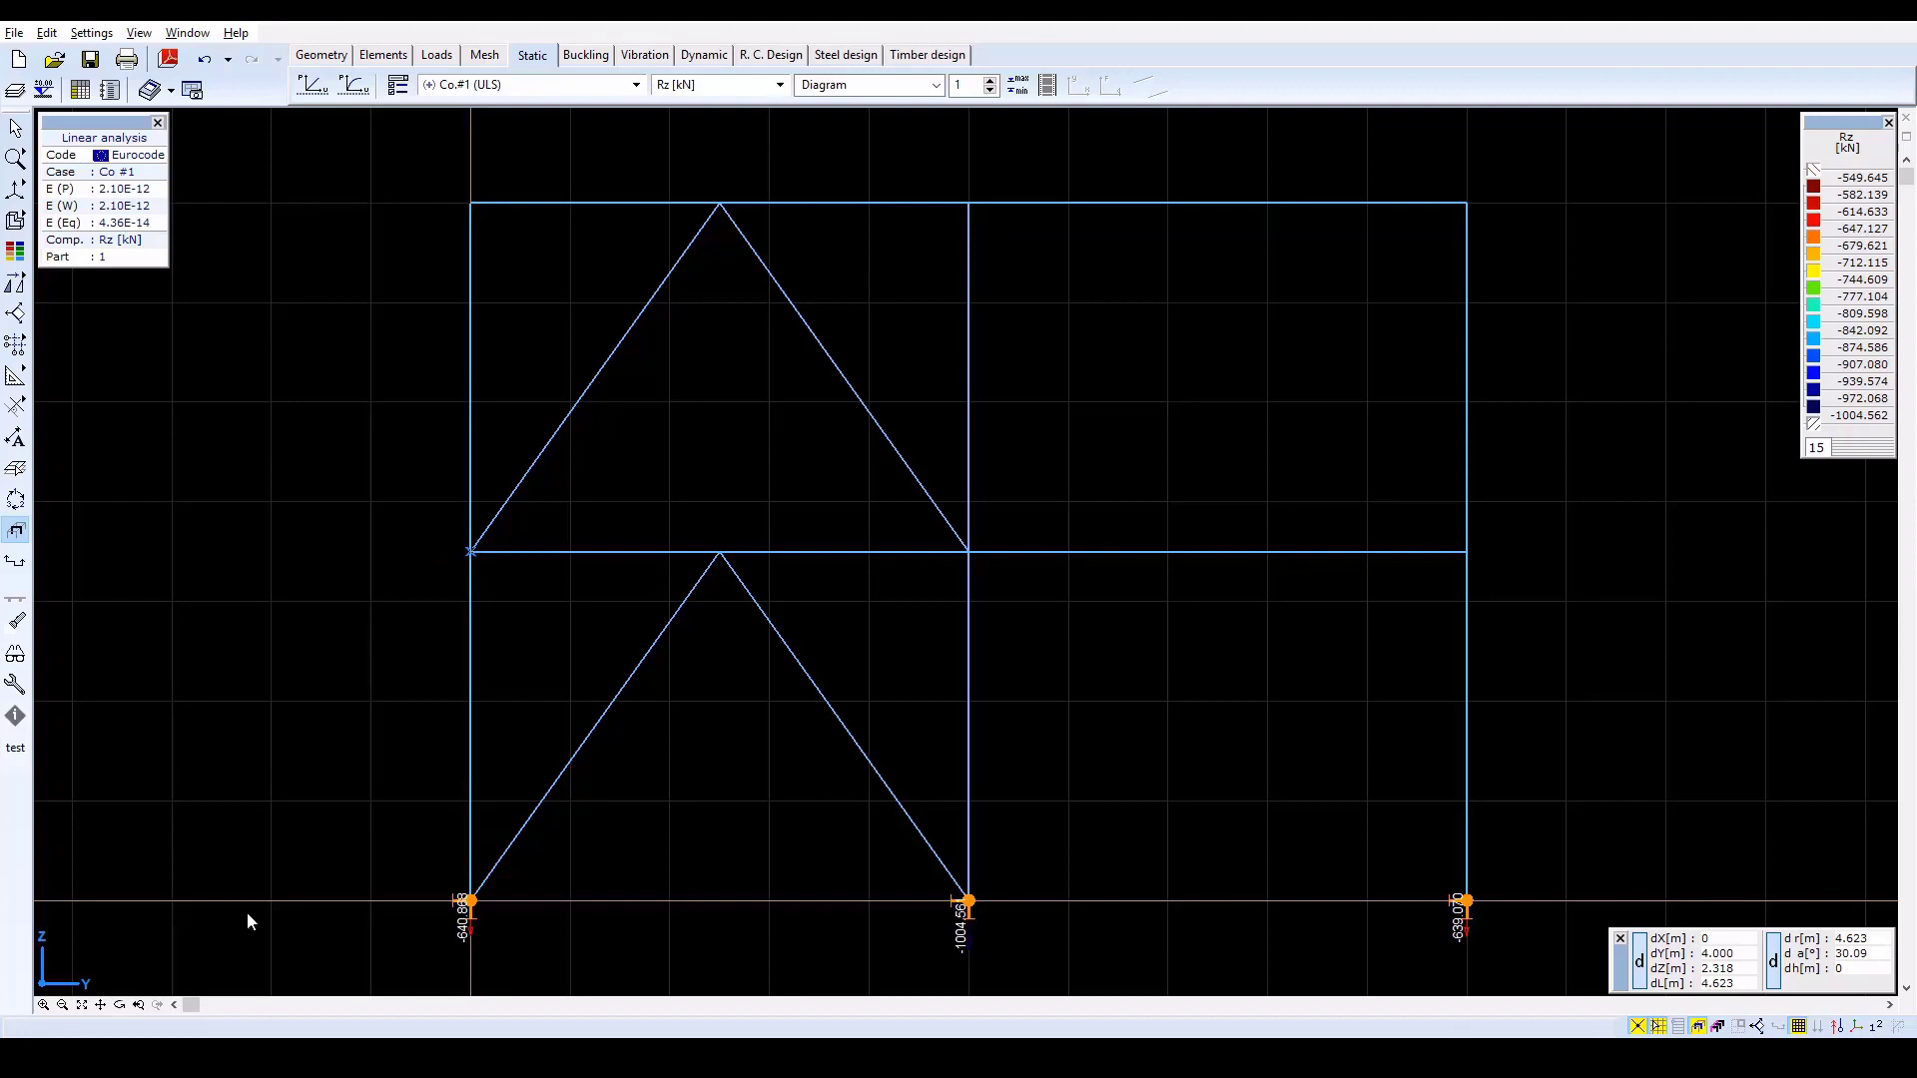
pyautogui.moveTo(138, 1005)
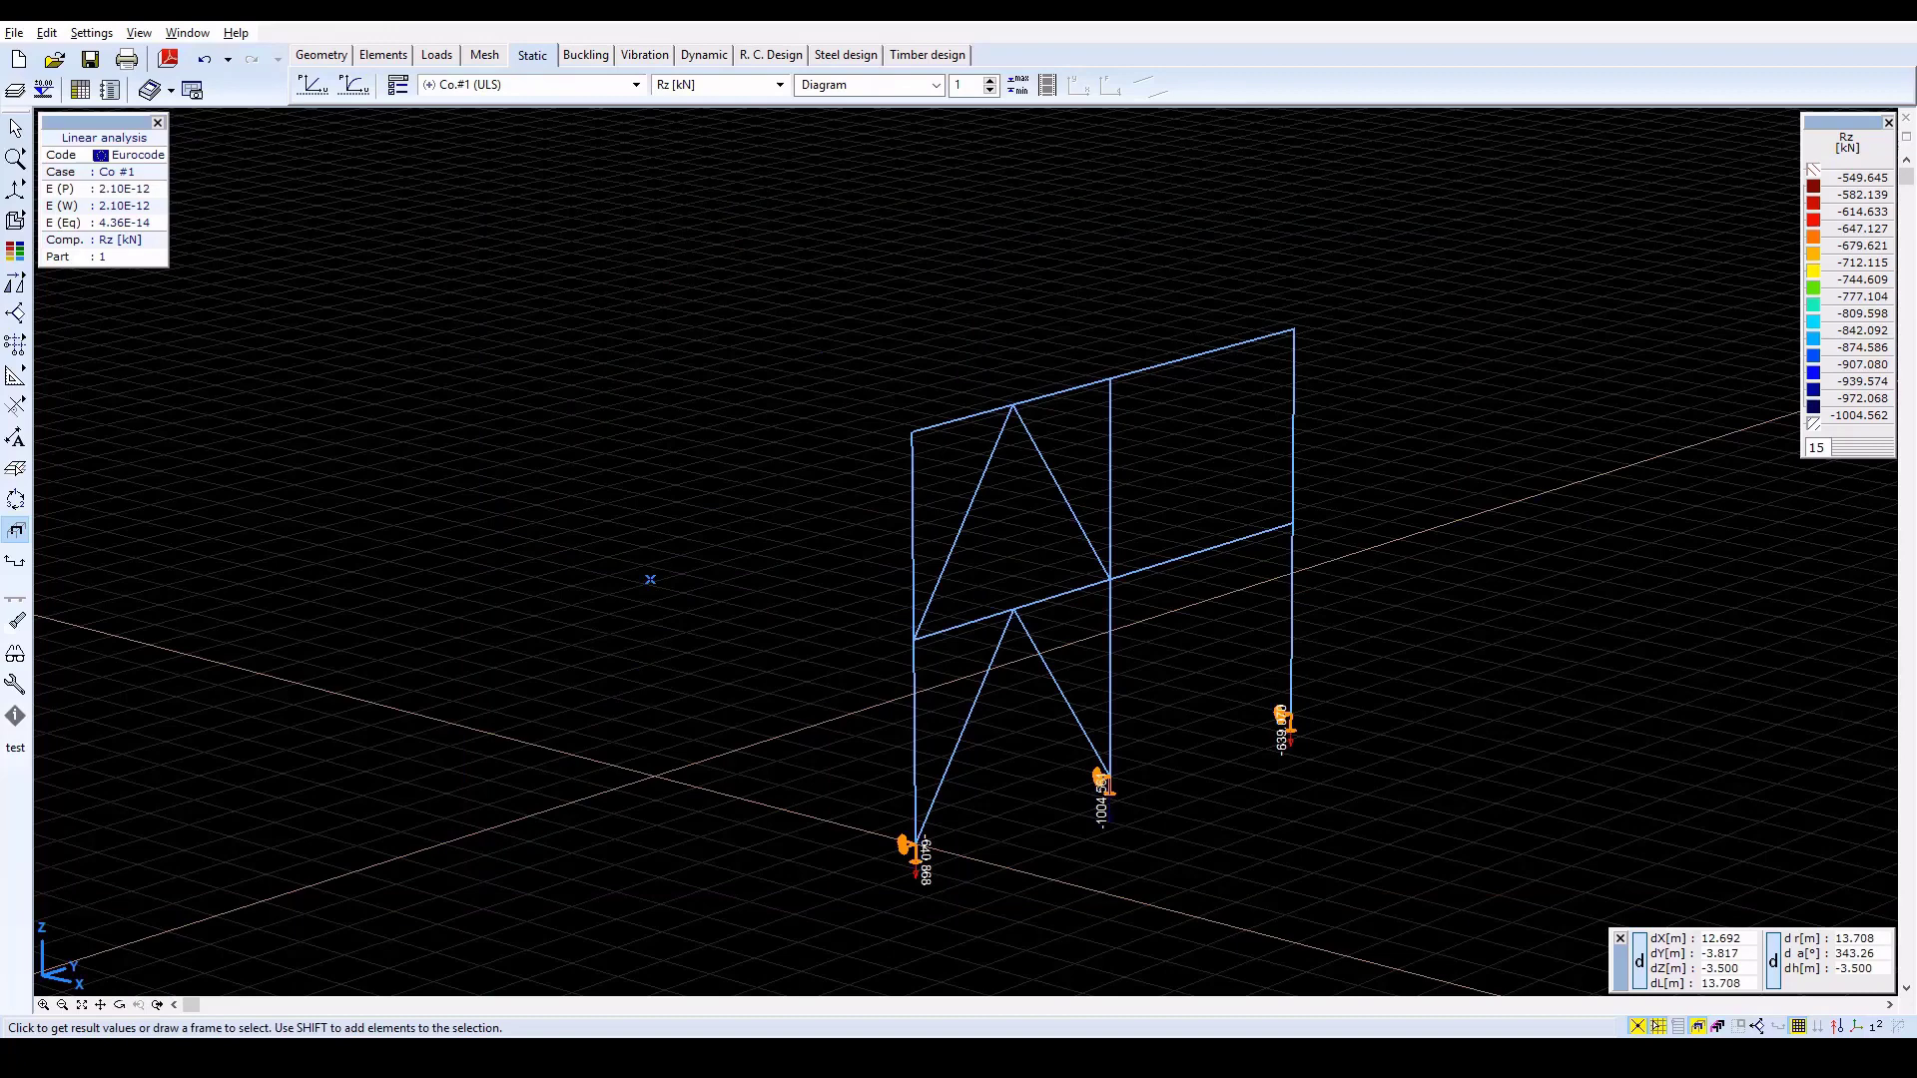
# Turn off part display so the full 3D frame with Rz support reactions is shown
pyautogui.click(1697, 1027)
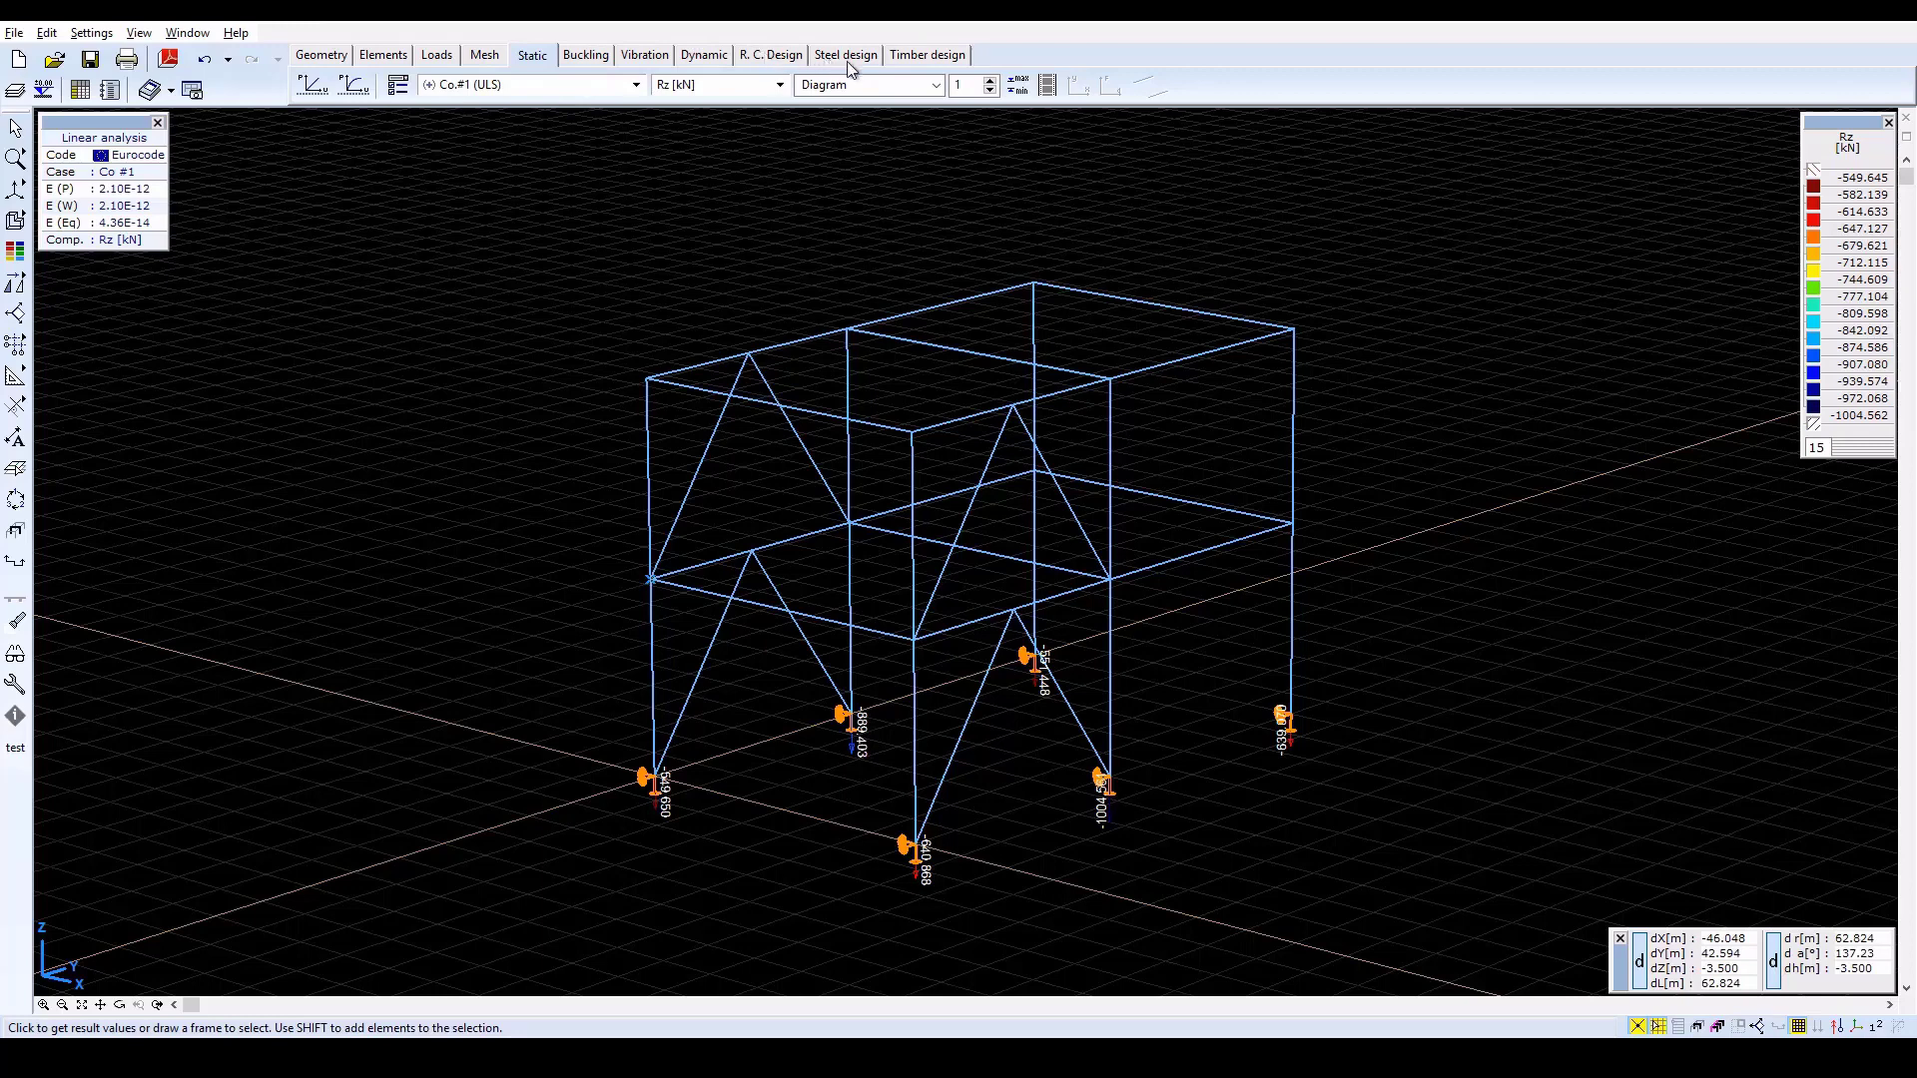
# Show steel design axial forces Nx and begin assigning design parameters to the corner columns
pyautogui.click(843, 56)
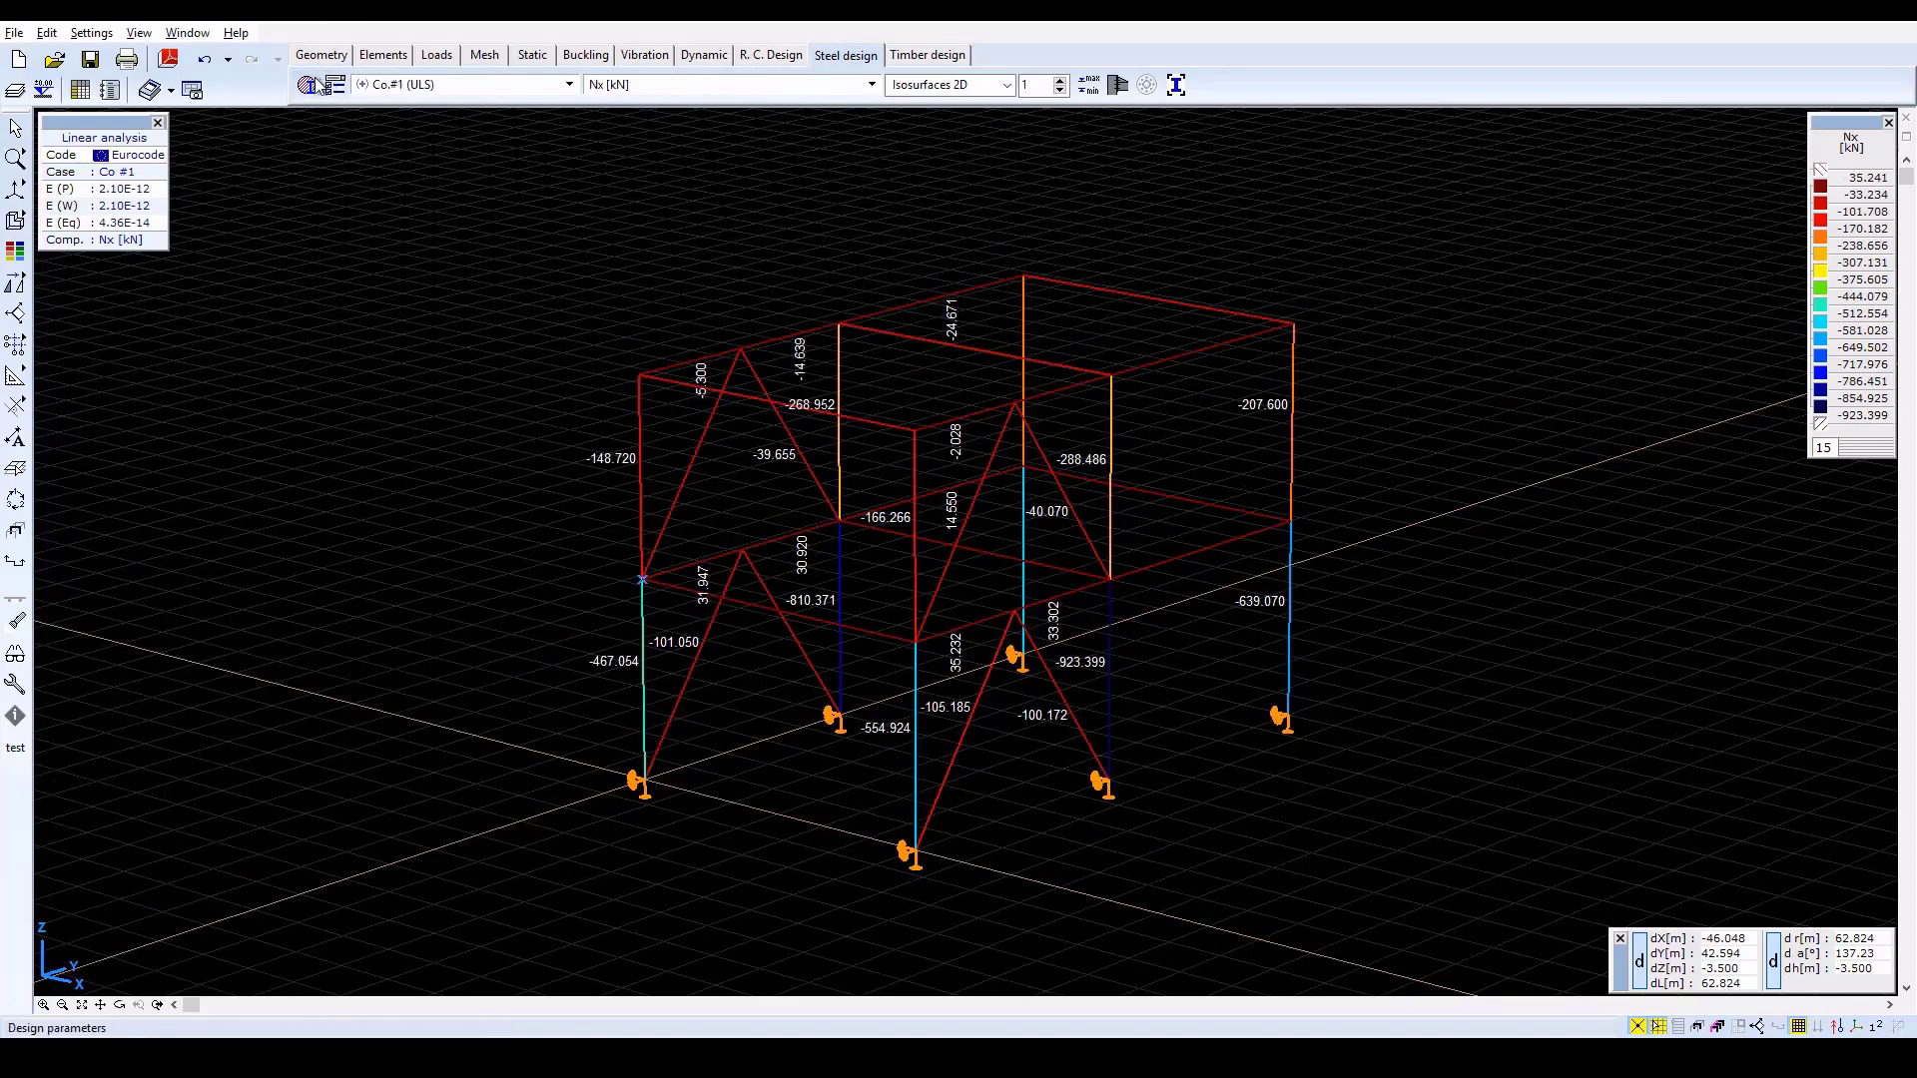
pyautogui.moveTo(306, 84)
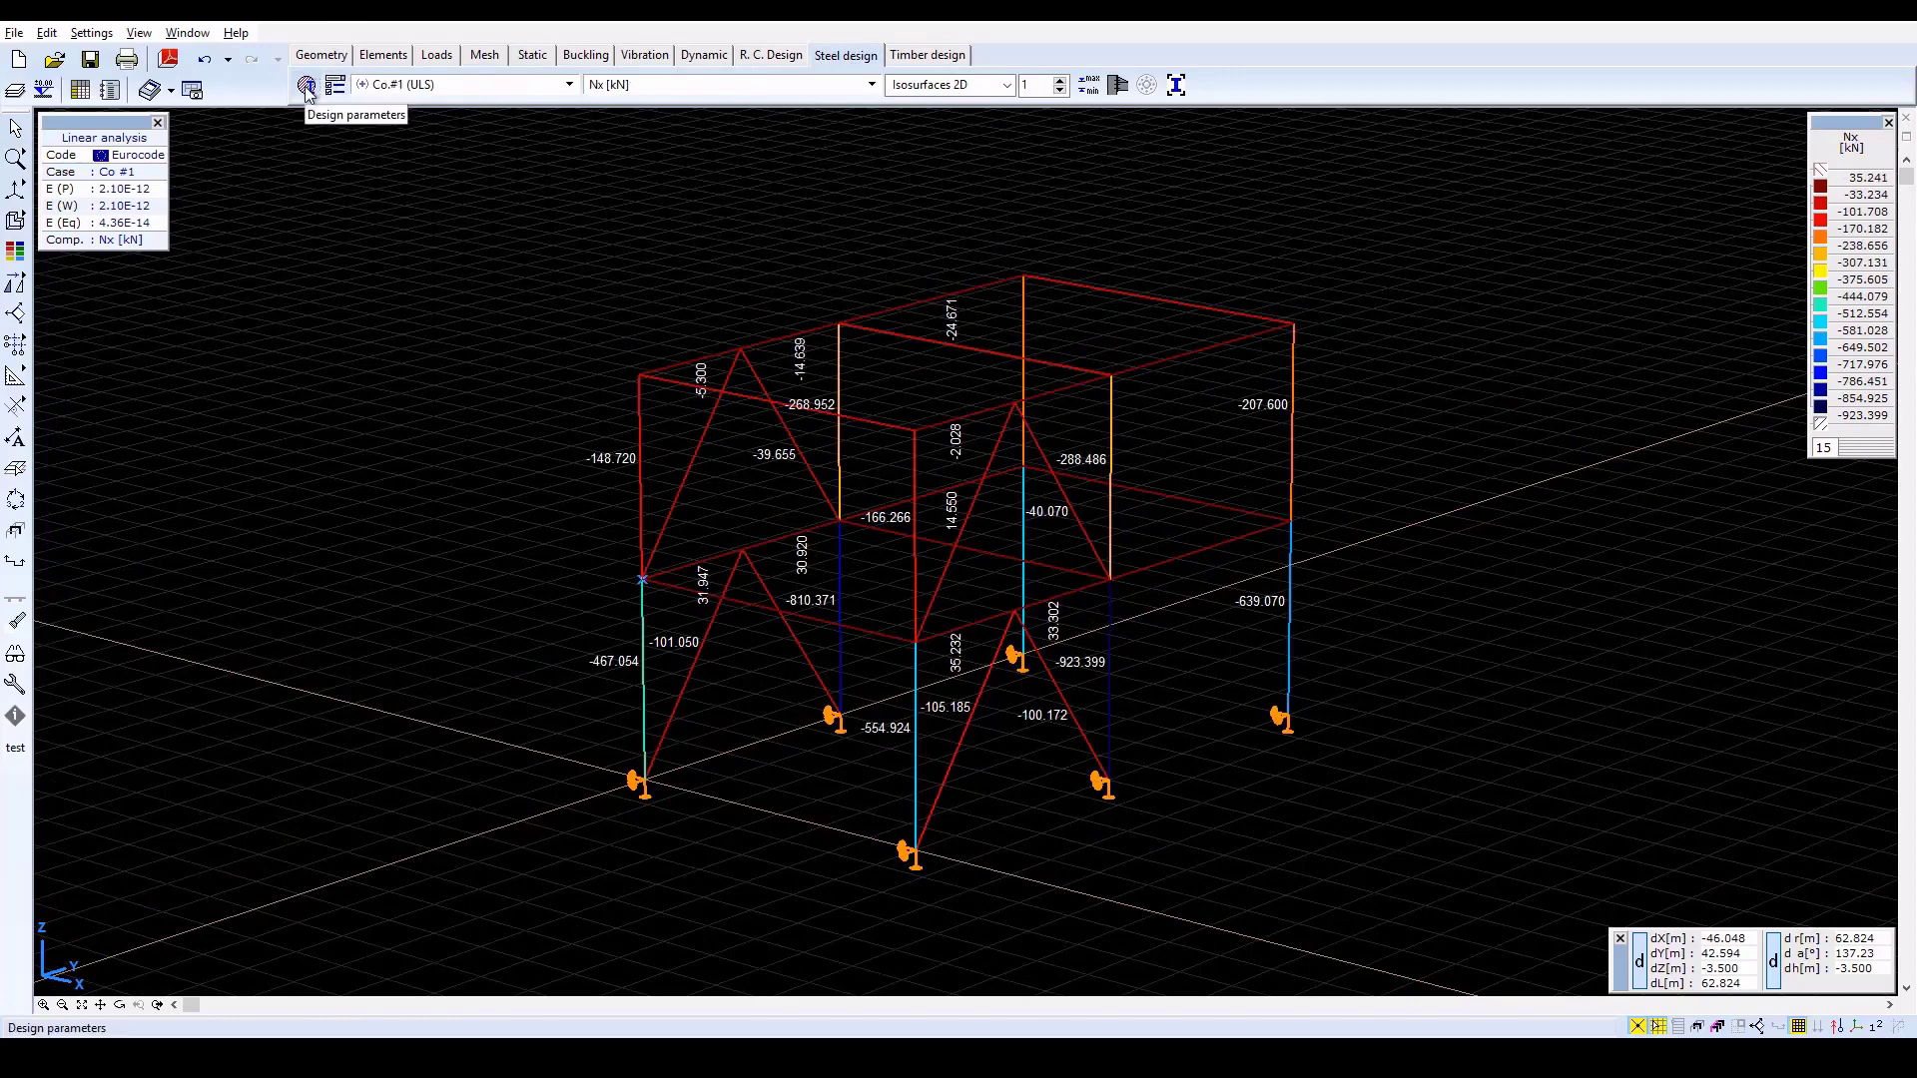
pyautogui.click(306, 84)
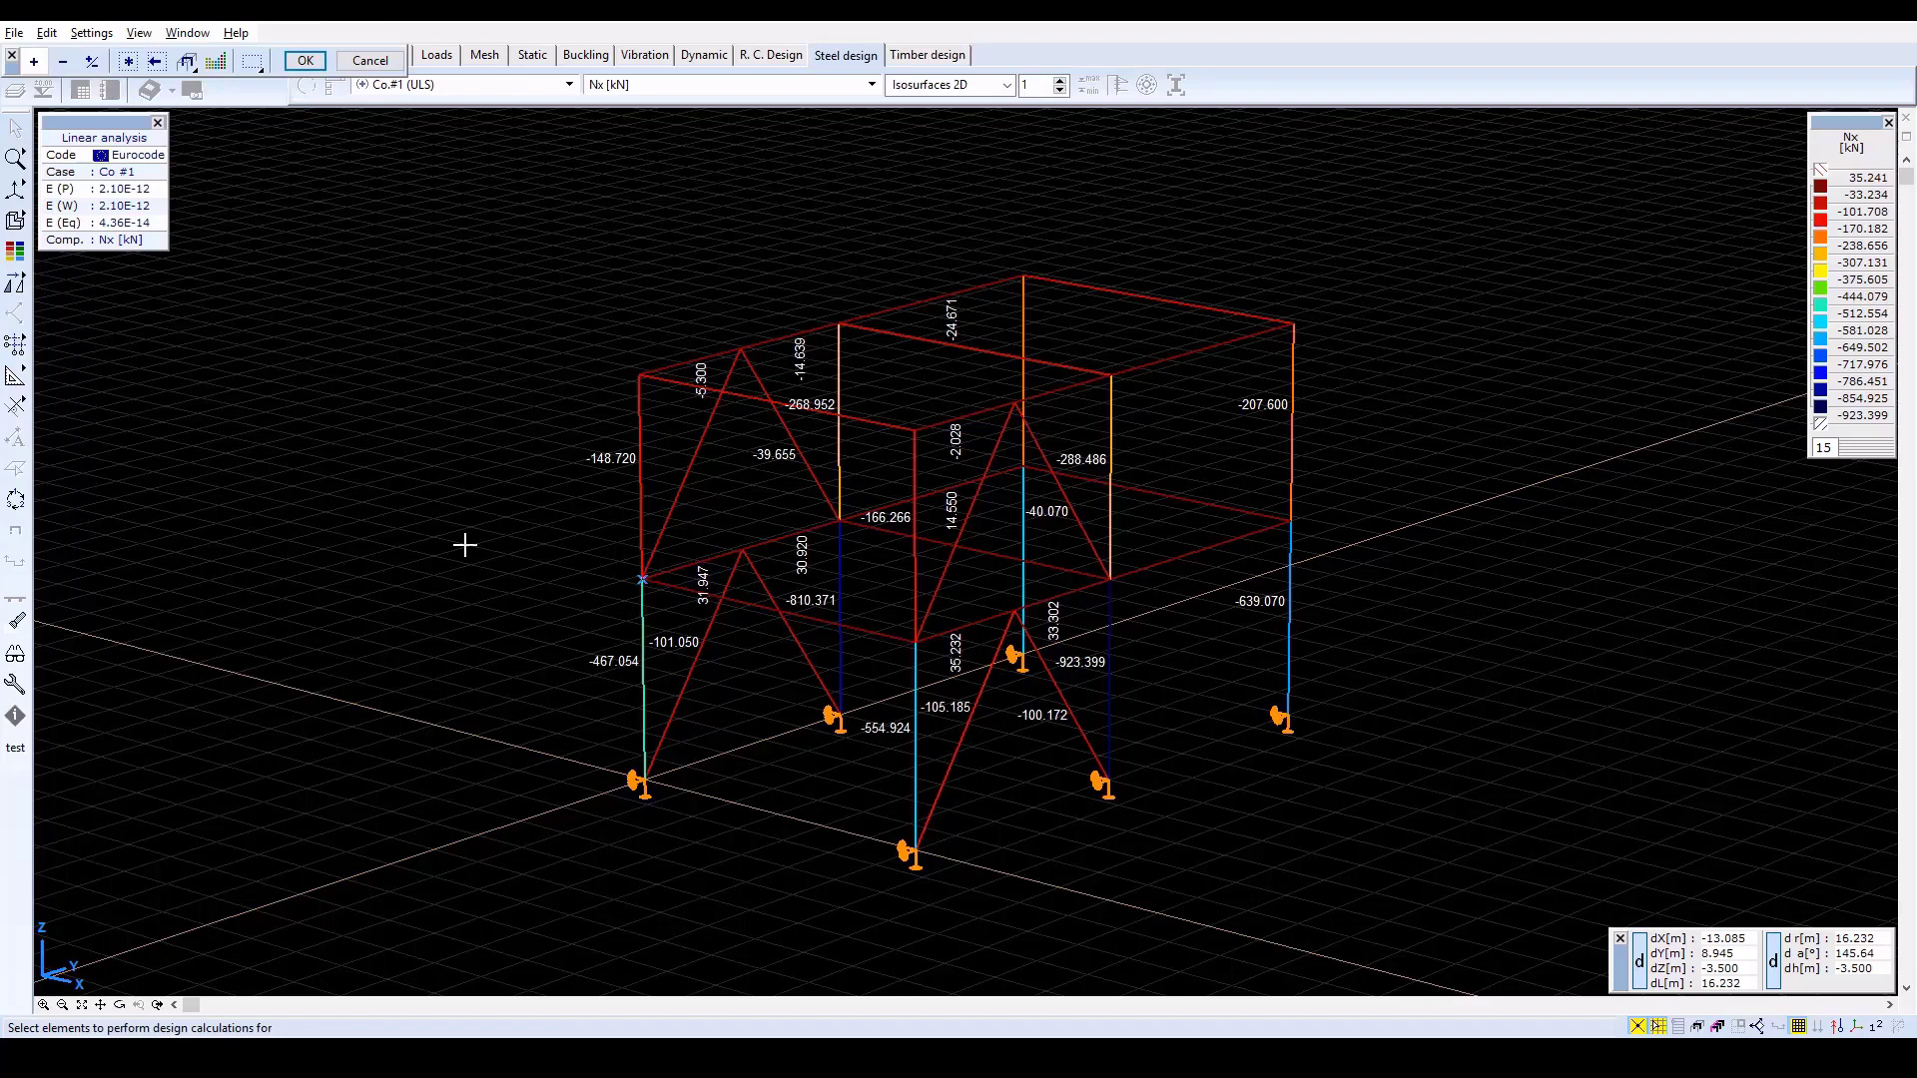
pyautogui.moveTo(641, 507)
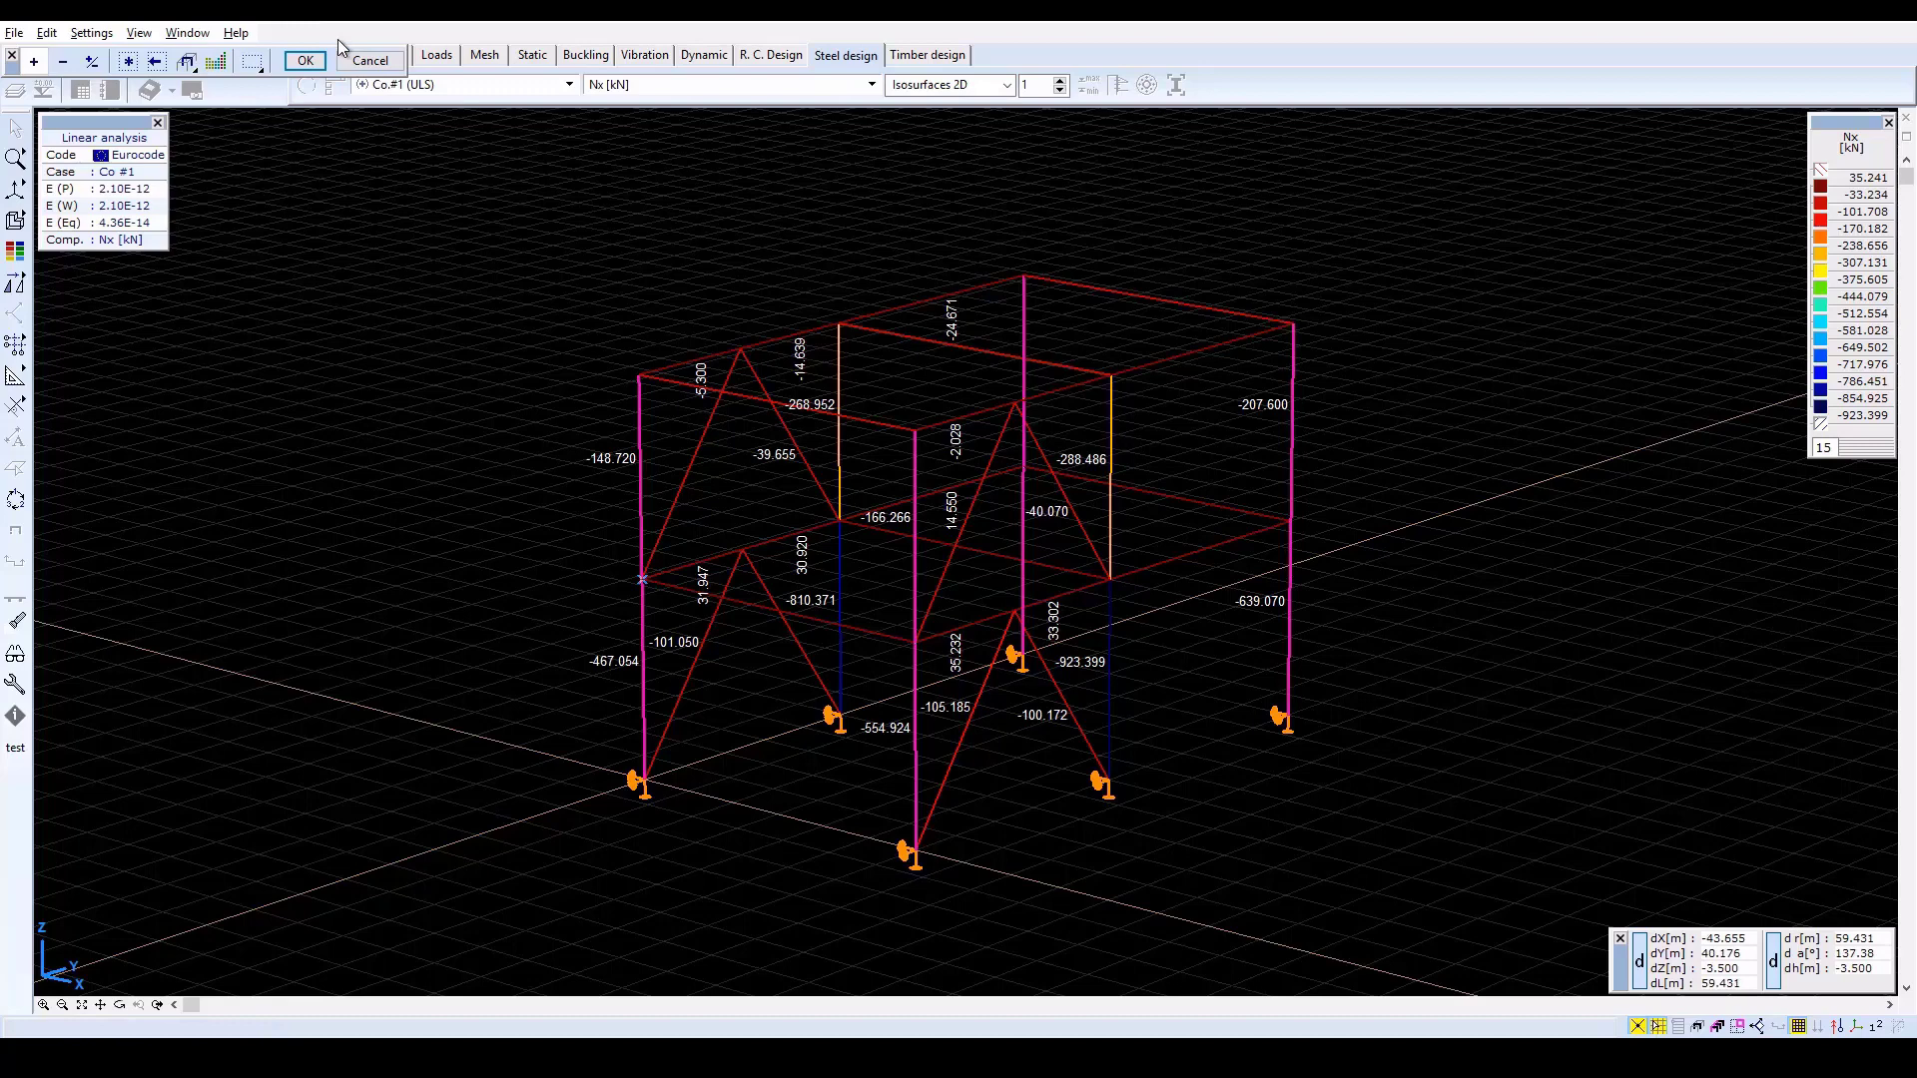
# Confirm the corner columns and apply design parameters with Ky = 1.25 and Auto Mcr
pyautogui.click(304, 60)
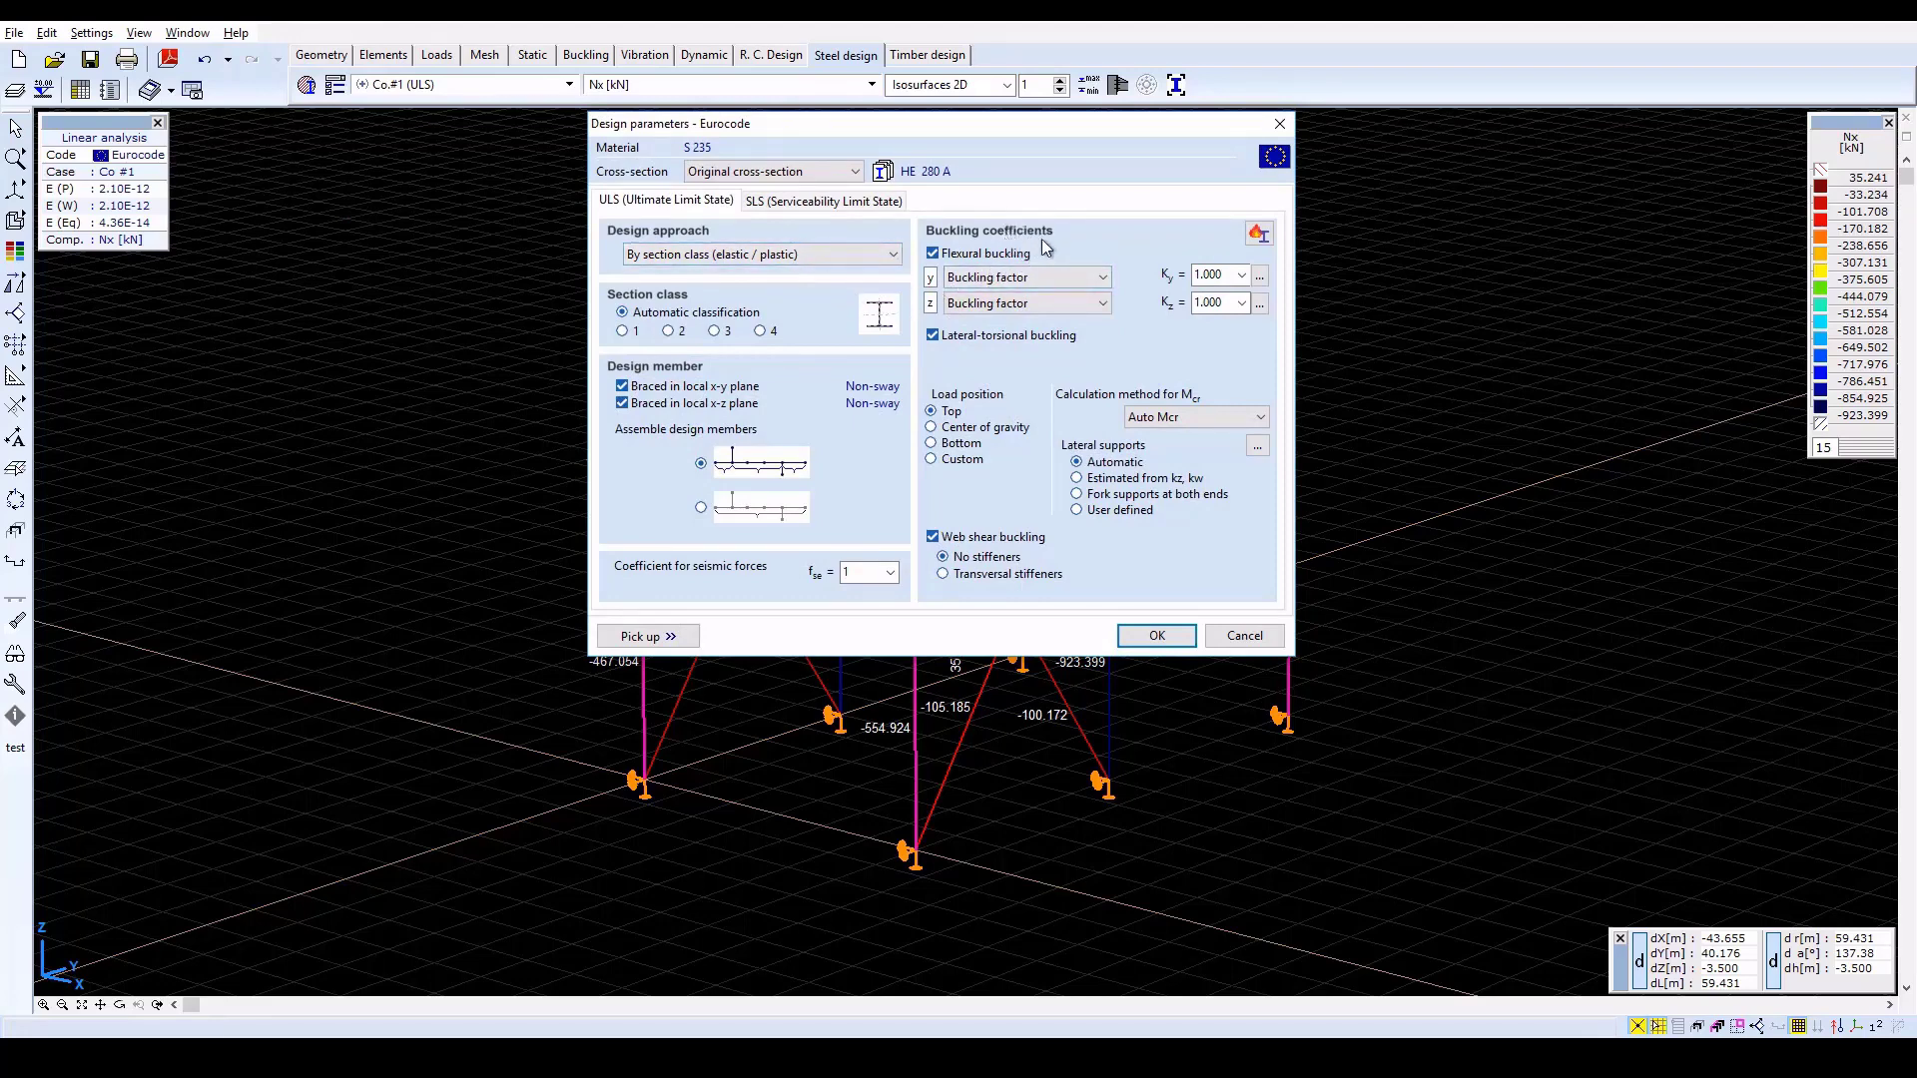
pyautogui.click(1210, 274)
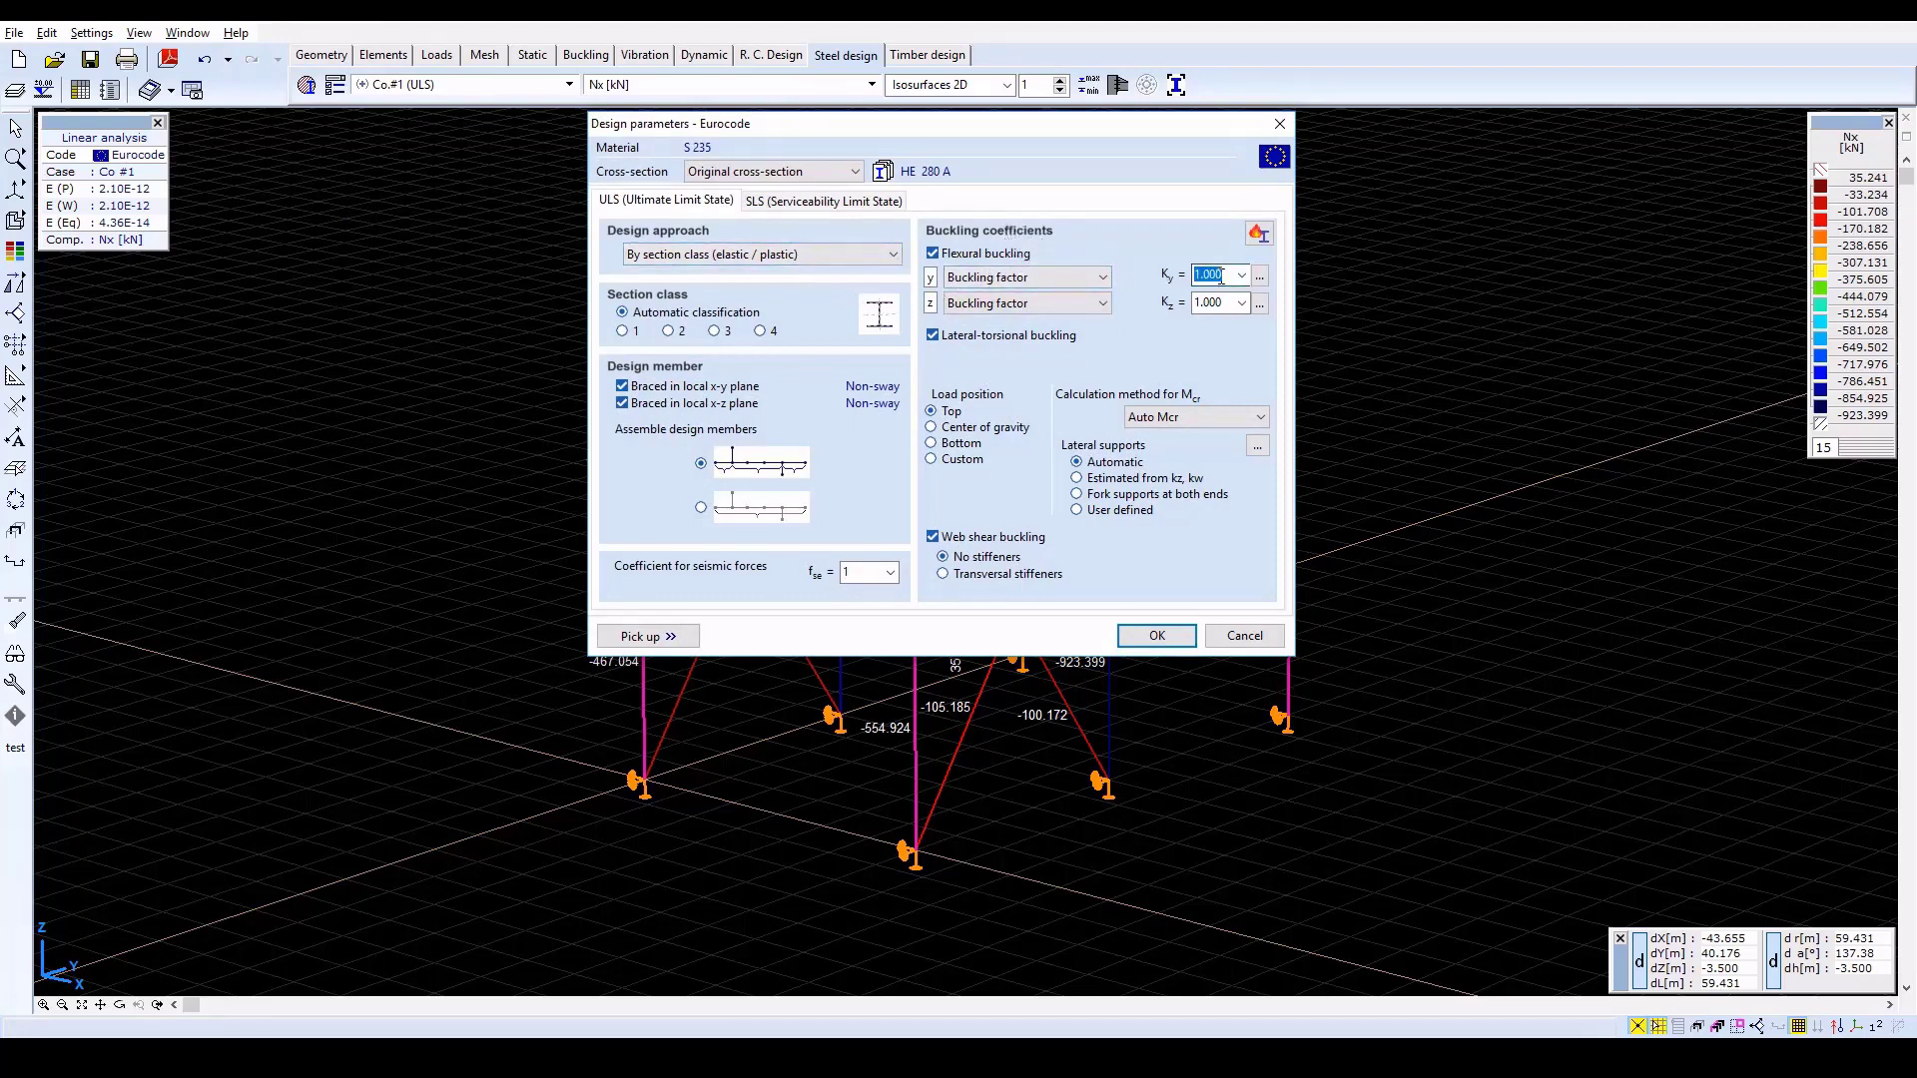
pyautogui.write('1.25')
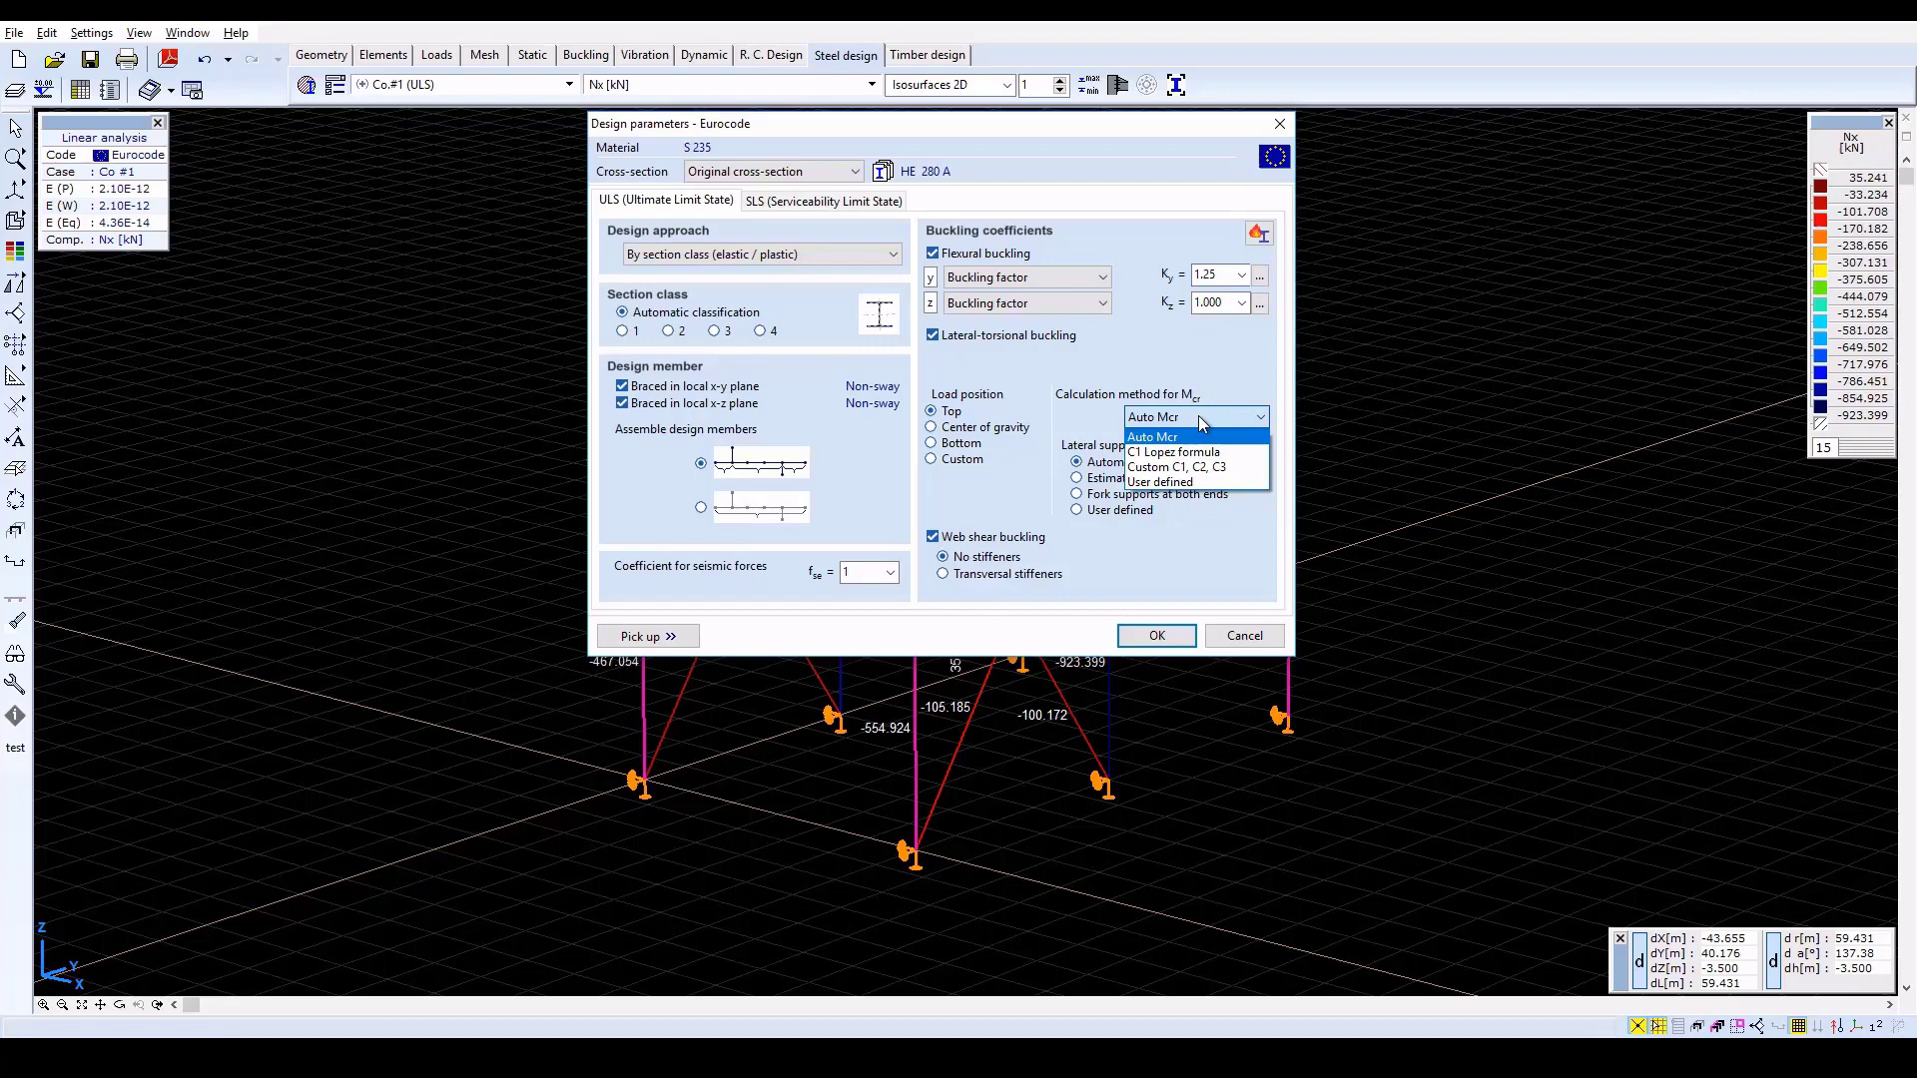
pyautogui.click(1150, 438)
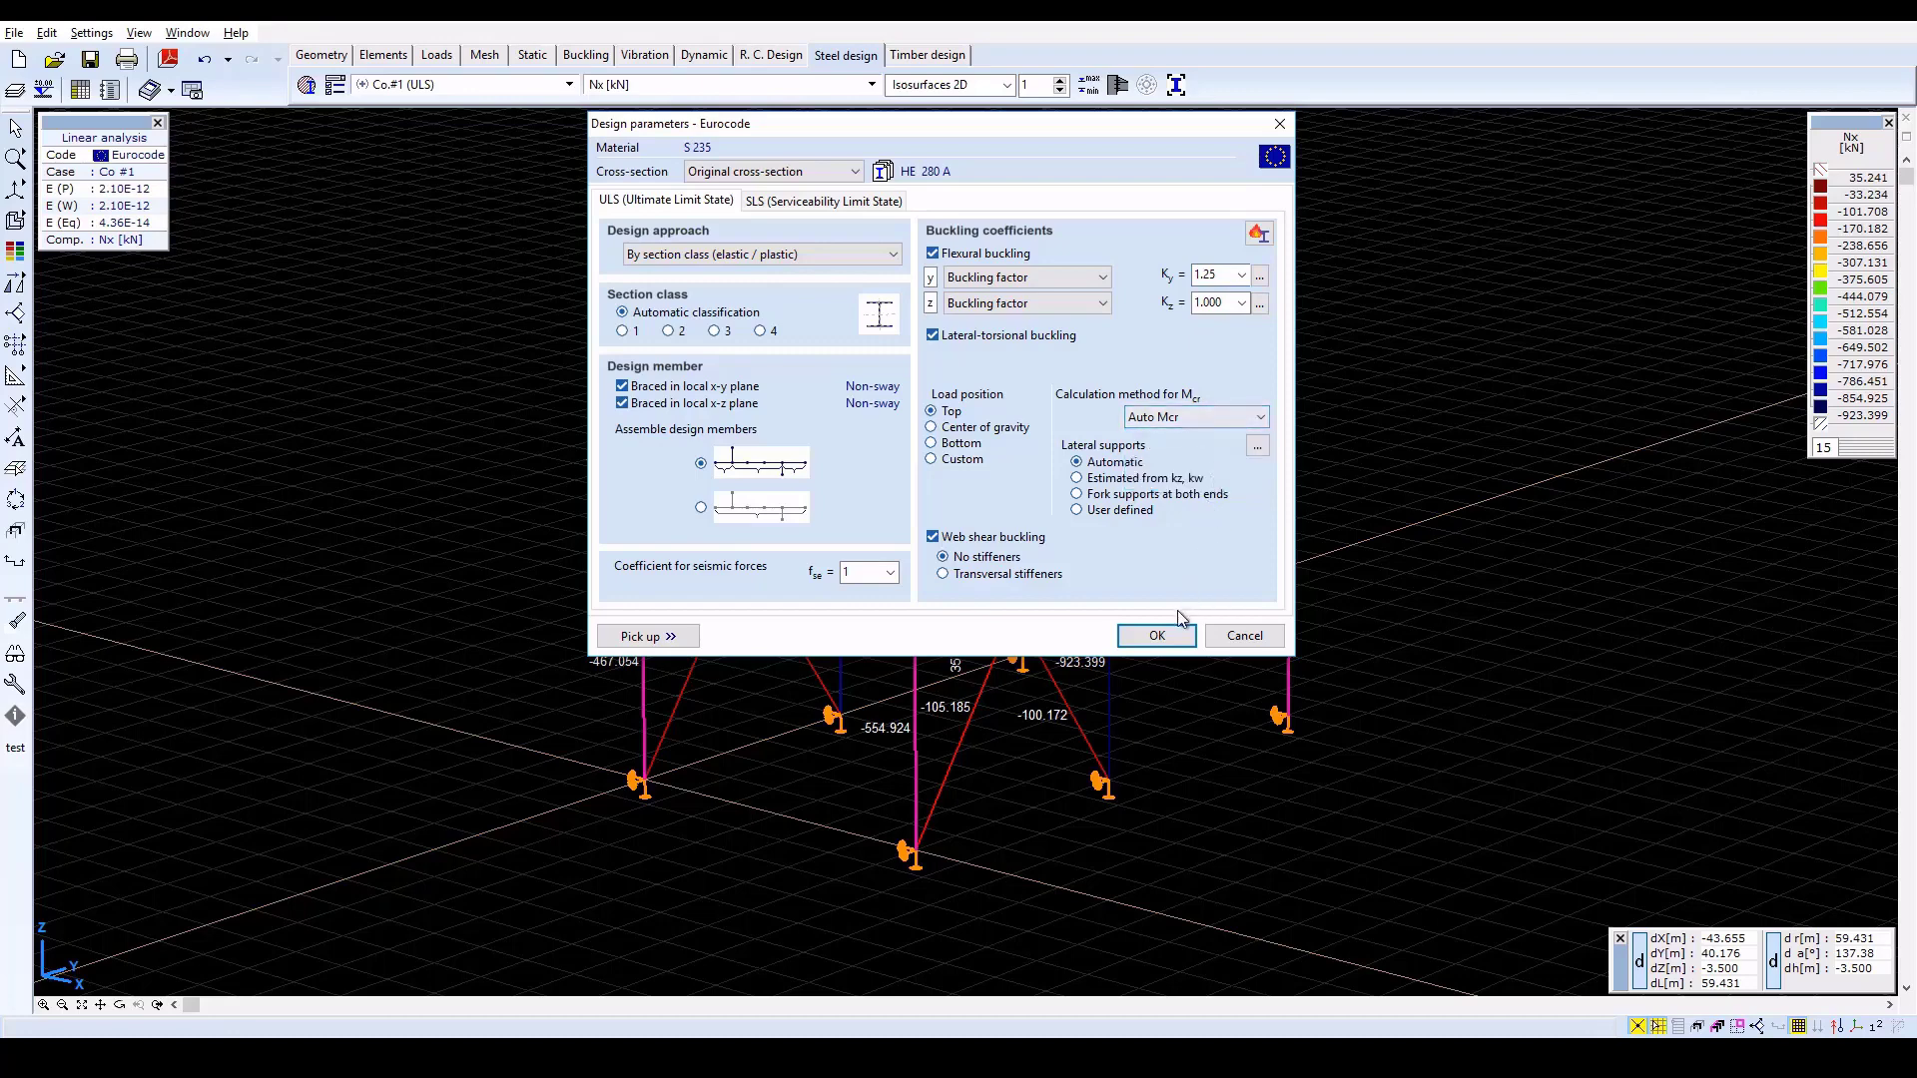
pyautogui.click(1154, 635)
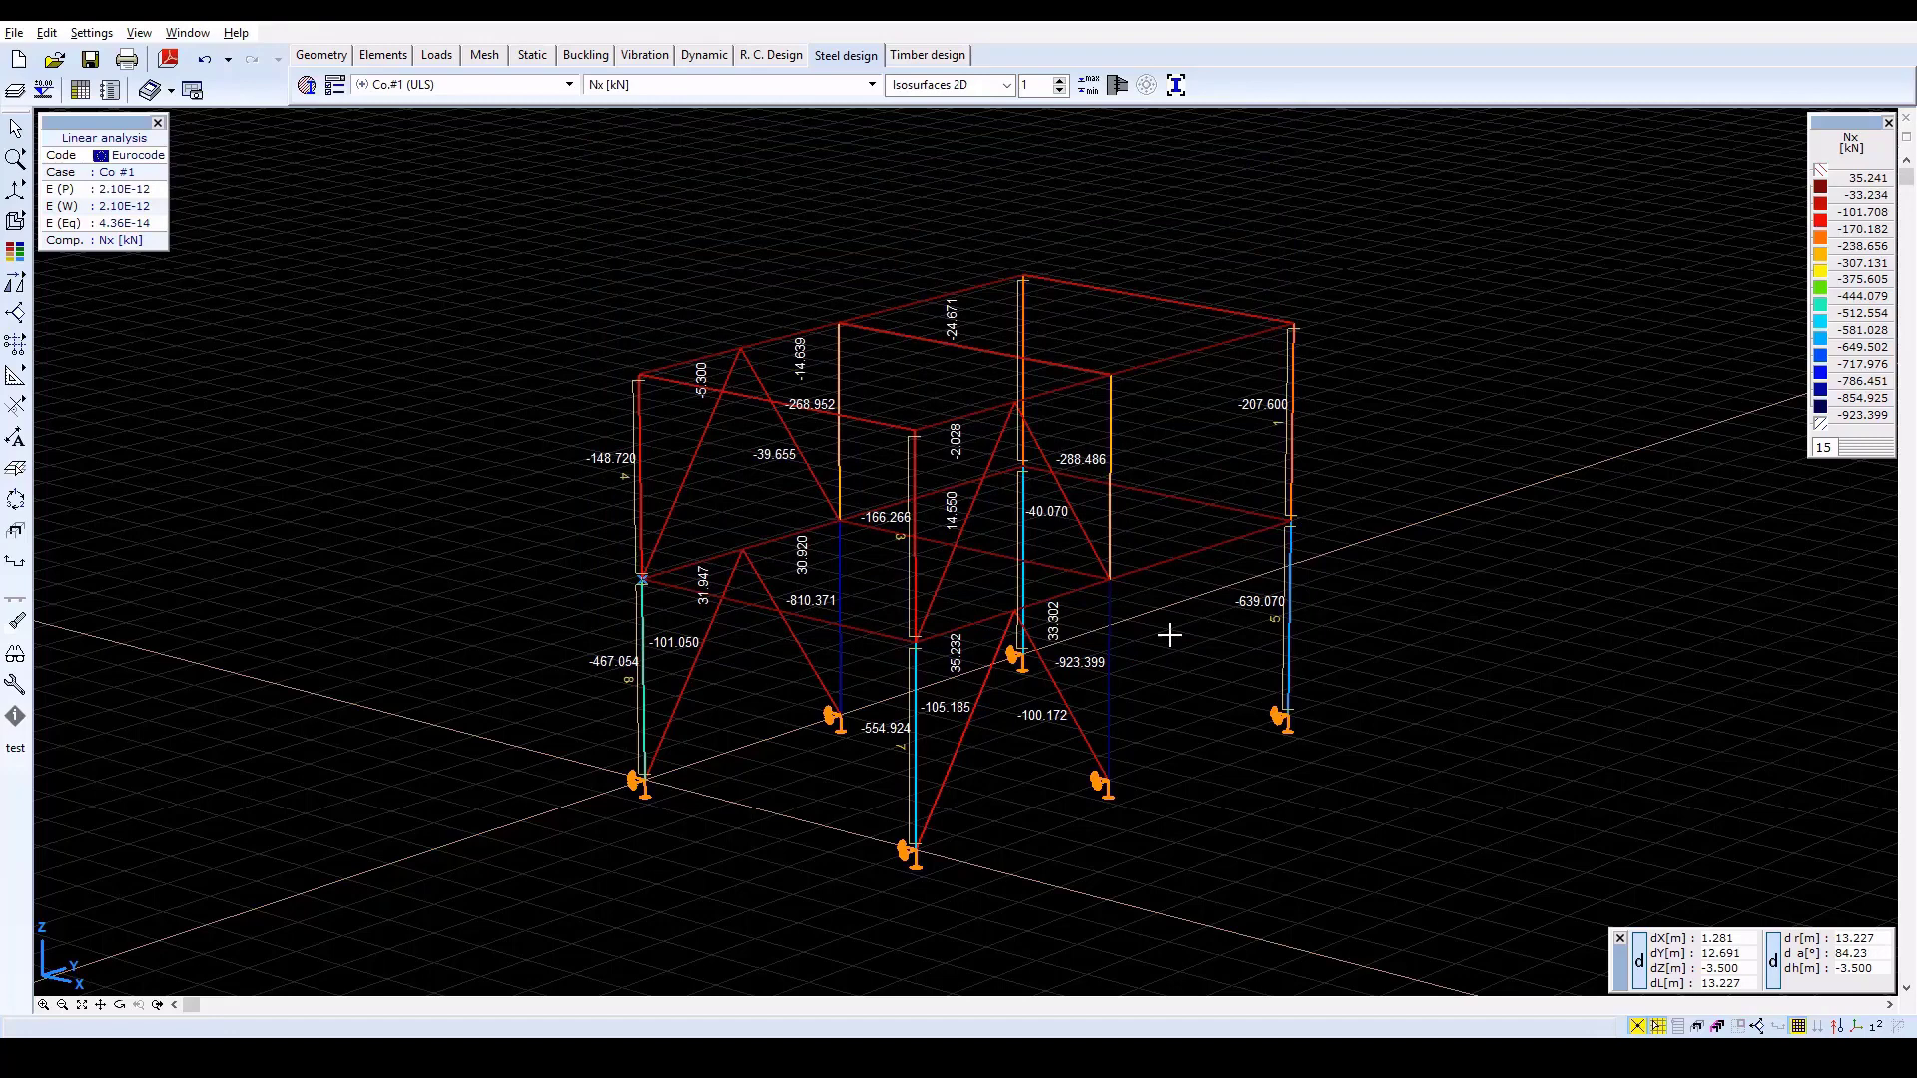
# Display the N-M-V (axial force–bending–shear) utilization from the Analysis results
pyautogui.click(868, 84)
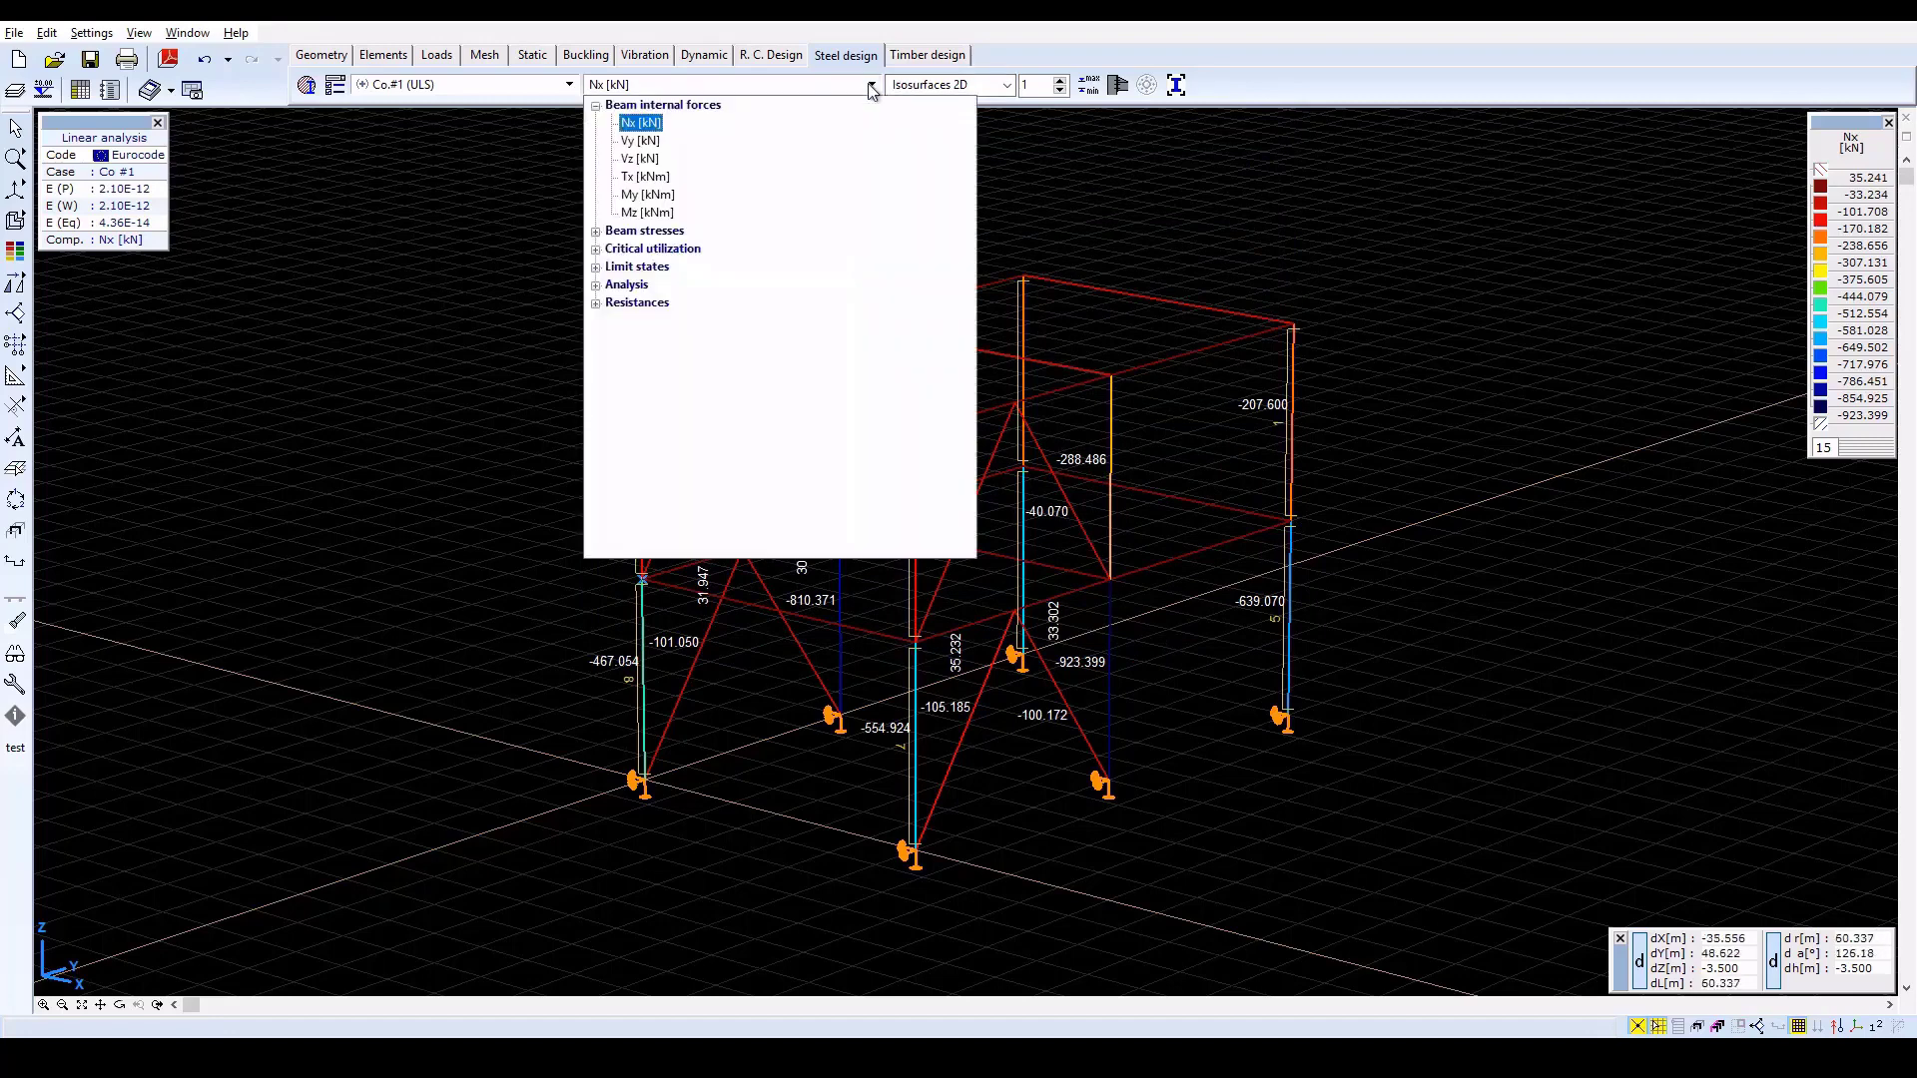
pyautogui.moveTo(599, 293)
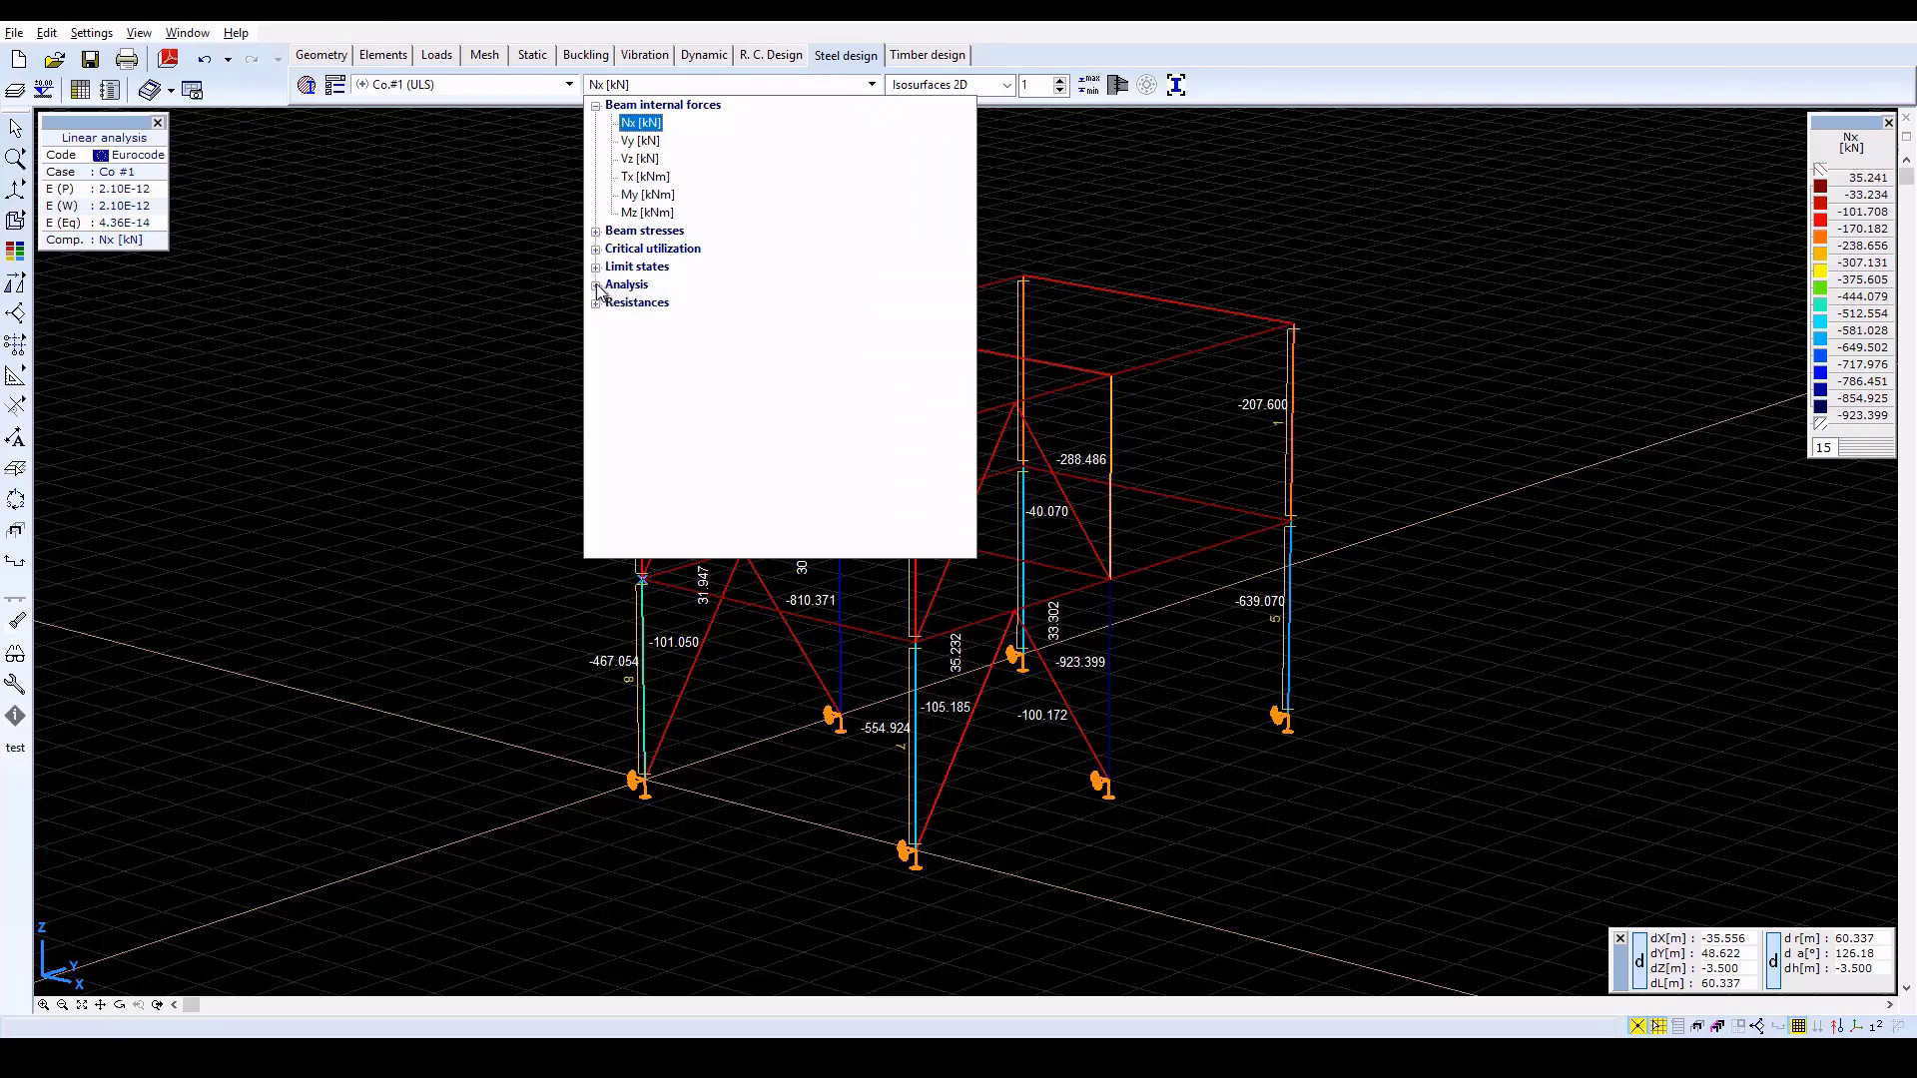
pyautogui.click(595, 283)
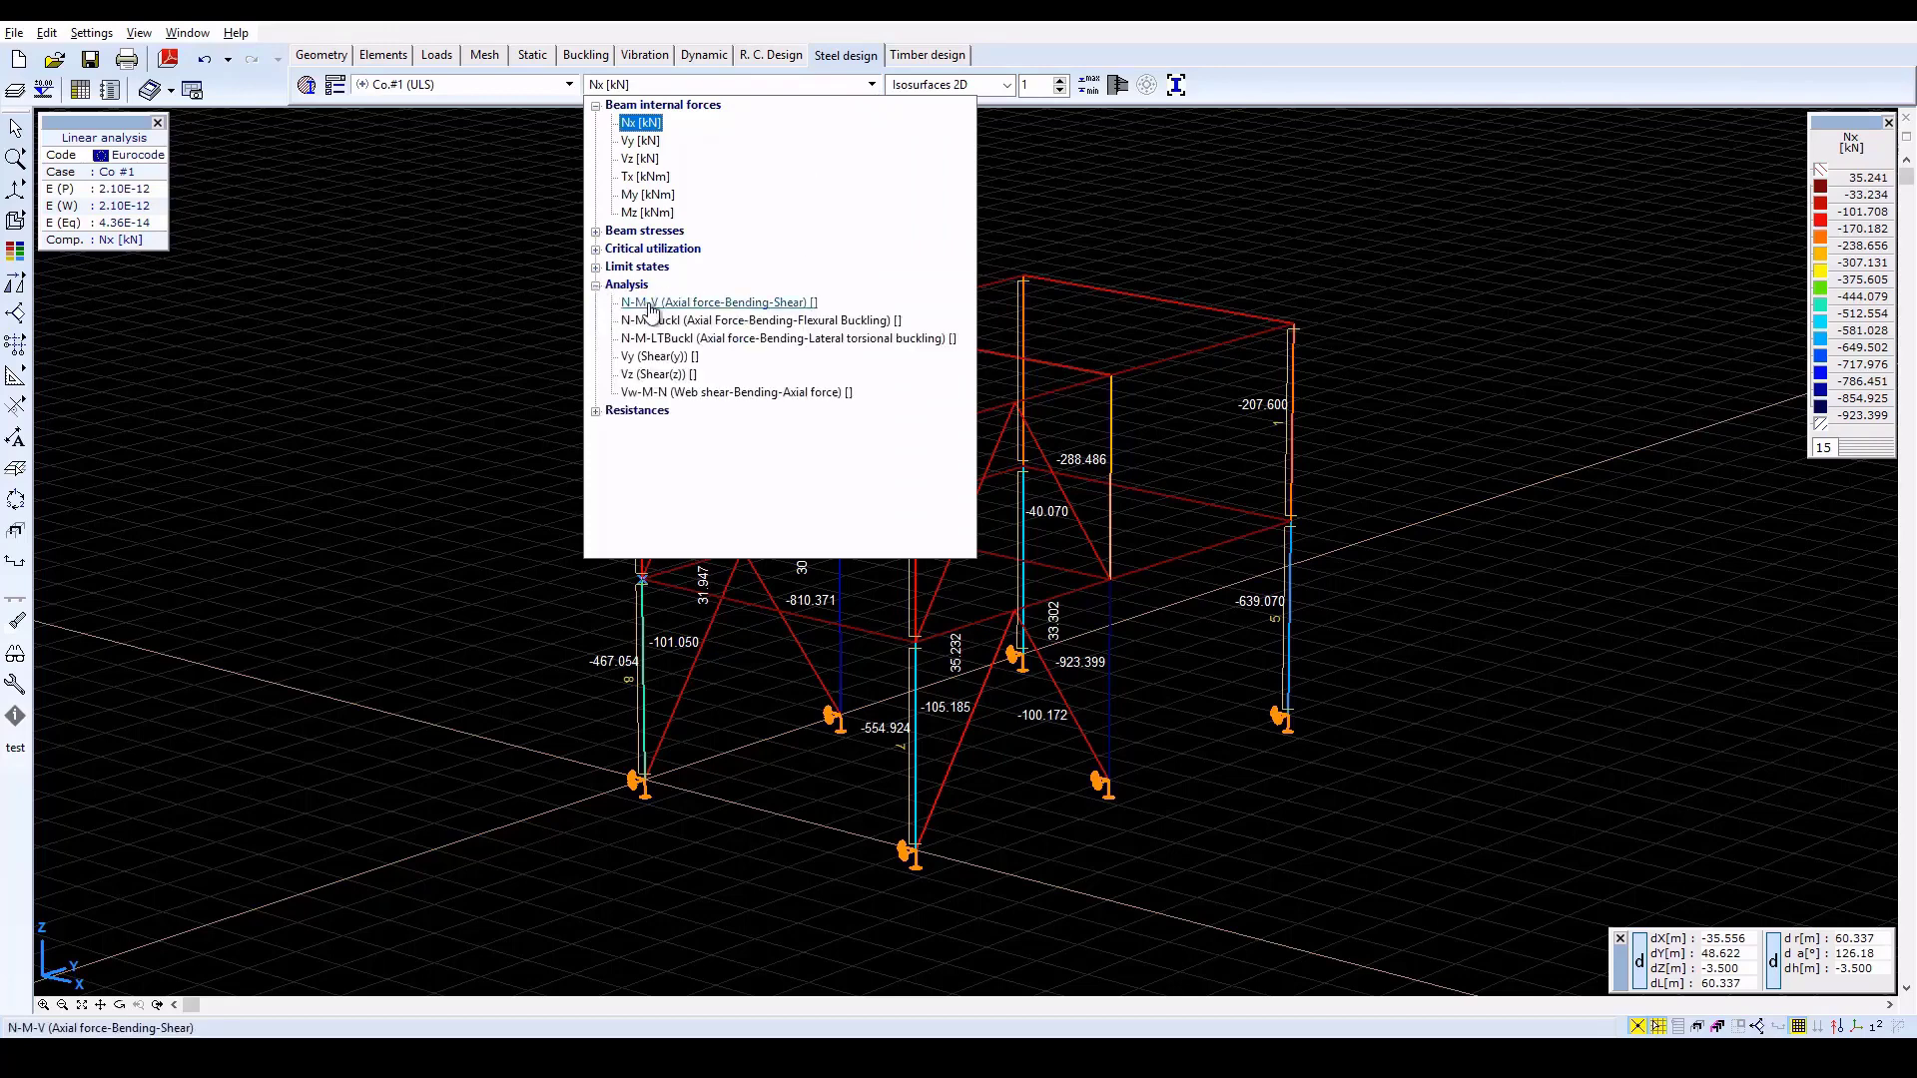
pyautogui.click(715, 302)
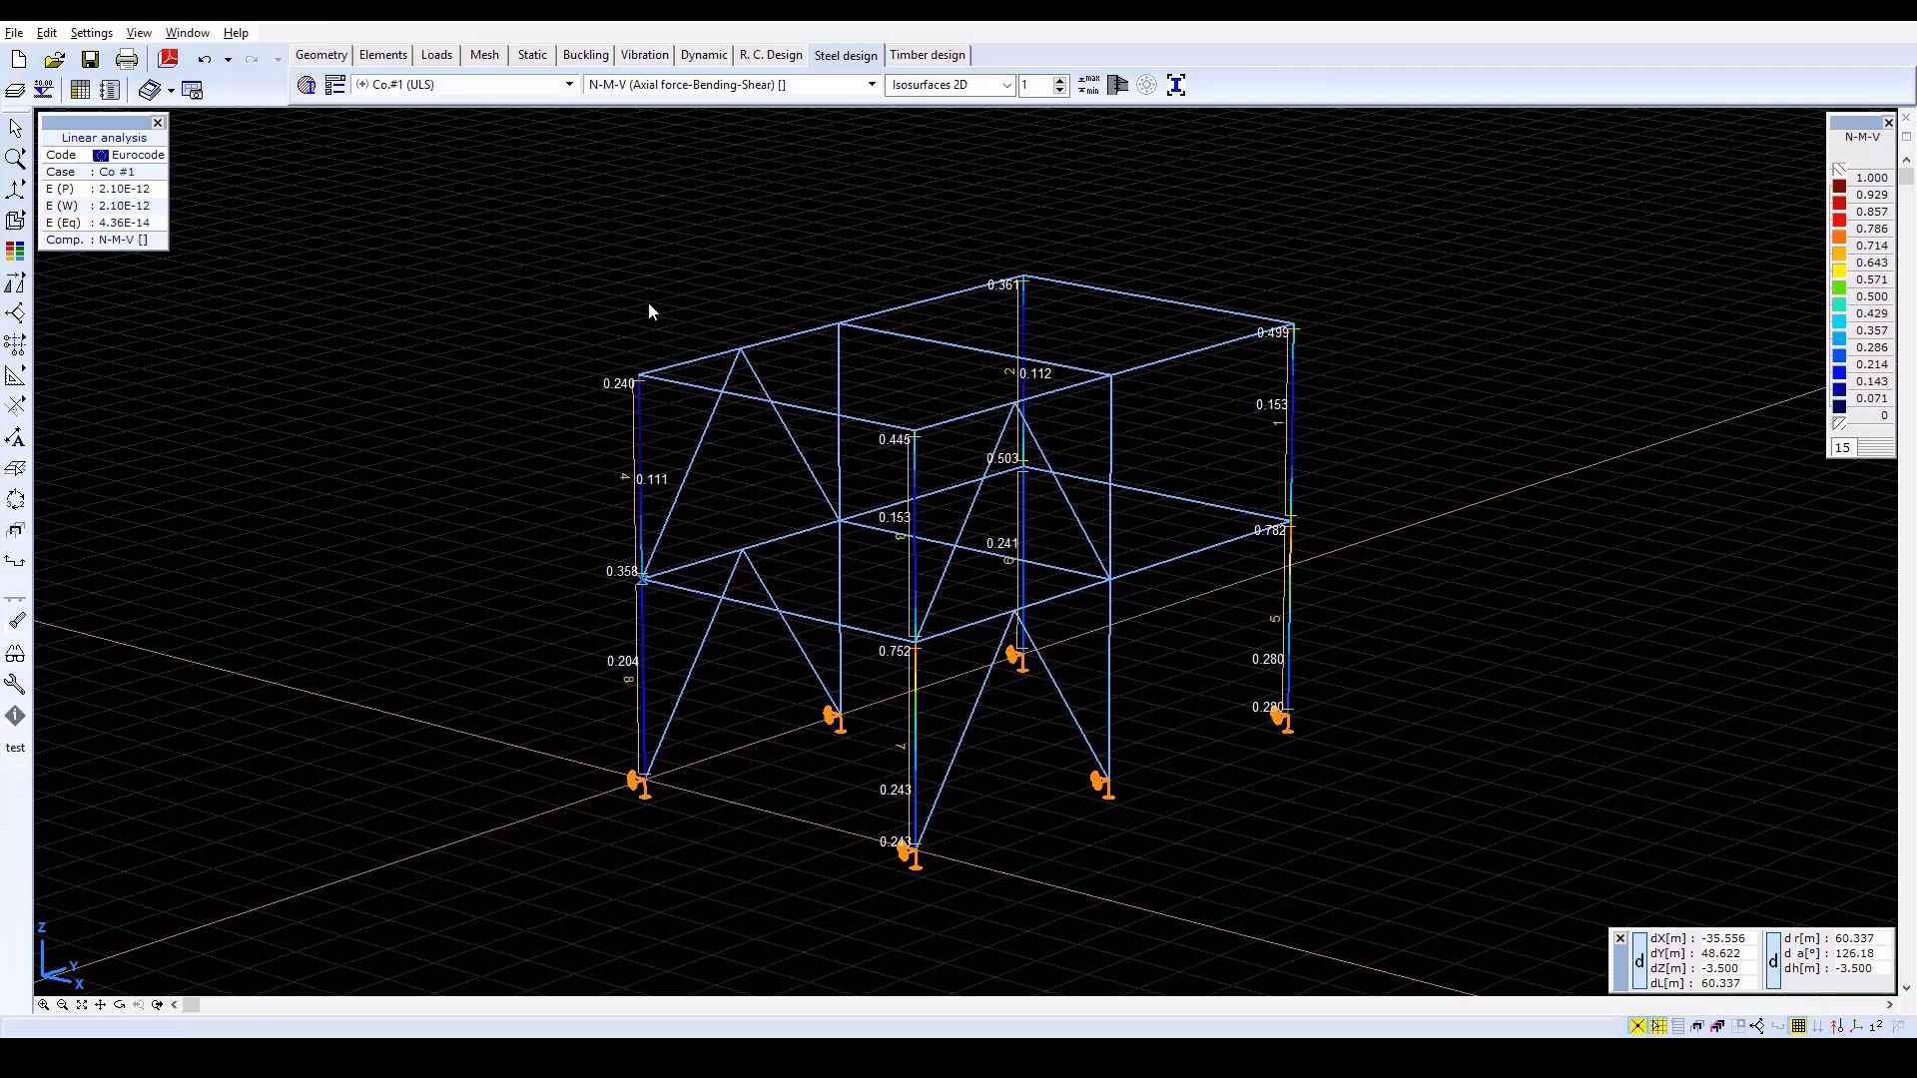
pyautogui.moveTo(1198, 635)
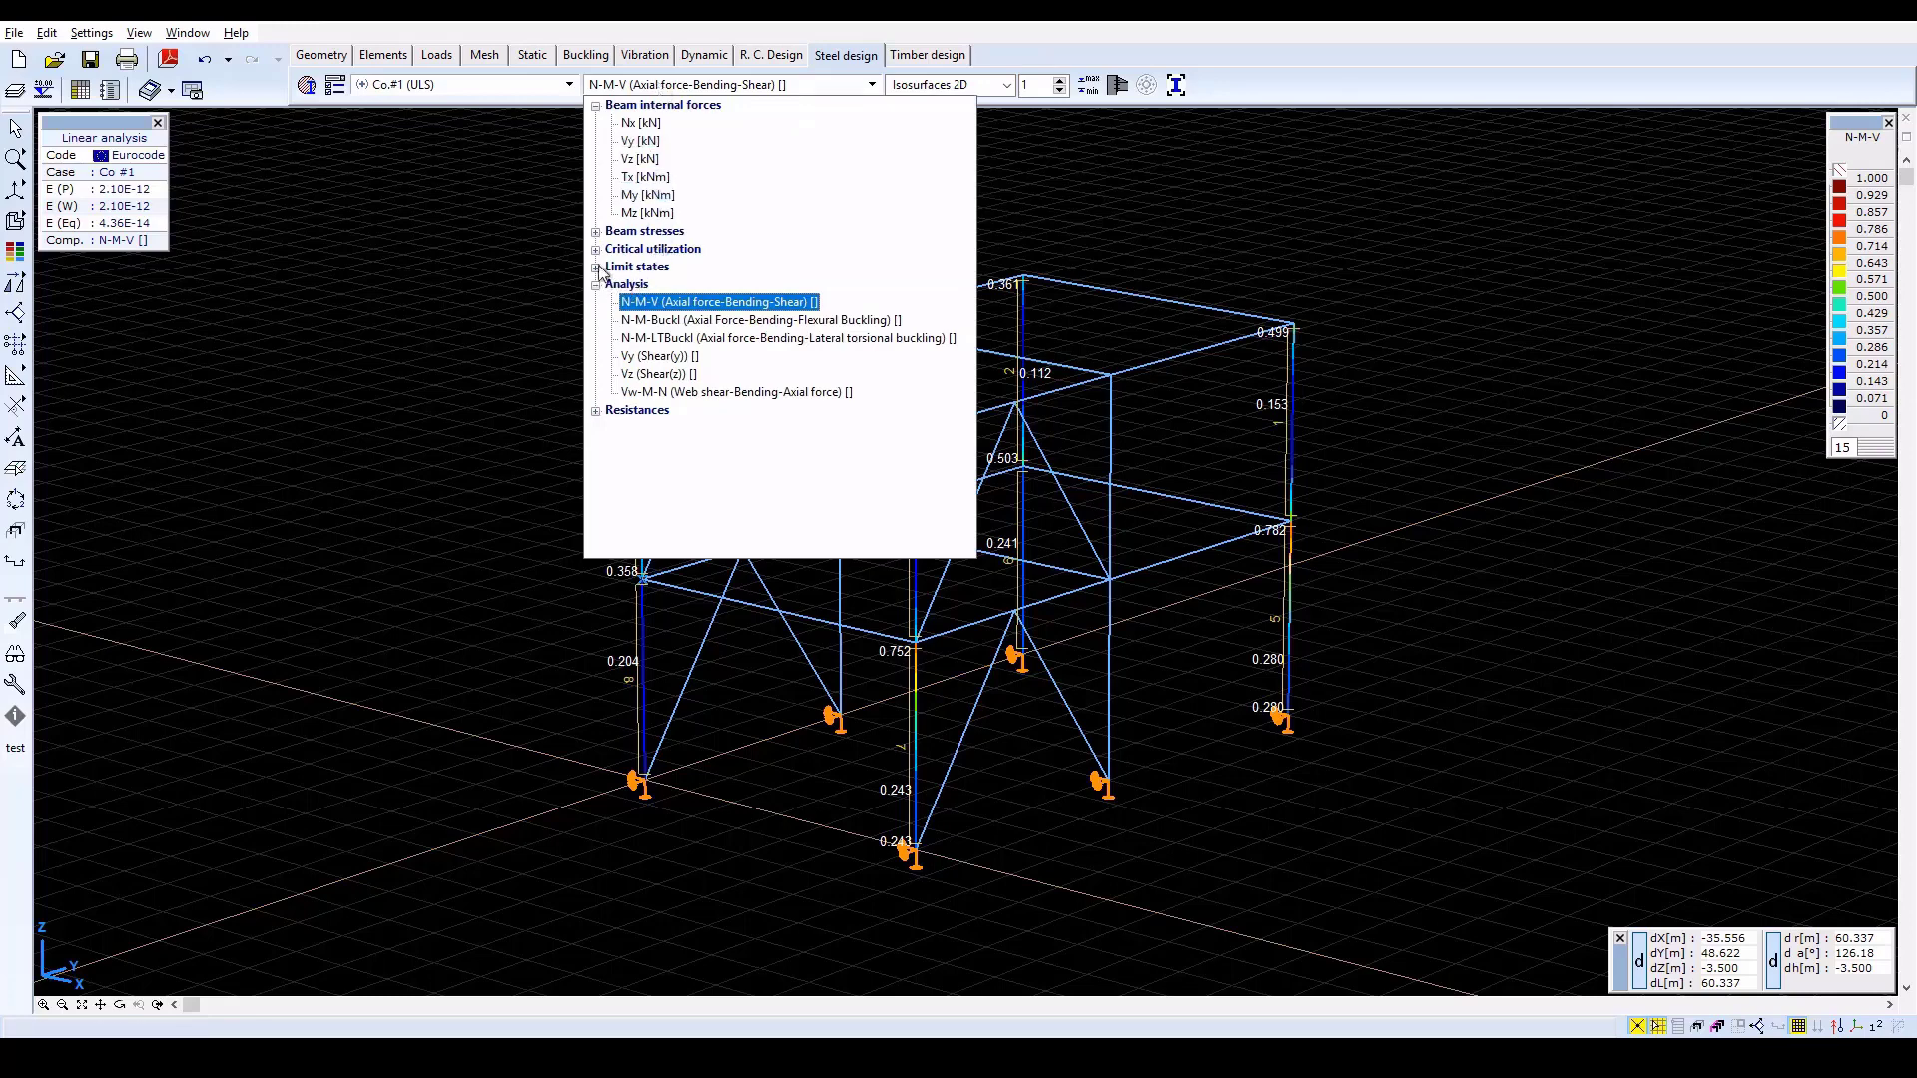
# Display Utilization ULS from the Limit states results, peaking at 1.131 on a corner column
pyautogui.click(597, 266)
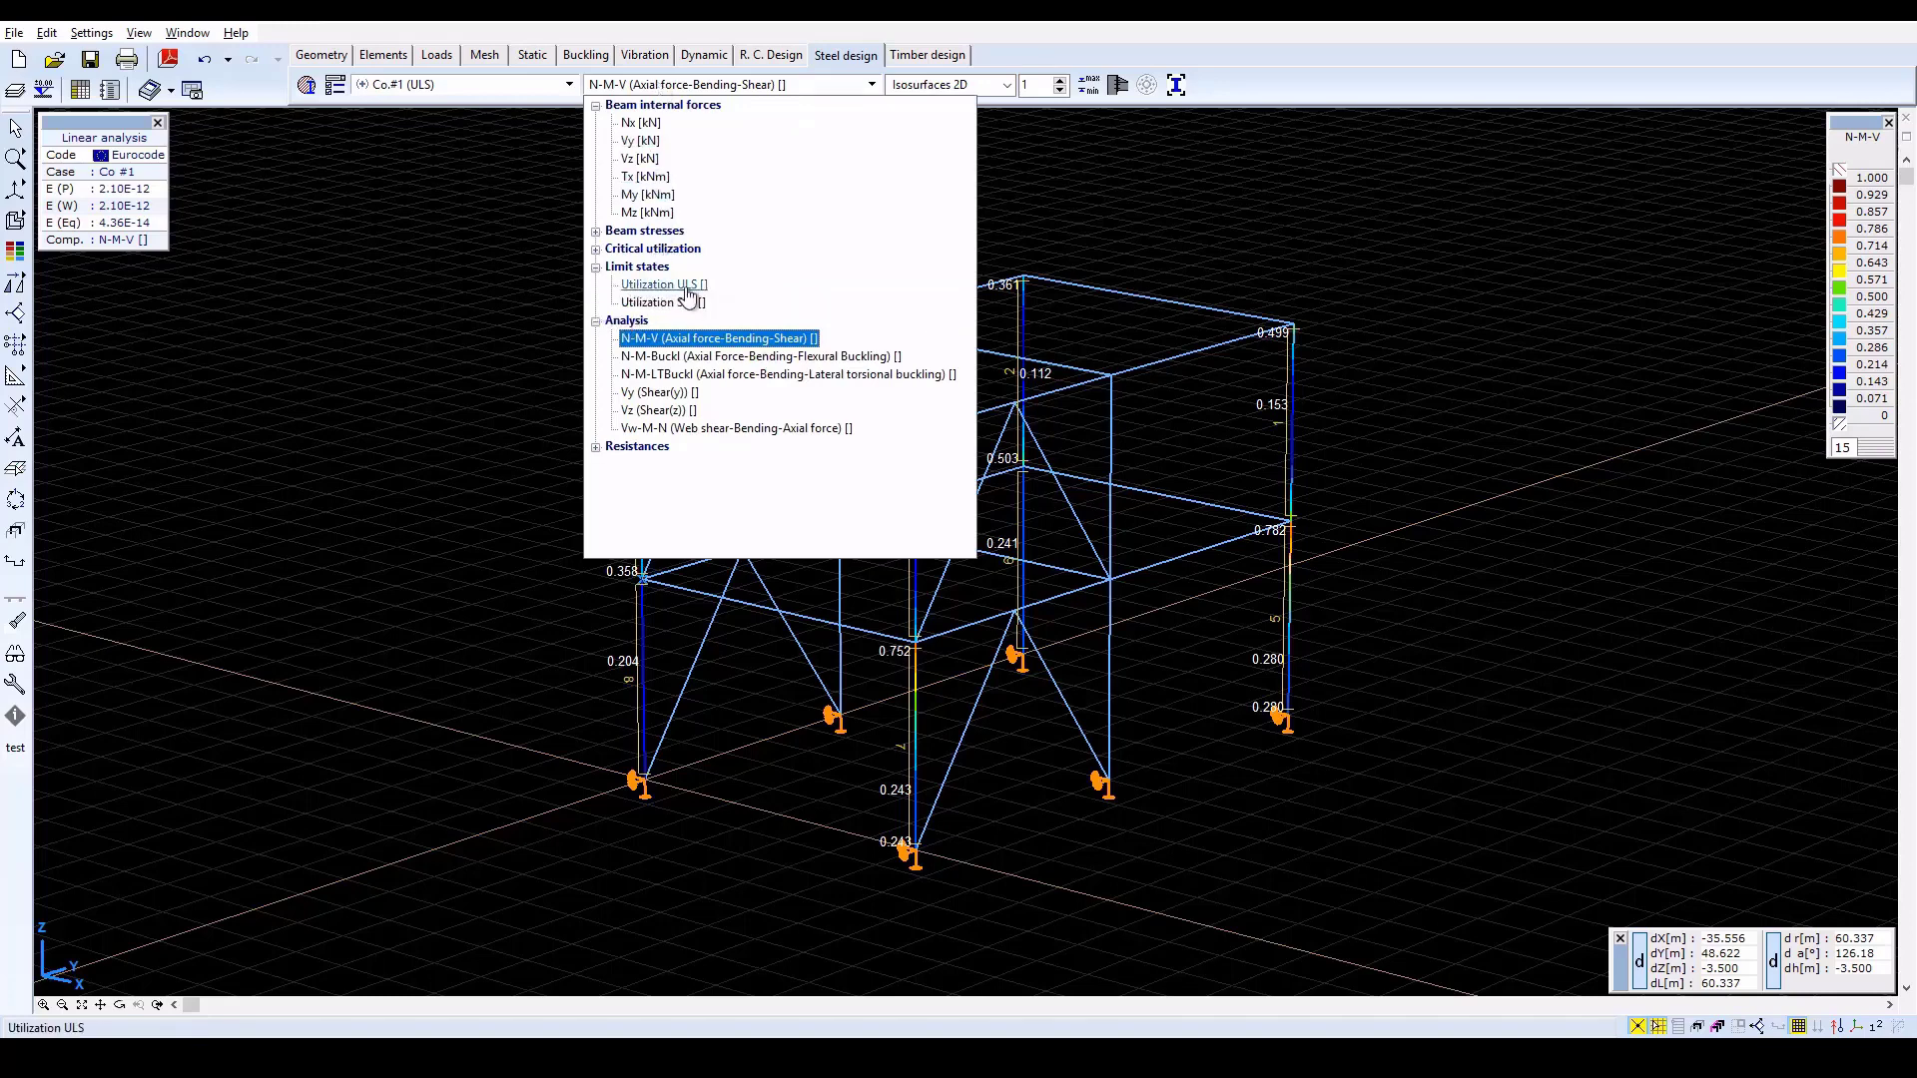
pyautogui.click(663, 283)
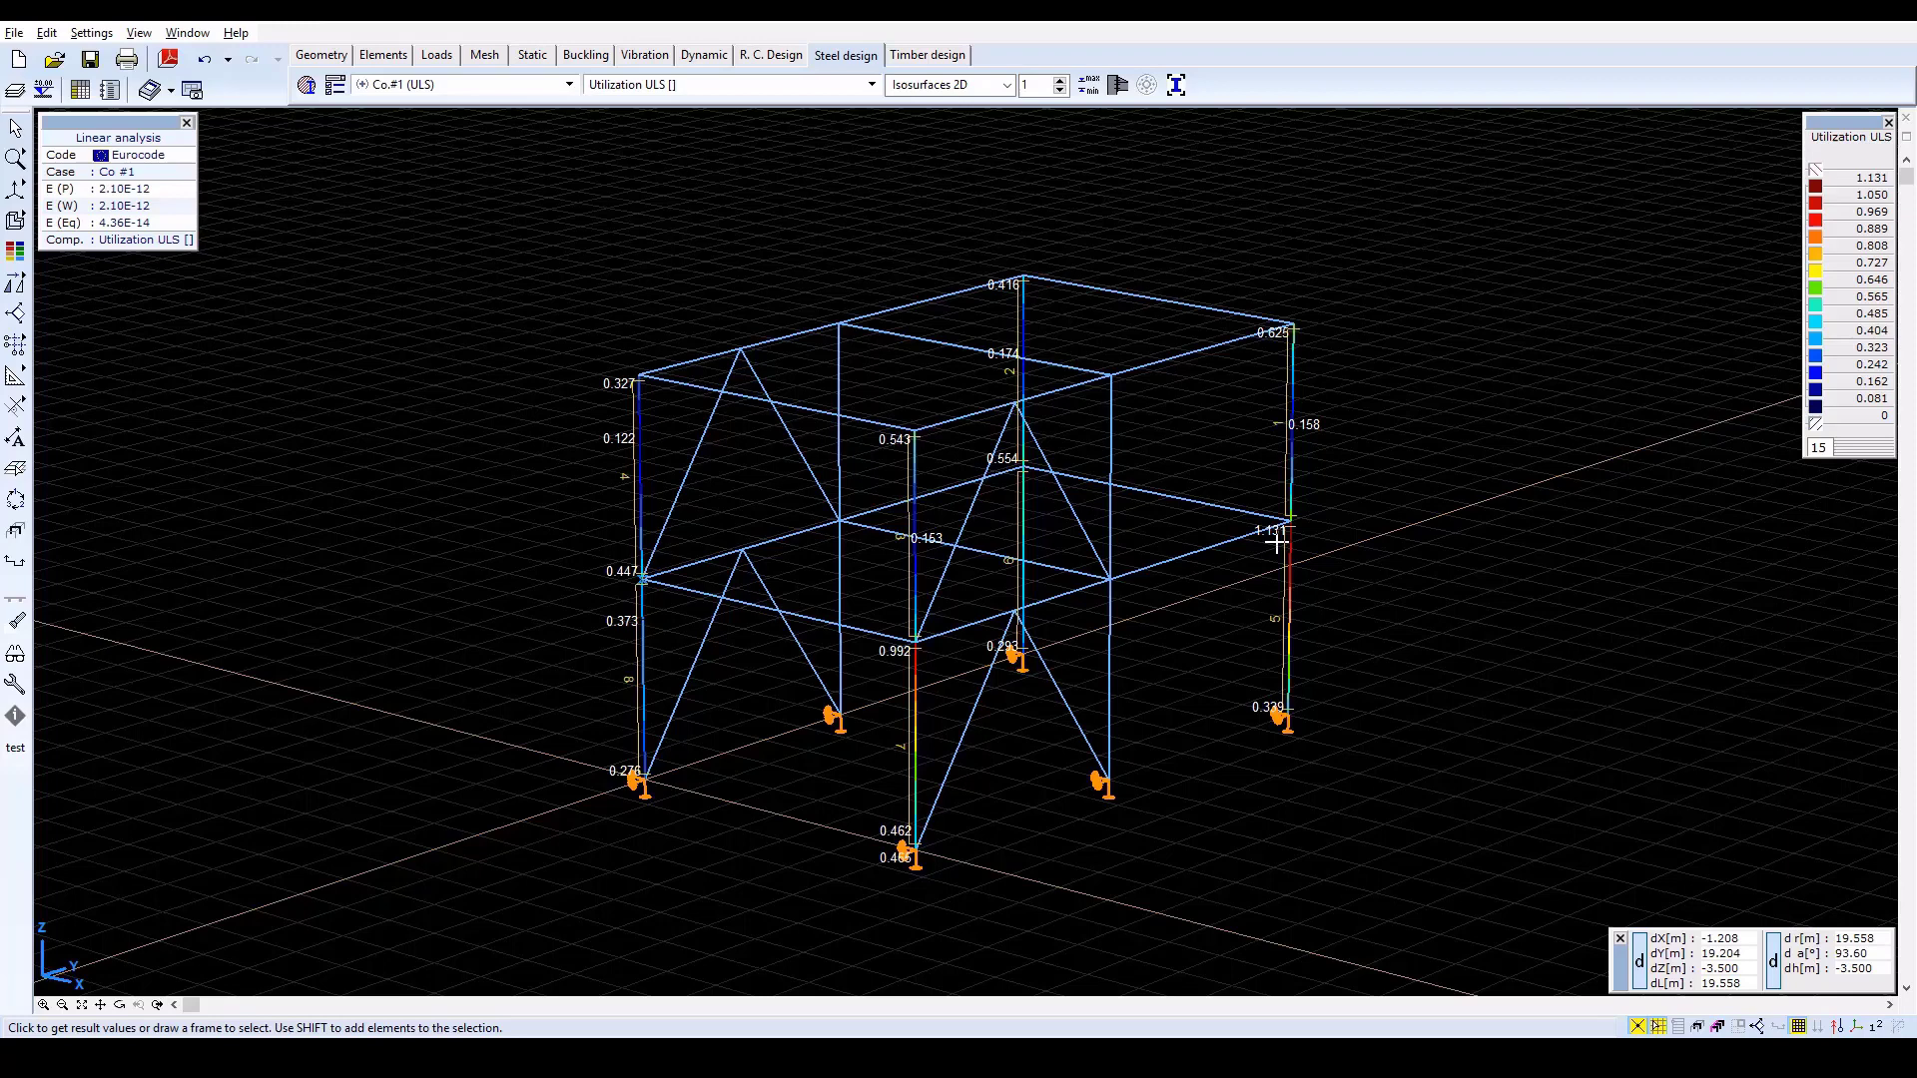
pyautogui.moveTo(920, 727)
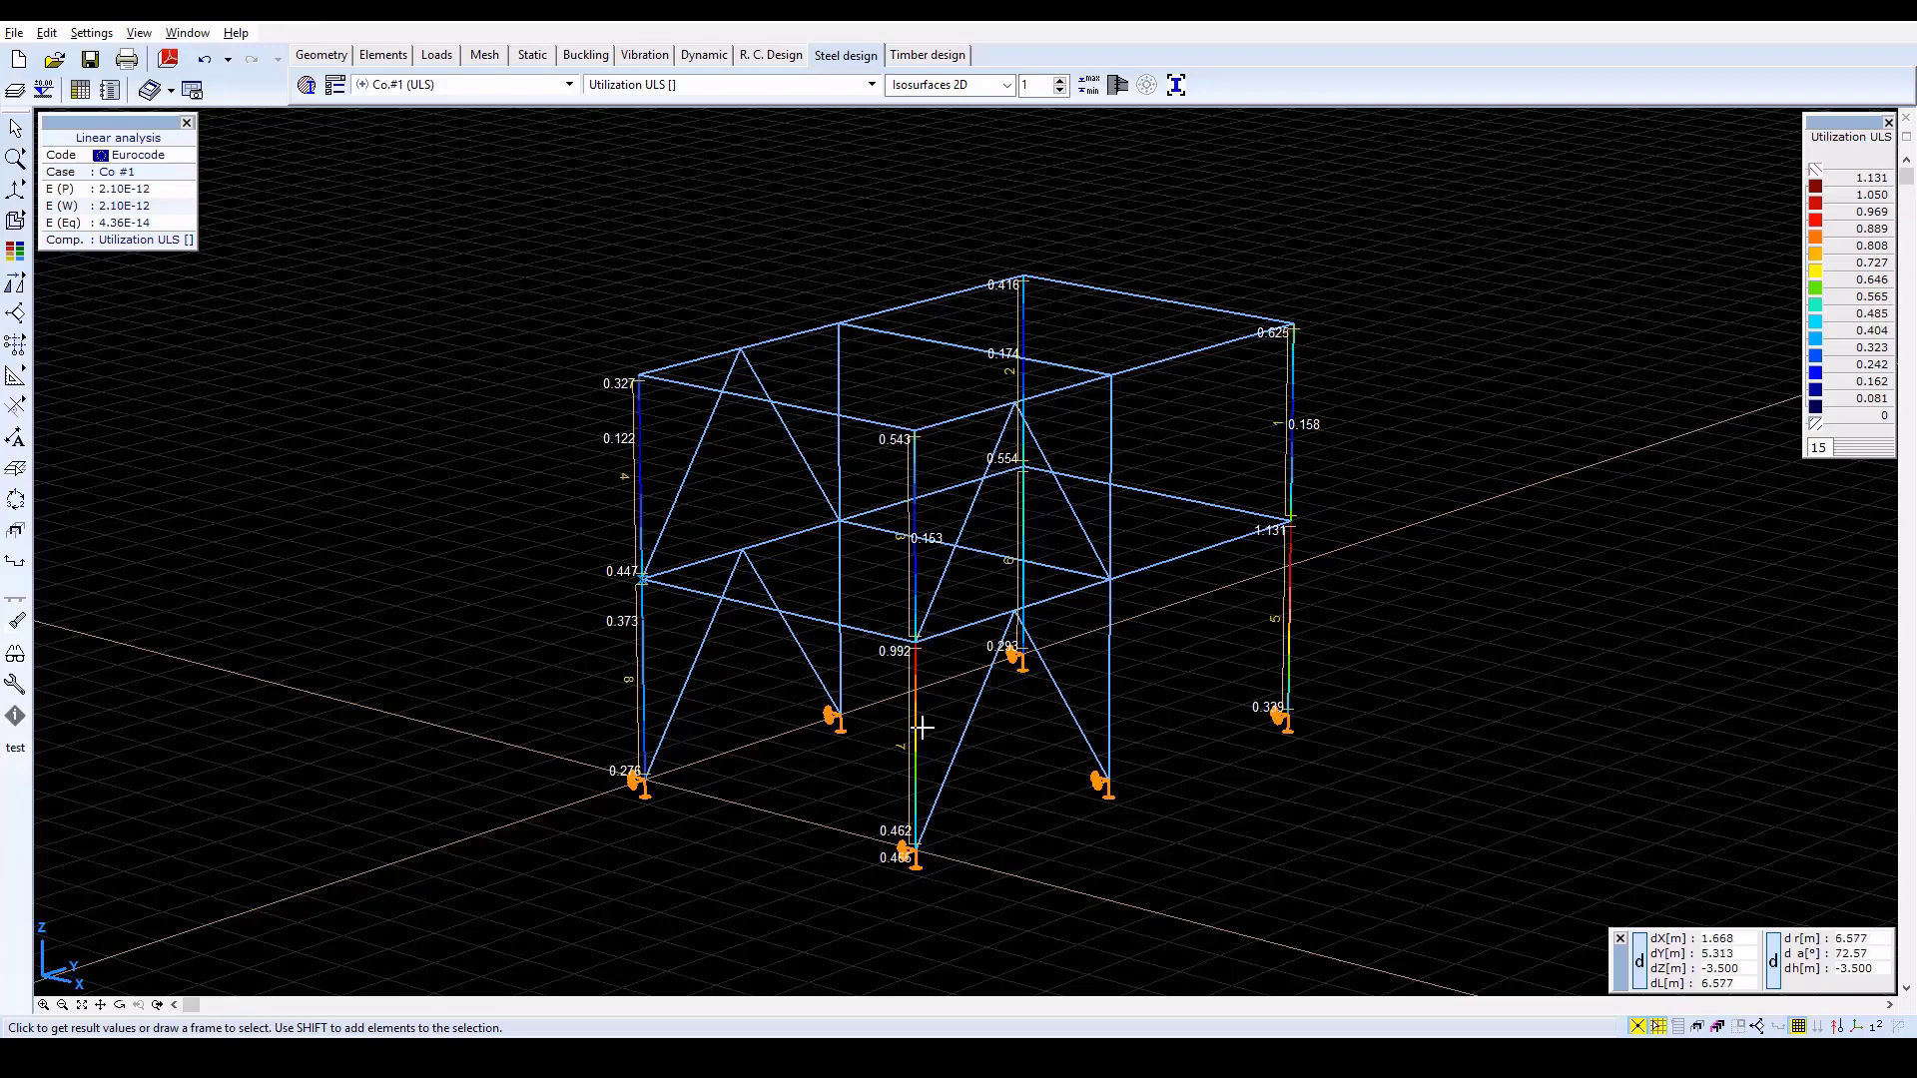
# Show the detailed steel design results of member 7, the HE 280 A lower front column
pyautogui.click(911, 727)
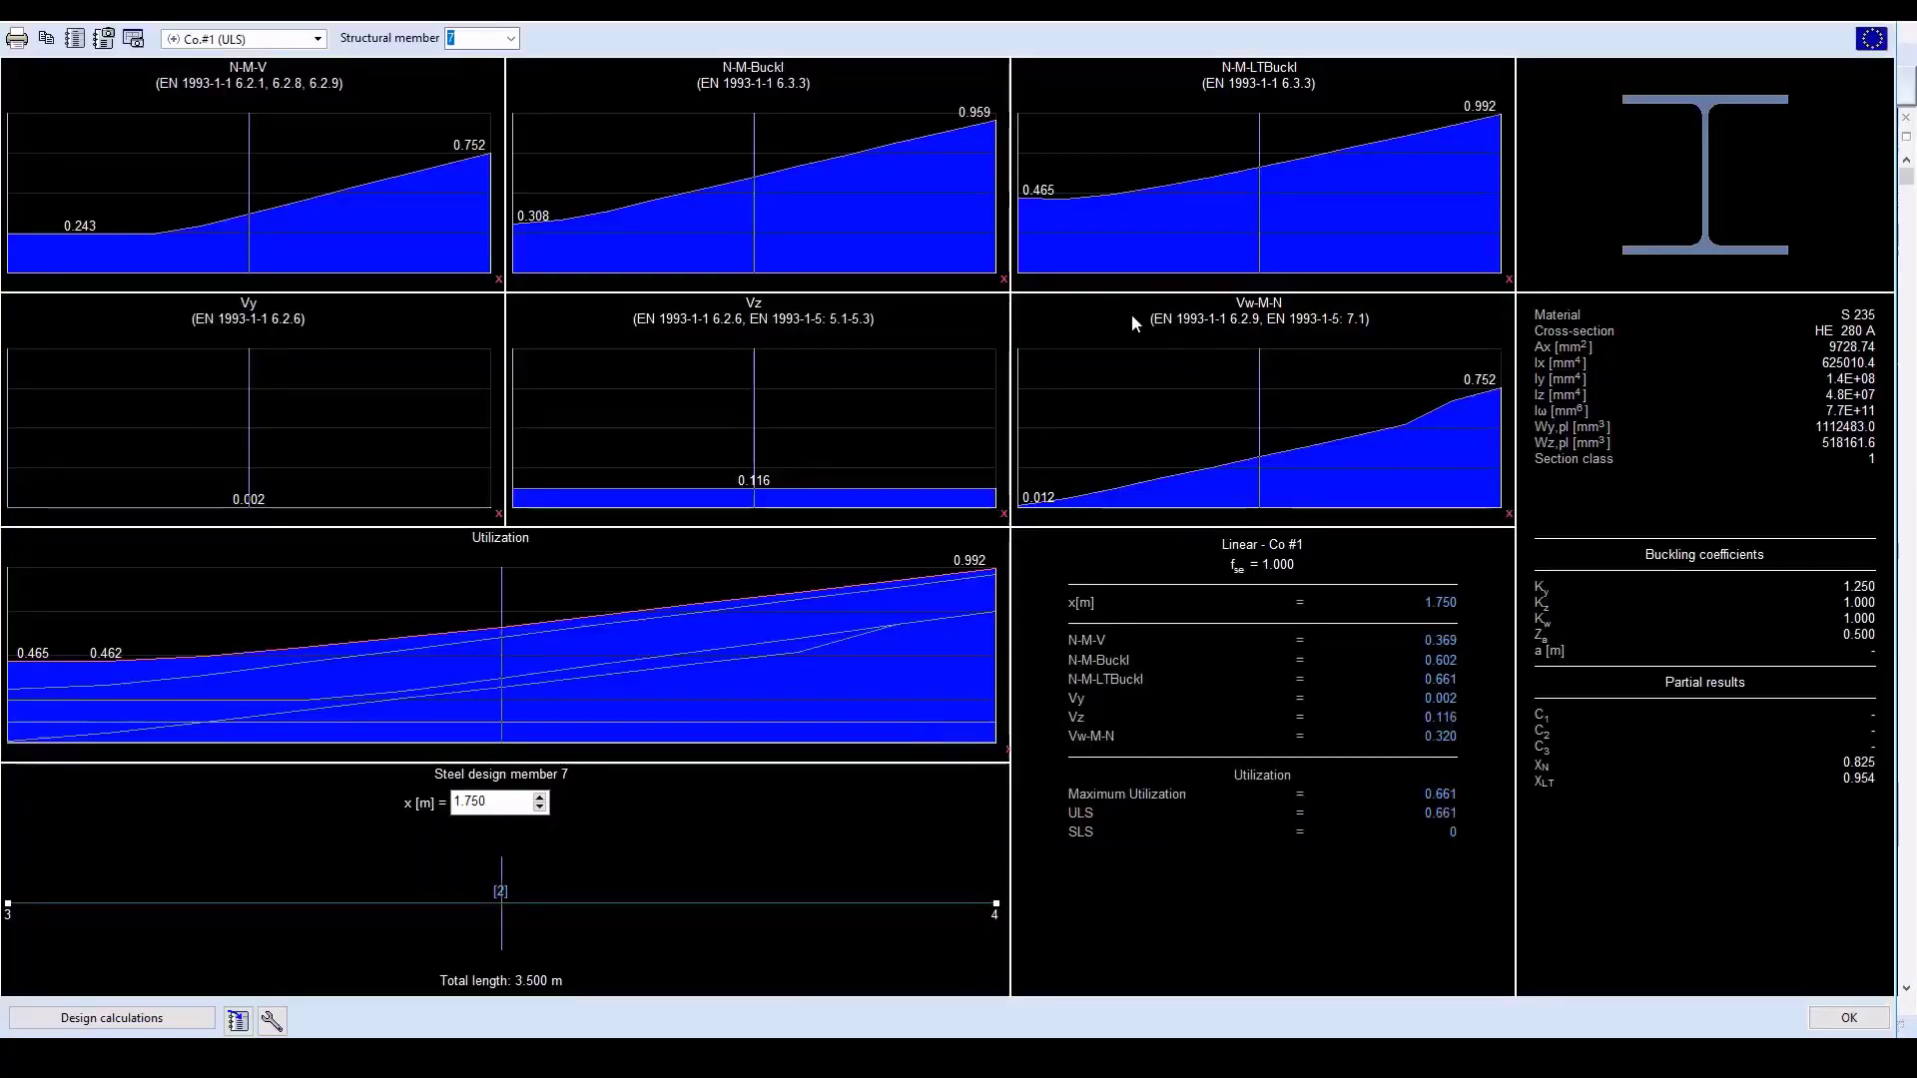
pyautogui.moveTo(565, 477)
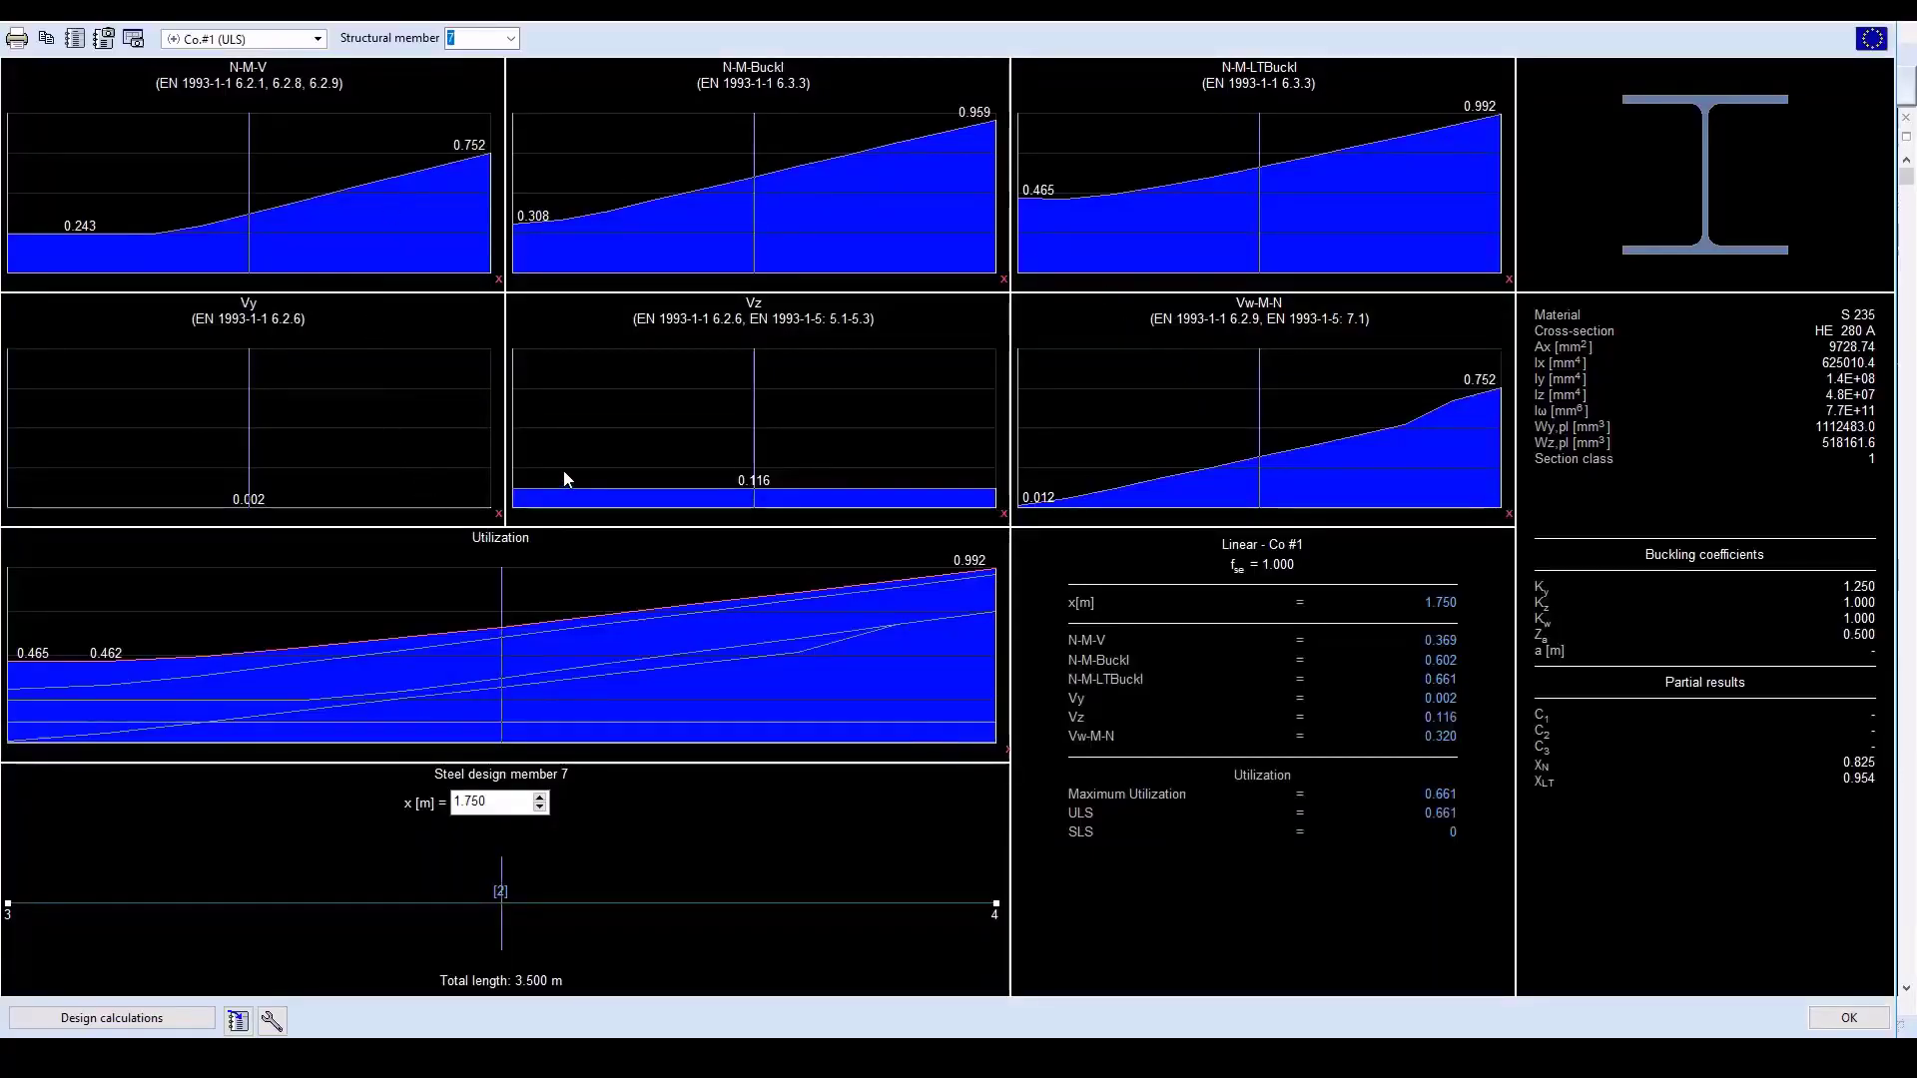
pyautogui.moveTo(549, 739)
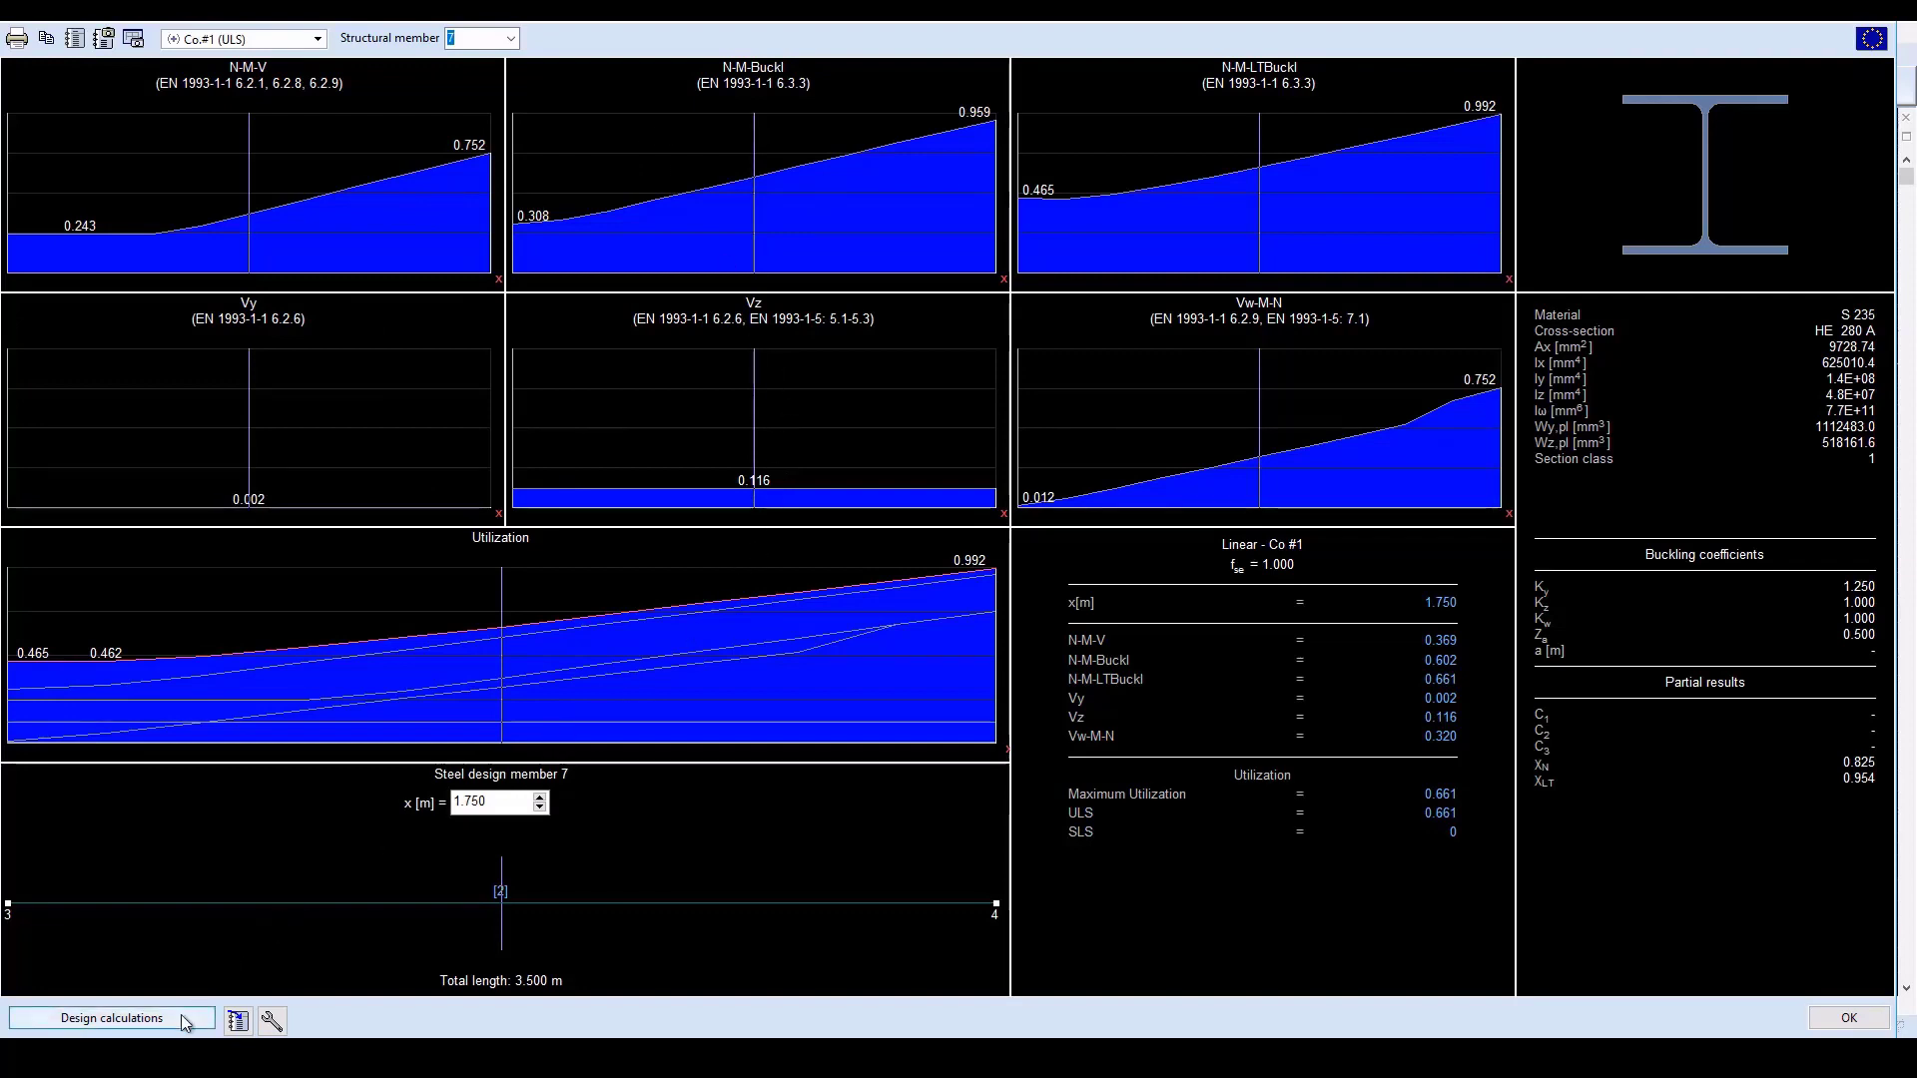
# Review member 7's Eurocode design calculations through lateral-torsional buckling and close the report
pyautogui.click(110, 1016)
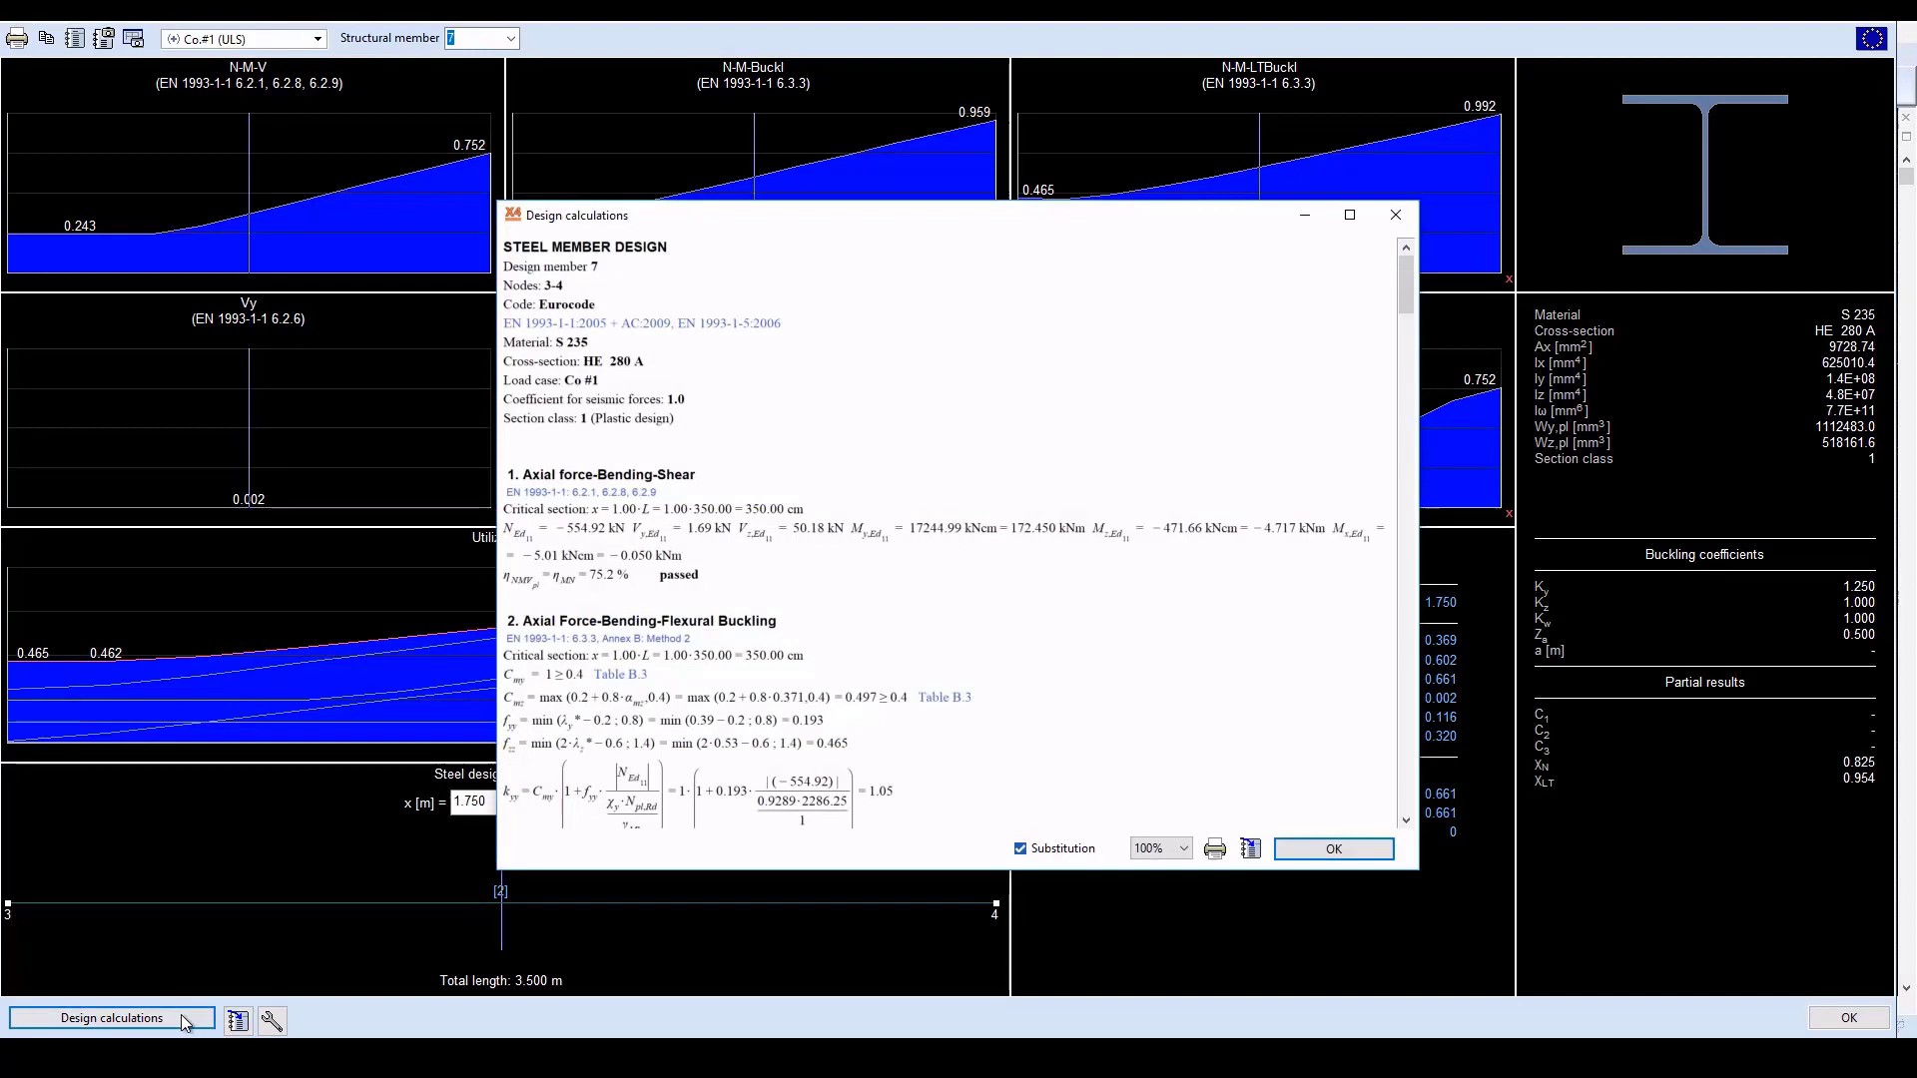
pyautogui.moveTo(1058, 569)
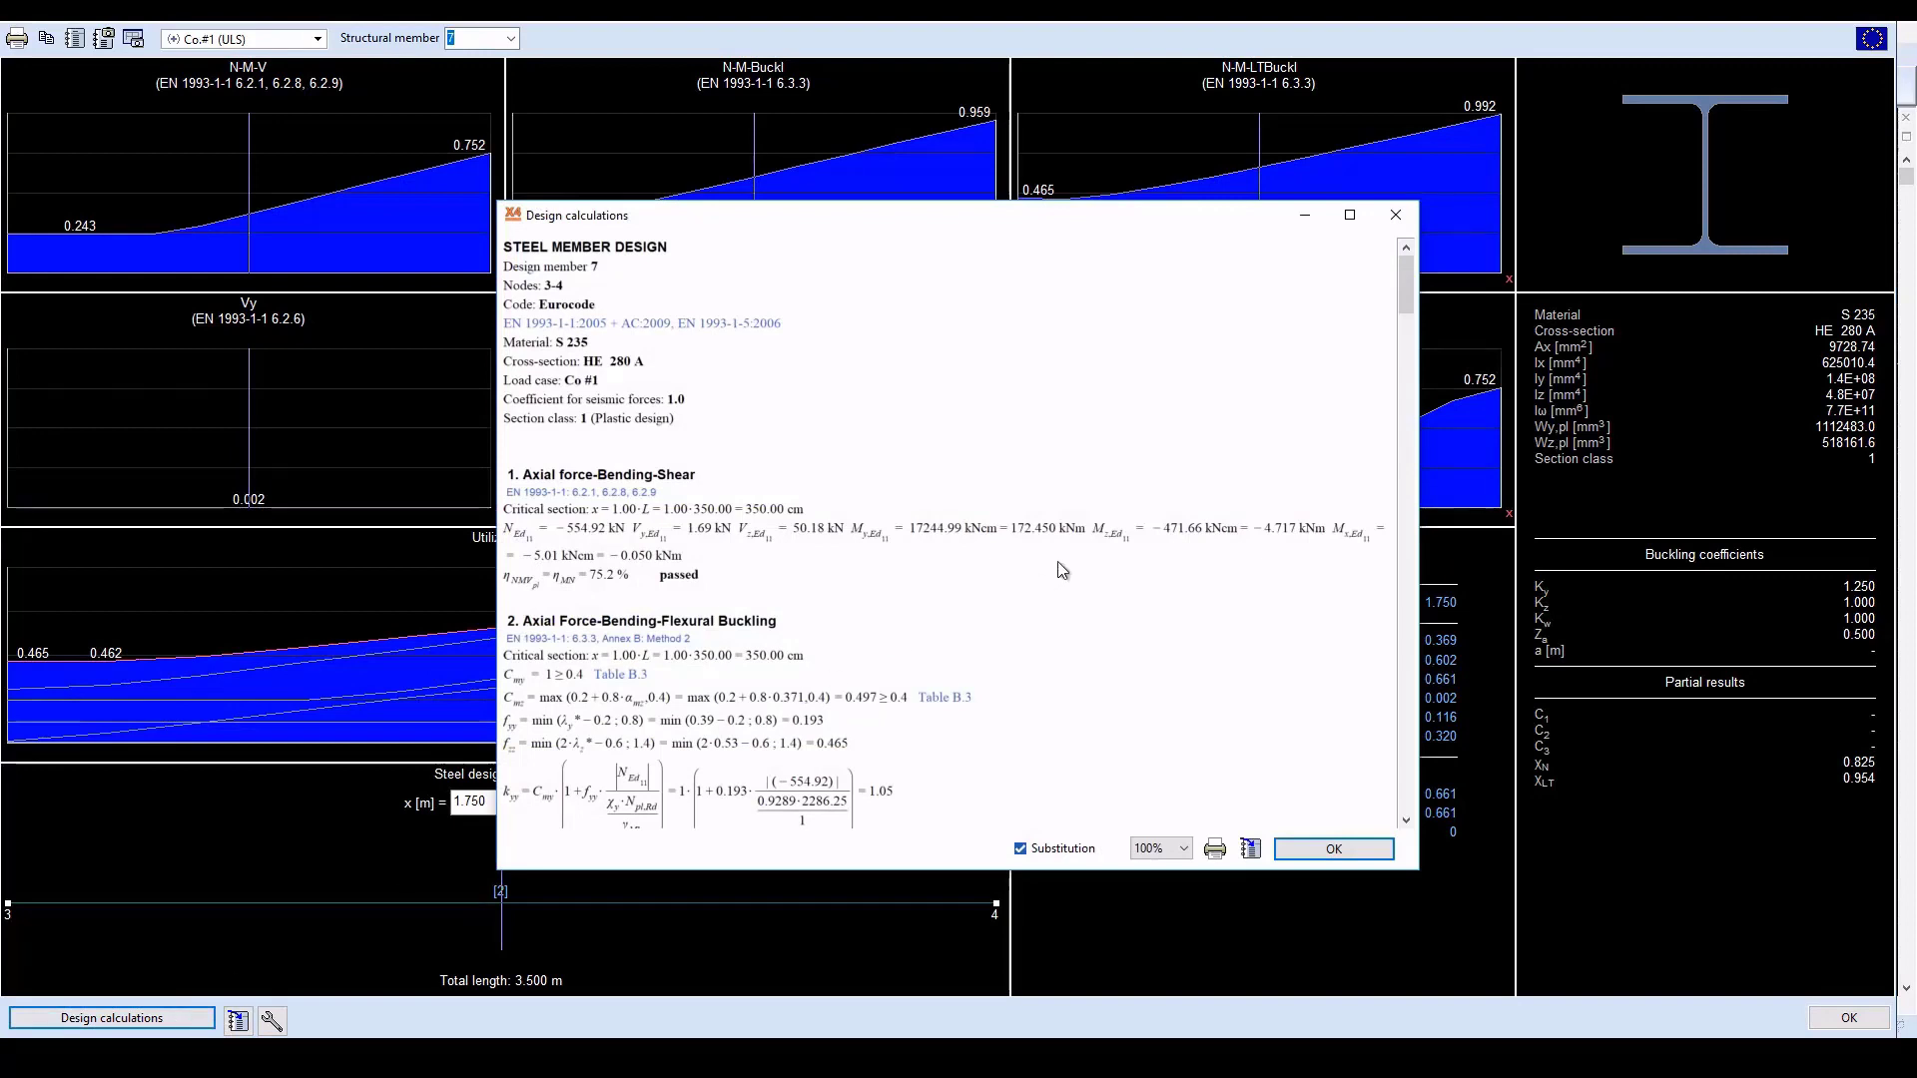
pyautogui.scroll(-3)
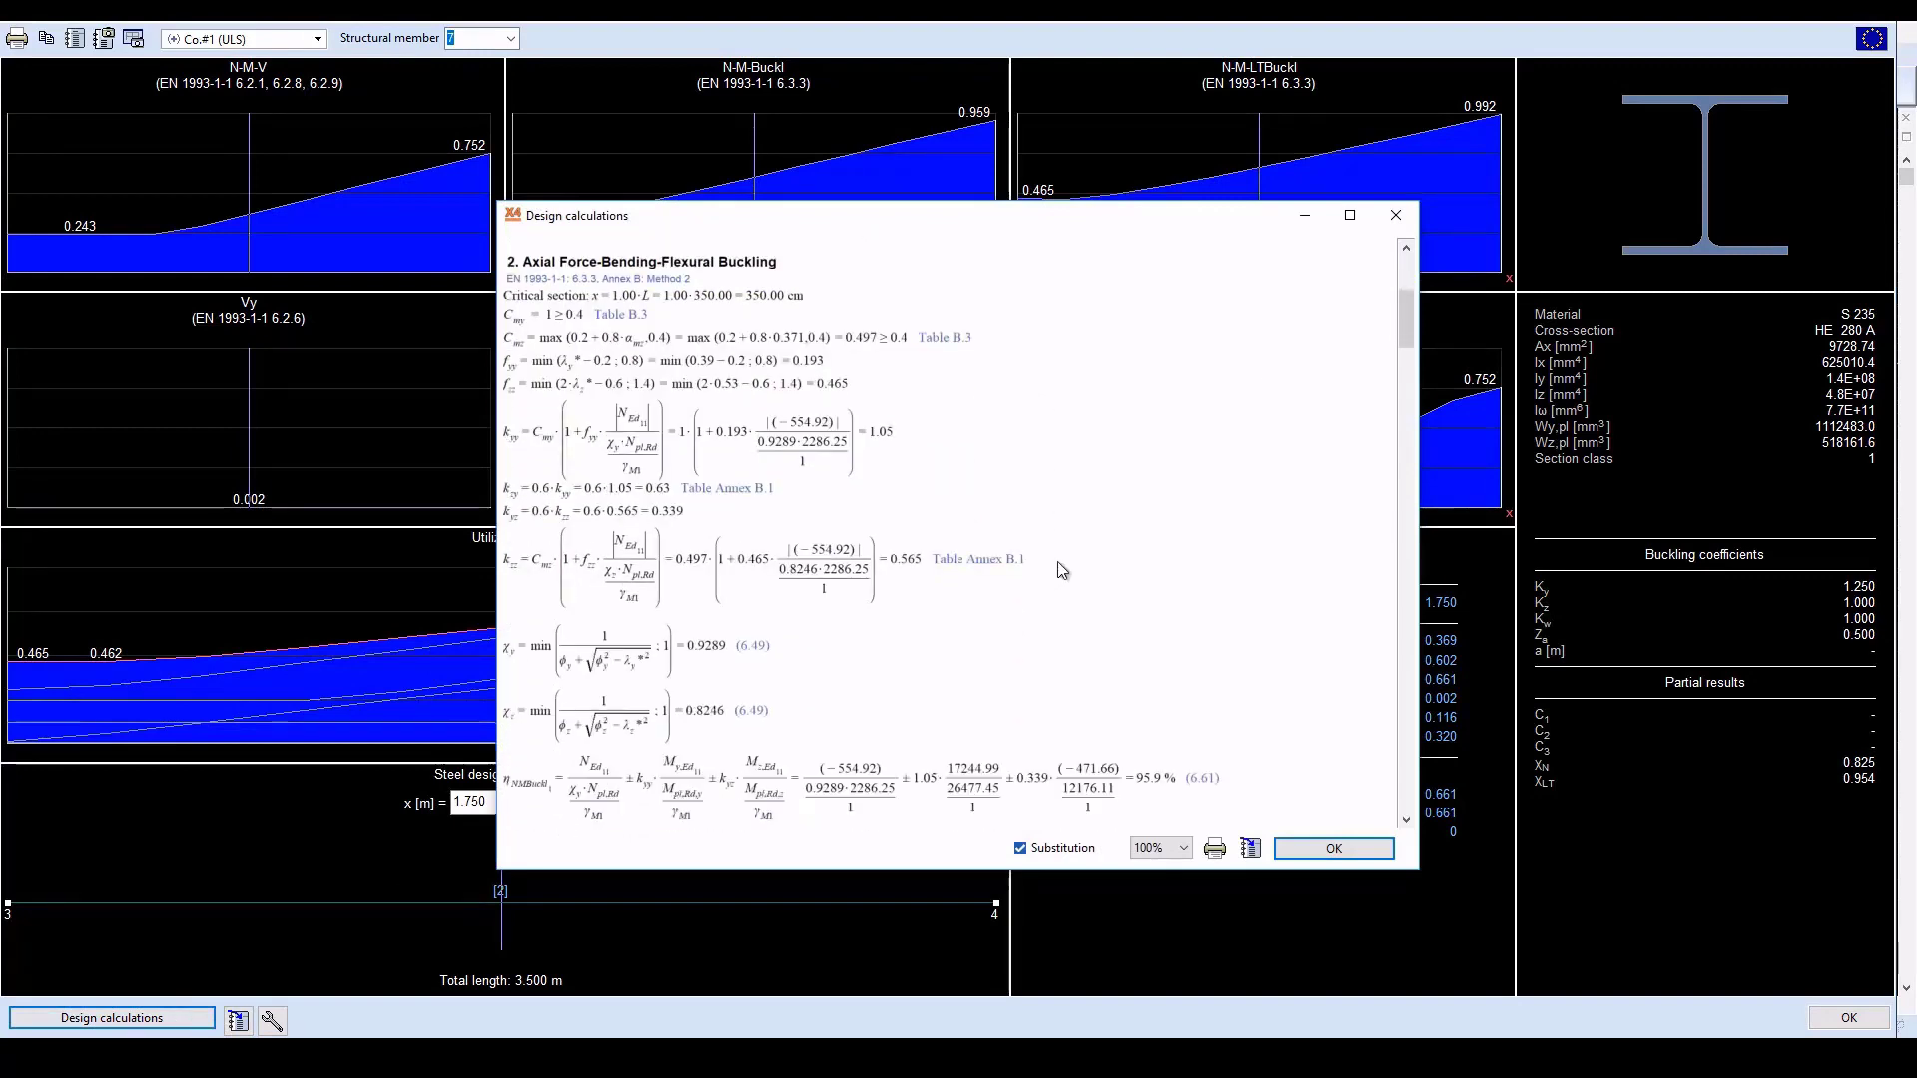
pyautogui.scroll(-3)
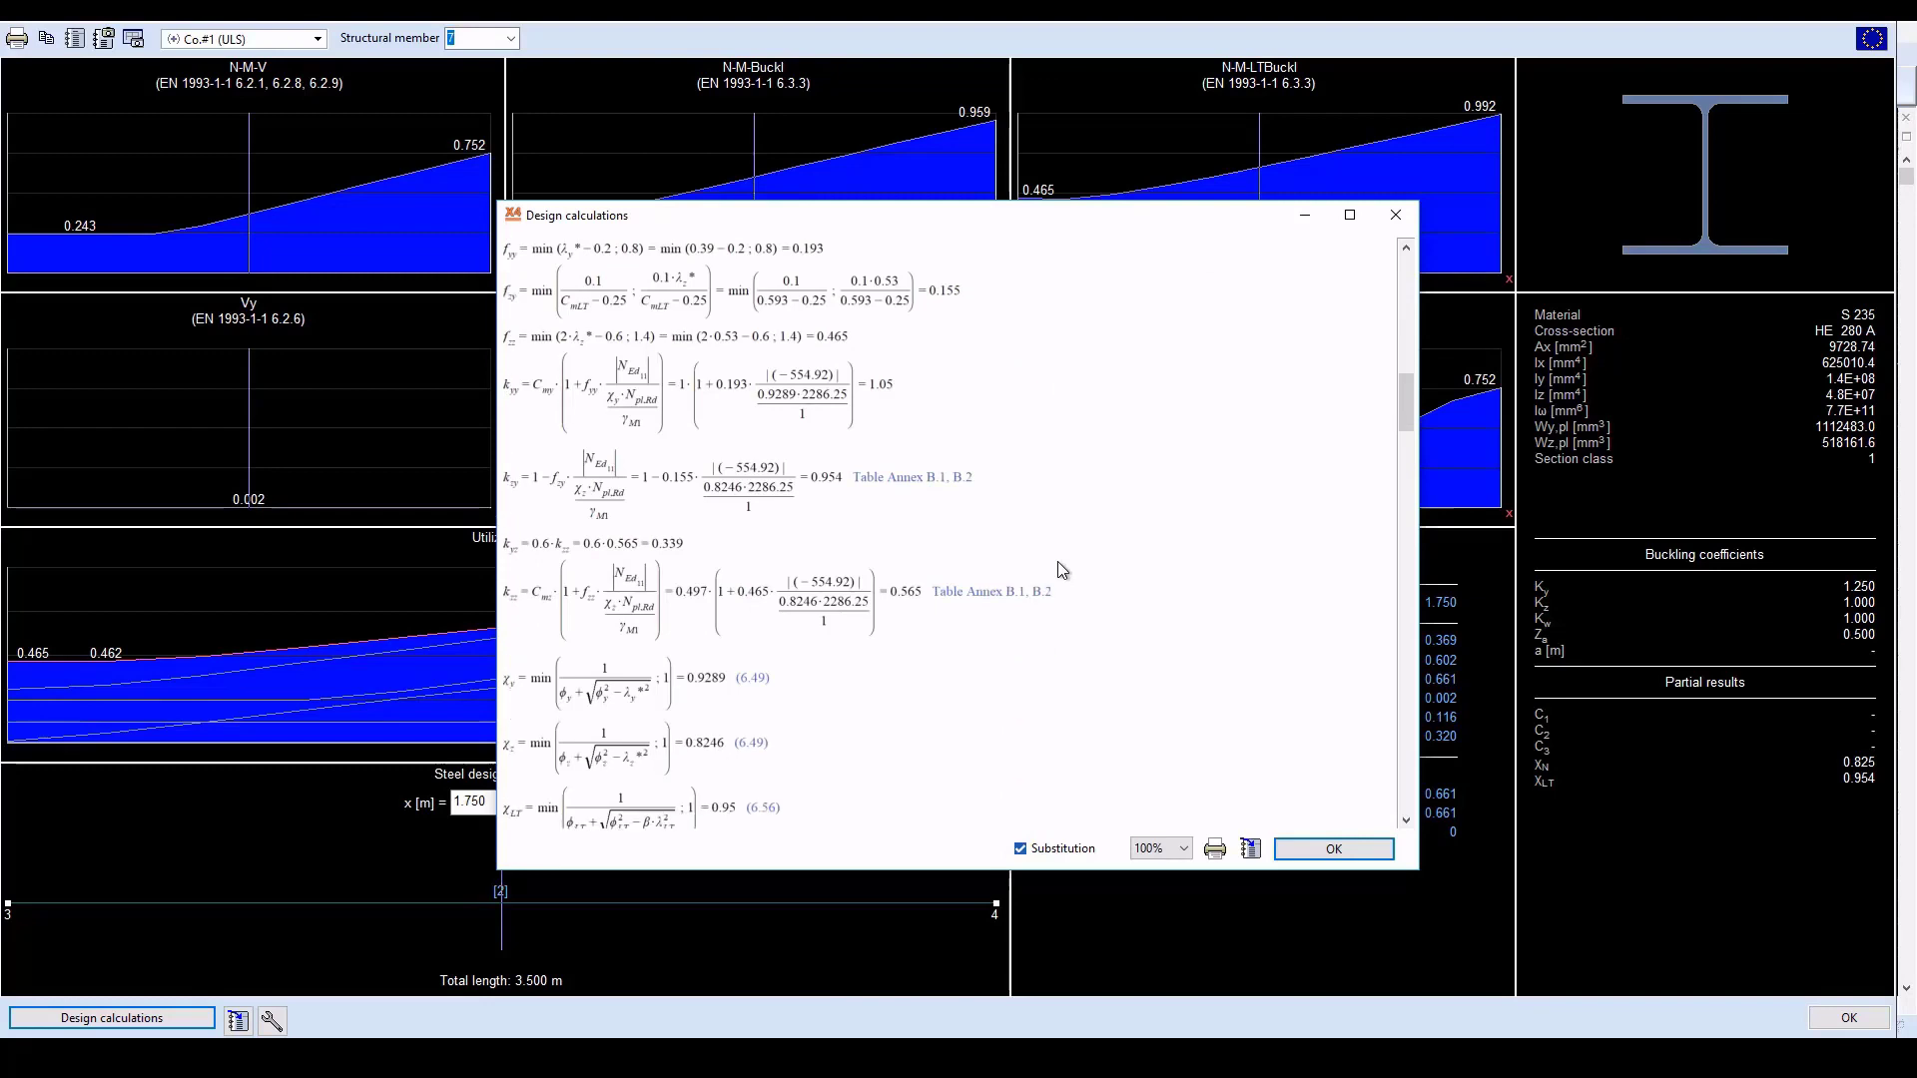
pyautogui.scroll(-3)
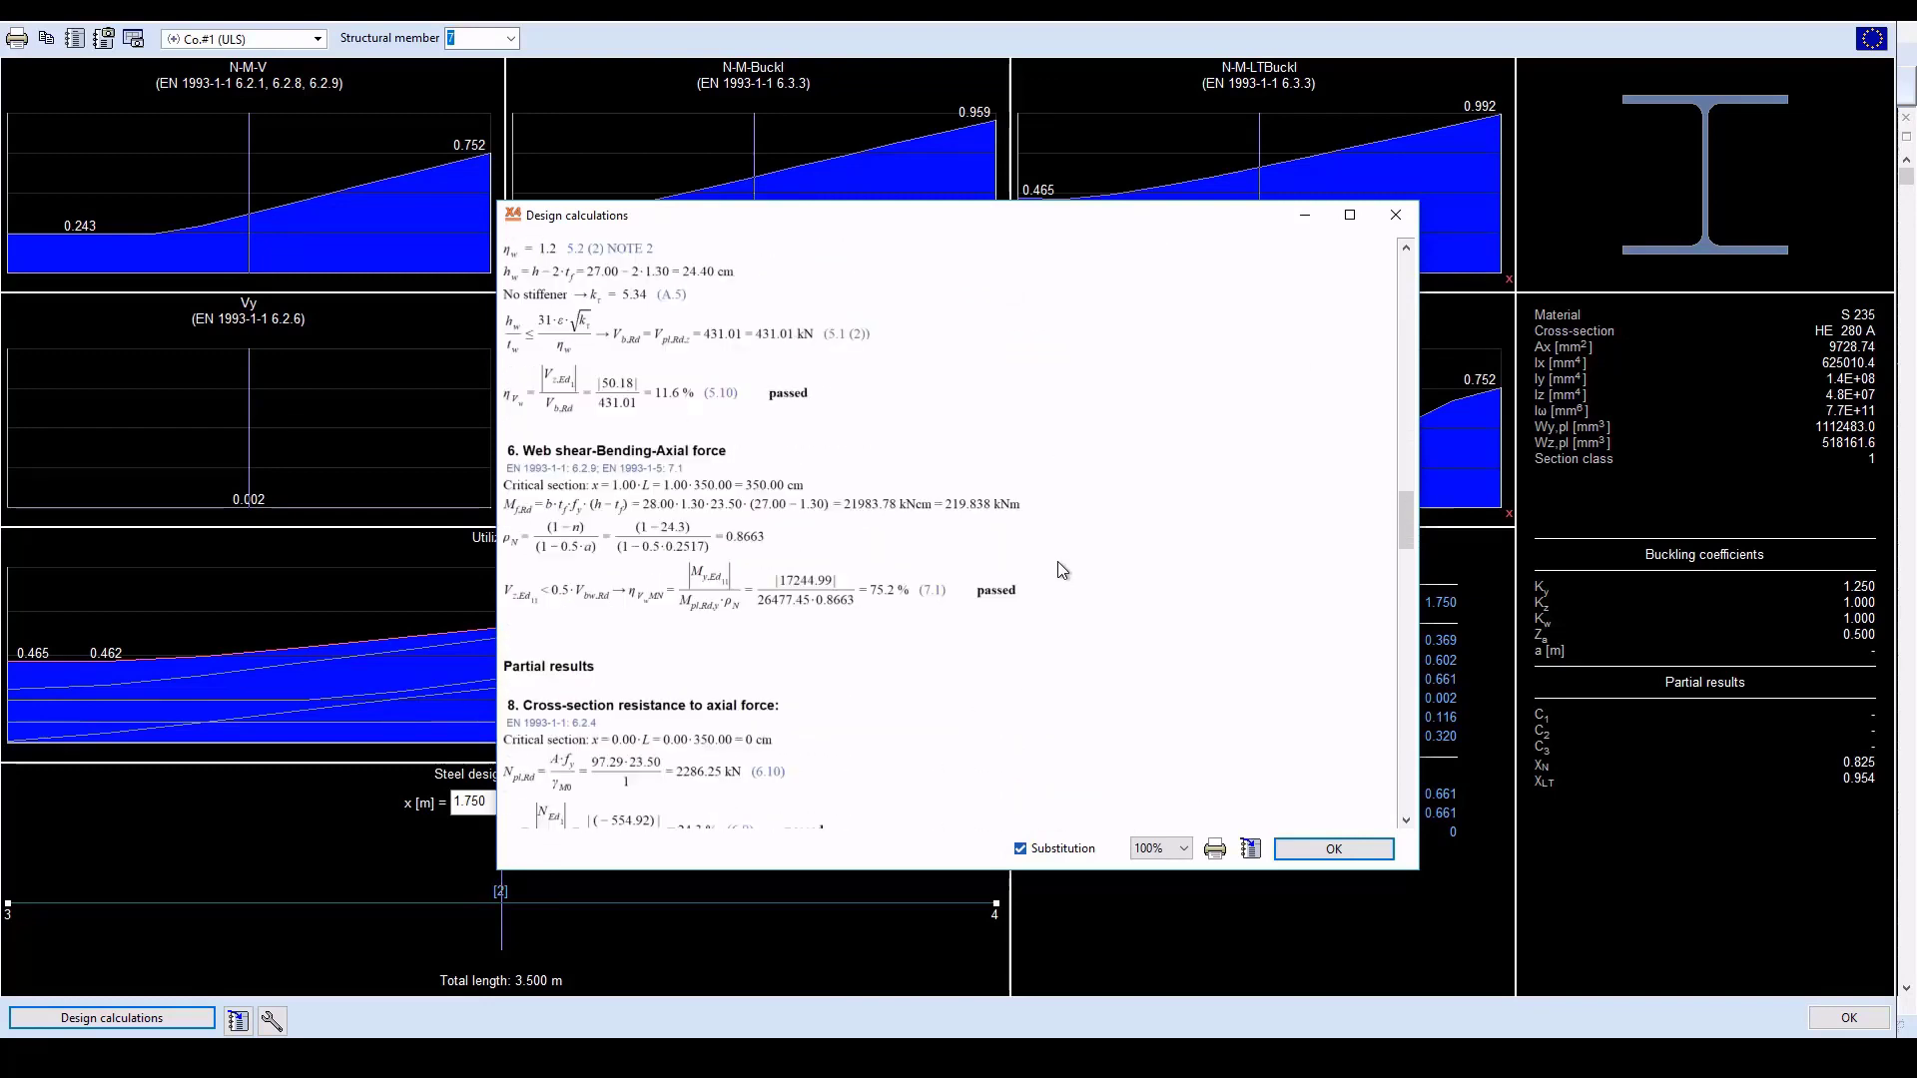
pyautogui.scroll(-3)
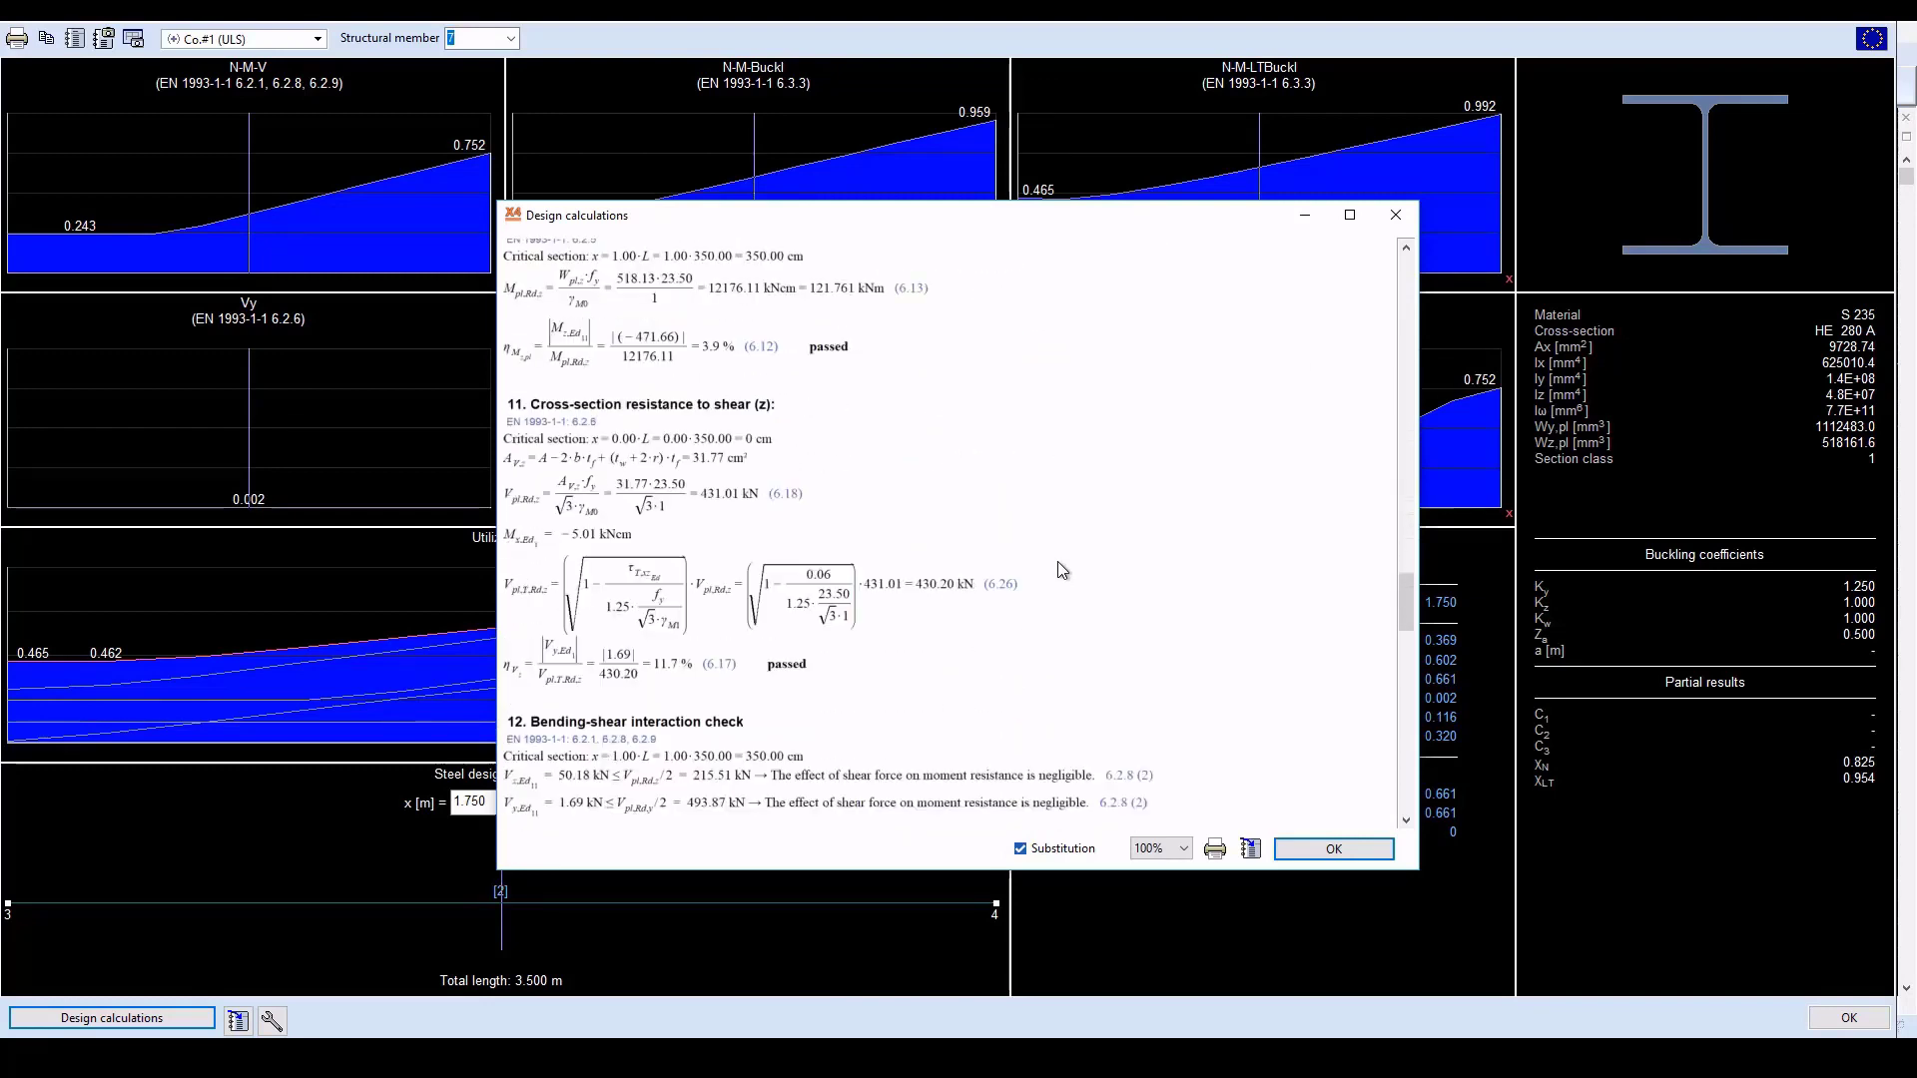
pyautogui.scroll(-3)
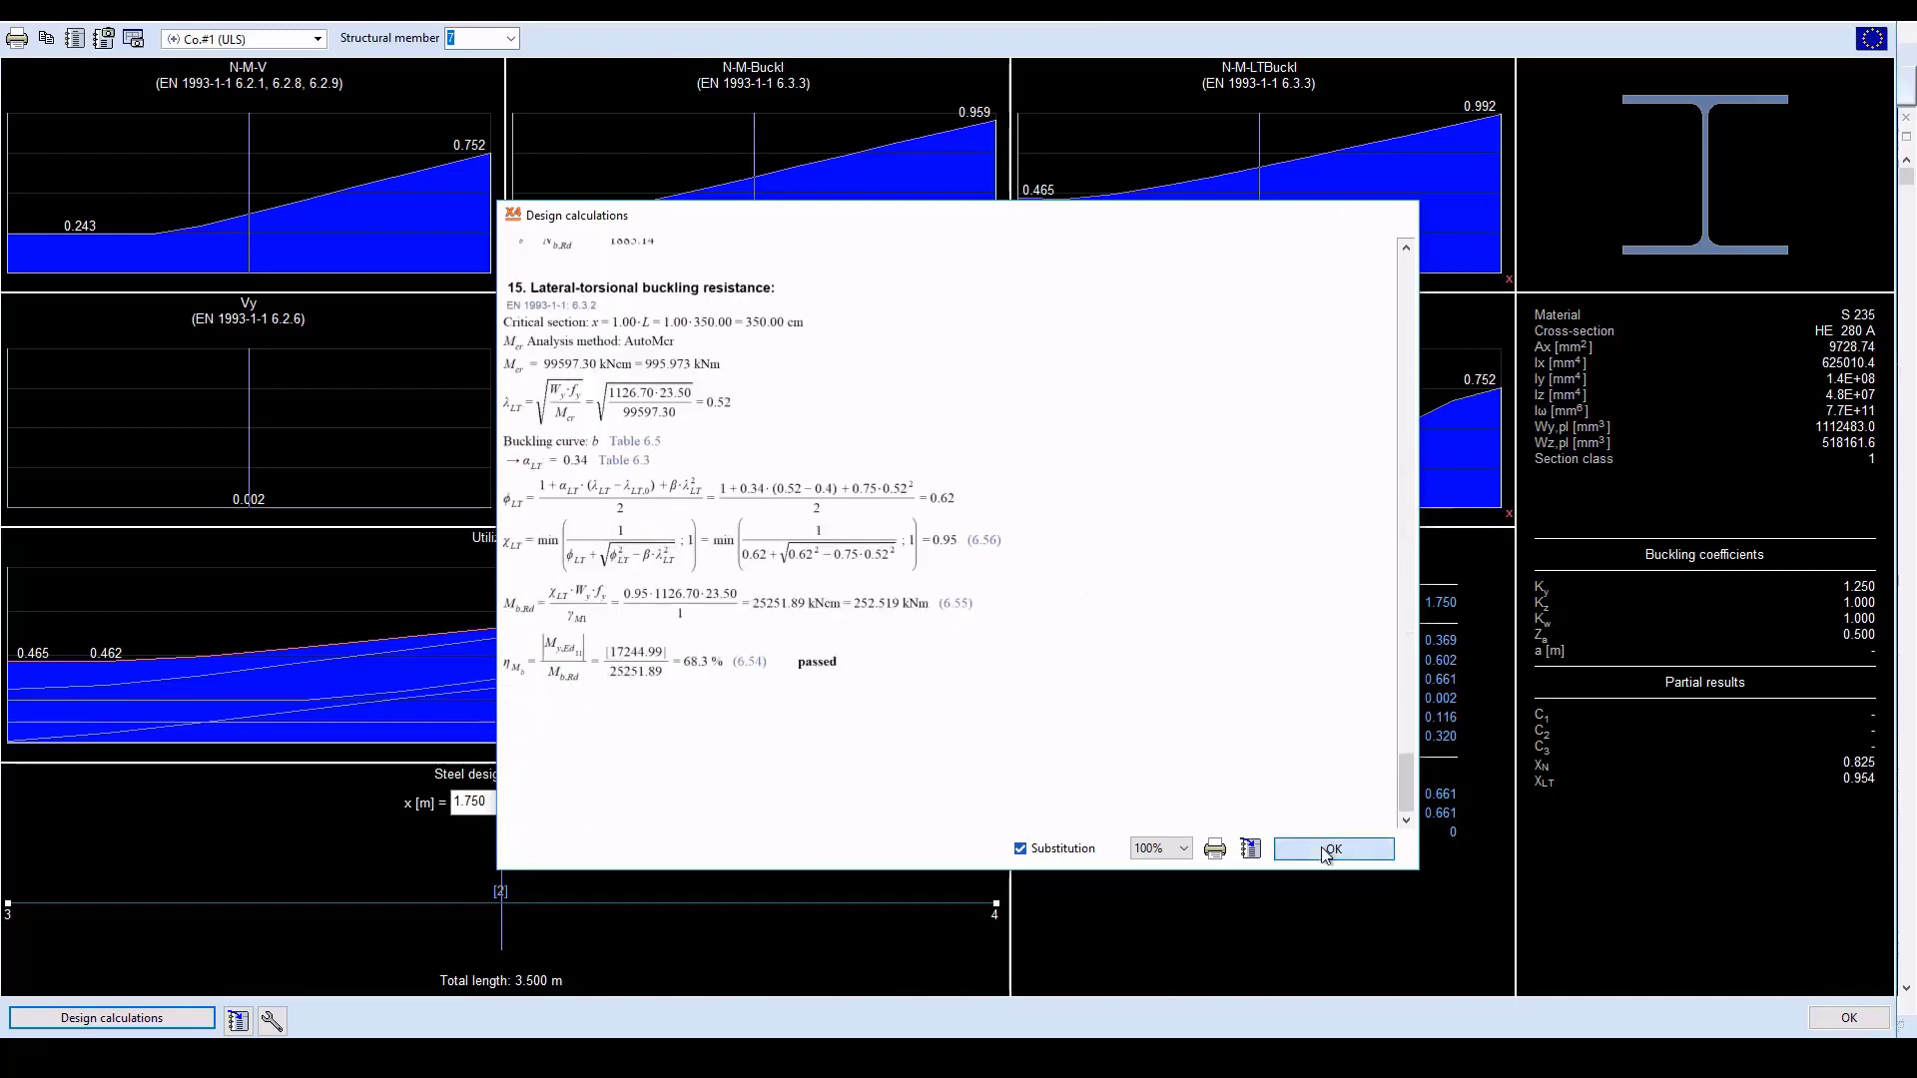
pyautogui.click(1332, 848)
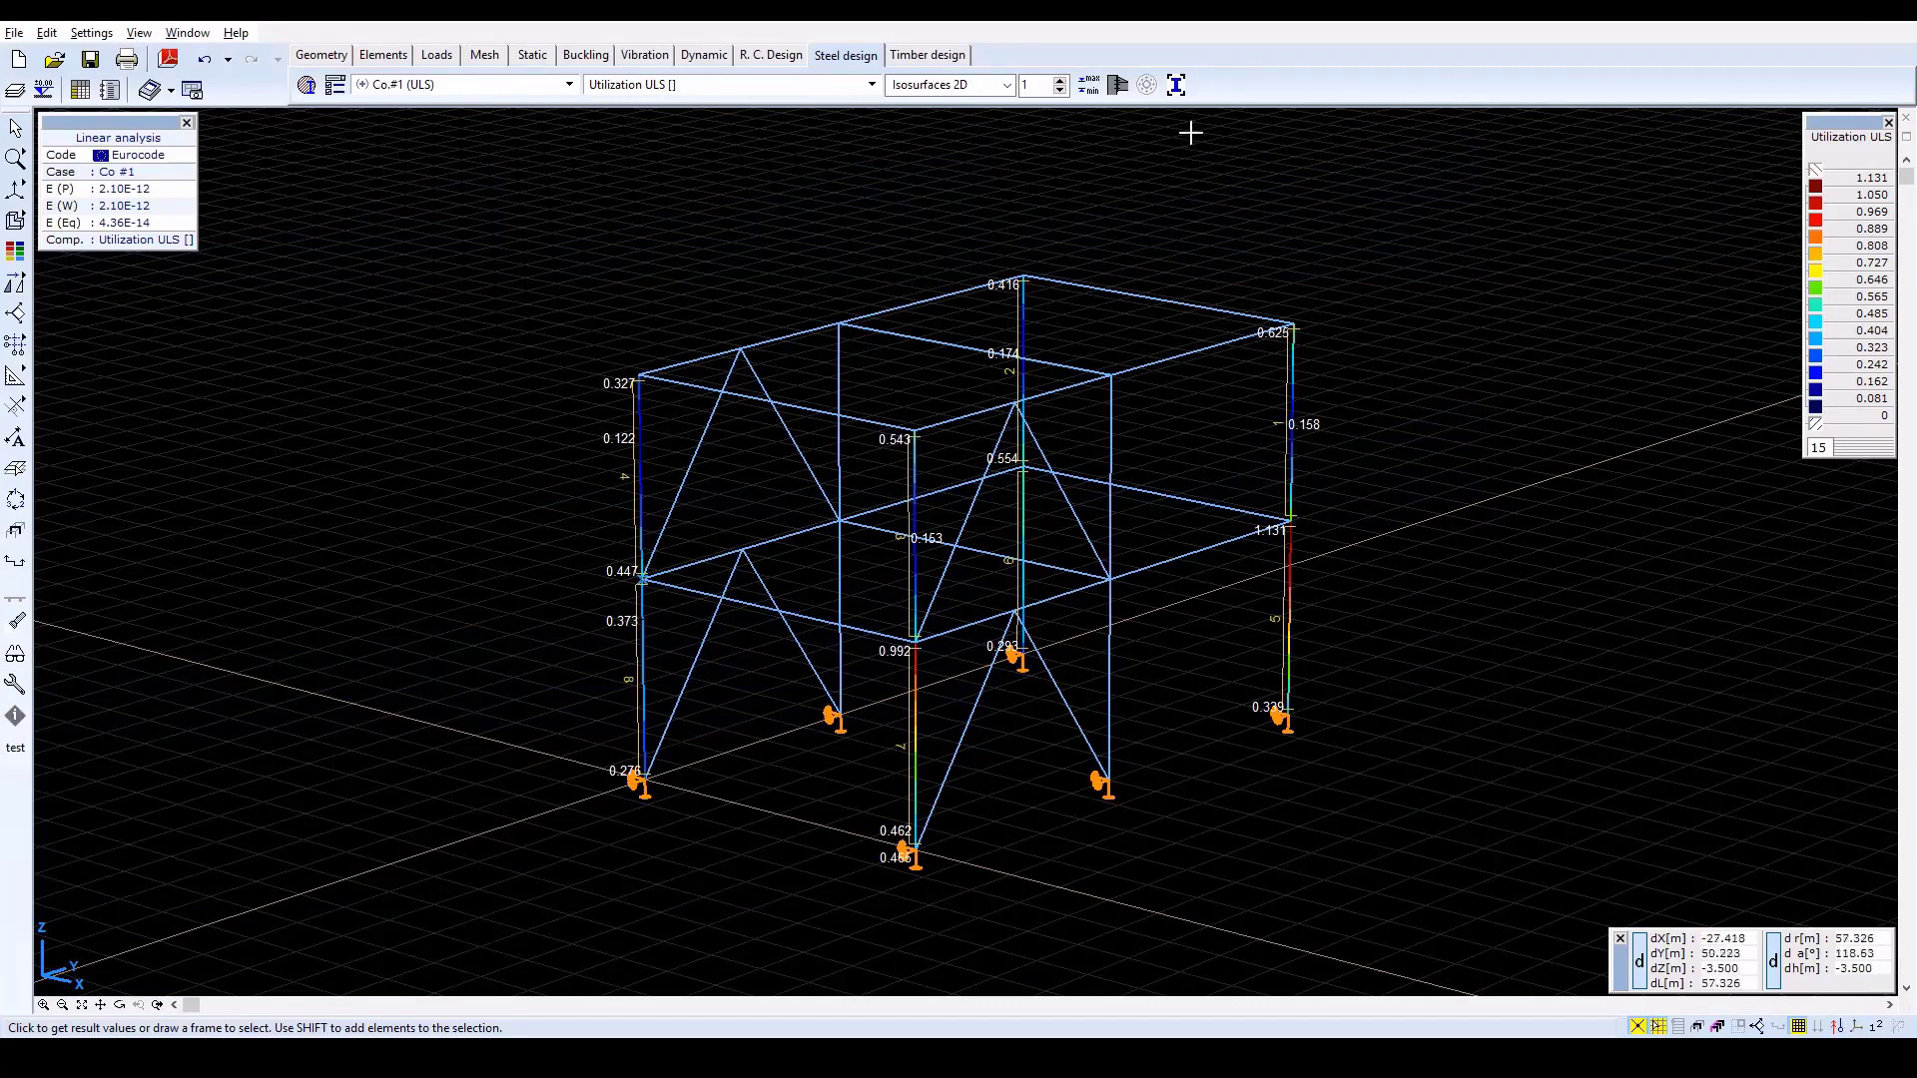
# Bring up the steel cross-section optimization window with an empty groups list
pyautogui.click(1174, 84)
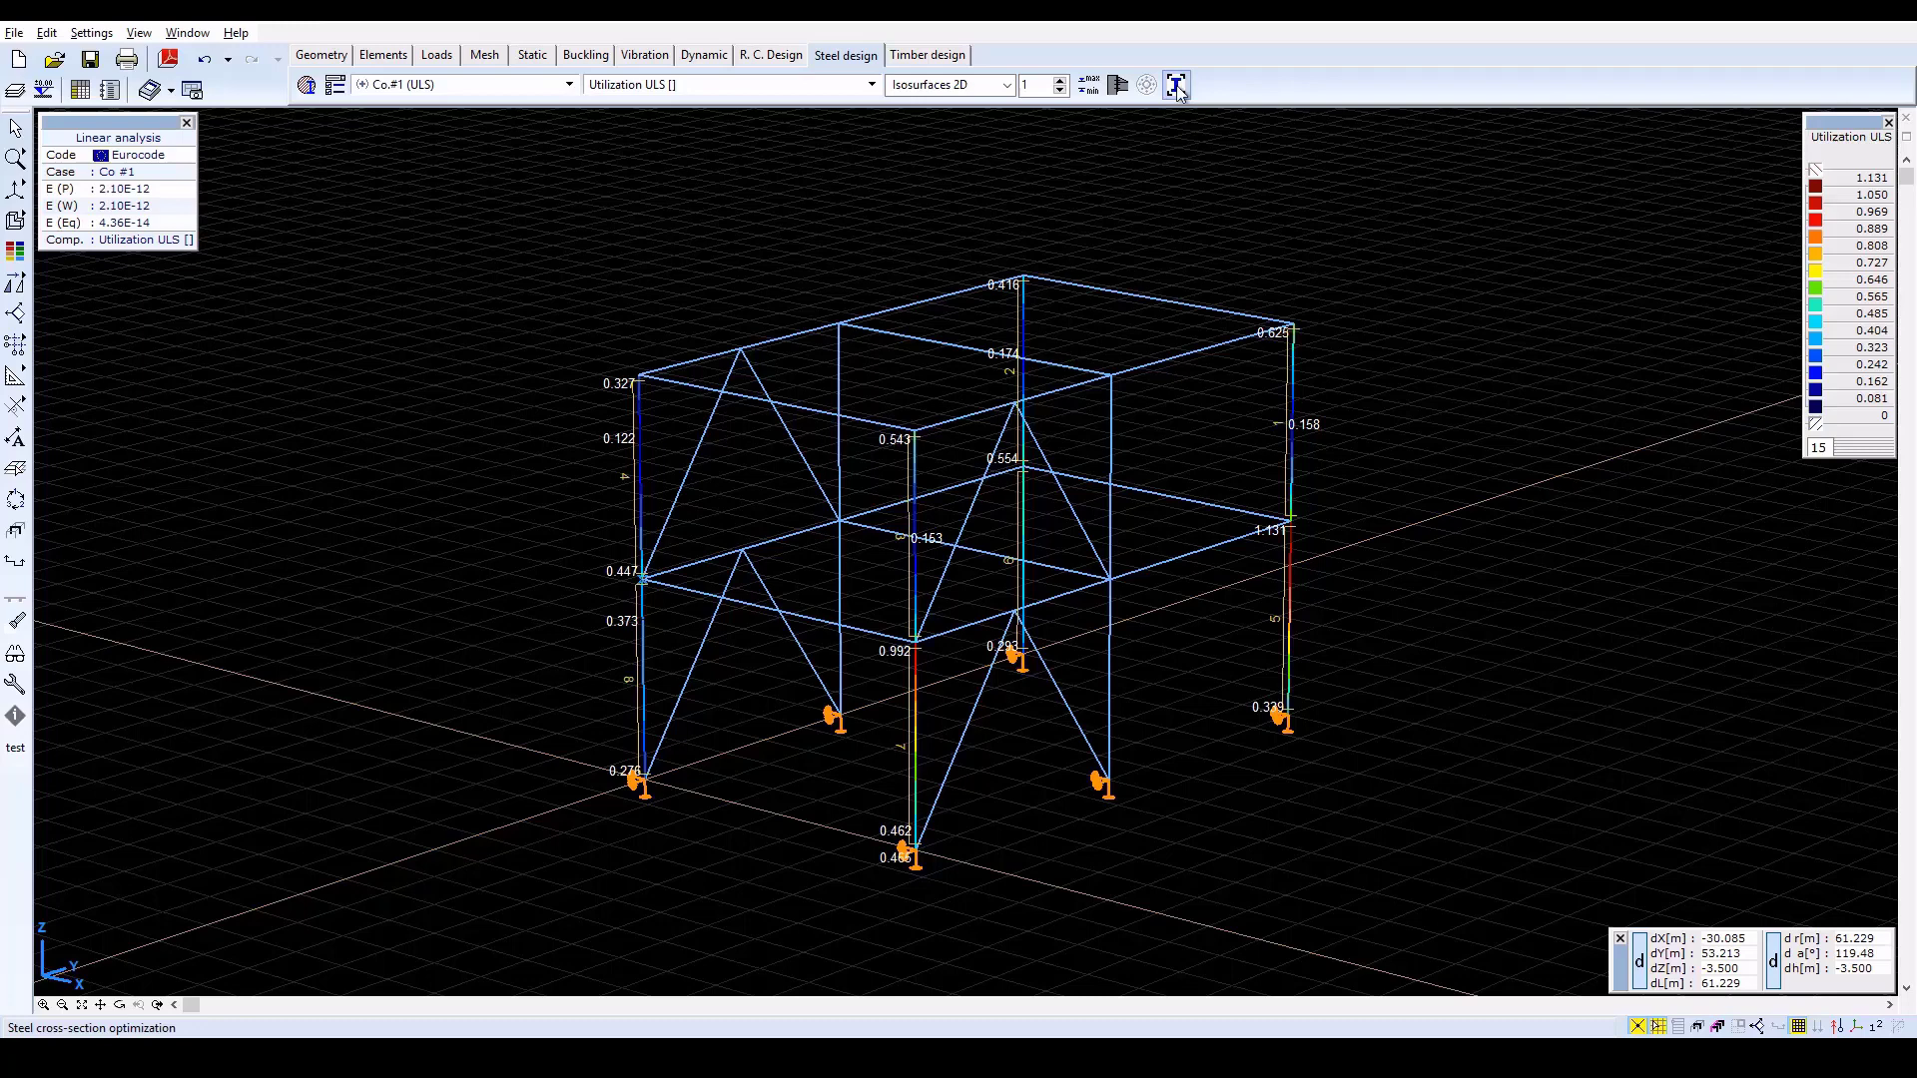
pyautogui.click(1174, 84)
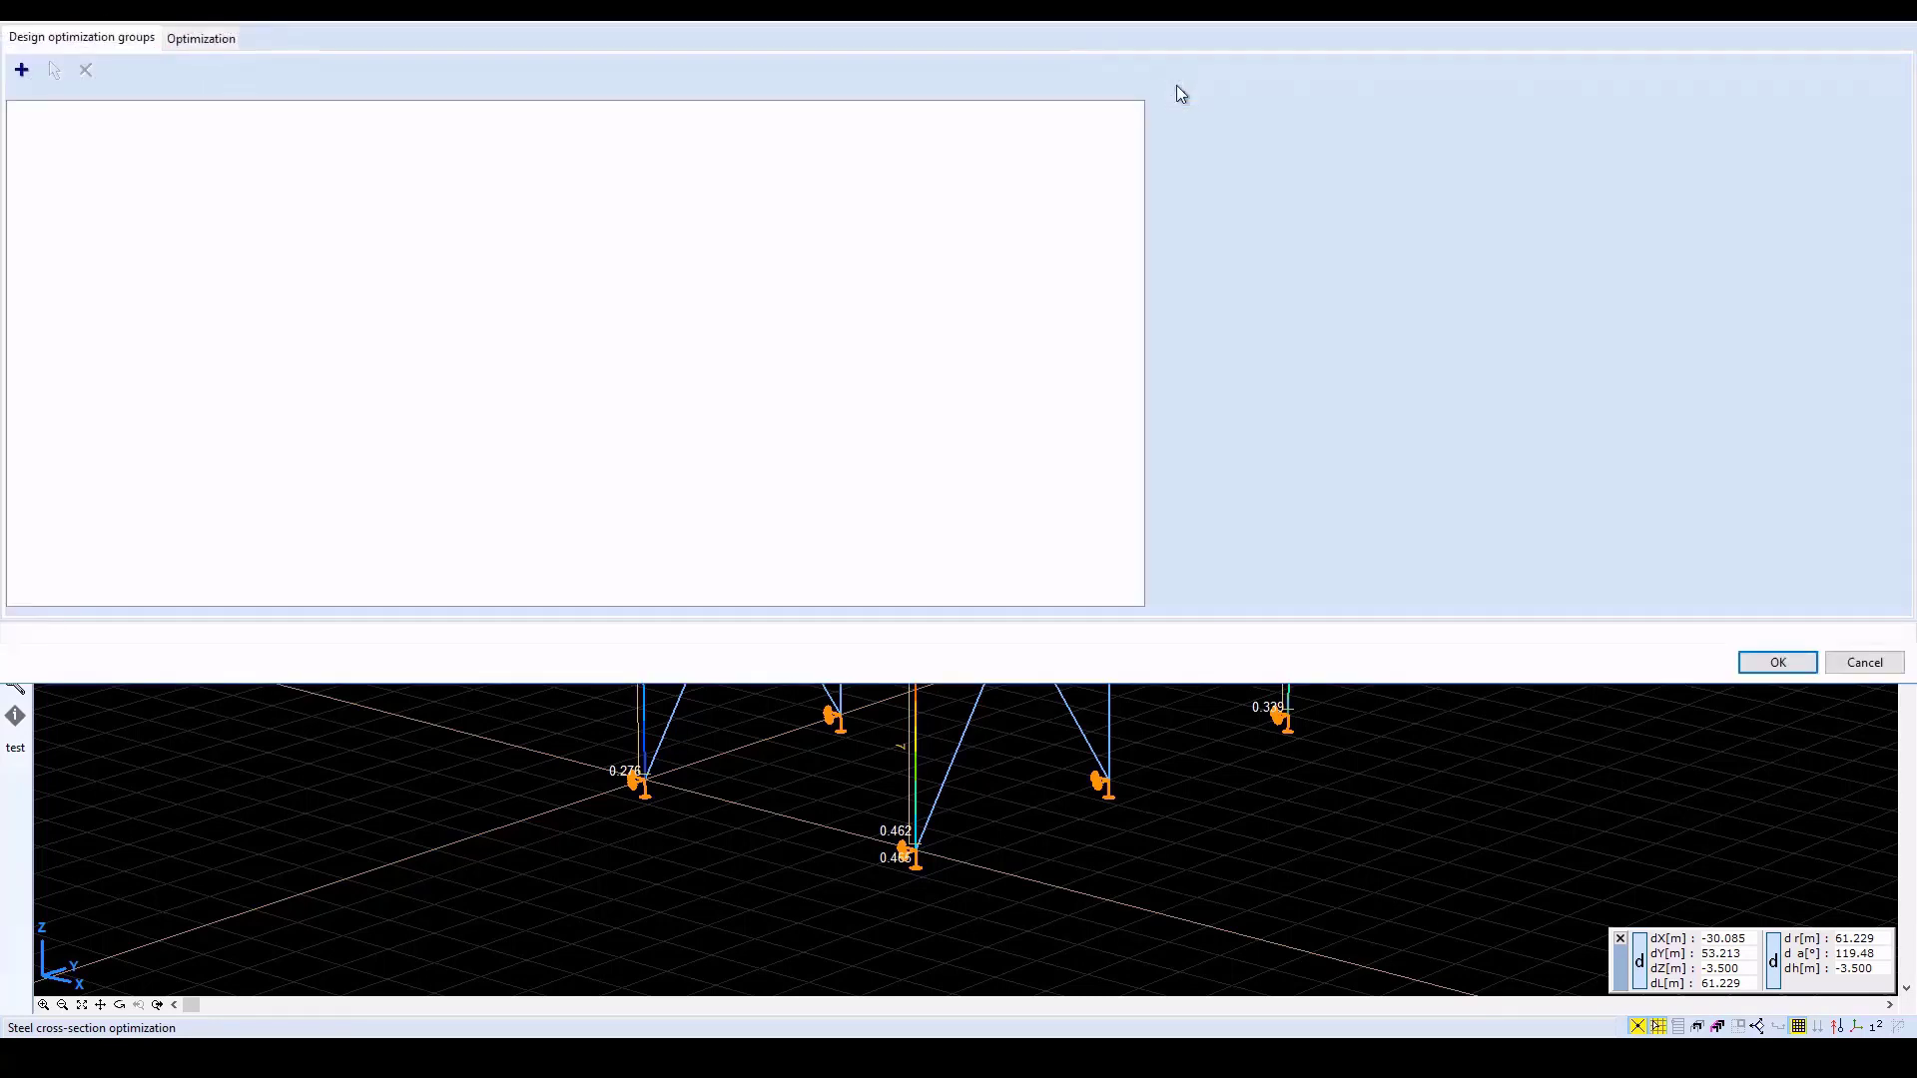
pyautogui.moveTo(200, 38)
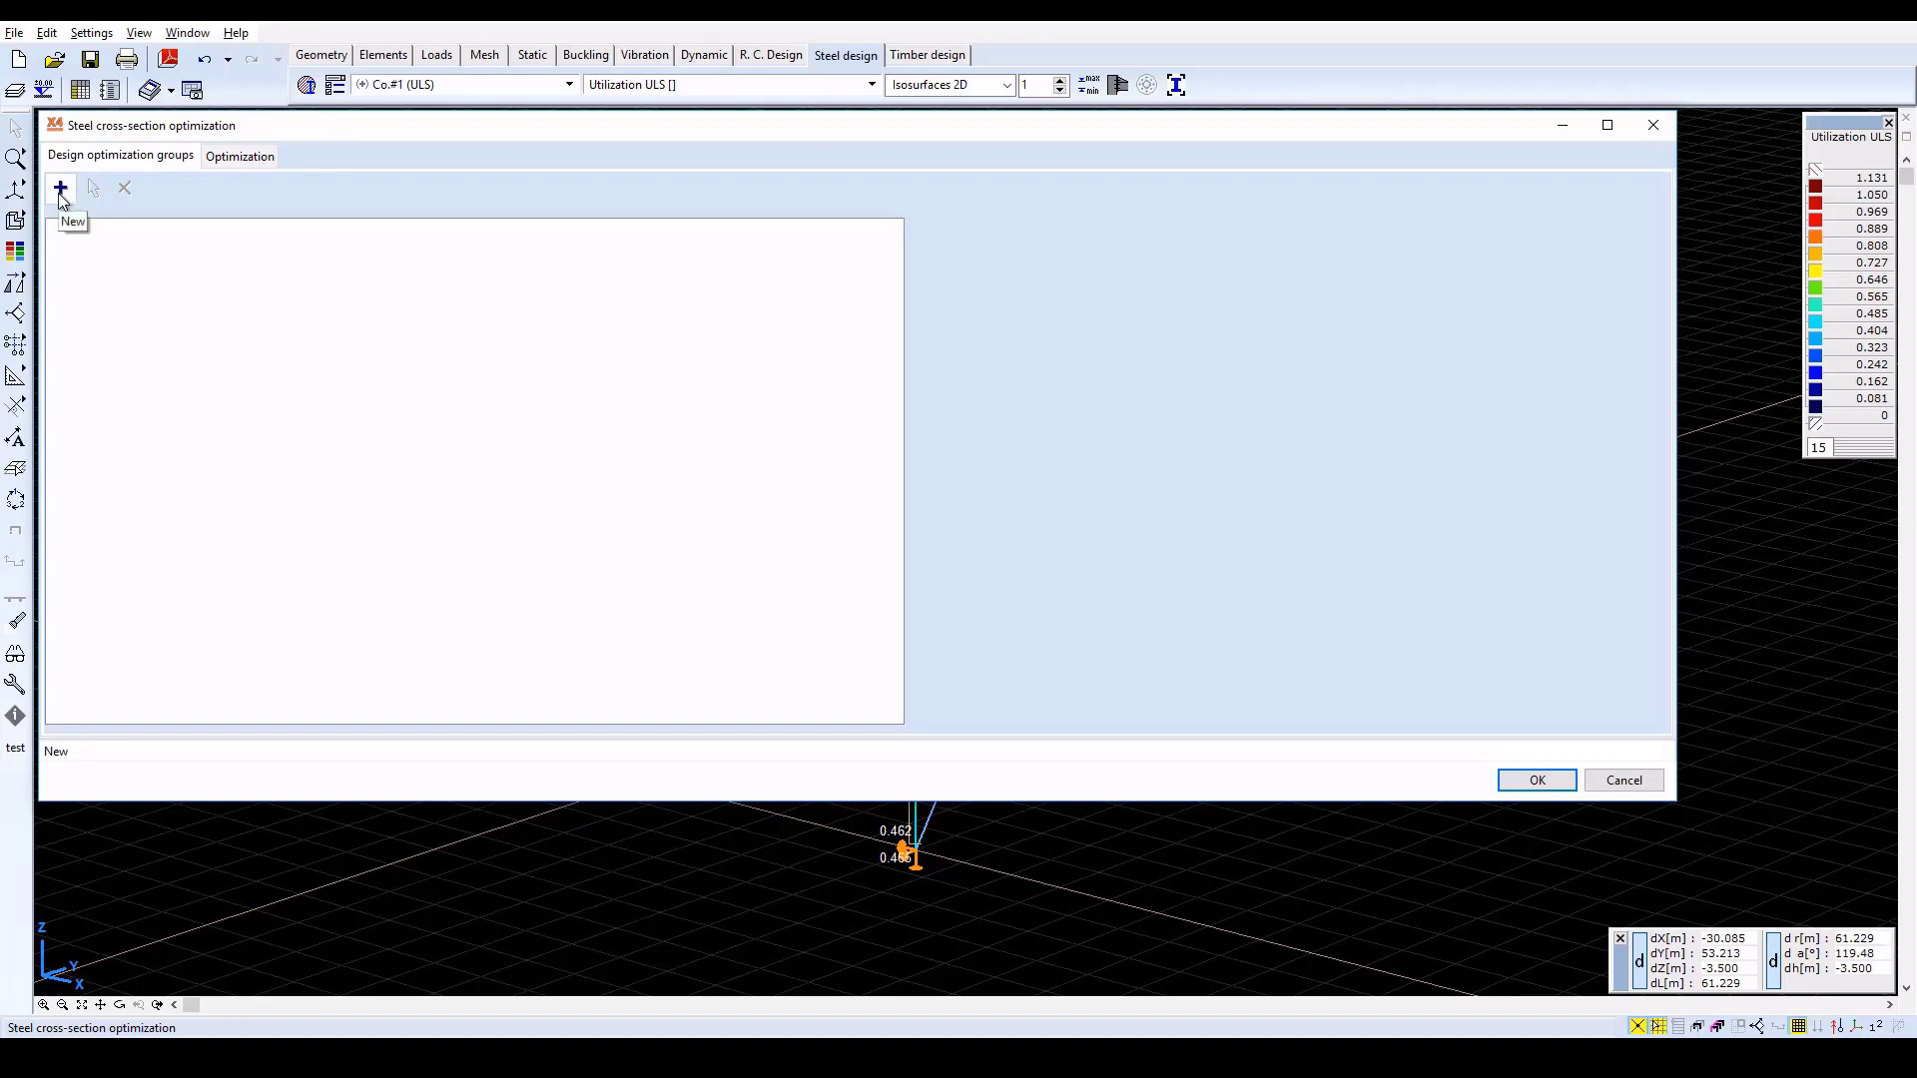
# Create an optimization group named 'lower columns' from members with the same properties
pyautogui.click(58, 187)
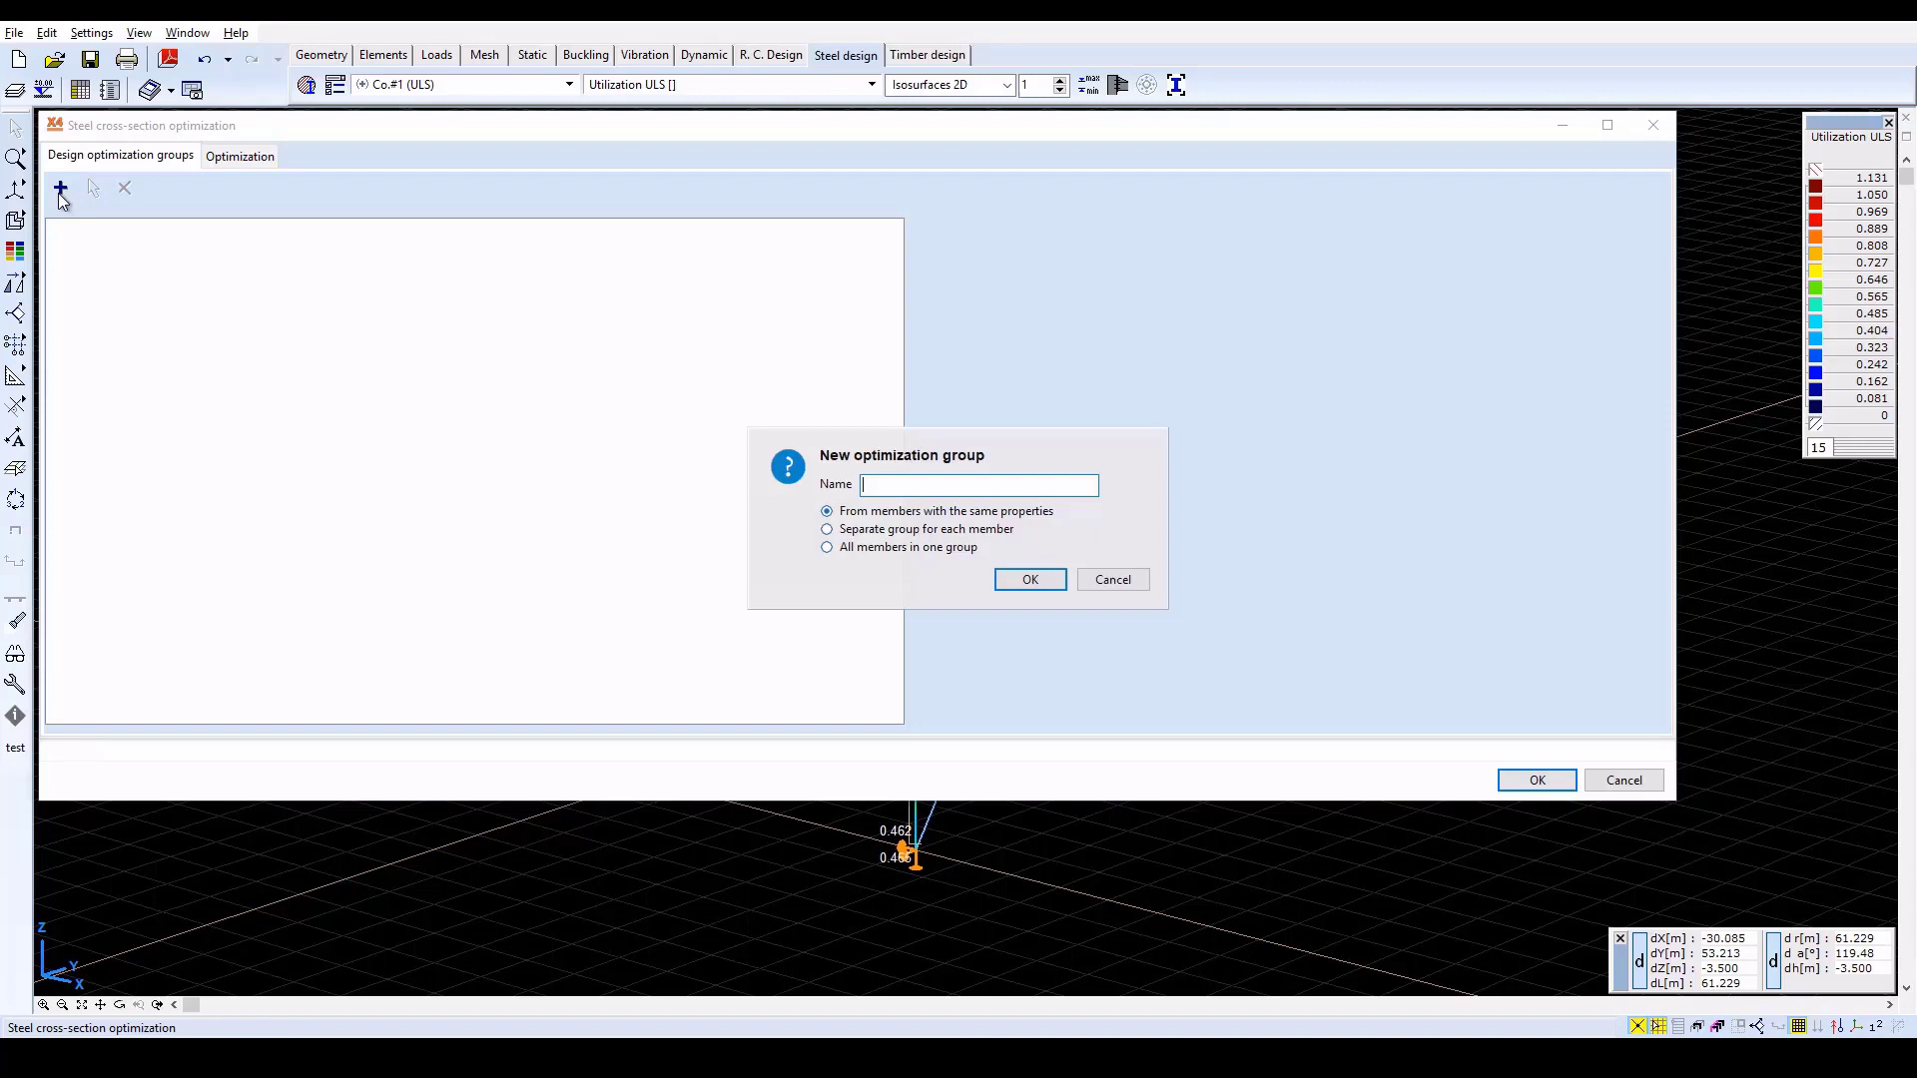
pyautogui.write('lower')
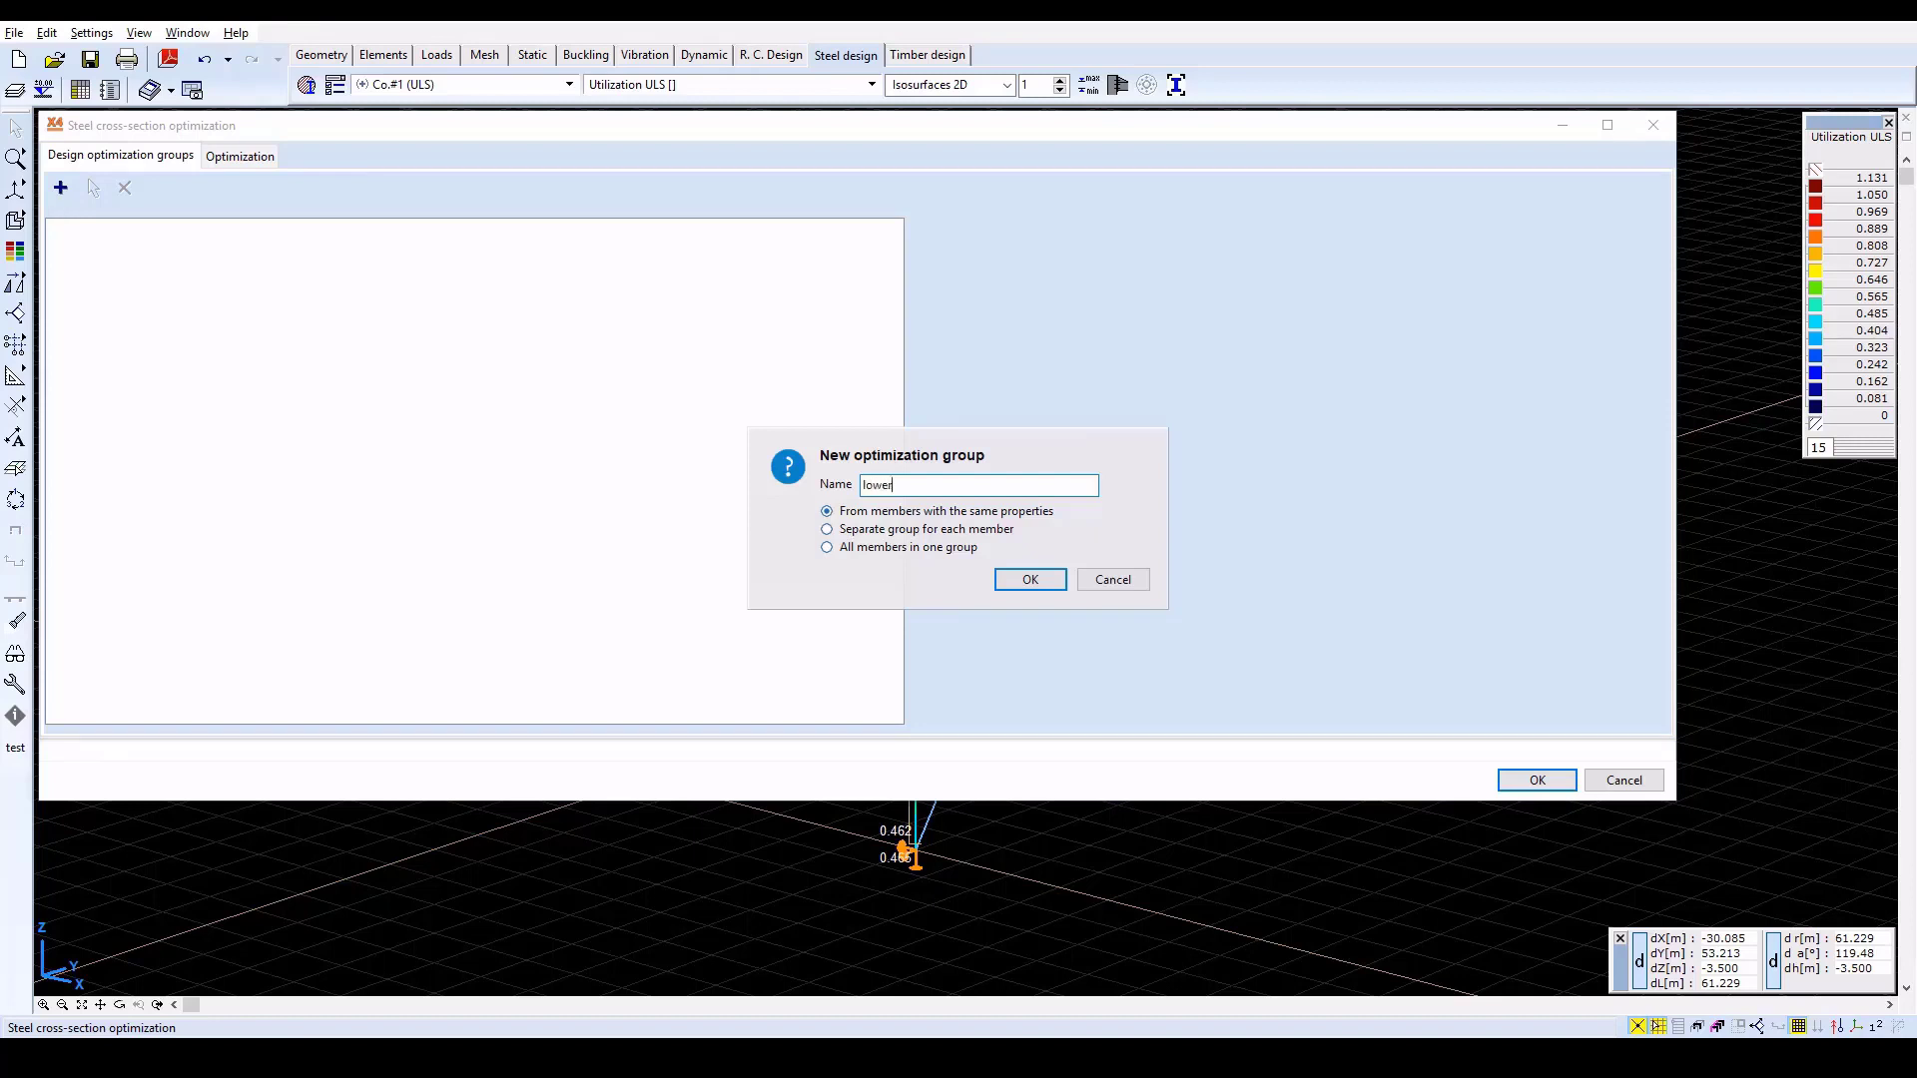
pyautogui.write('columns')
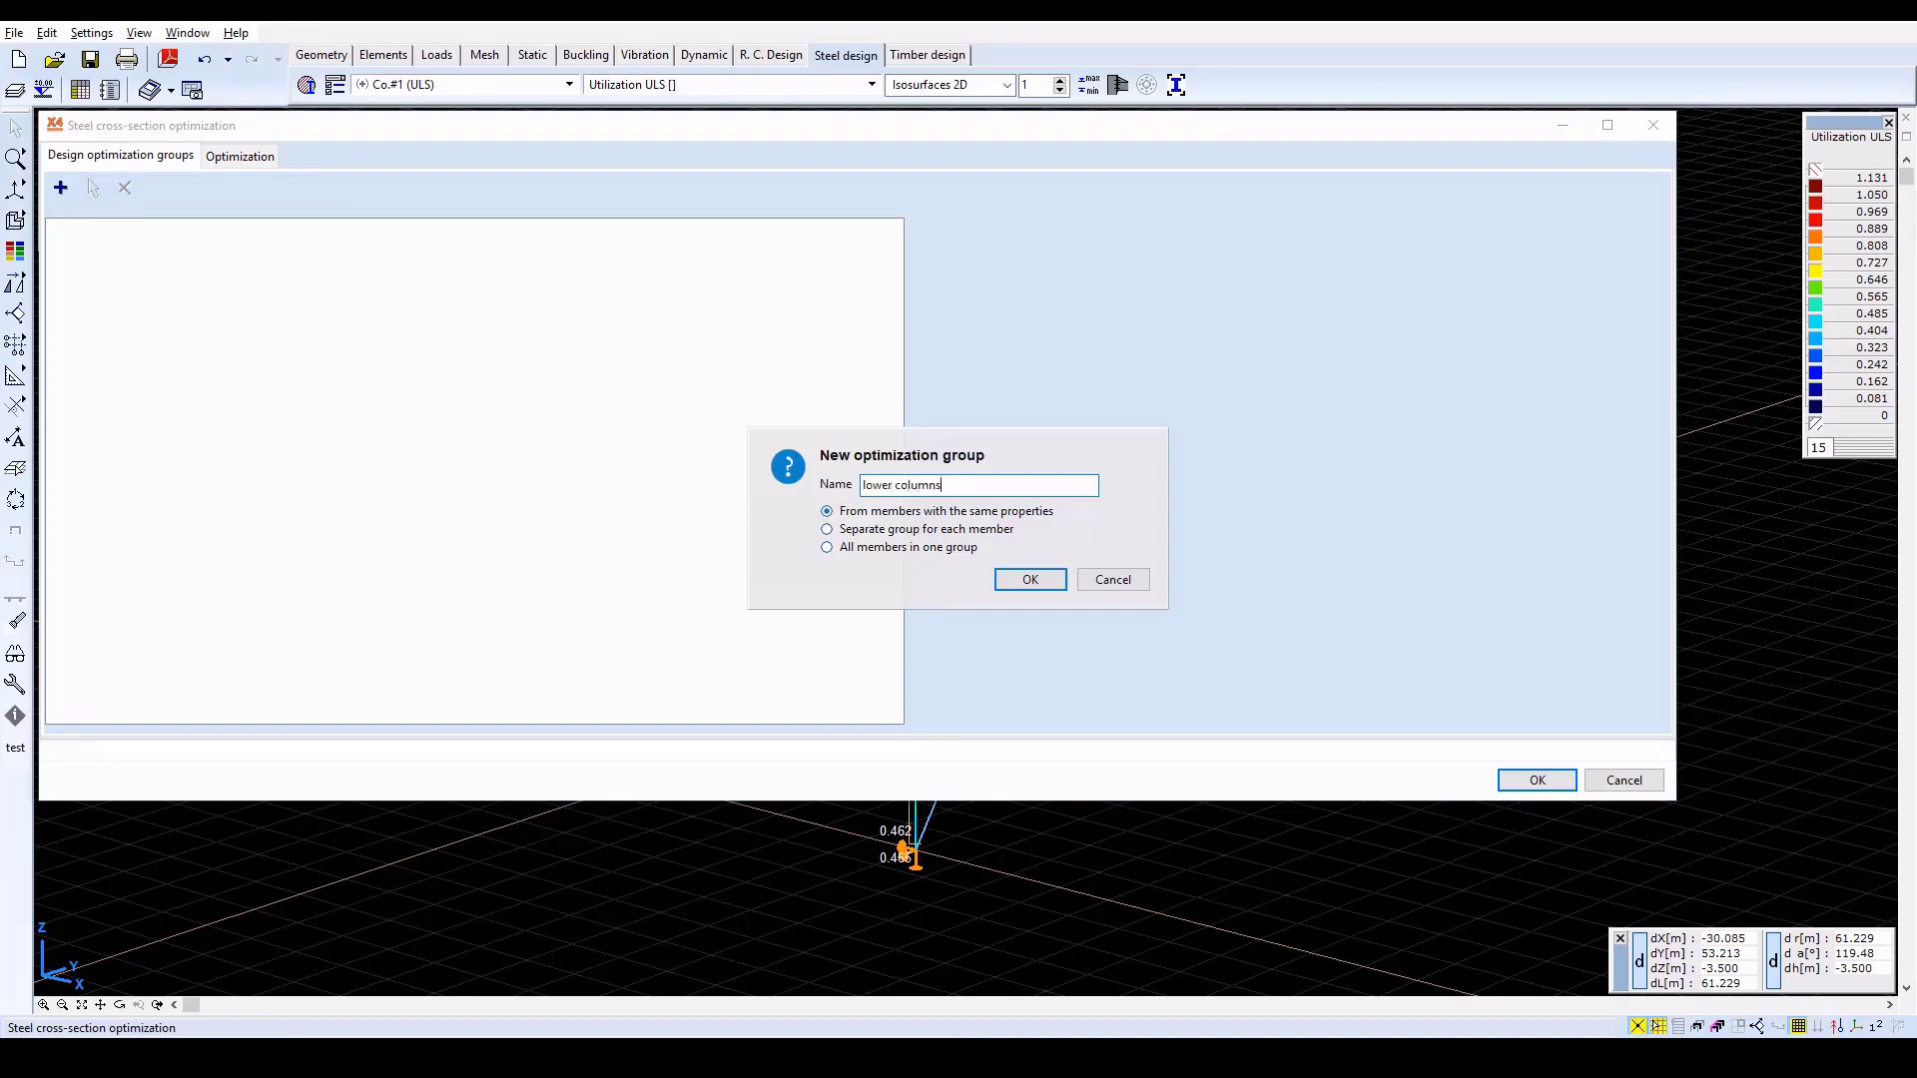
pyautogui.moveTo(1037, 619)
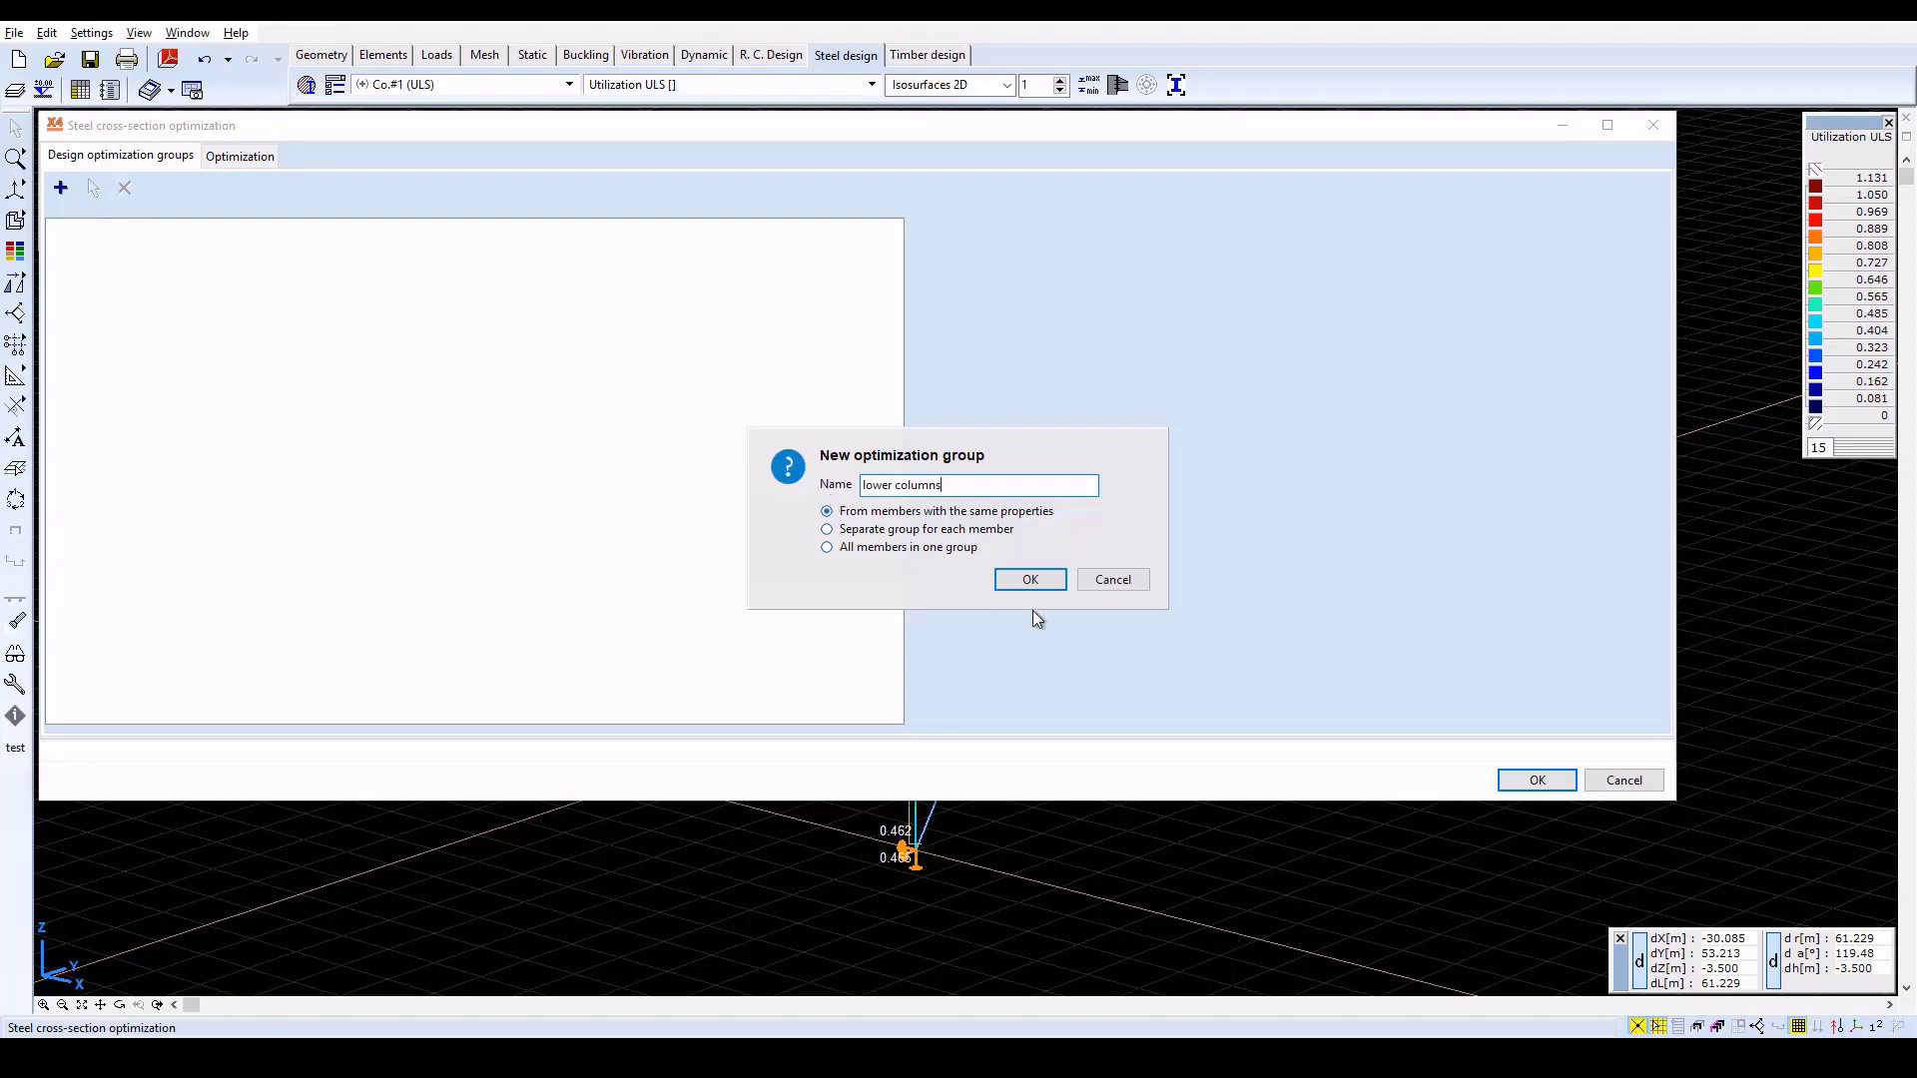
pyautogui.click(1028, 579)
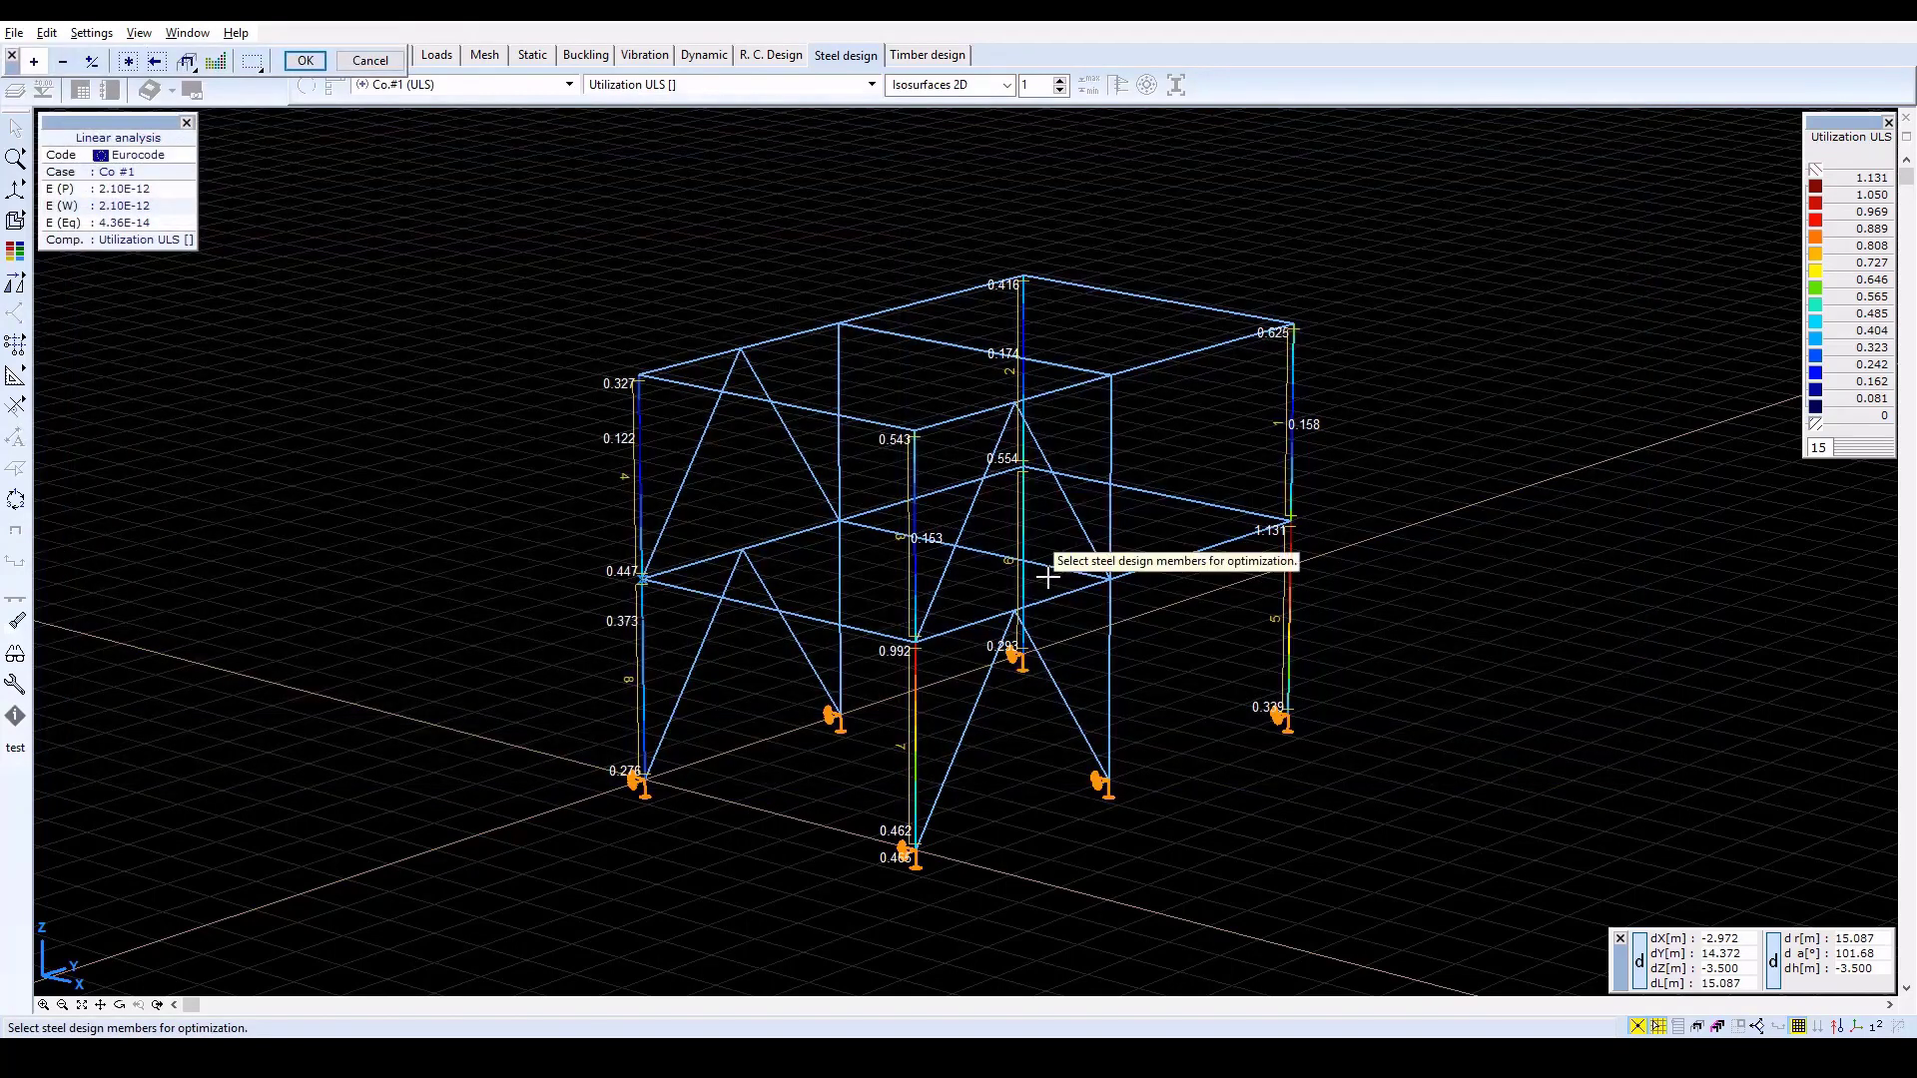
pyautogui.moveTo(991, 587)
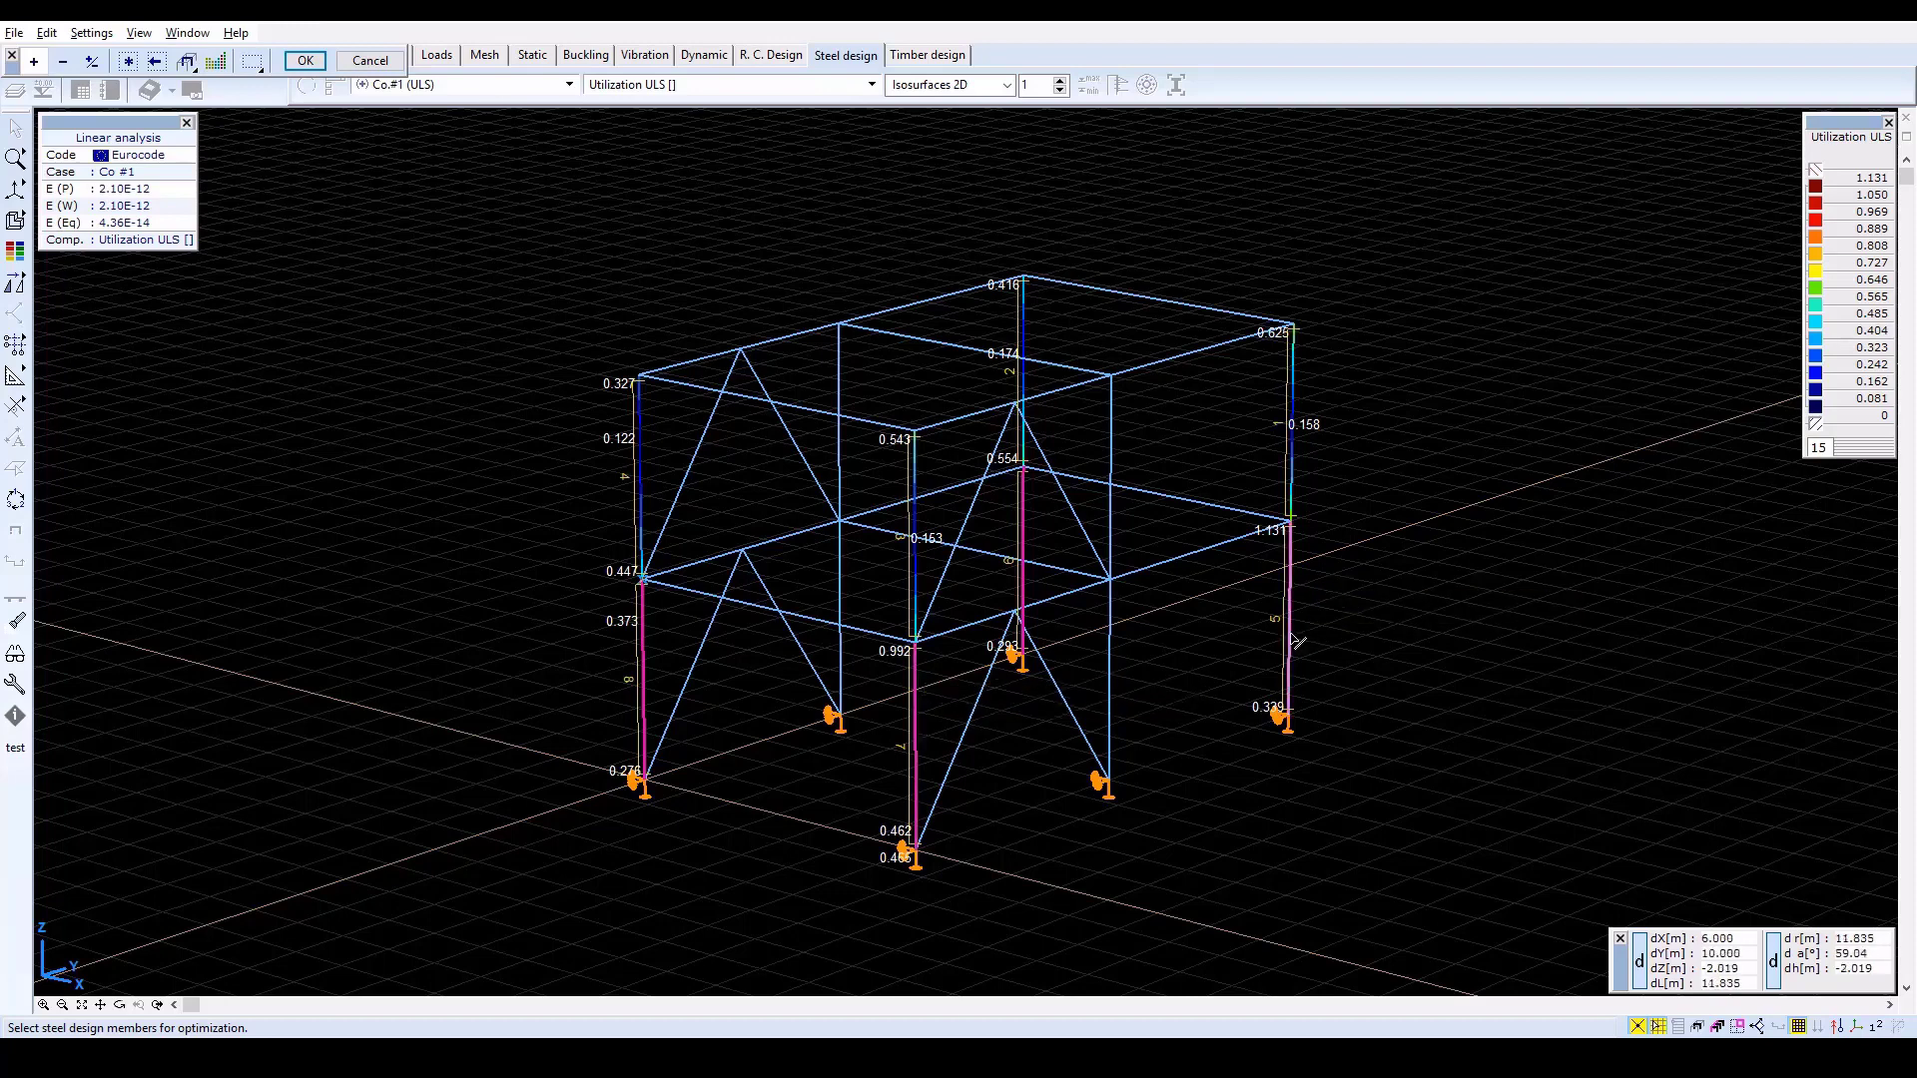
pyautogui.moveTo(1017, 805)
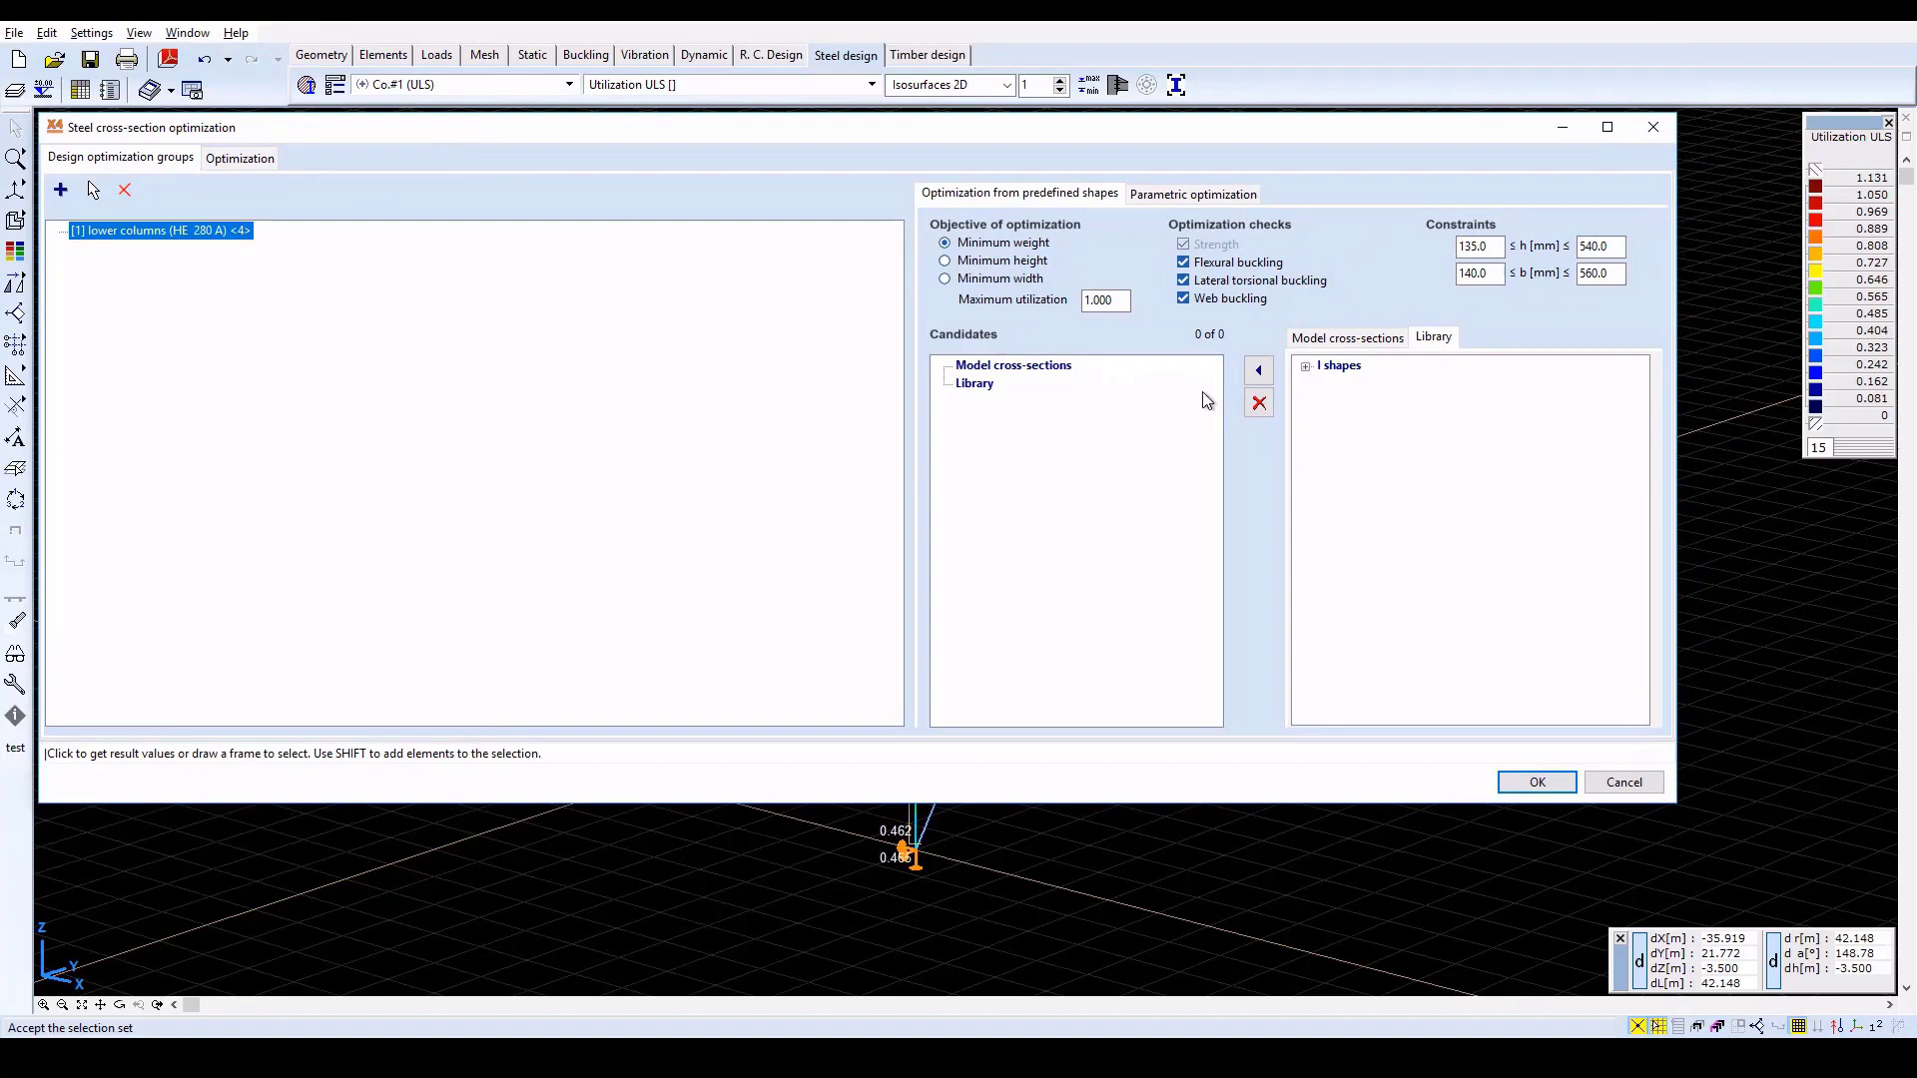
pyautogui.moveTo(1338, 393)
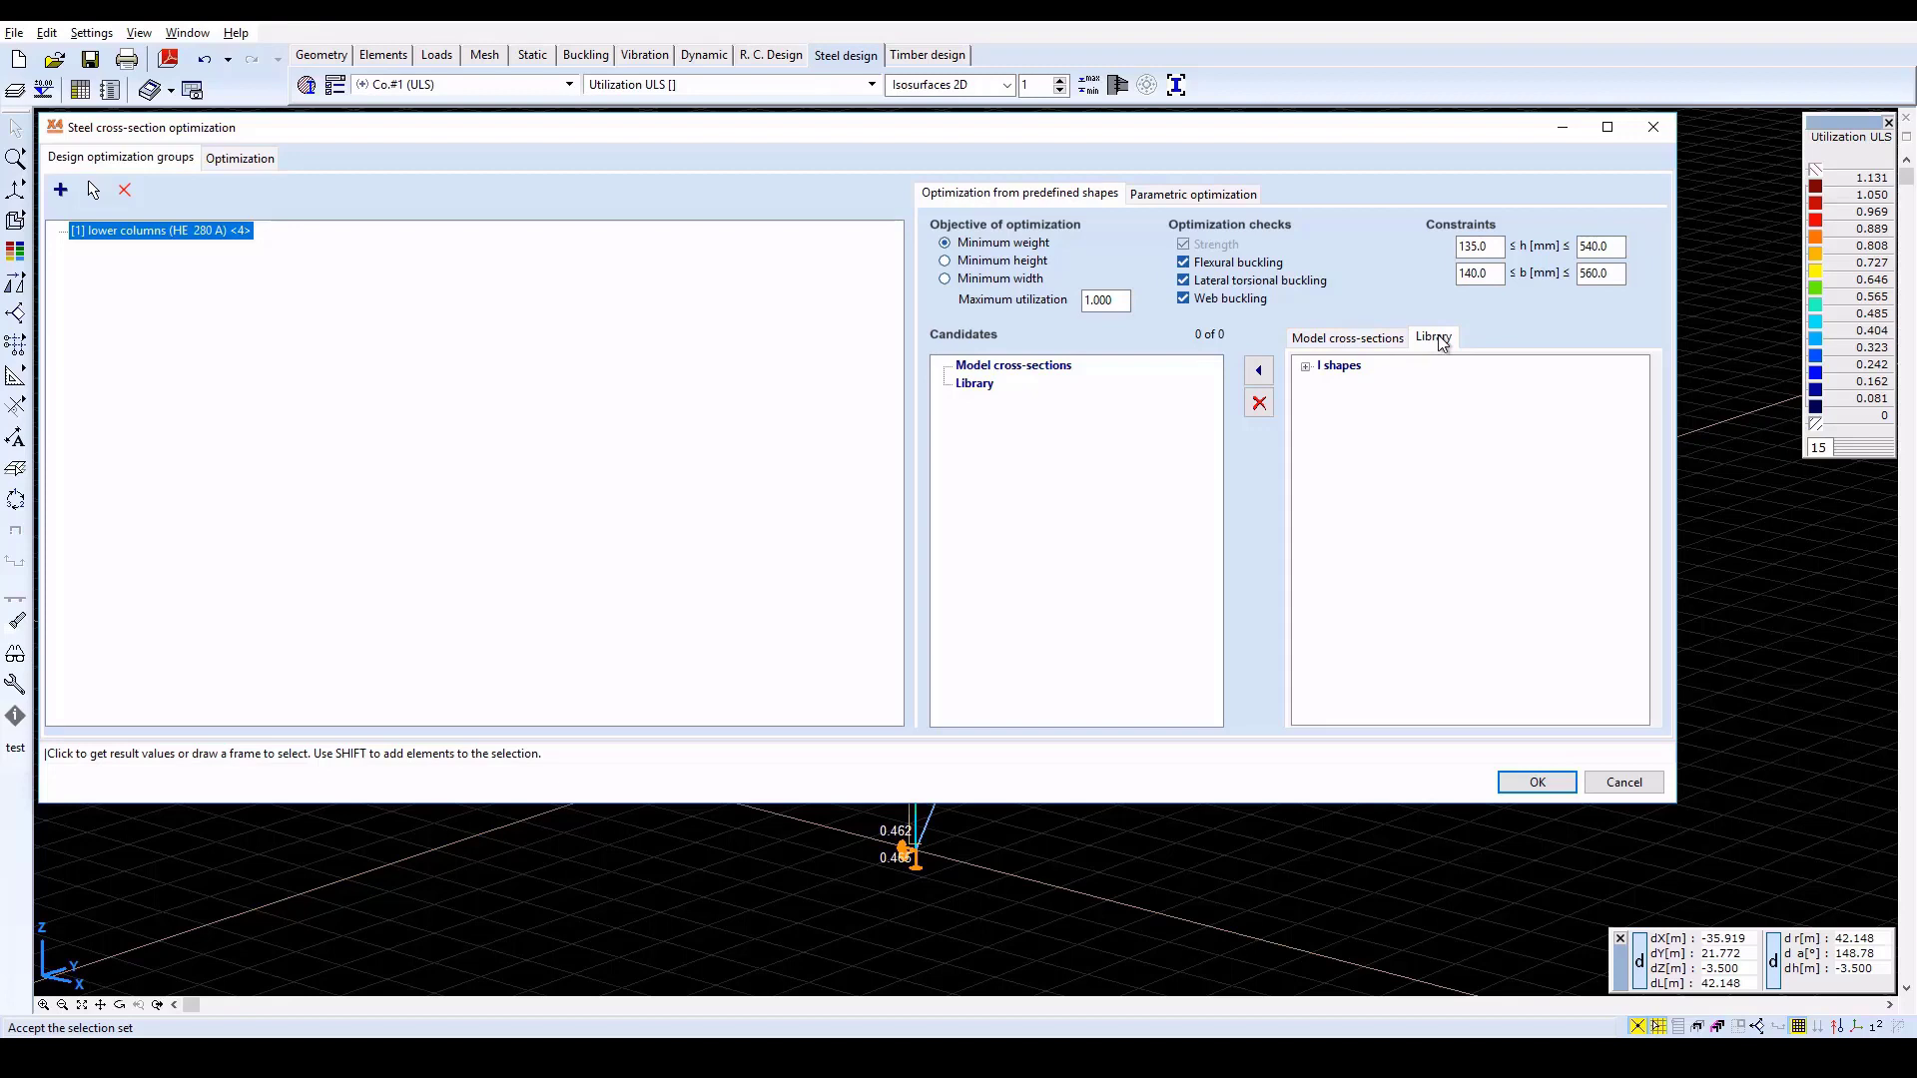
# Add the HE European wide flange beams library family as candidates, giving 69 of 137 sections
pyautogui.click(1306, 364)
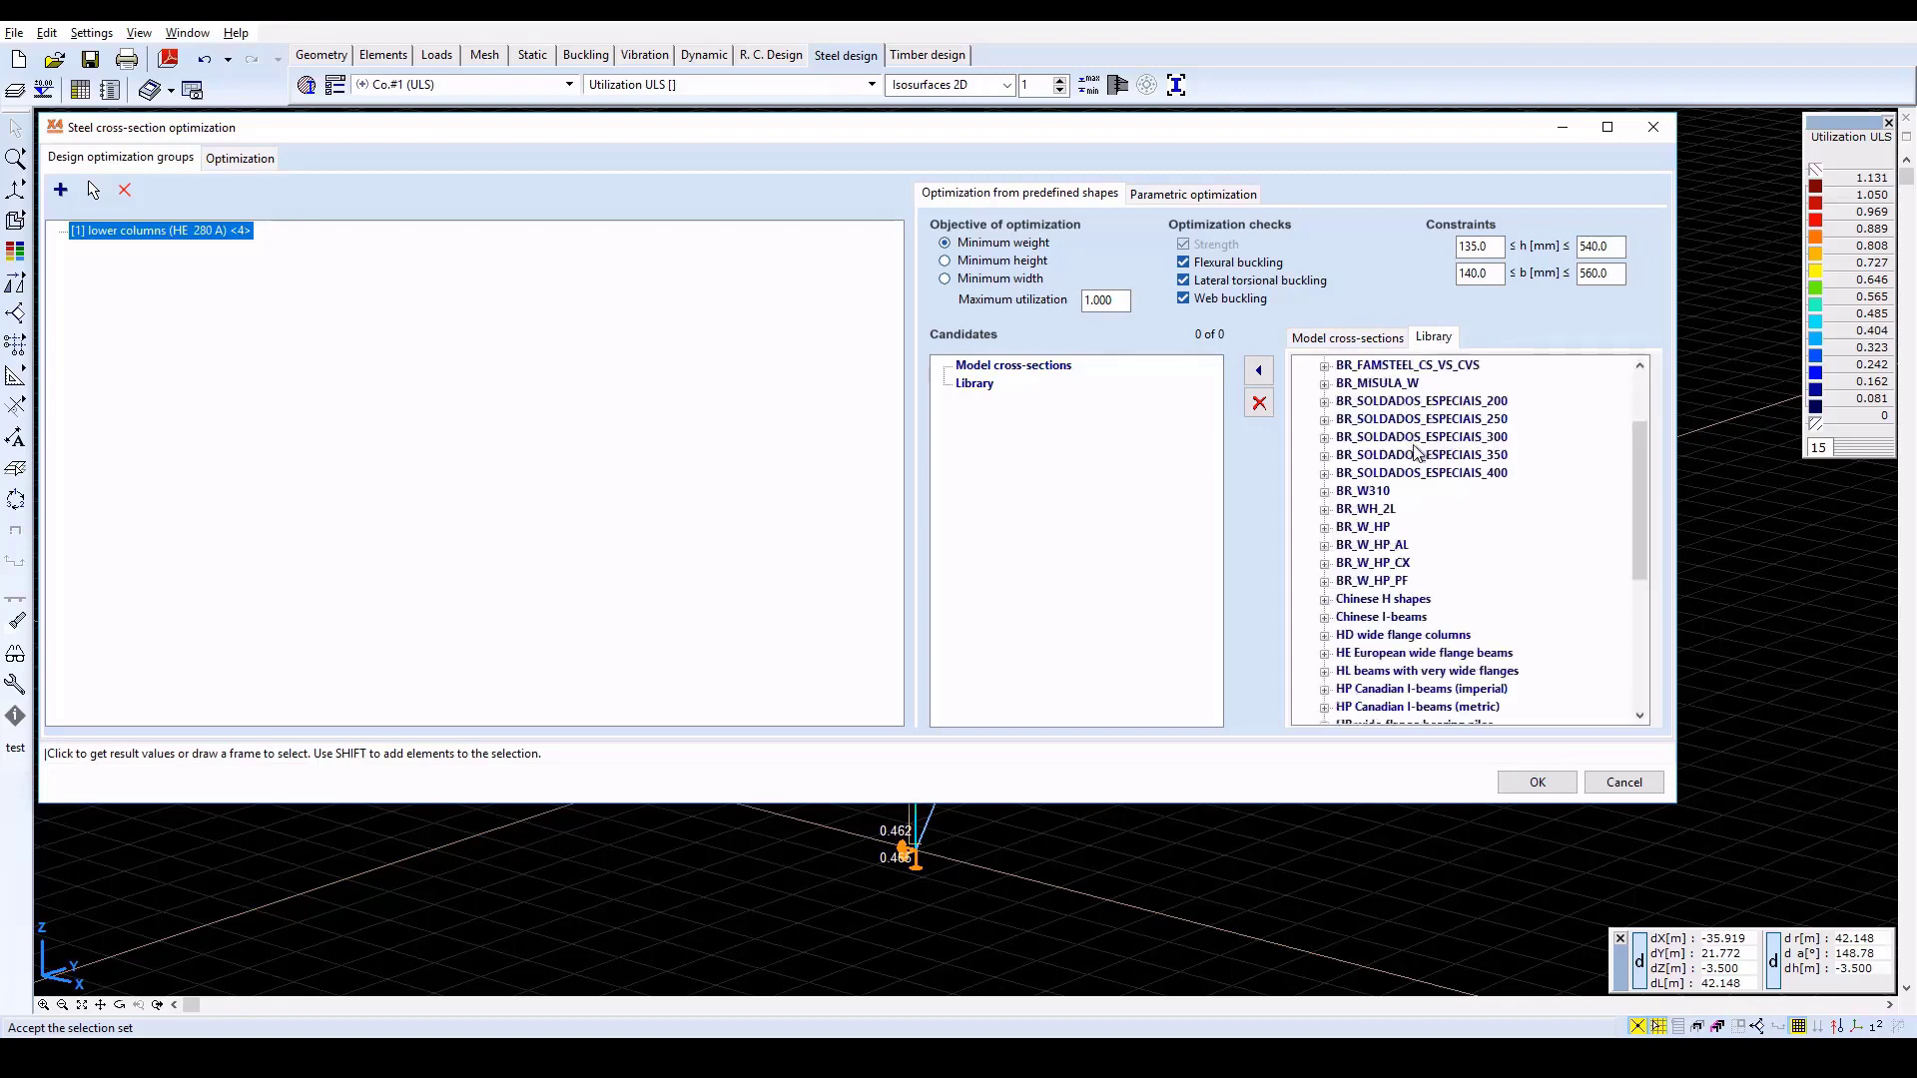
pyautogui.scroll(-3)
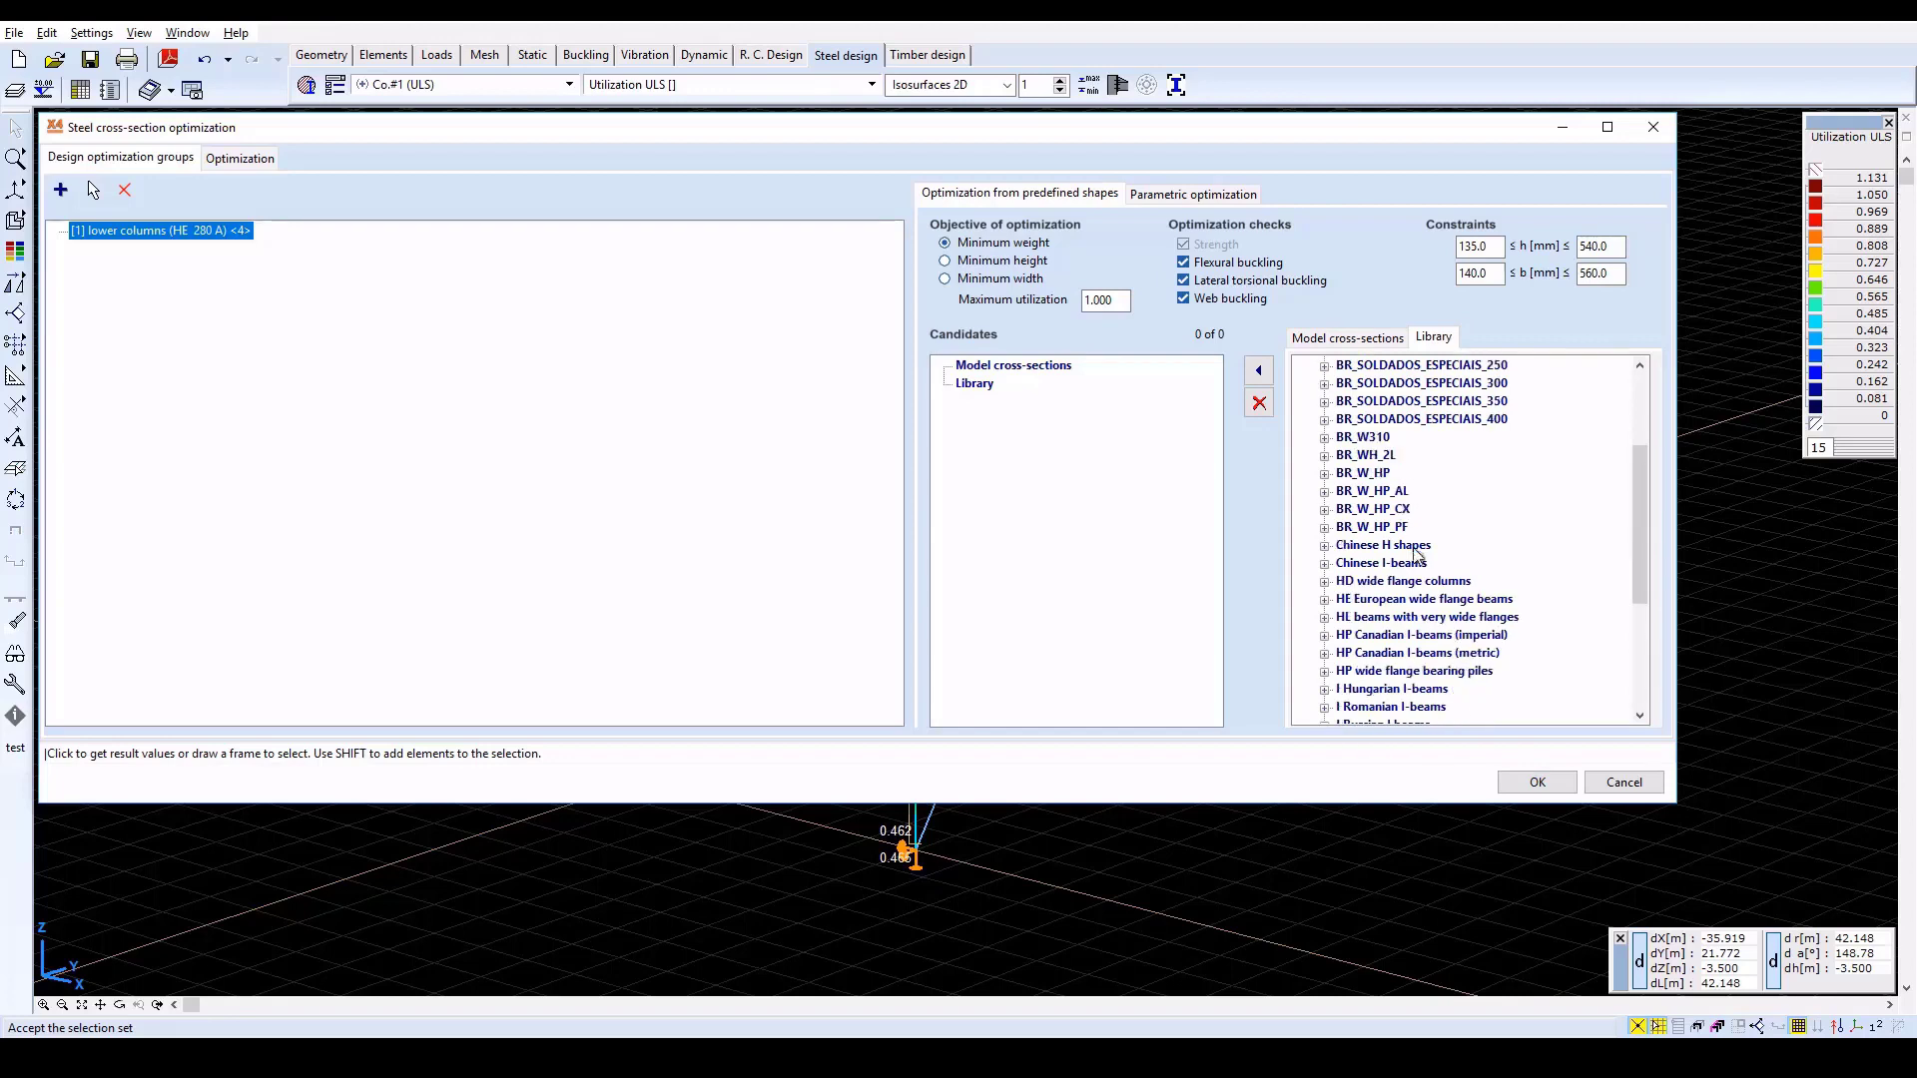
pyautogui.moveTo(1412, 605)
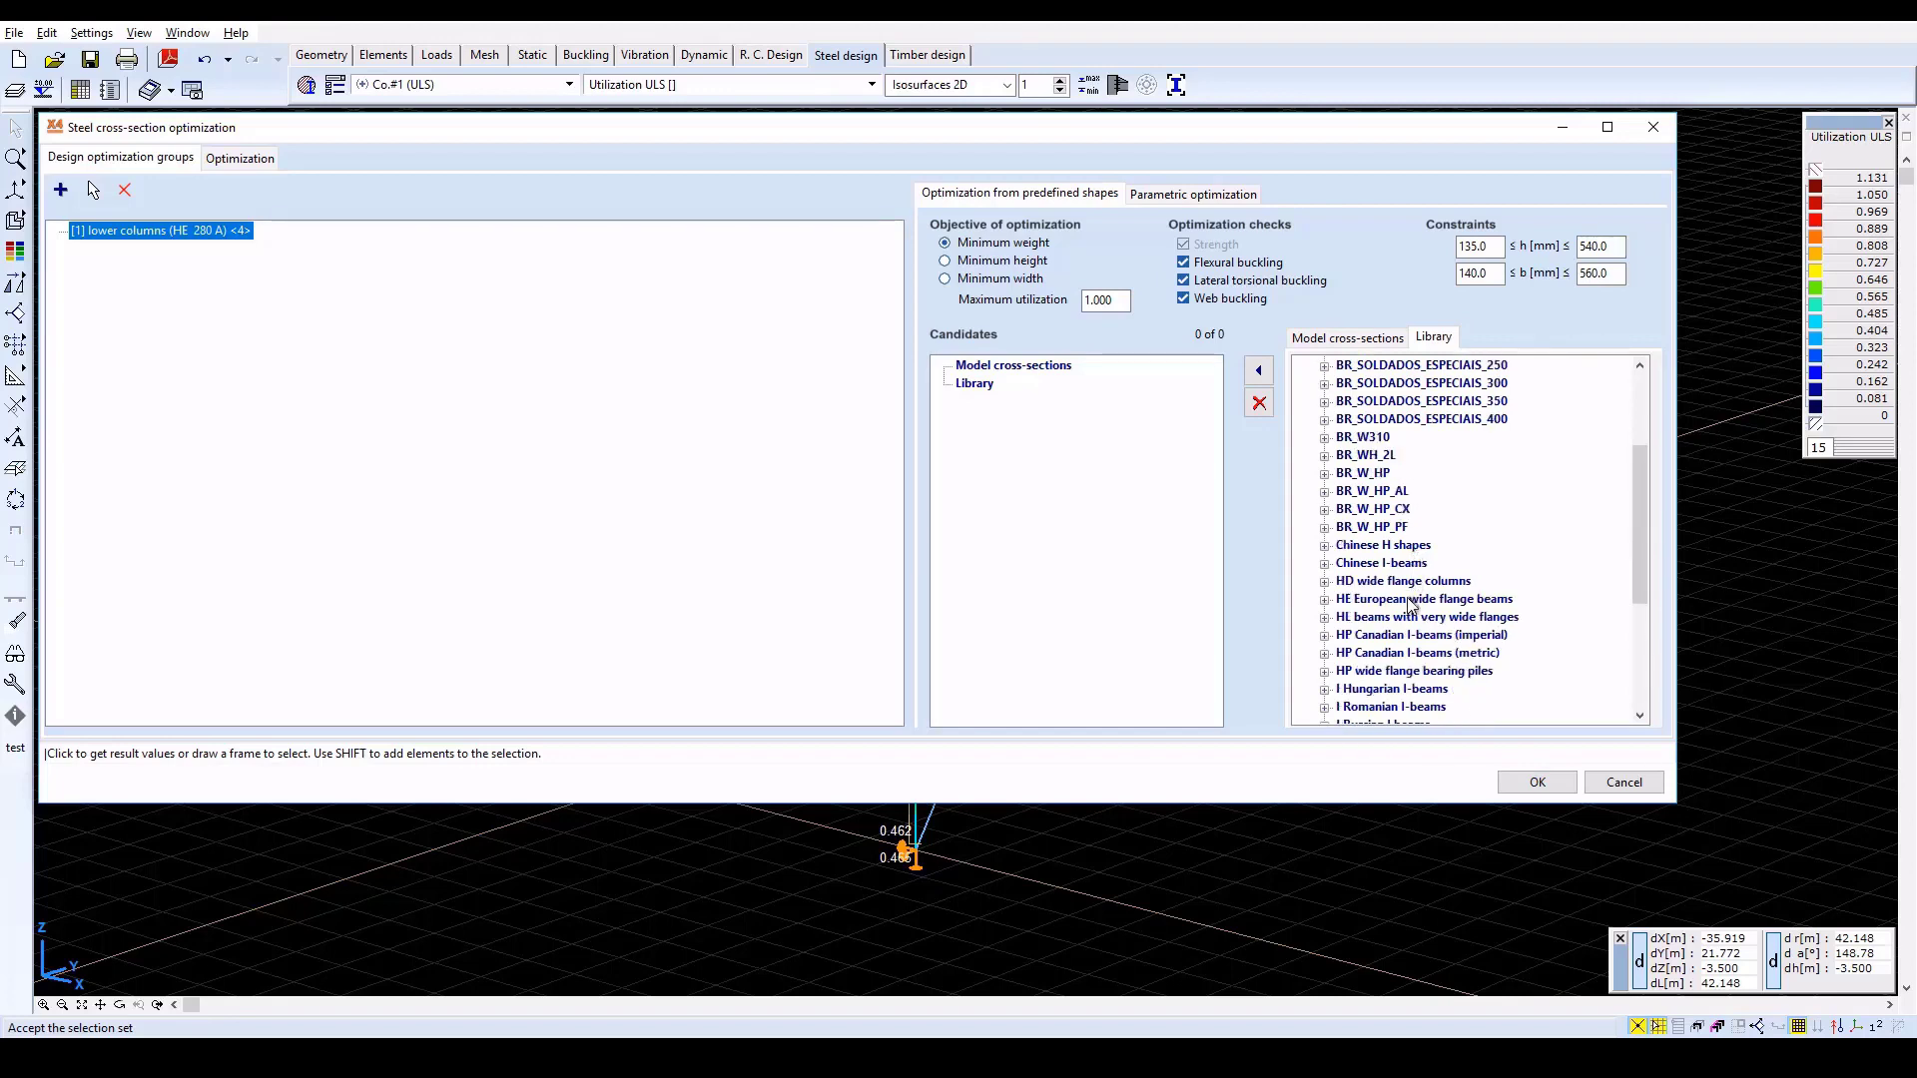
pyautogui.doubleClick(1424, 597)
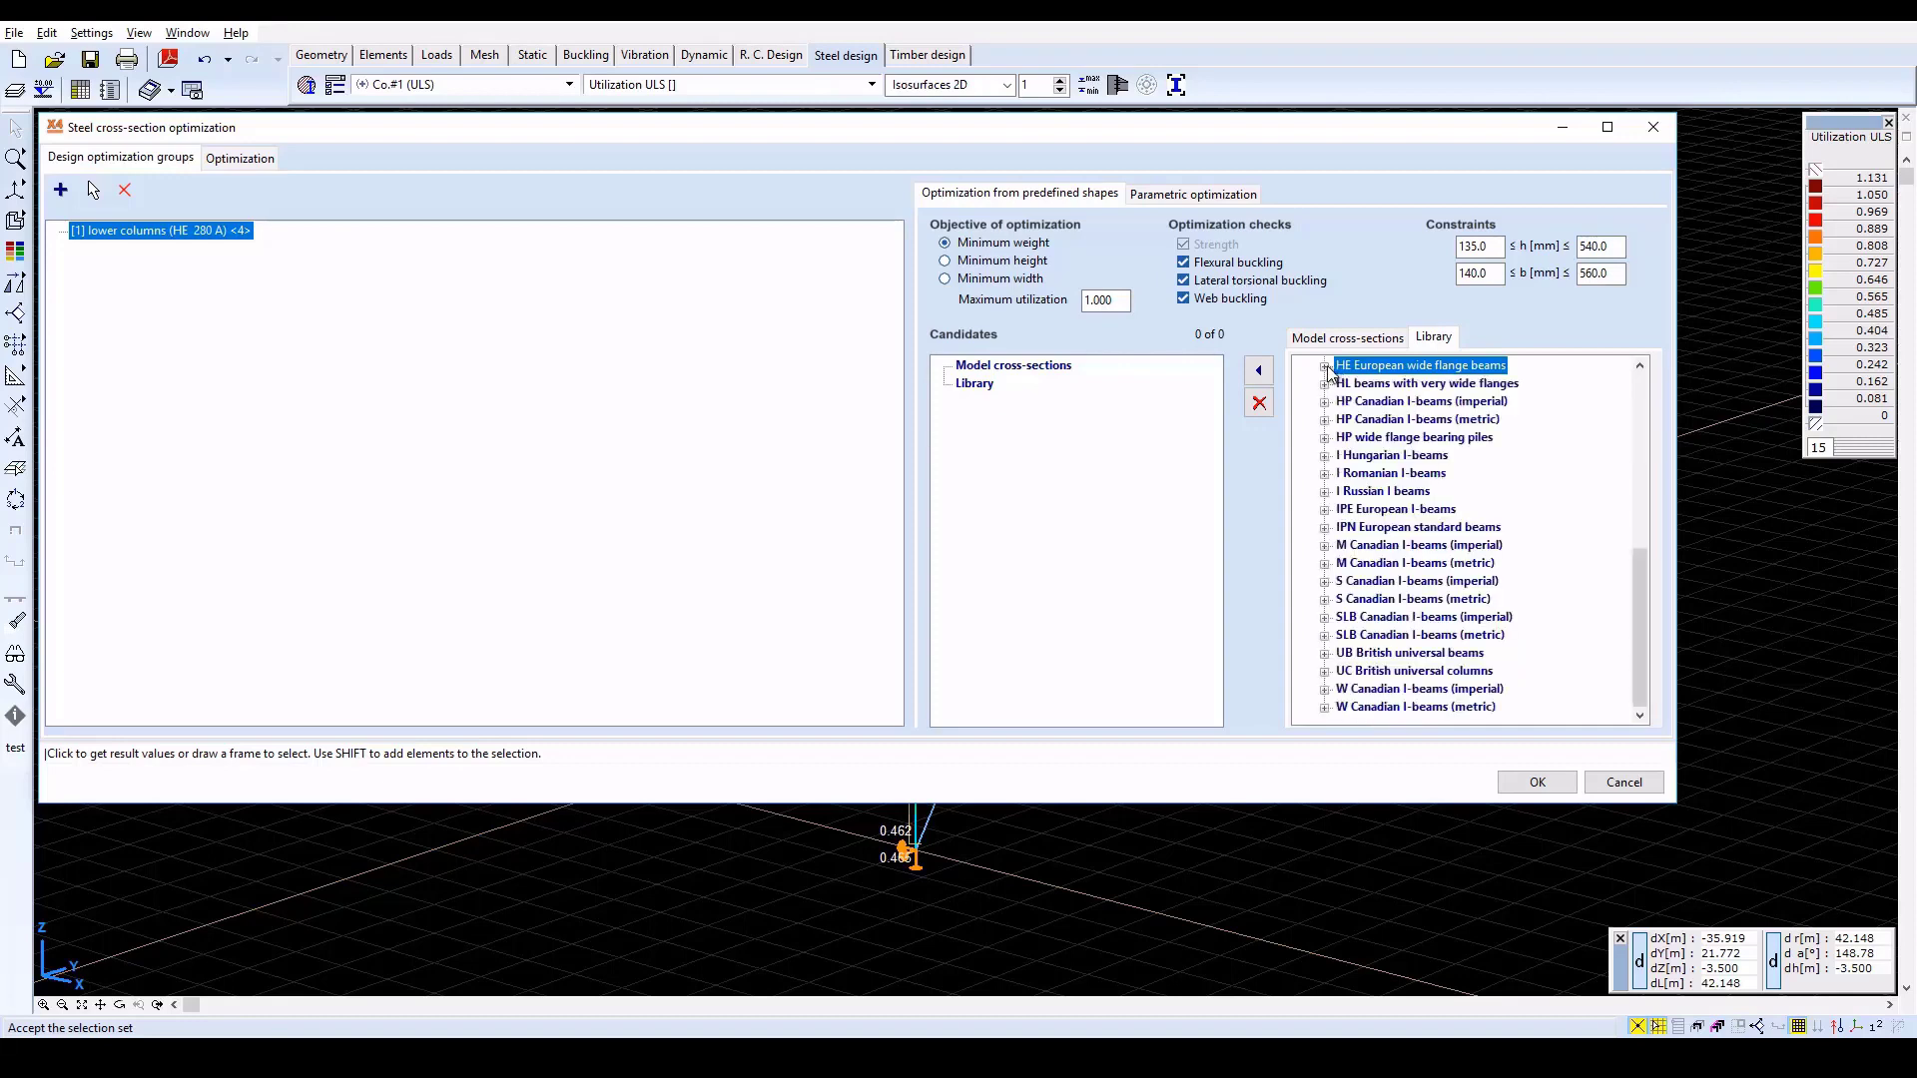
pyautogui.moveTo(1331, 377)
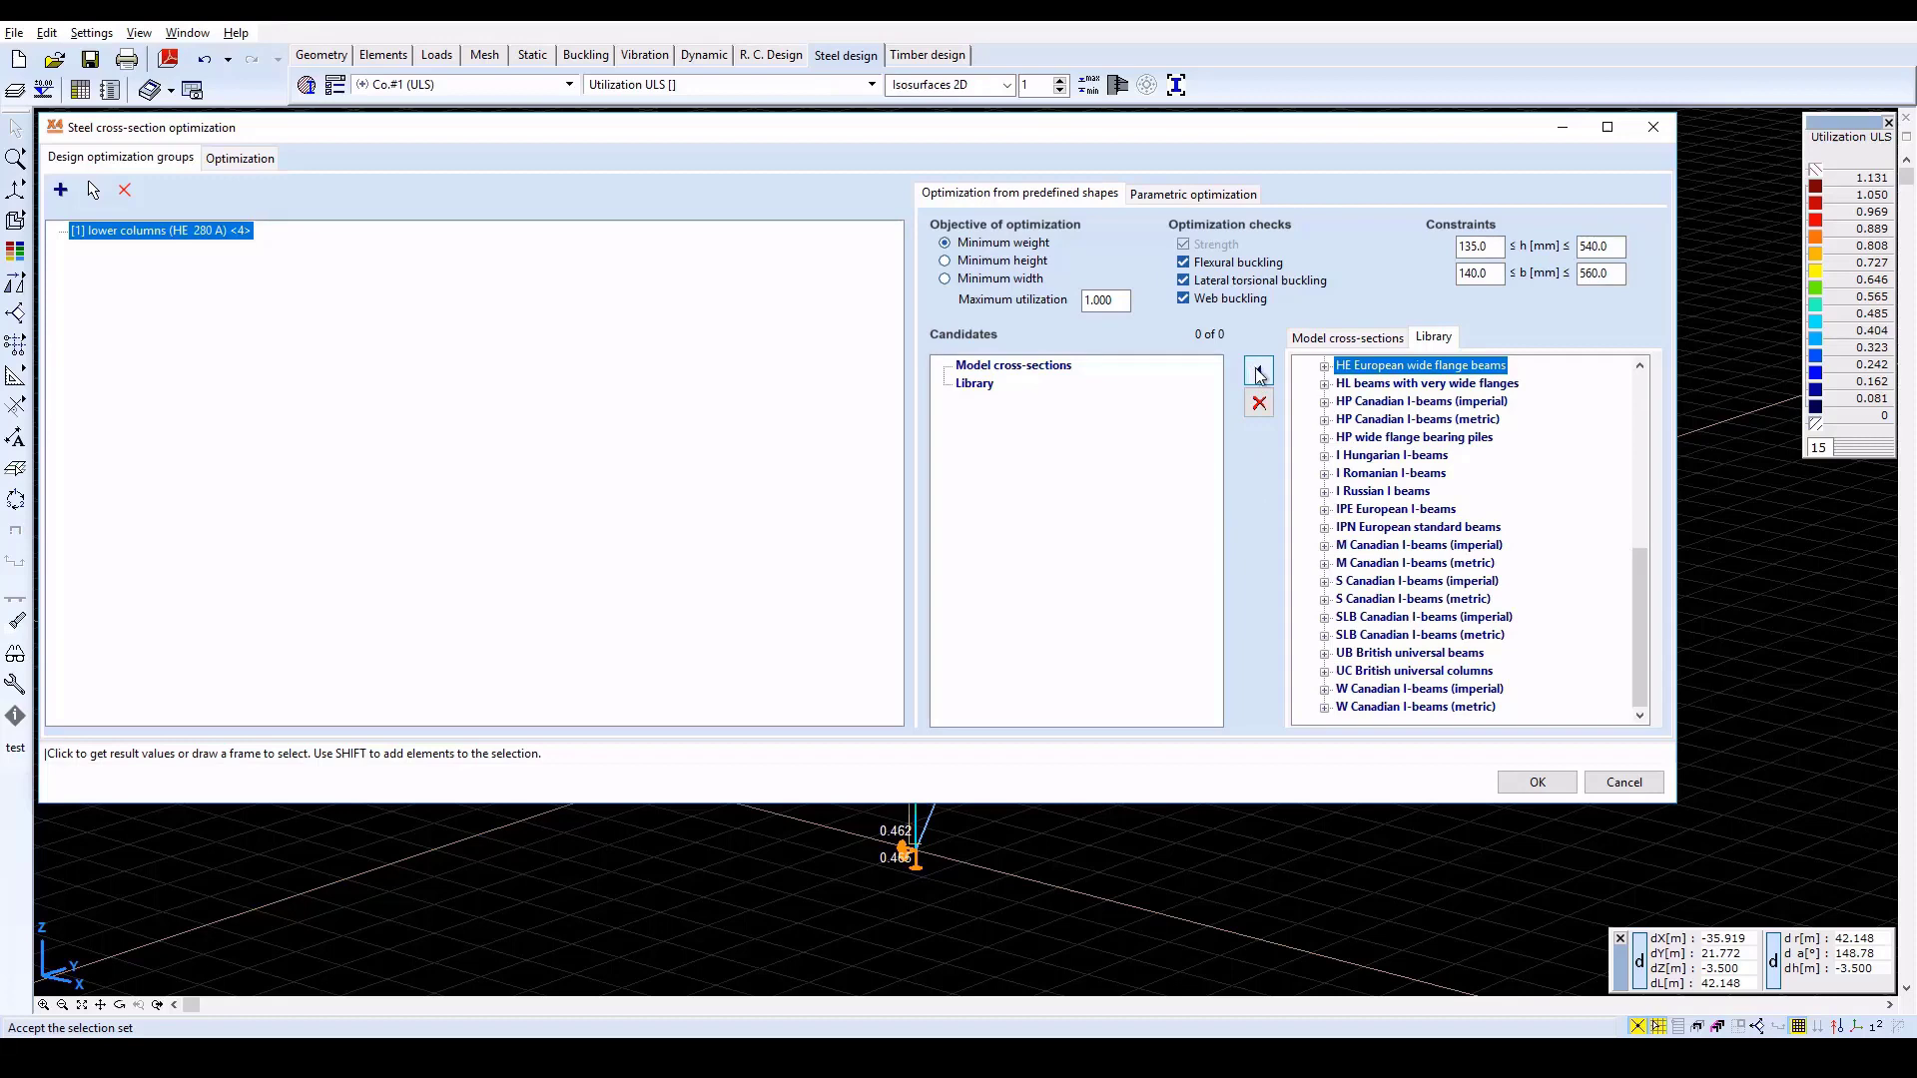
pyautogui.click(1258, 372)
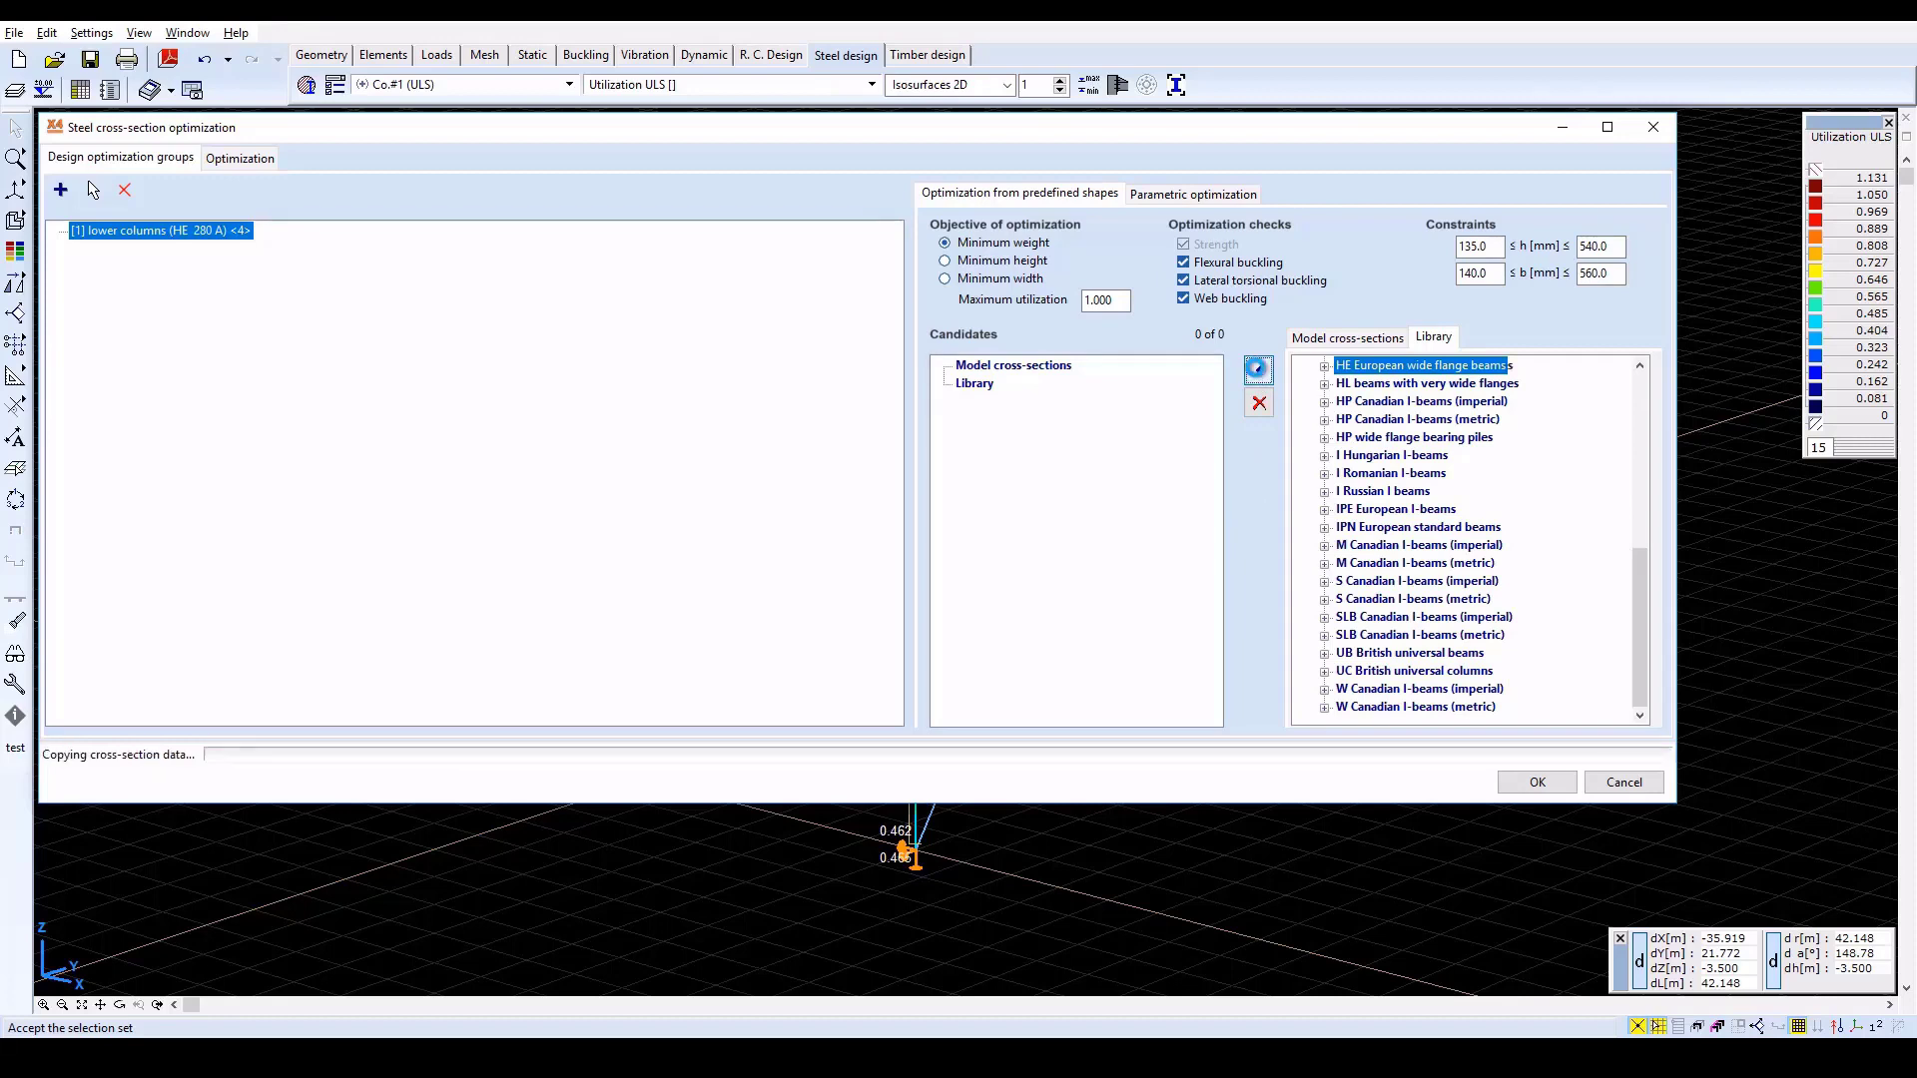
pyautogui.click(1258, 371)
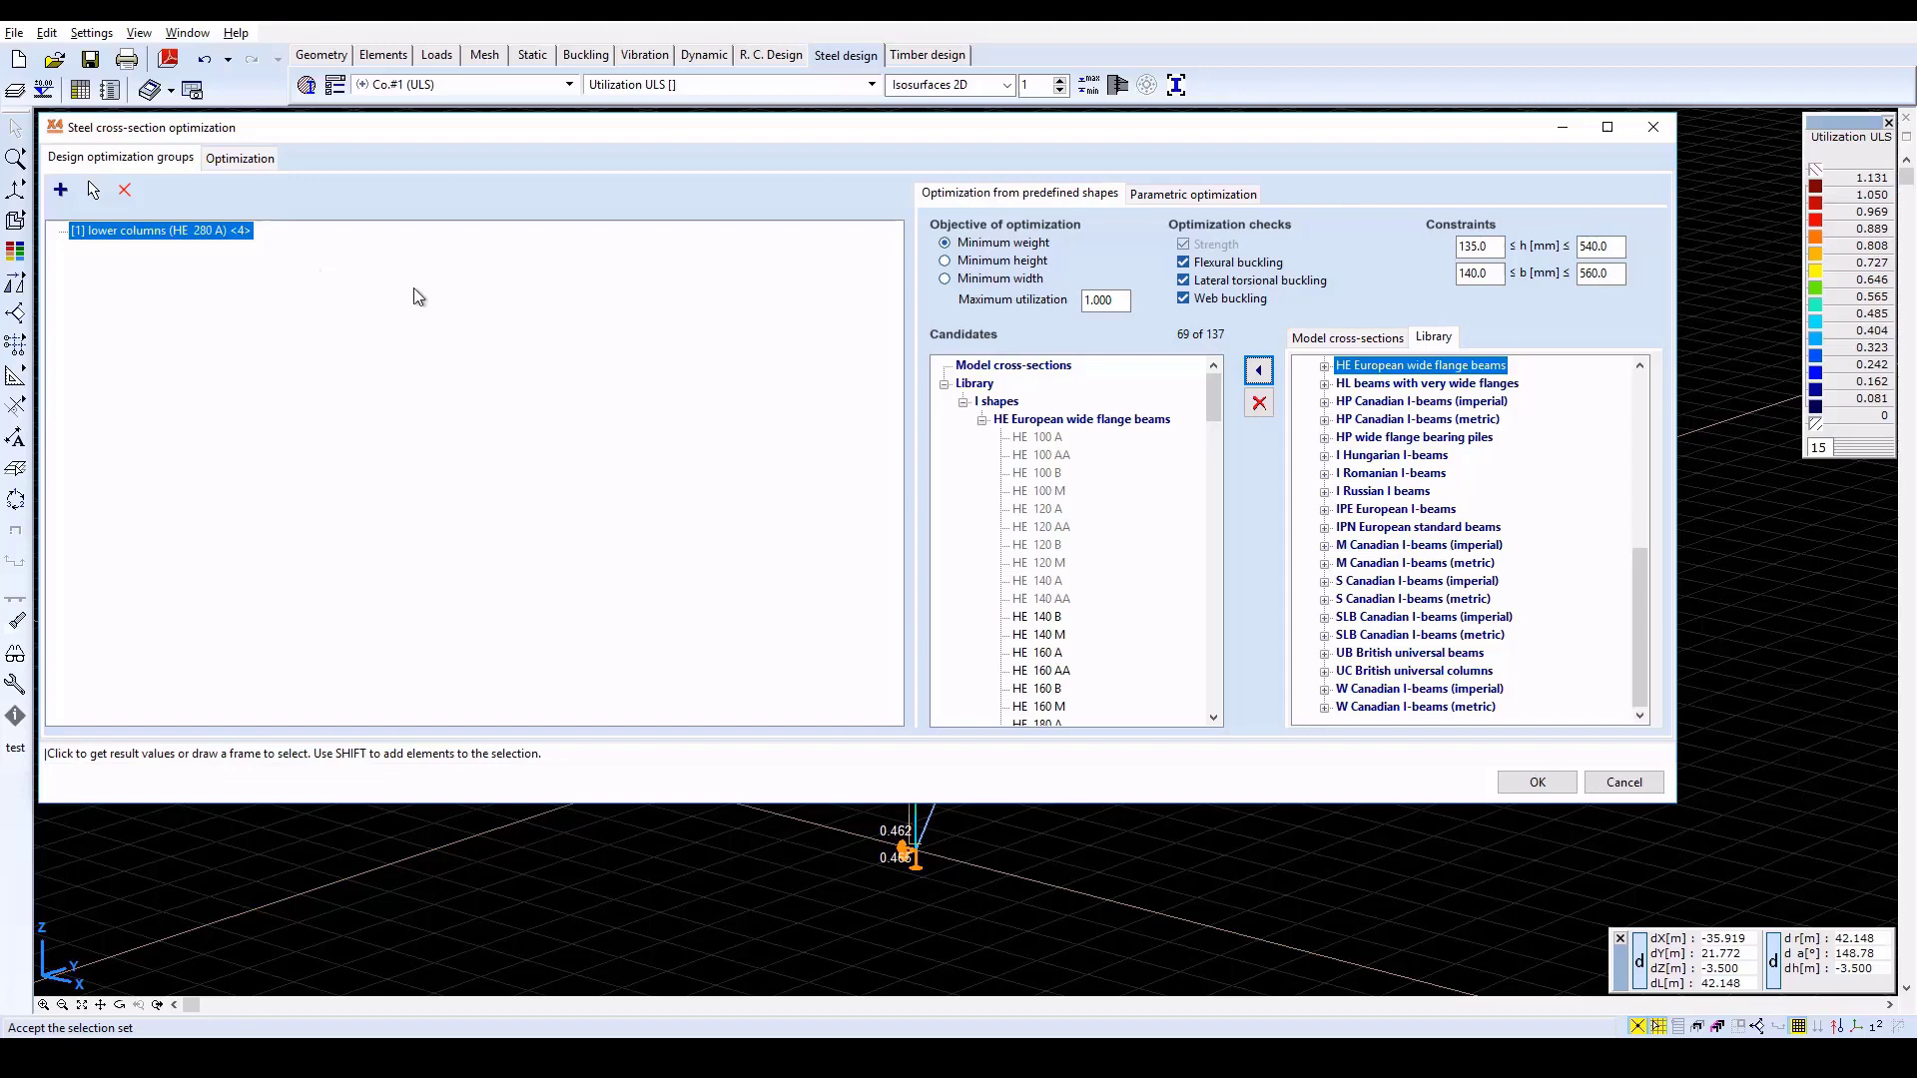
# Add a new group named 'upper columns' containing the four upper-storey columns
pyautogui.click(60, 189)
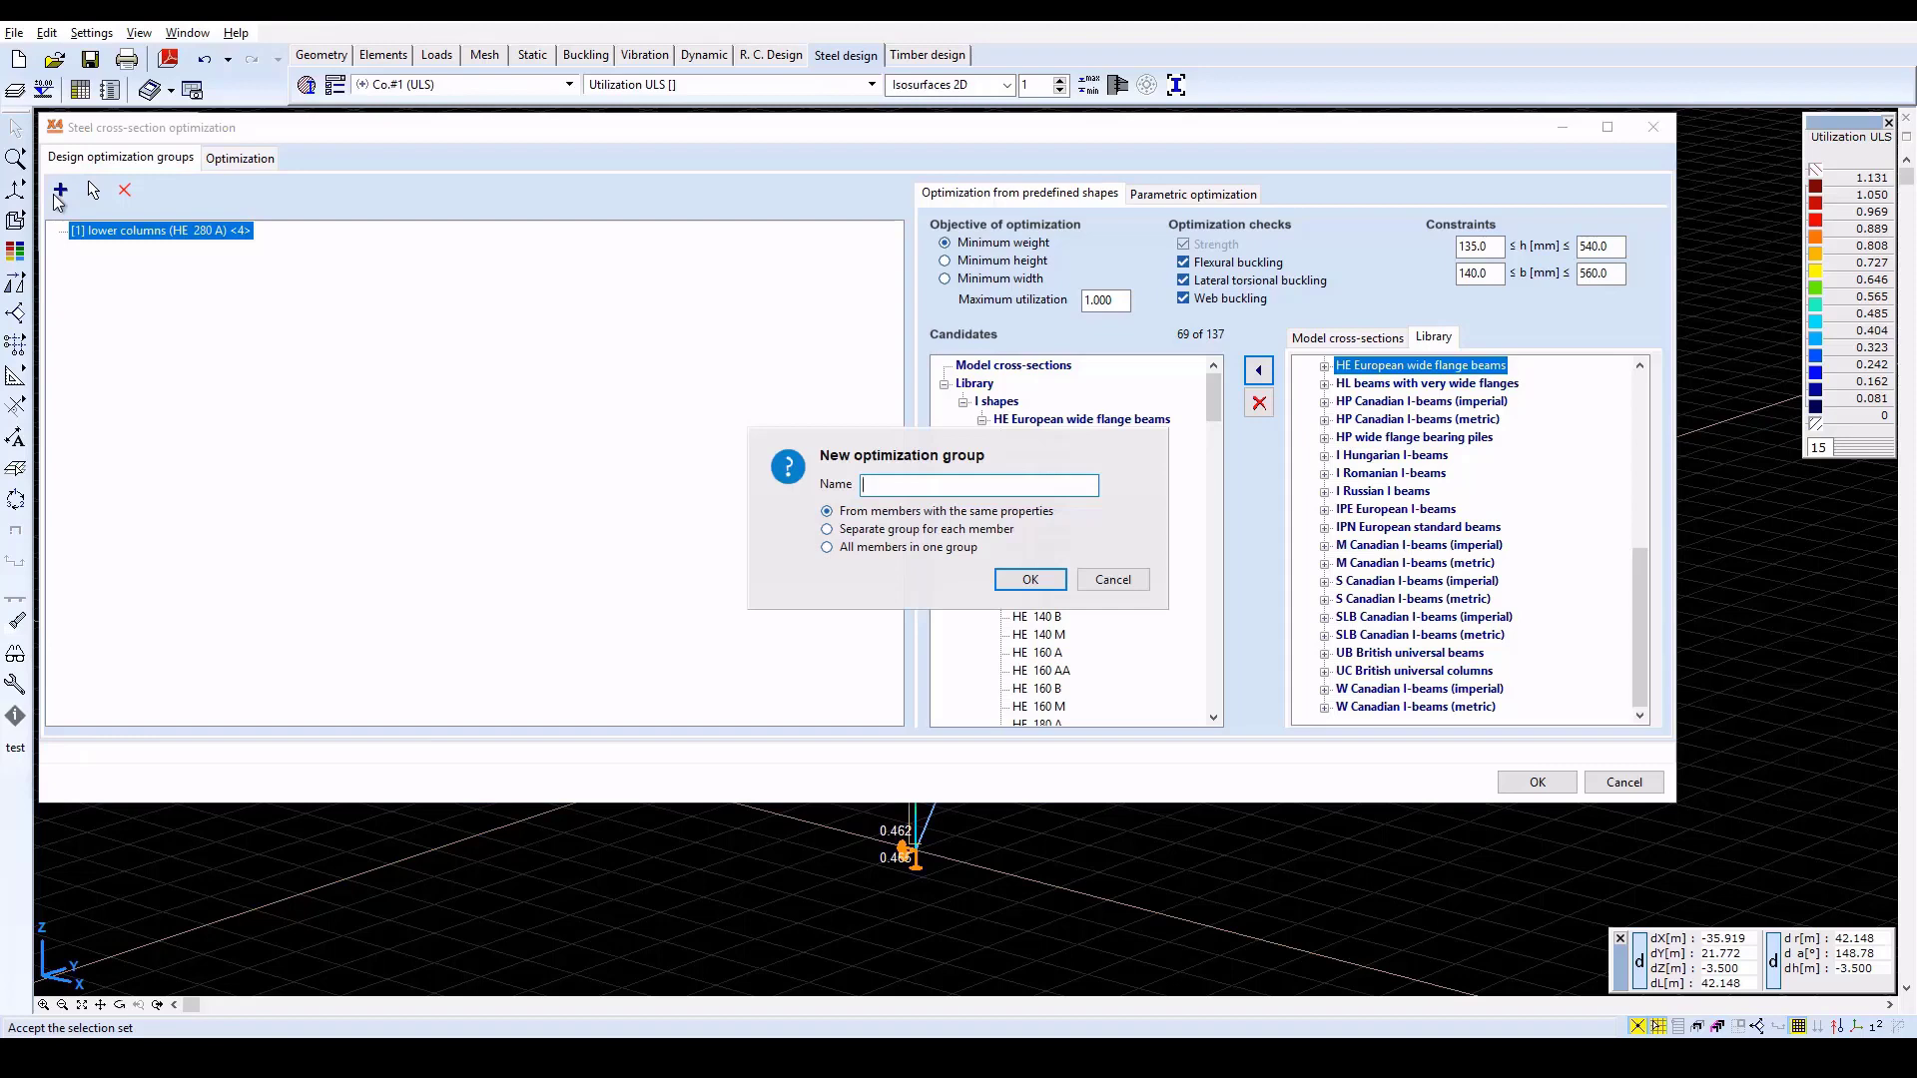
pyautogui.write('upper co')
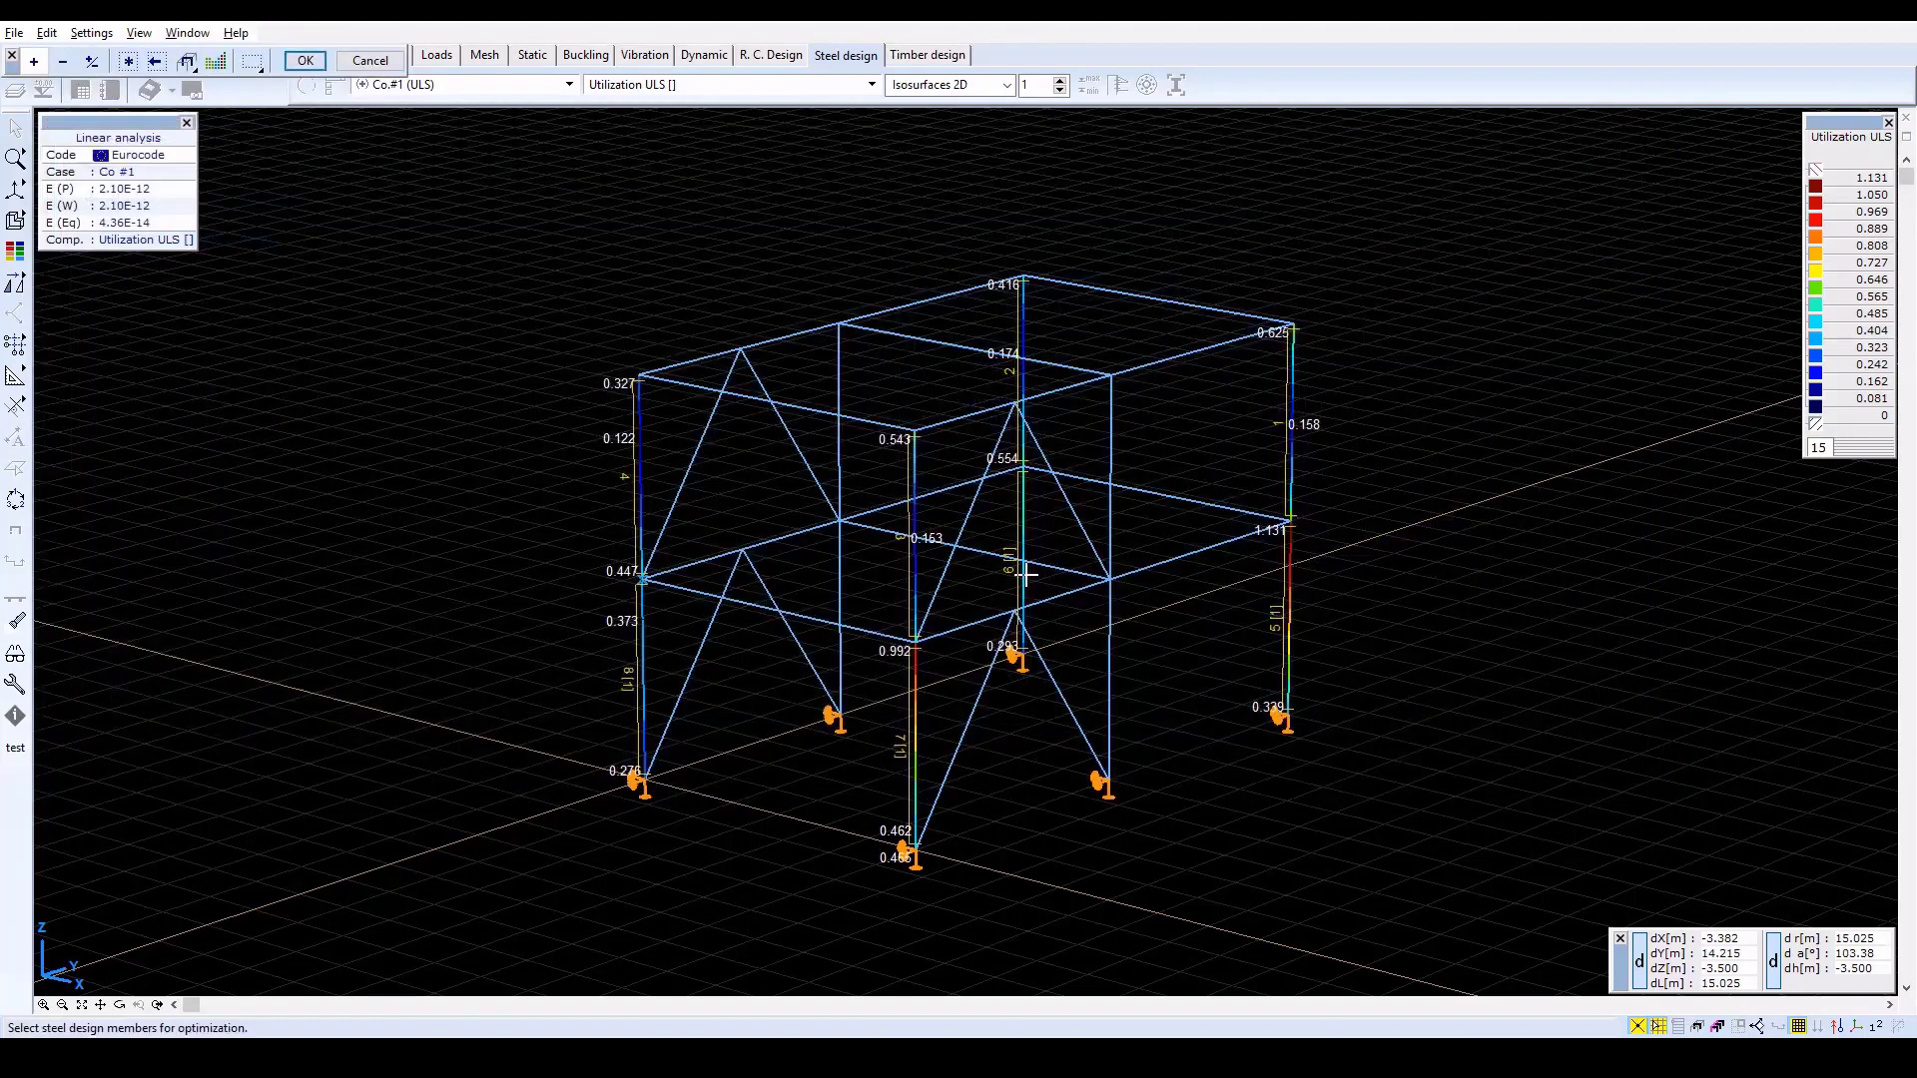
pyautogui.moveTo(645, 473)
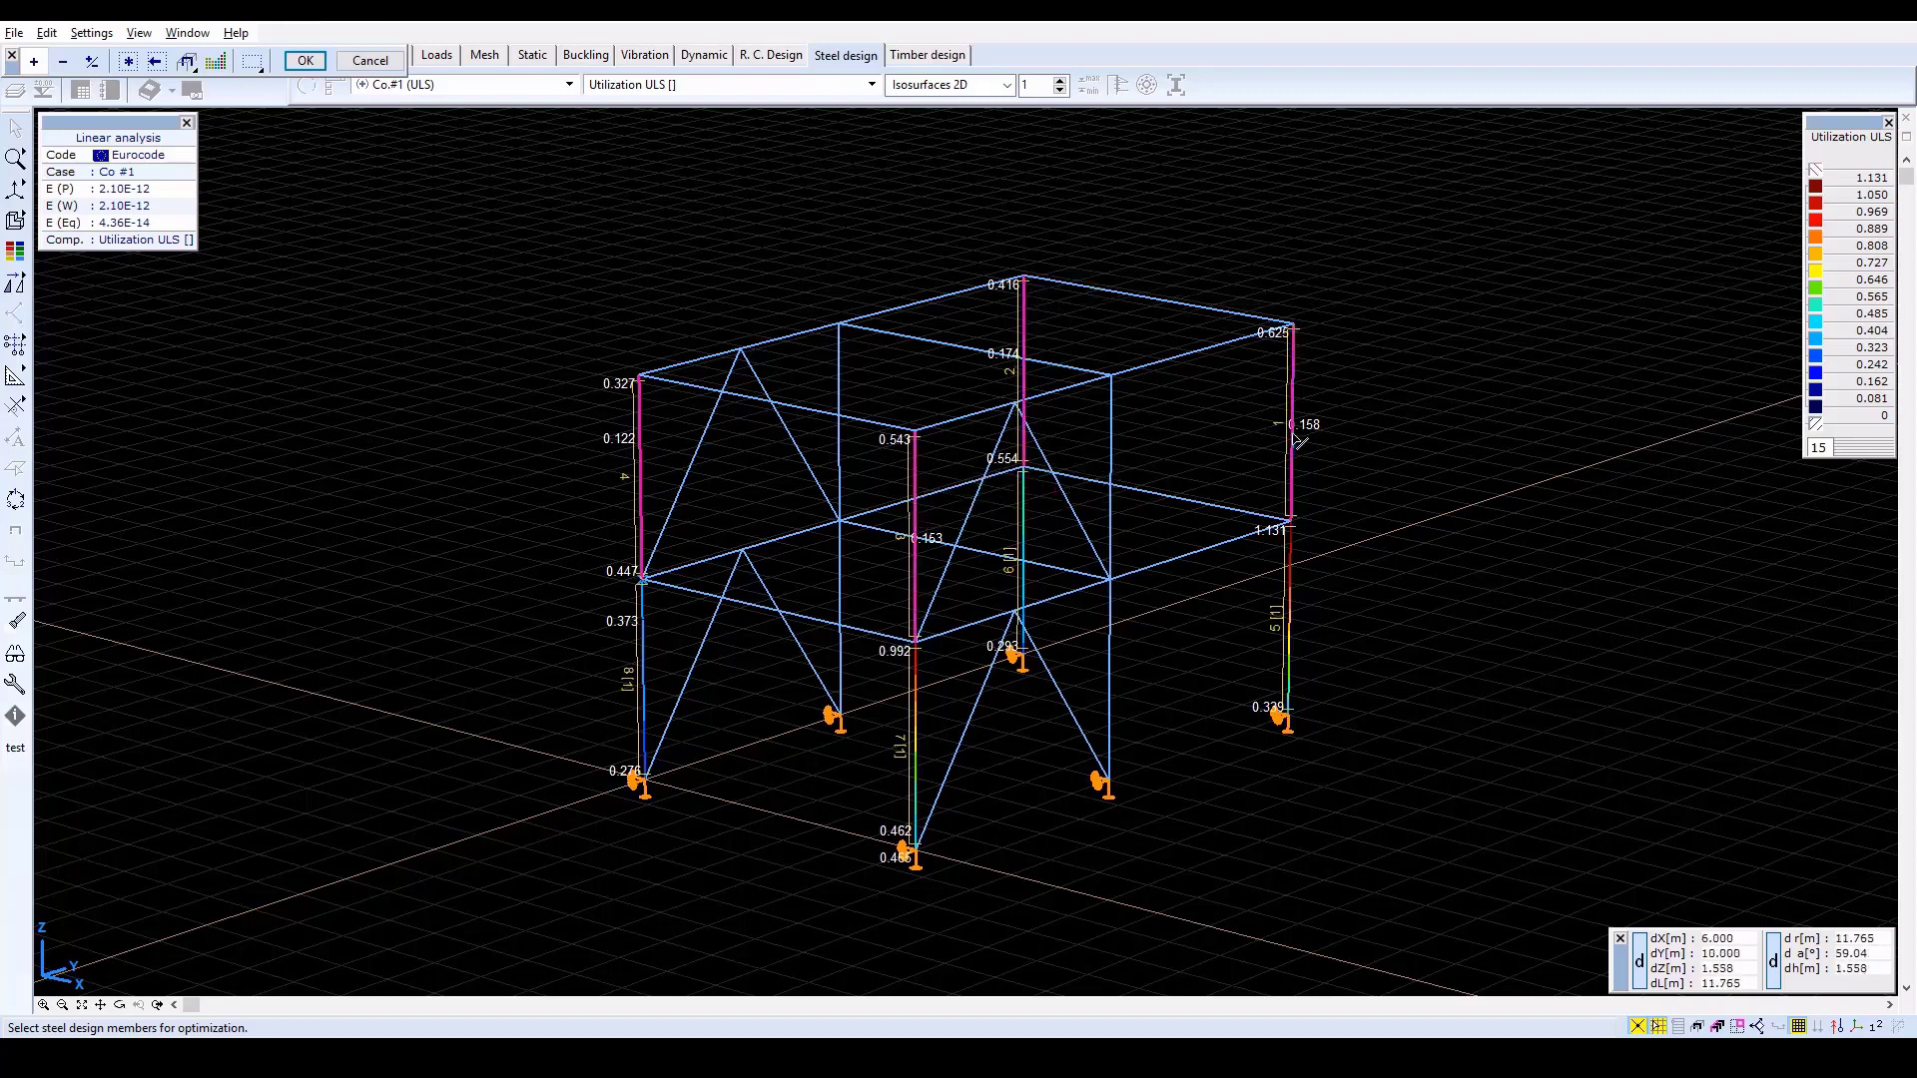
pyautogui.click(304, 59)
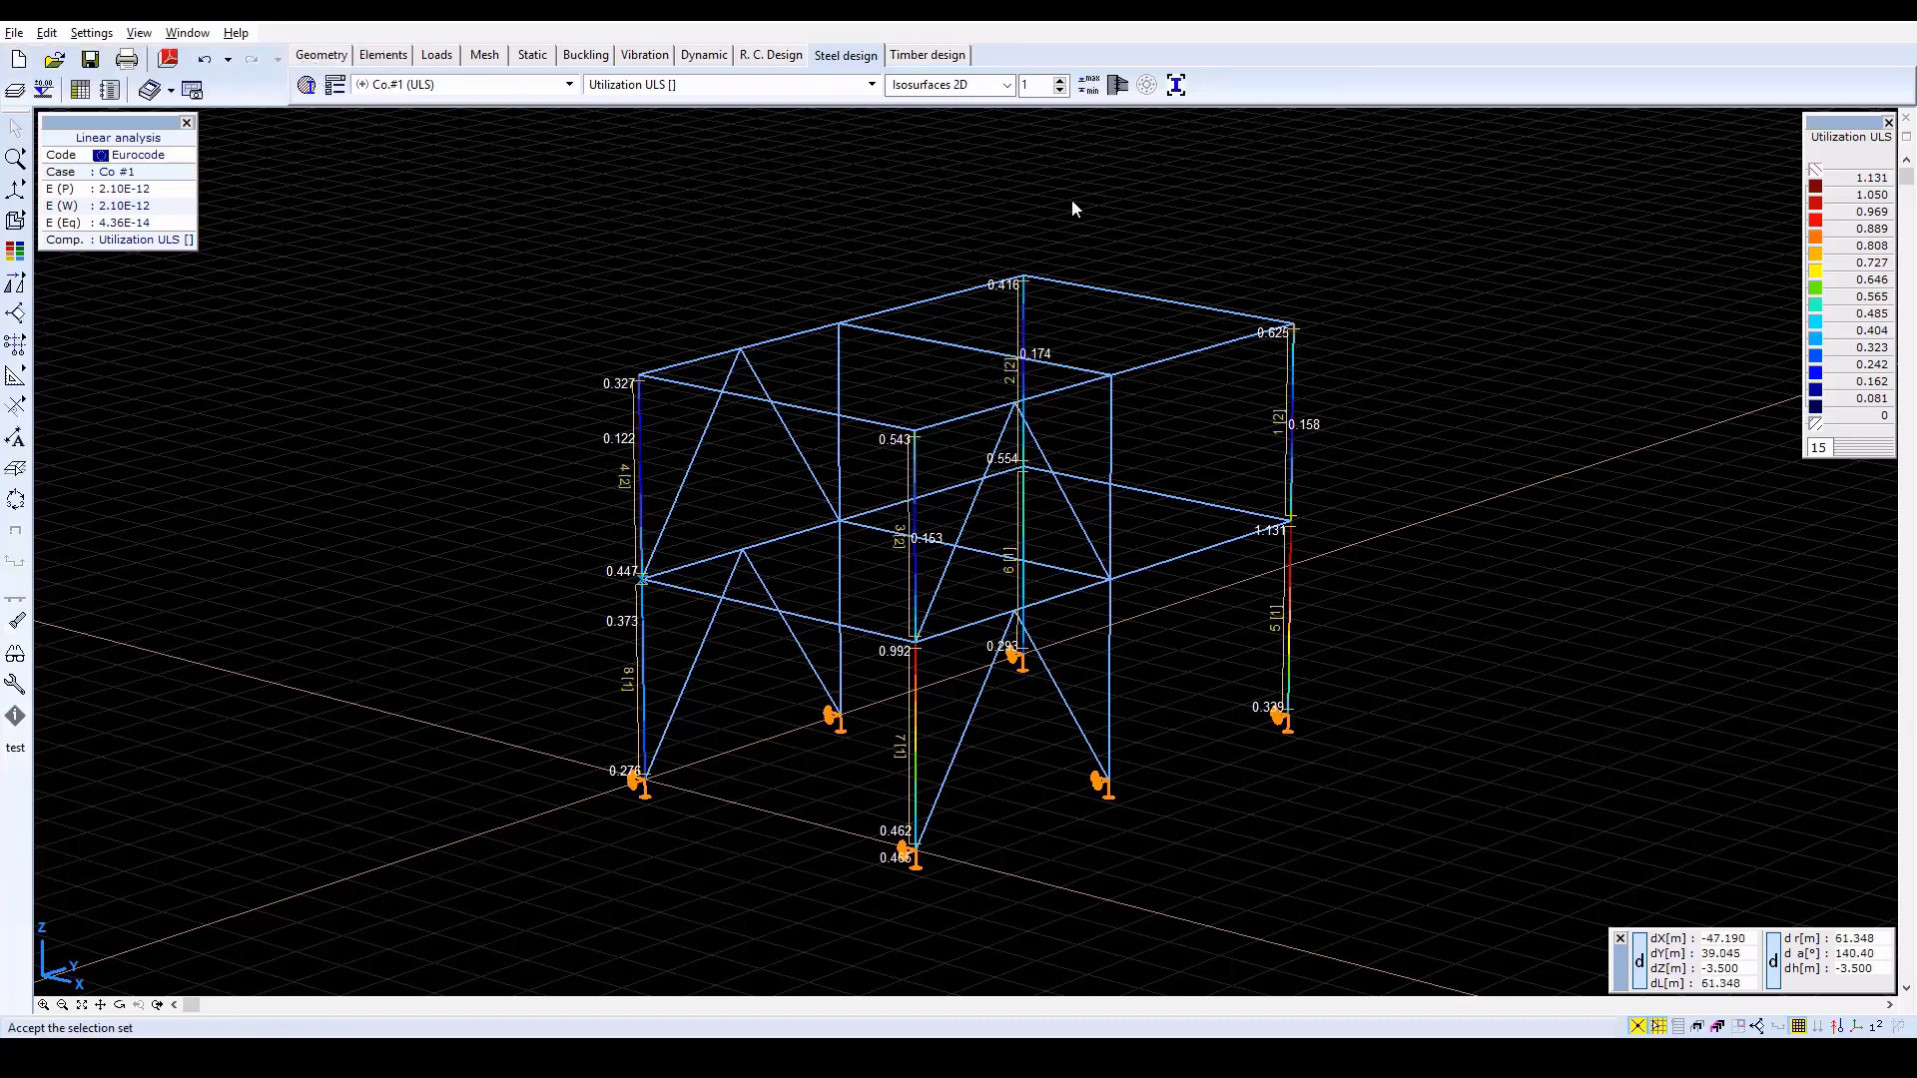
pyautogui.moveTo(1390, 258)
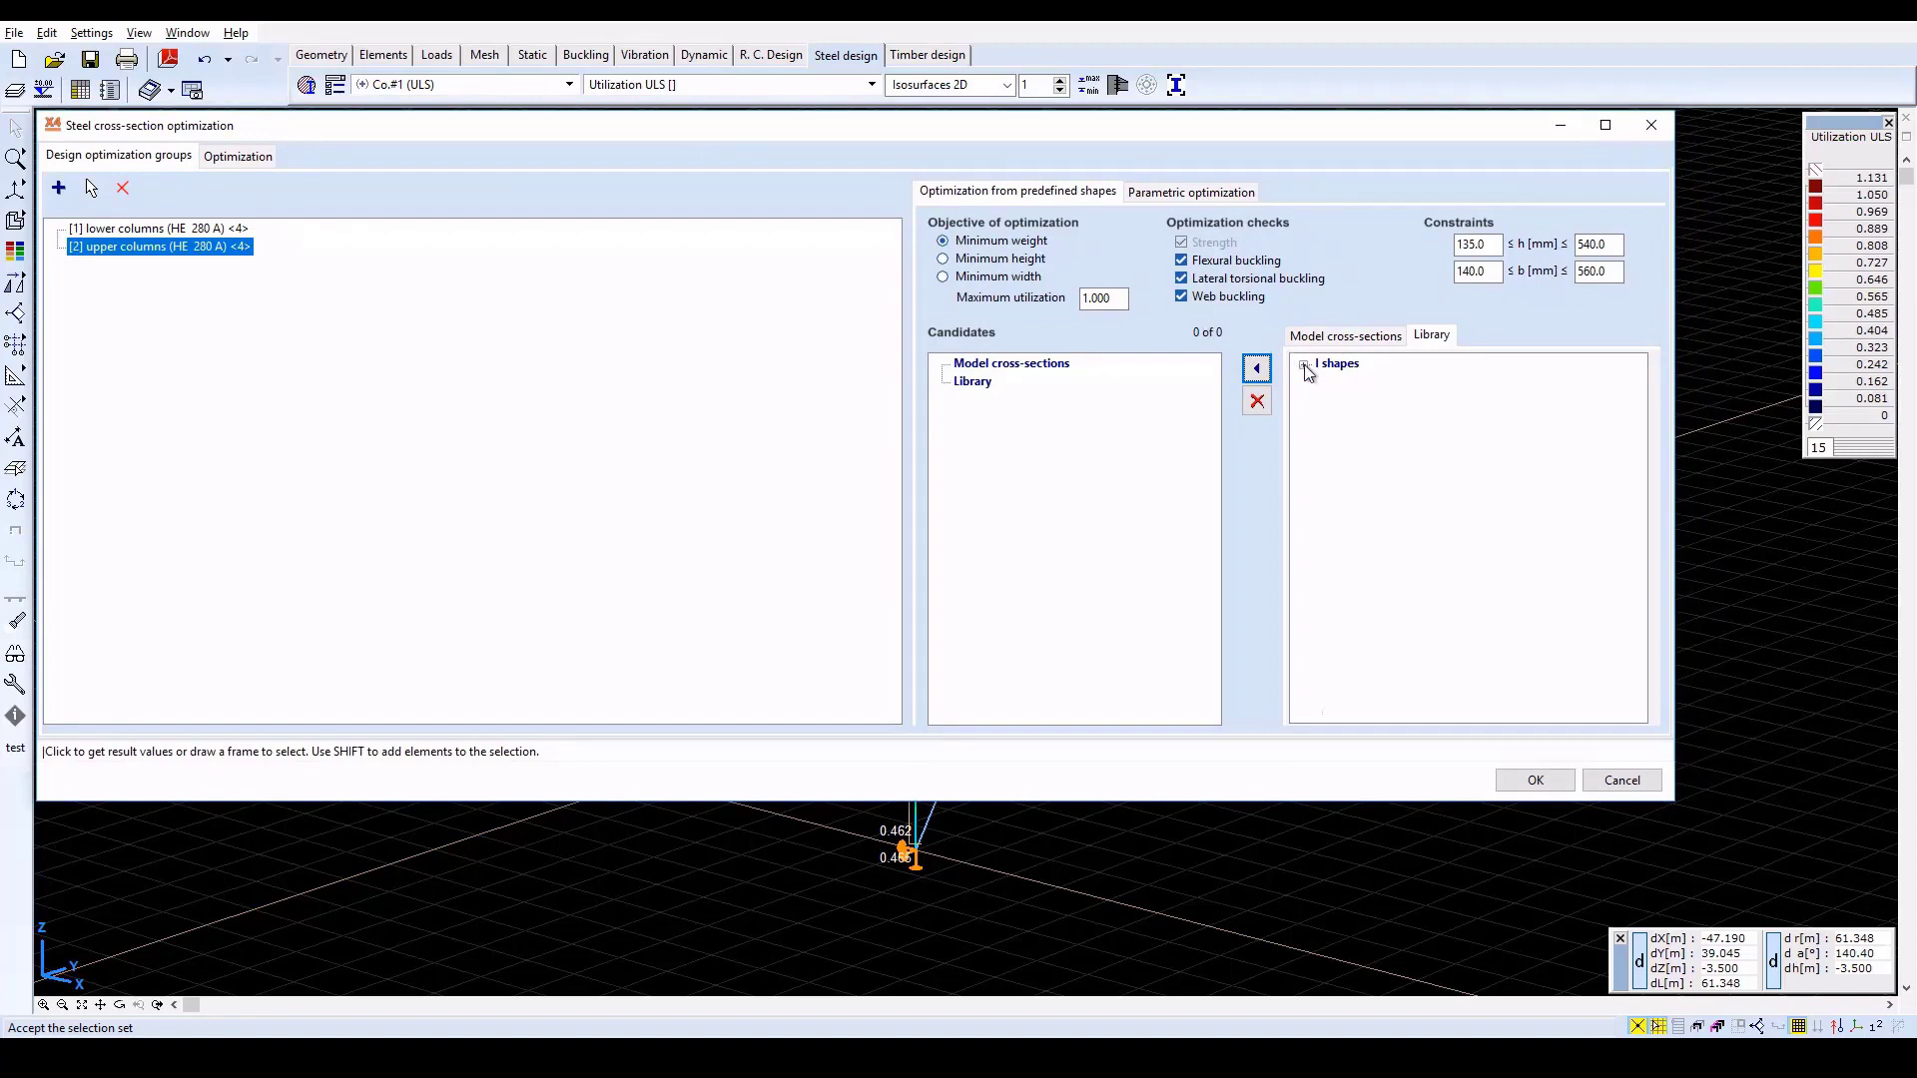
# Give the upper columns HE European wide flange beam candidates and maximum utilization 0.85
pyautogui.click(1303, 364)
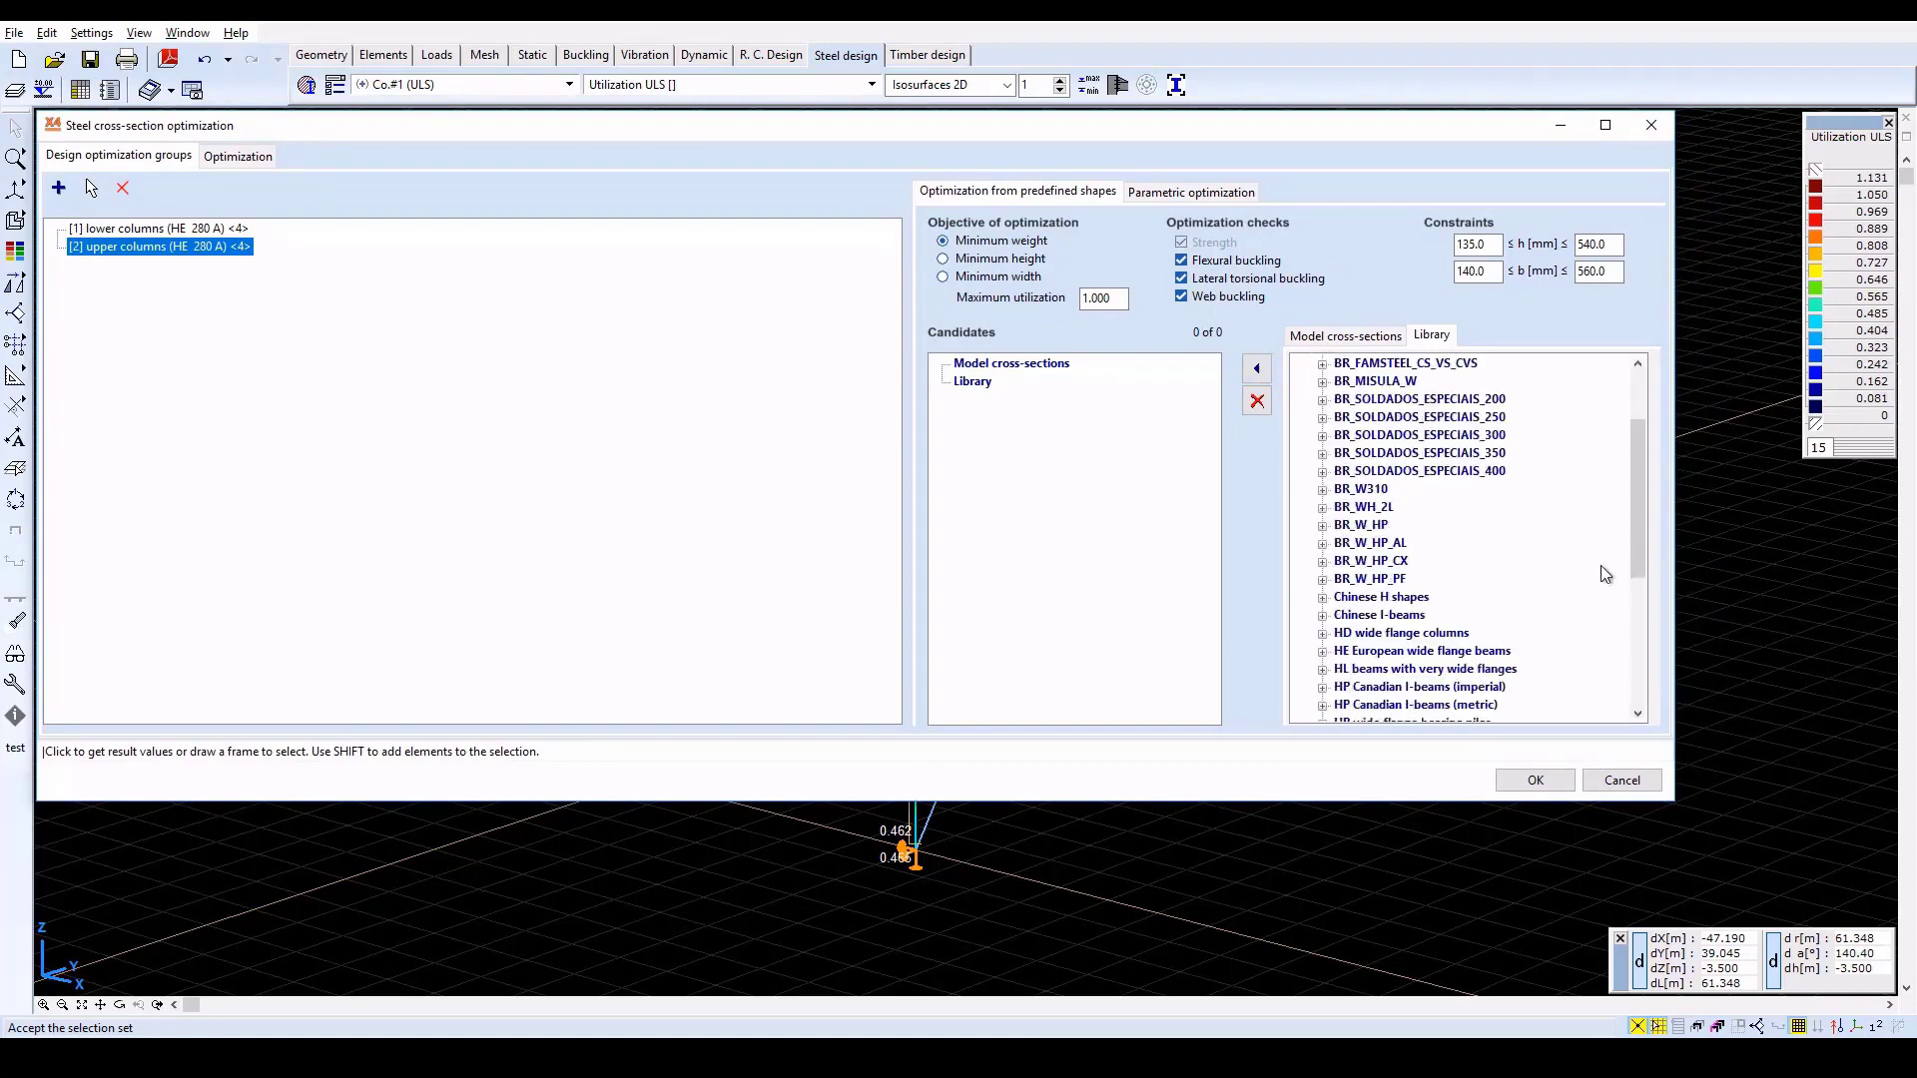
pyautogui.moveTo(1480, 656)
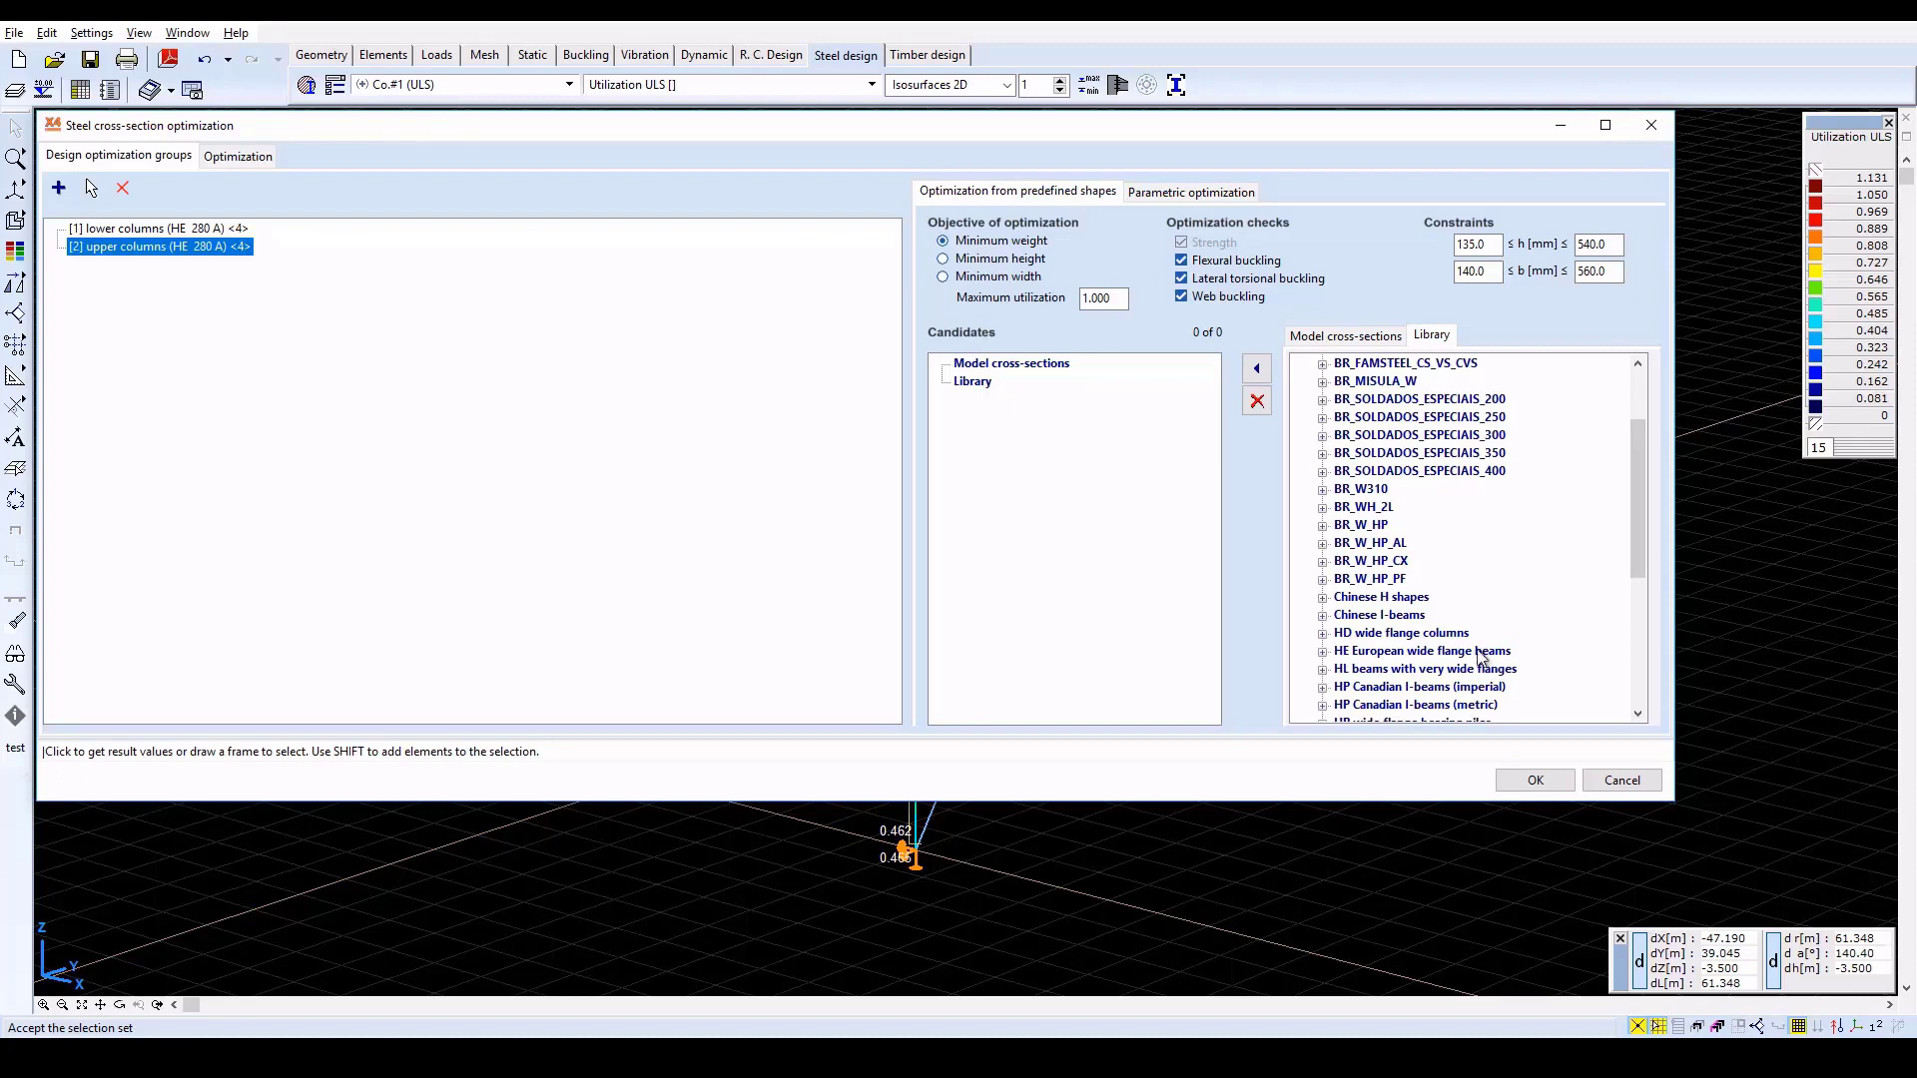
pyautogui.click(1420, 651)
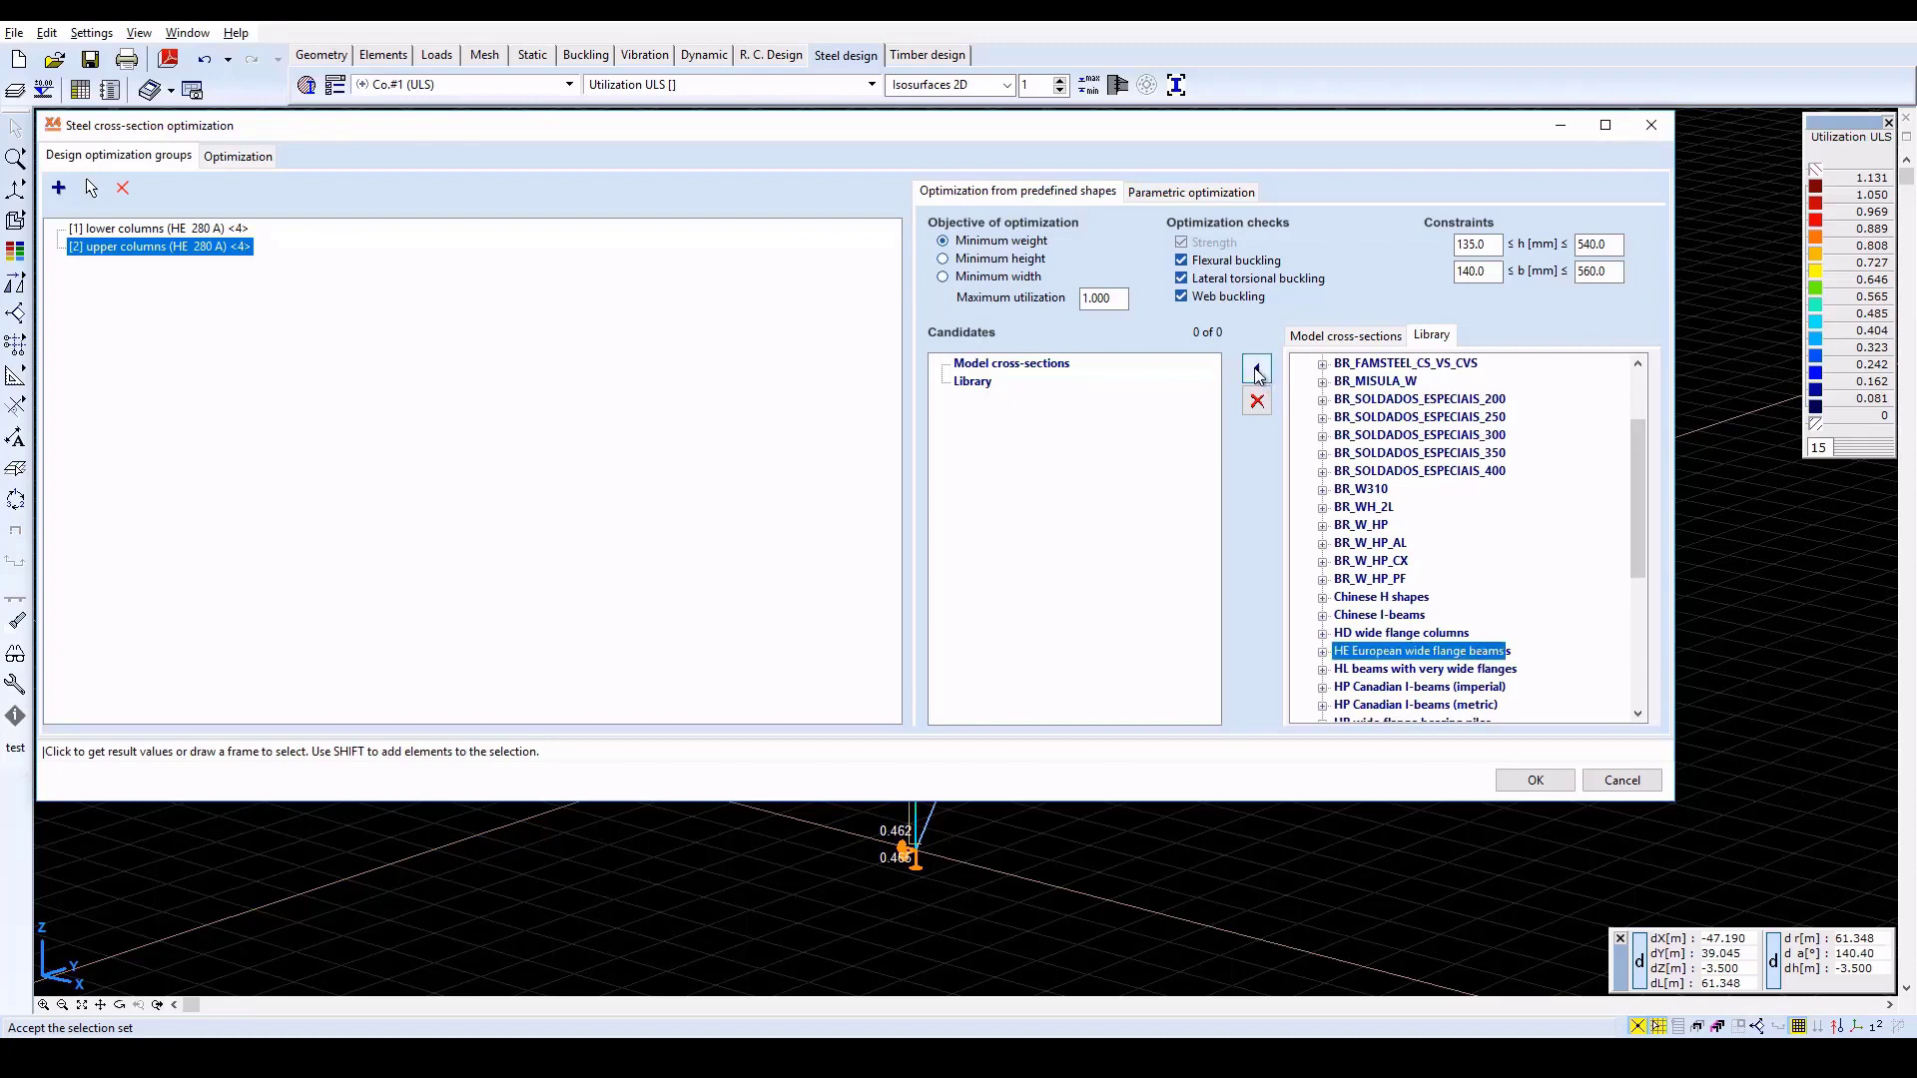
pyautogui.click(1256, 367)
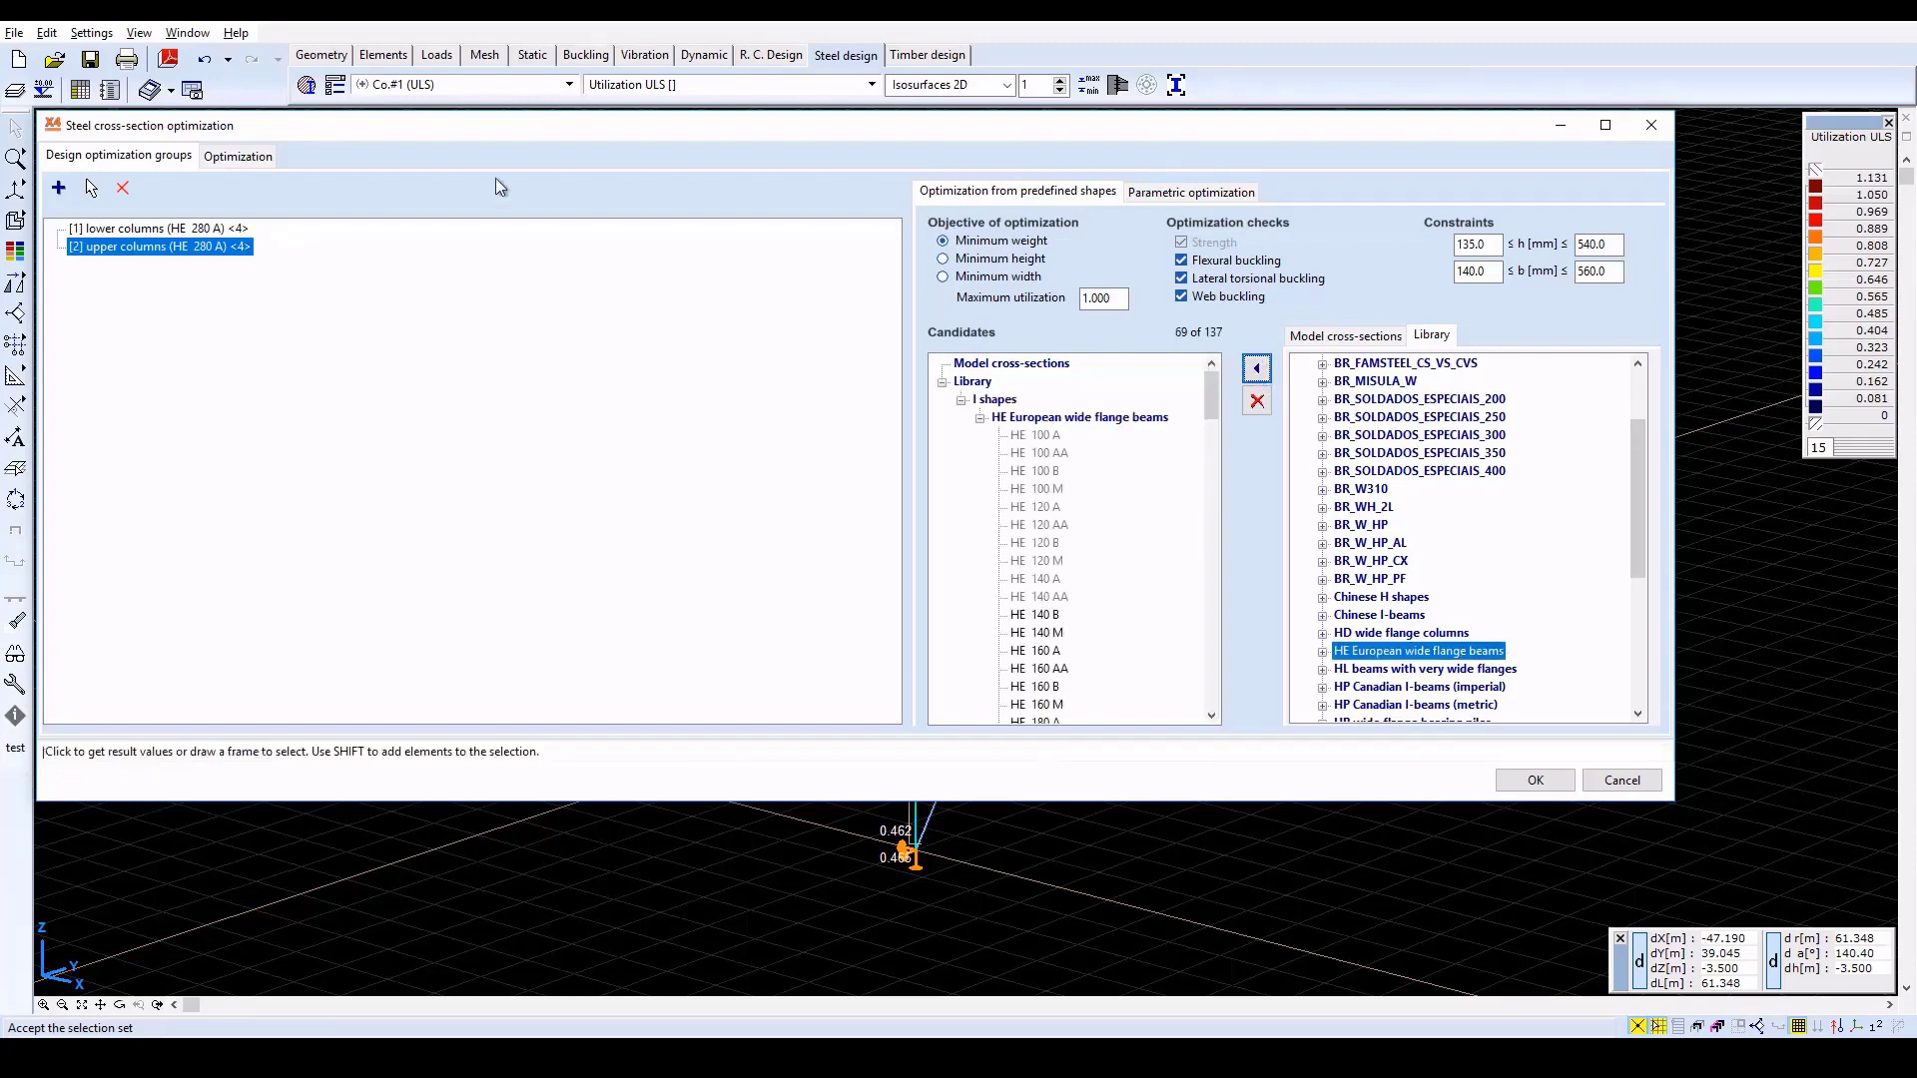
pyautogui.moveTo(840, 397)
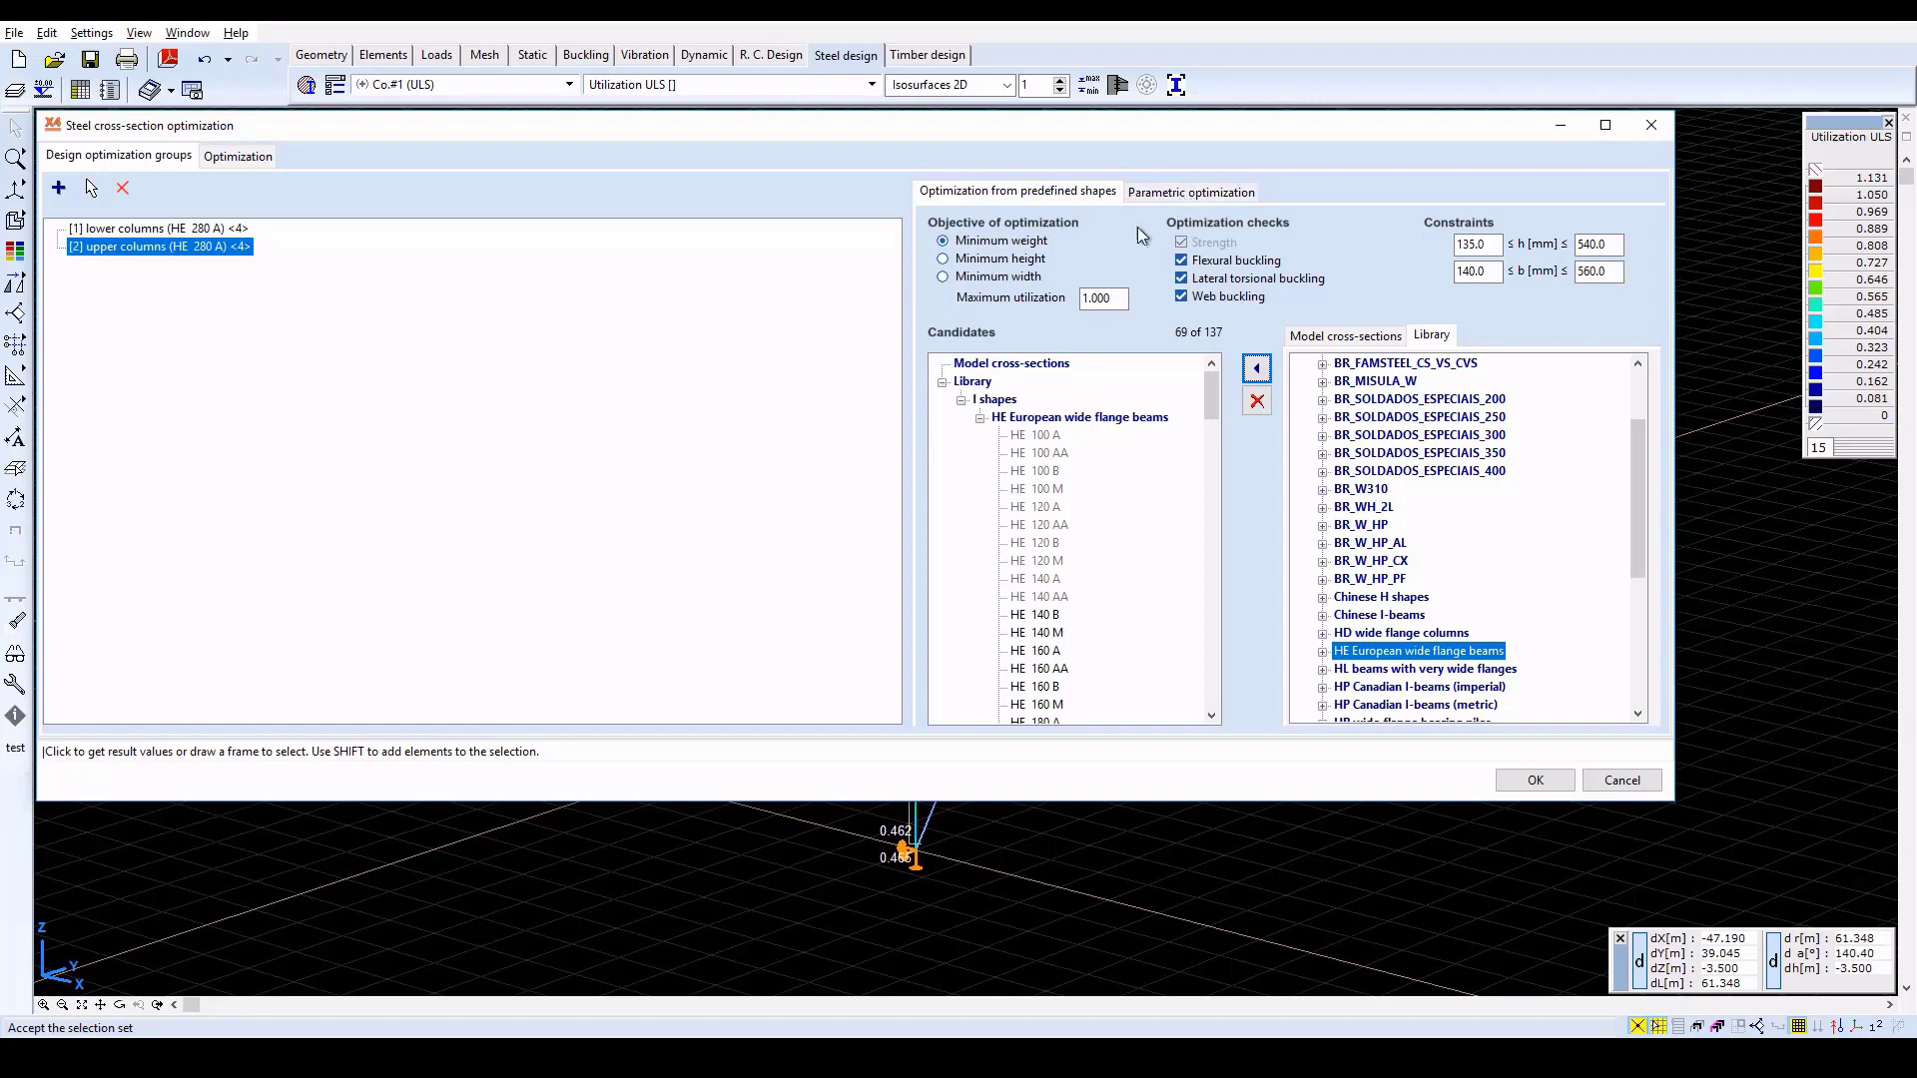
pyautogui.click(1096, 297)
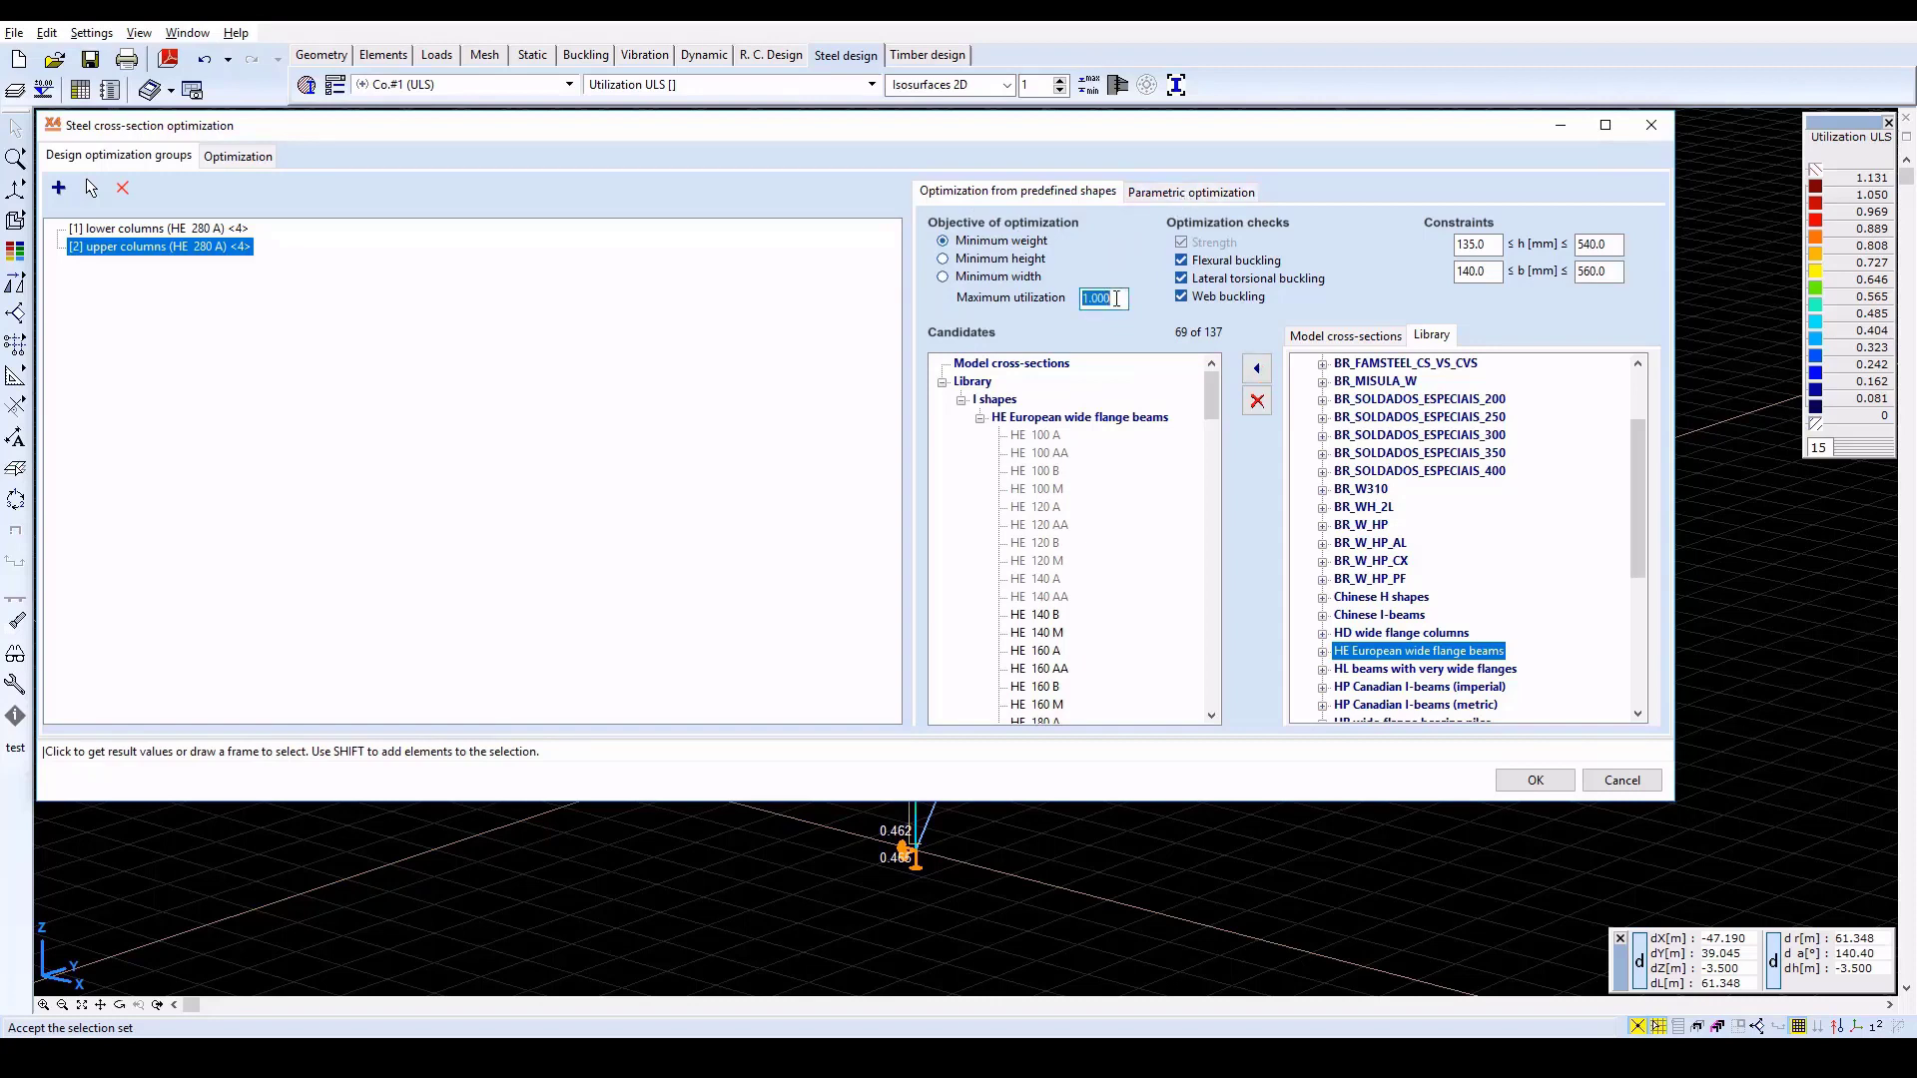
pyautogui.write('0')
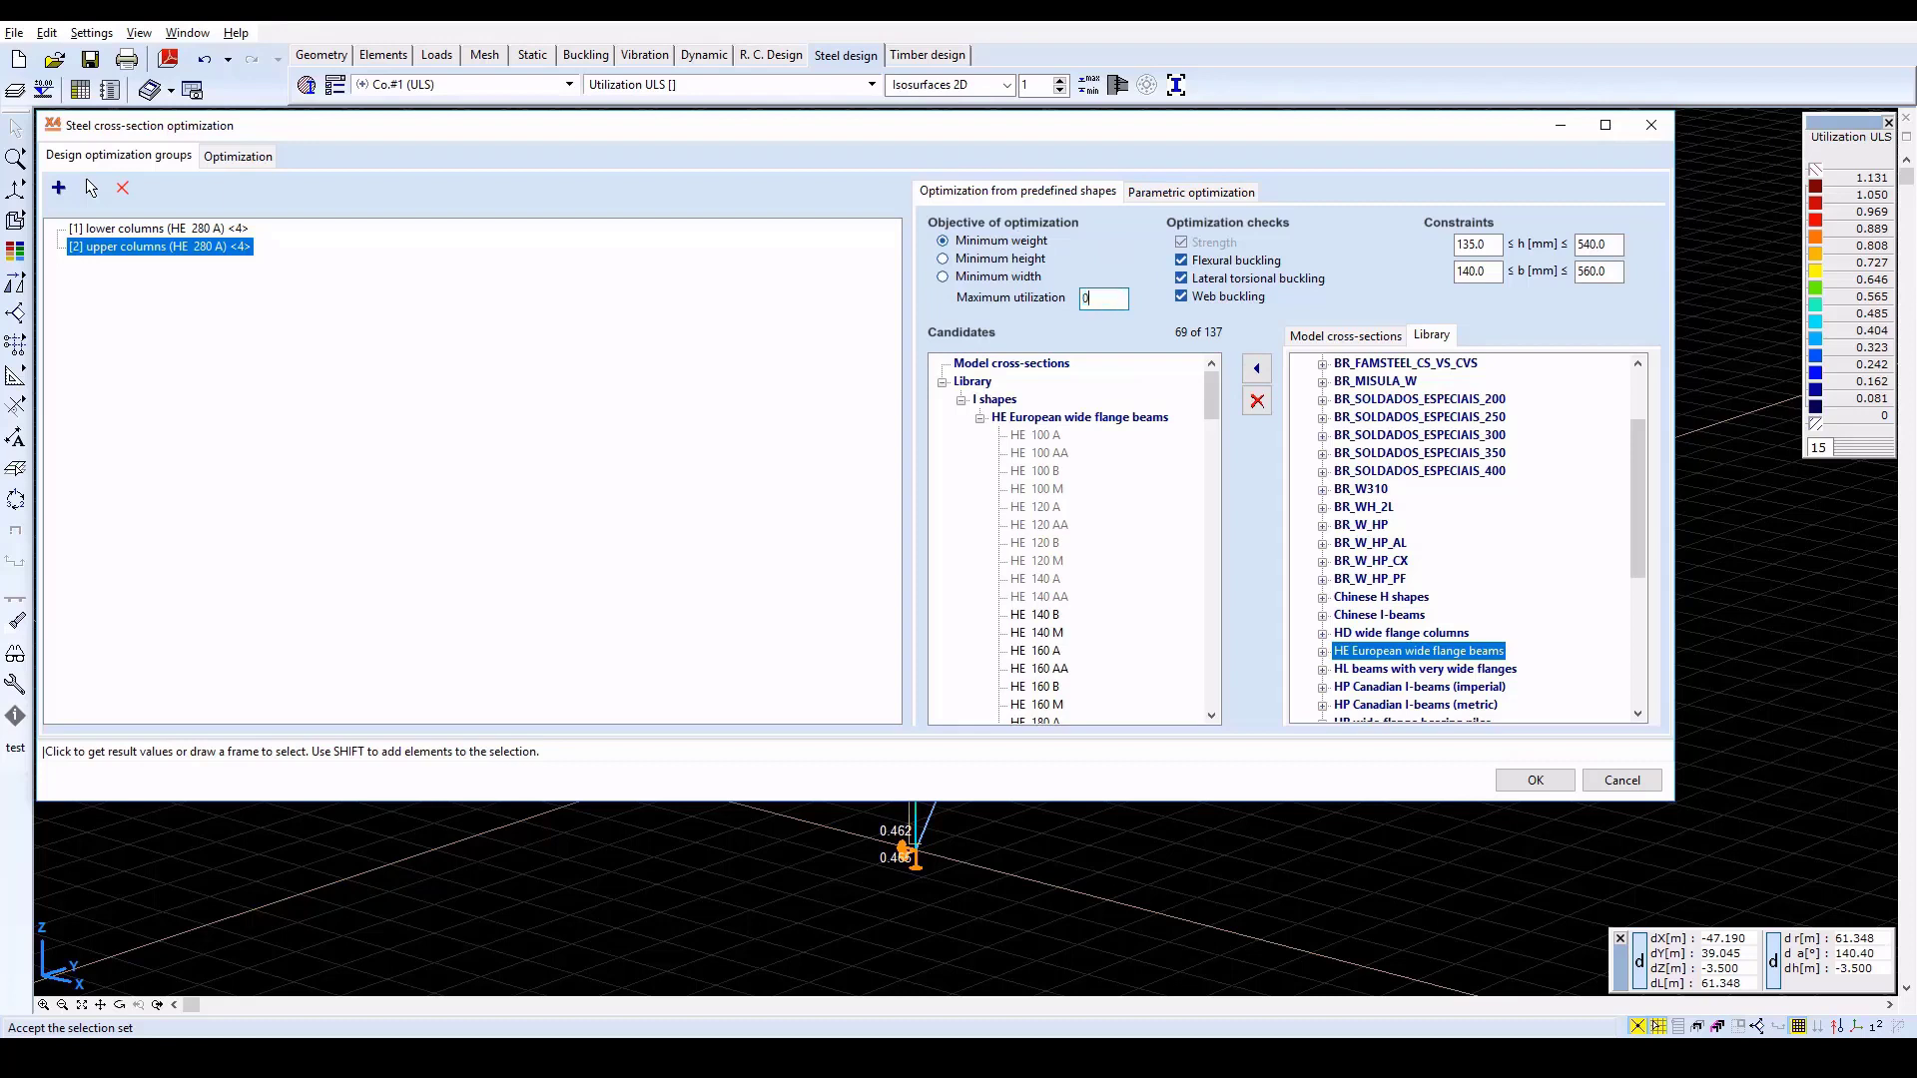
pyautogui.write('0.85')
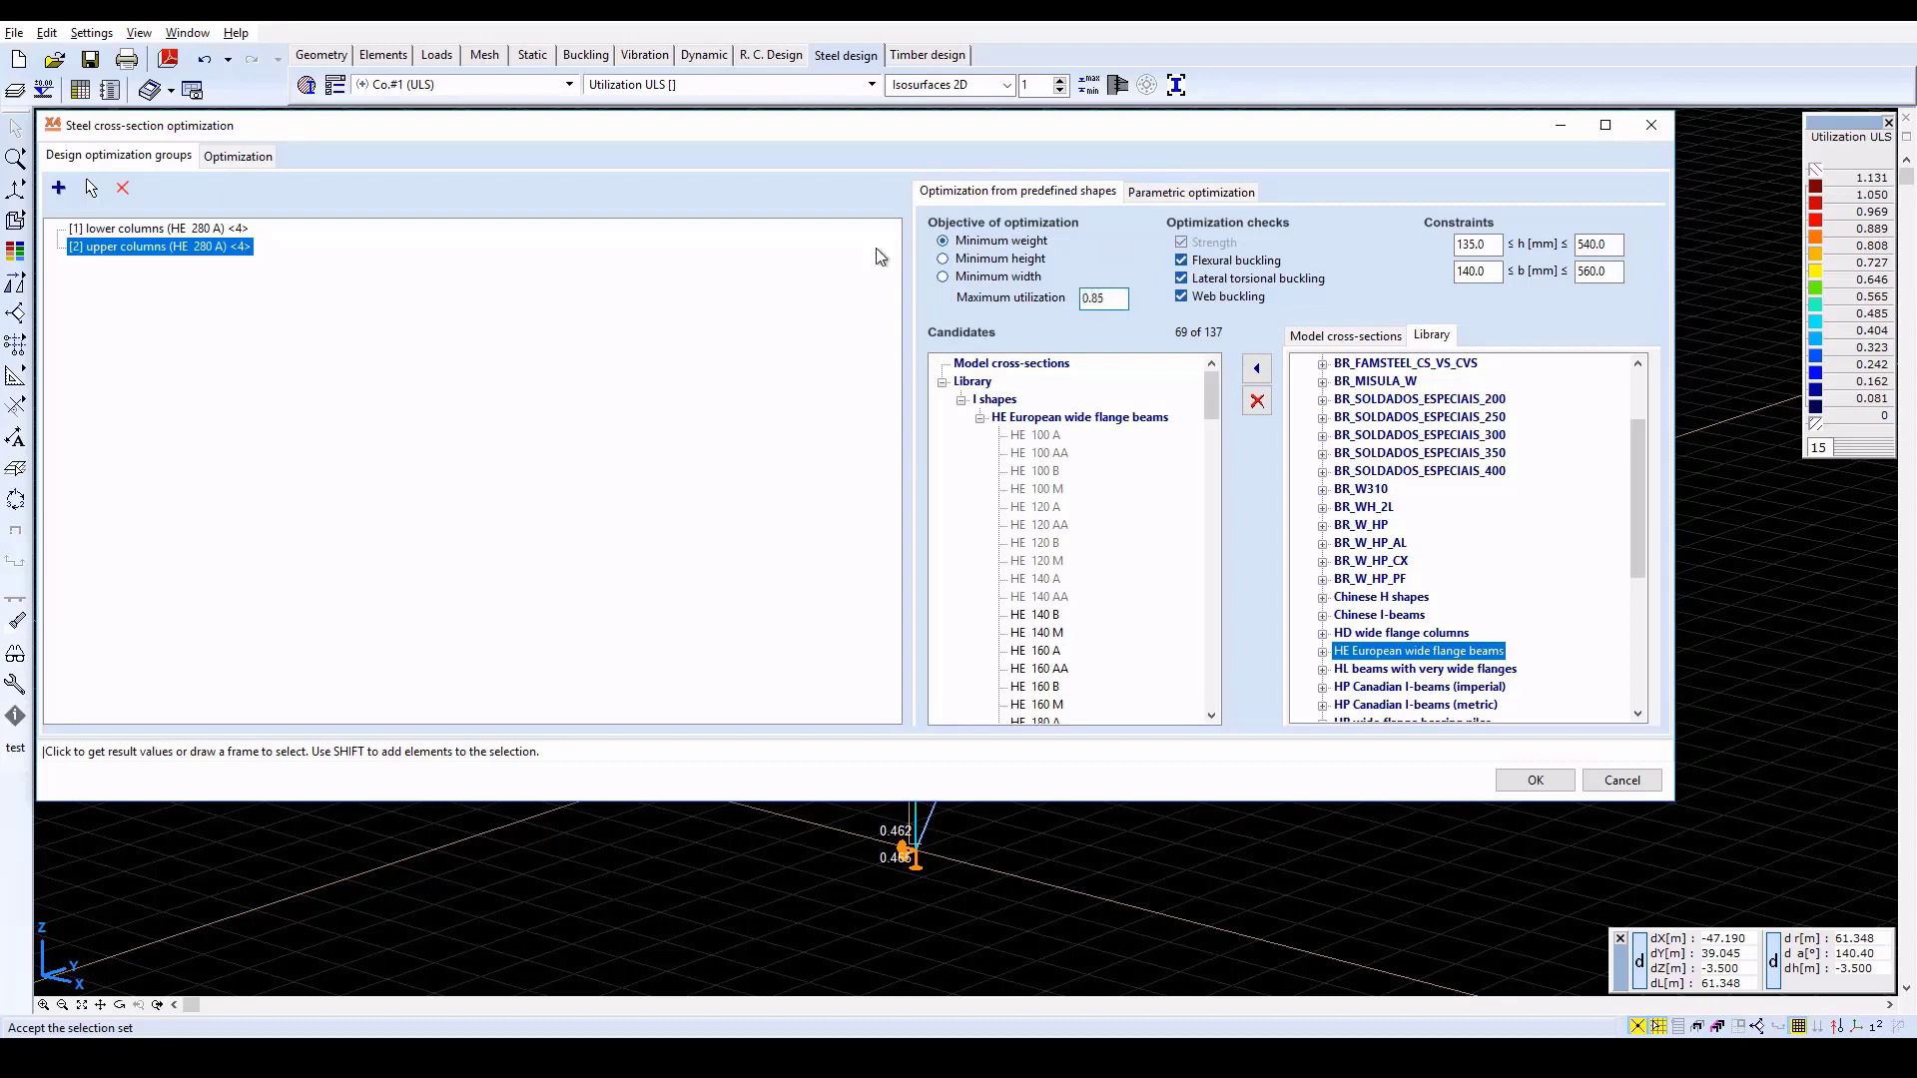
# Set the lower columns group's maximum utilization to 0.85 as well
pyautogui.click(156, 228)
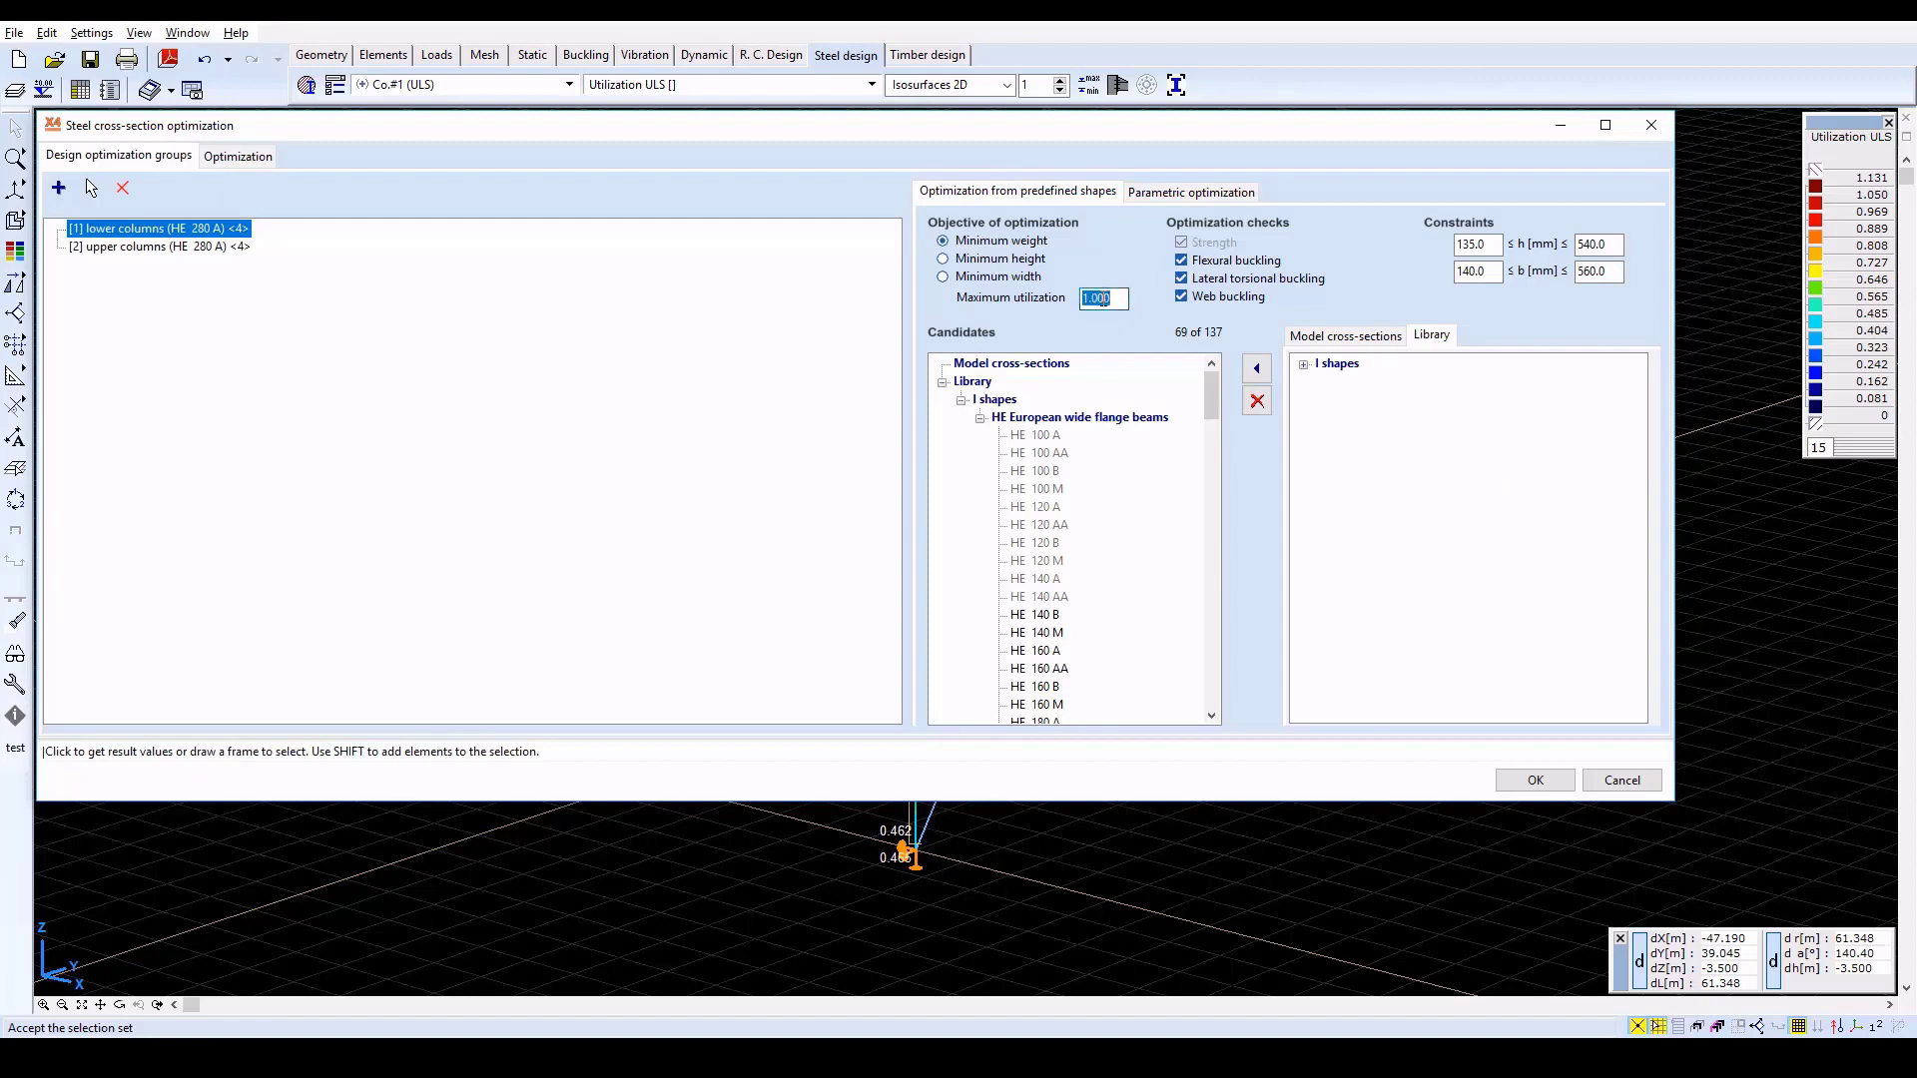
pyautogui.write('0.85')
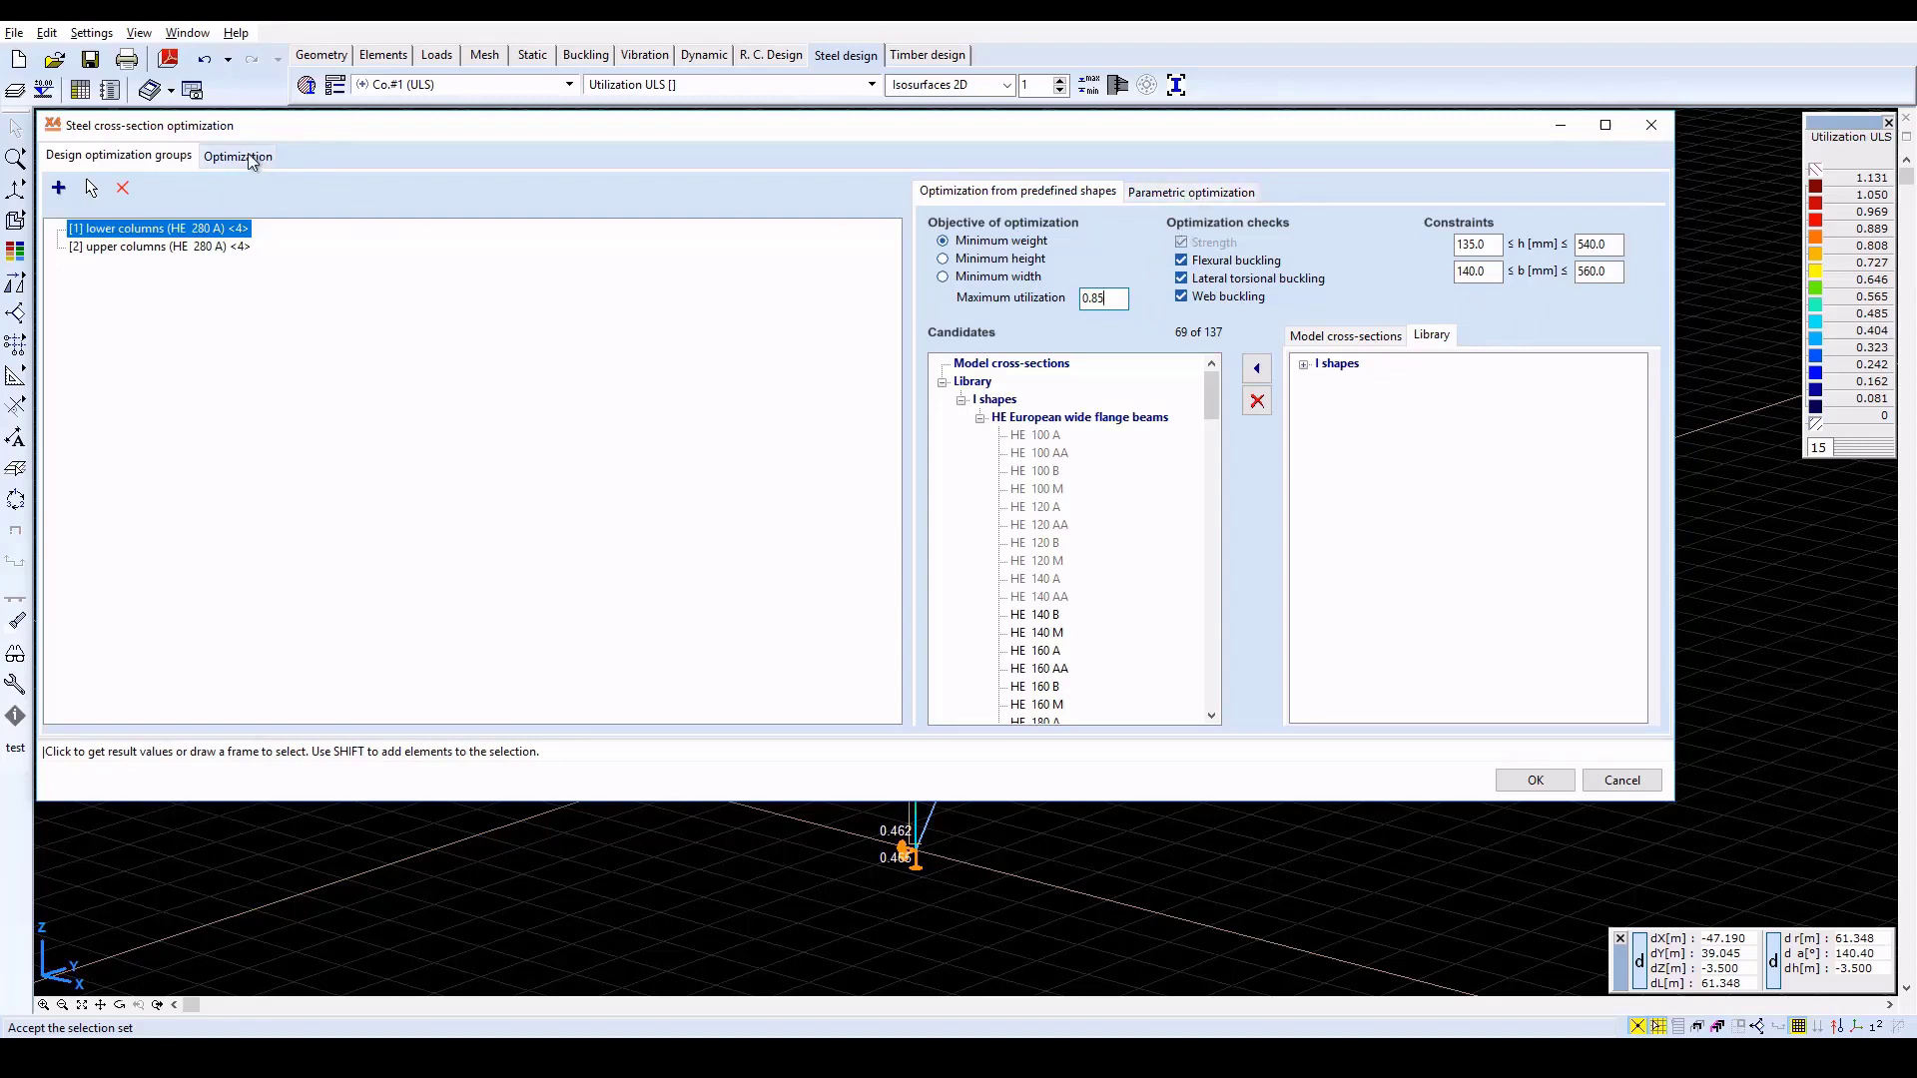
# Start the optimization for both column groups, accepting the slower AutoMcr buckling check
pyautogui.click(238, 156)
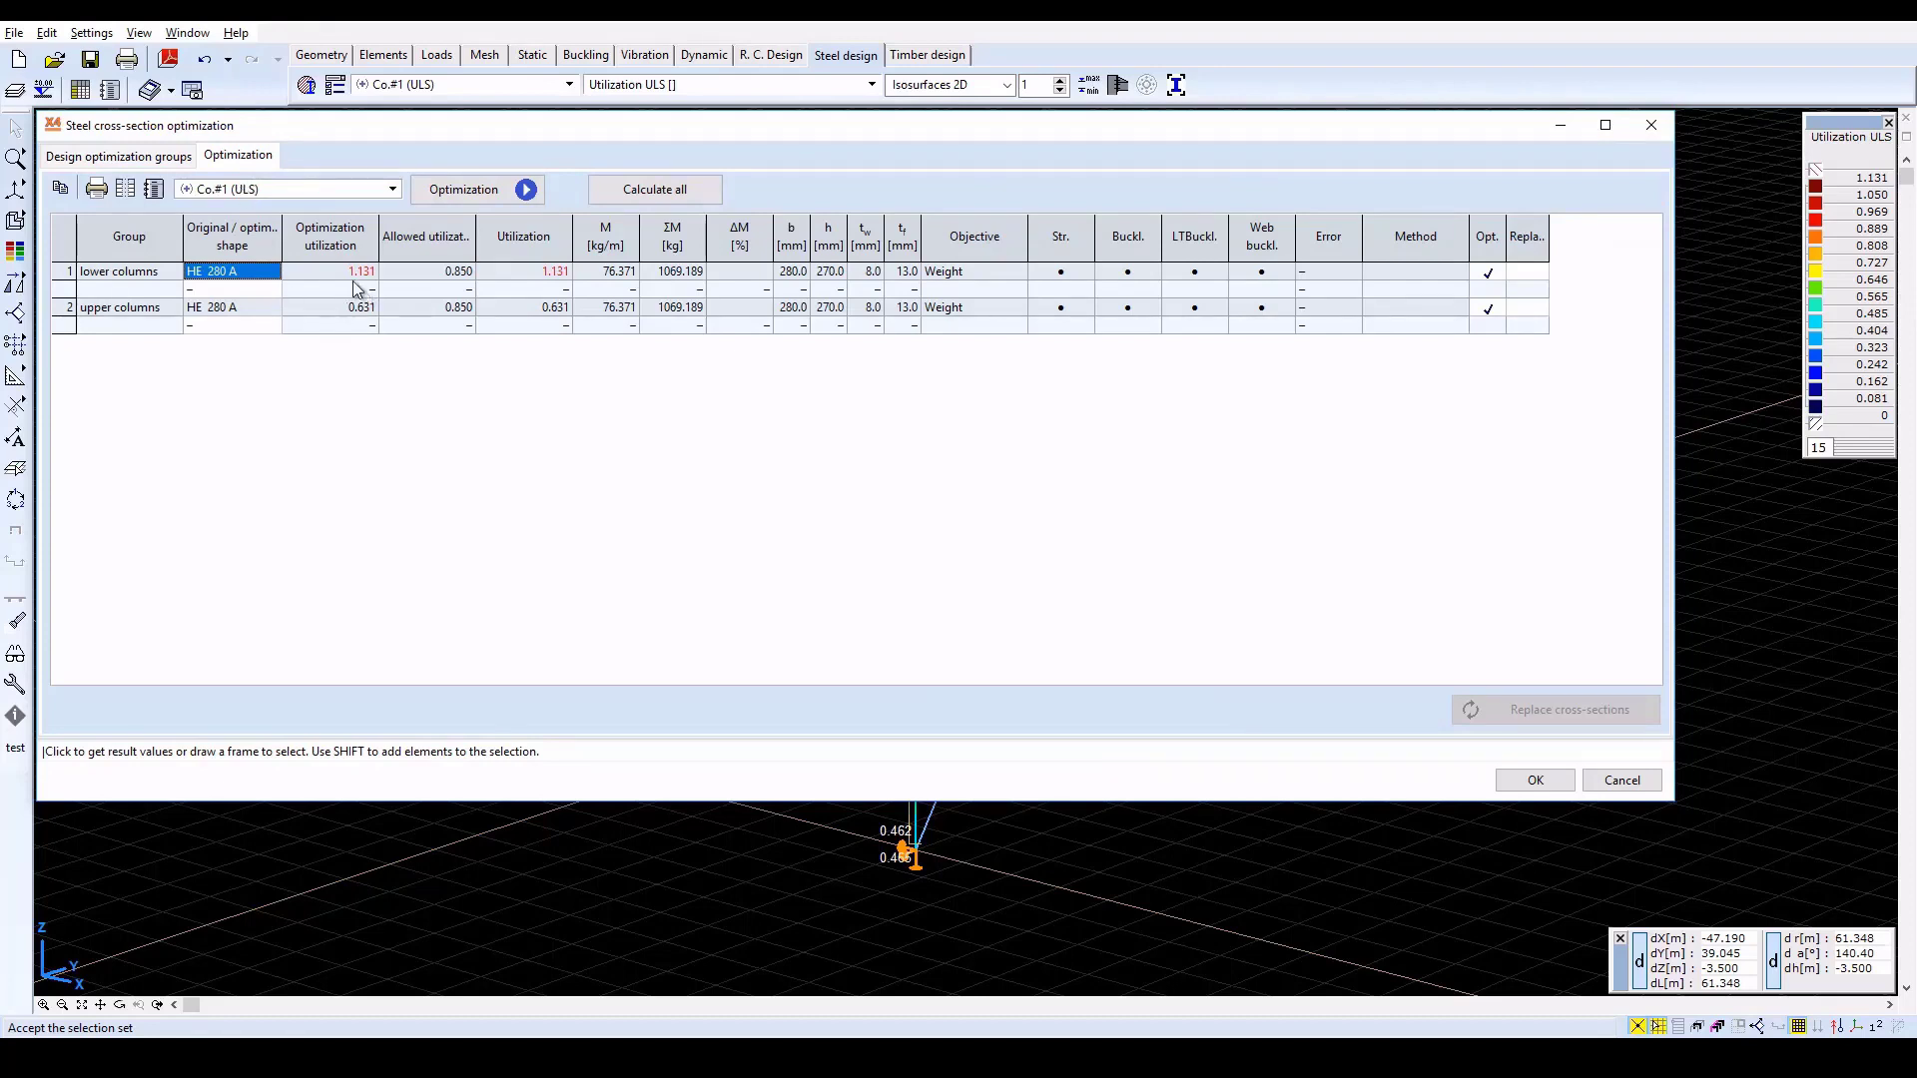
pyautogui.moveTo(558, 276)
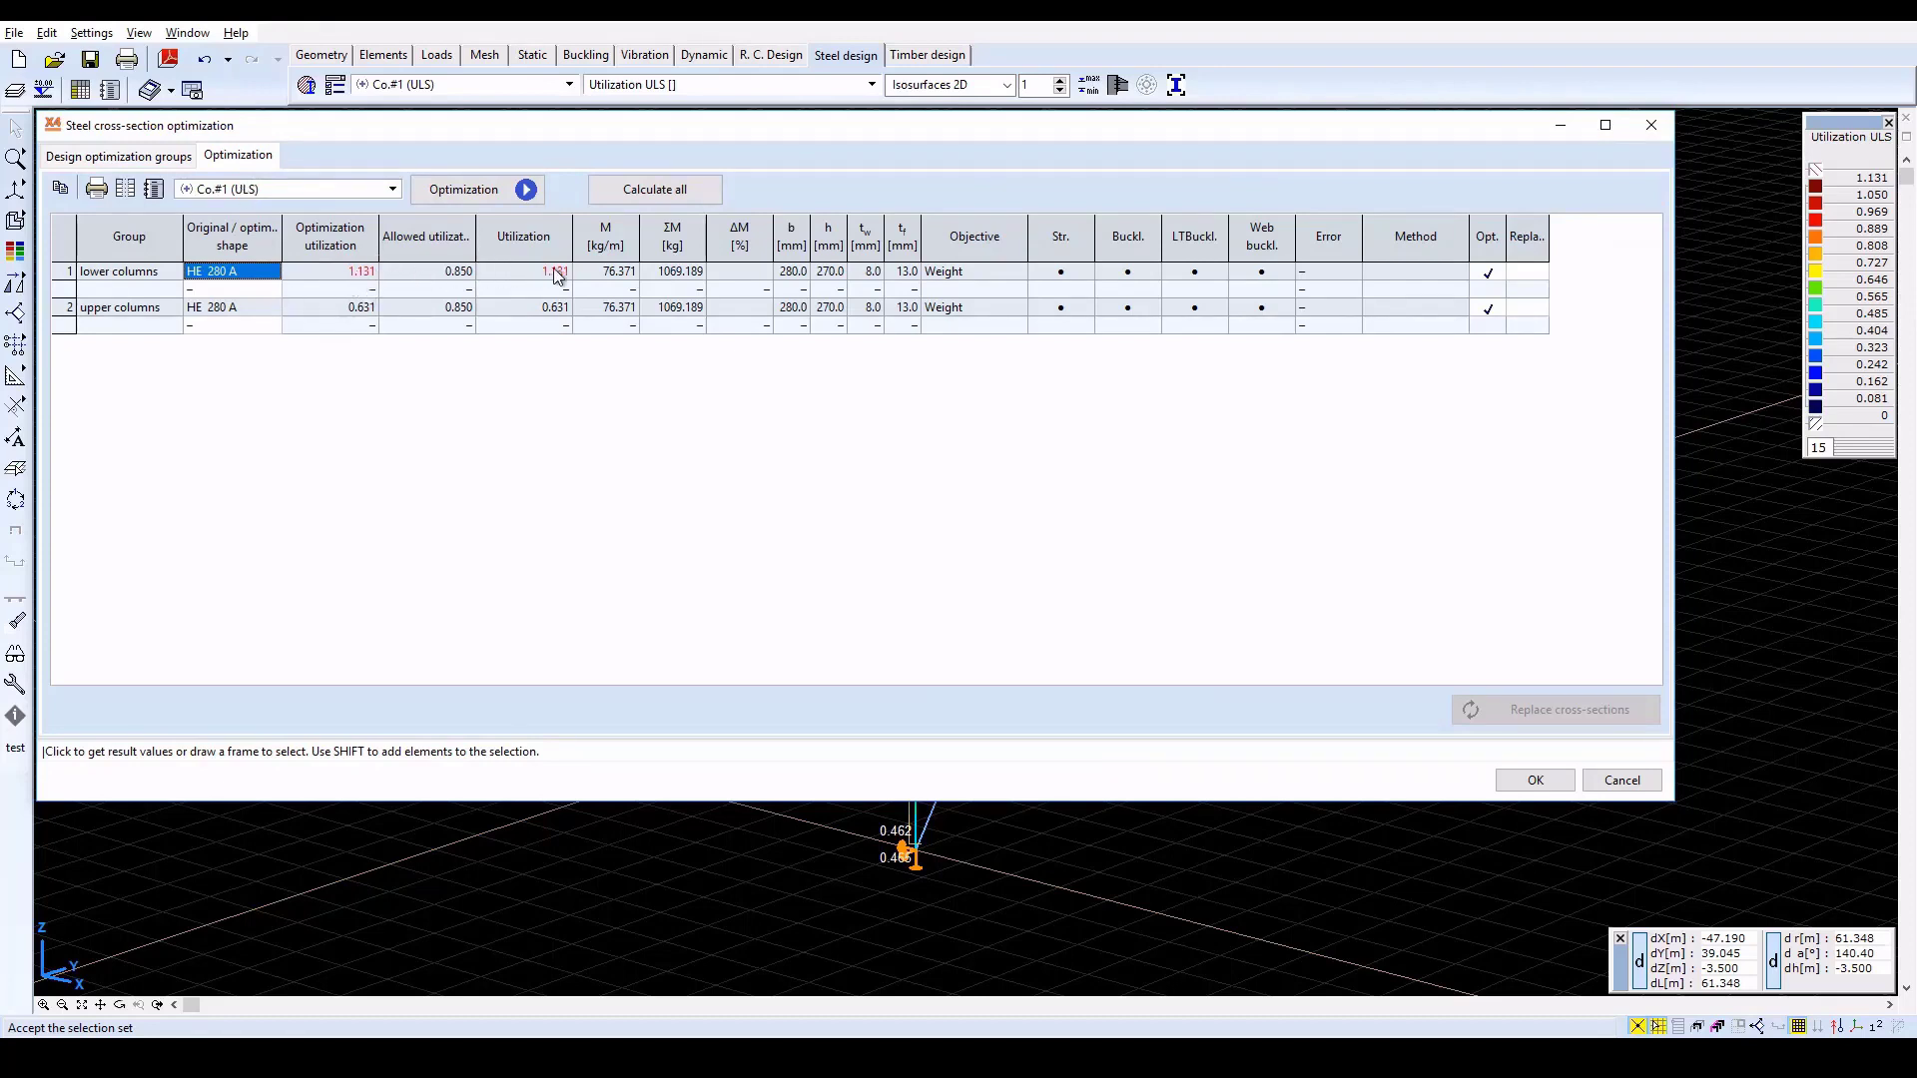
pyautogui.moveTo(611, 310)
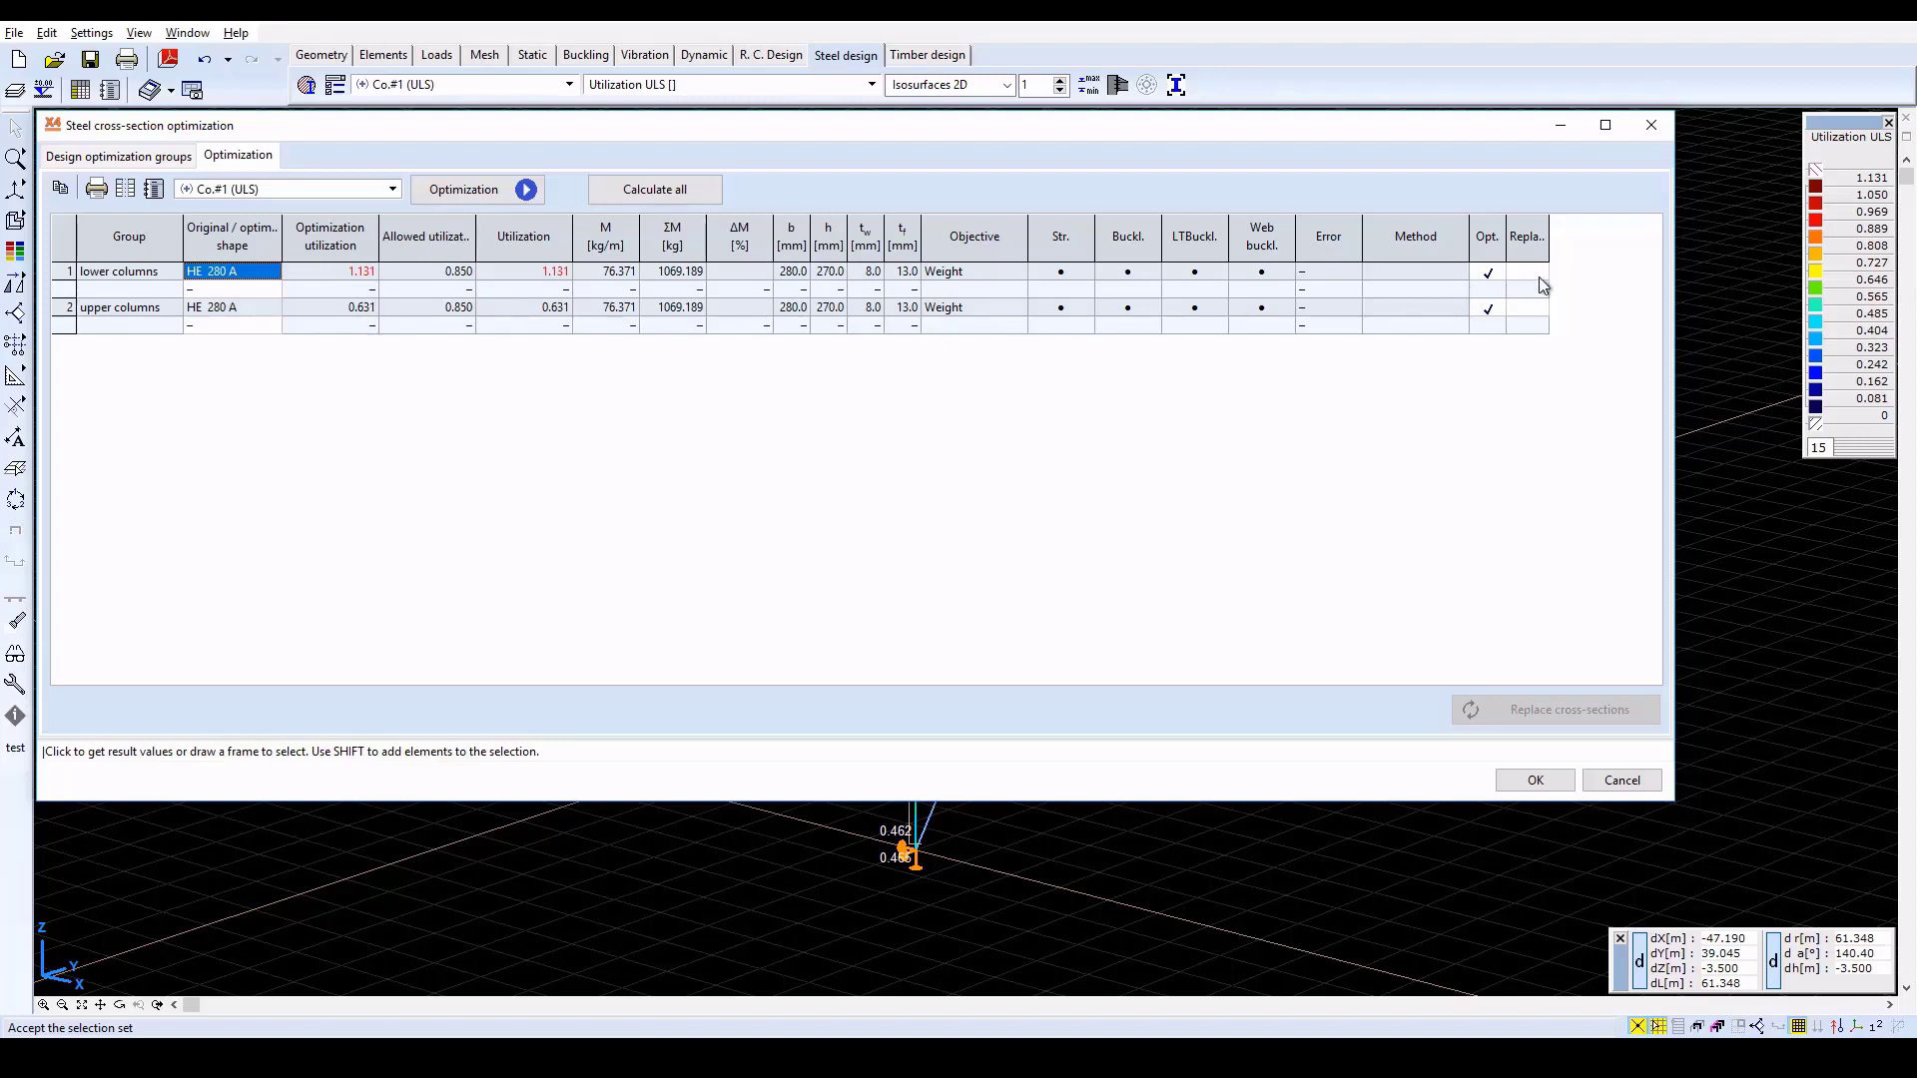
pyautogui.click(1526, 269)
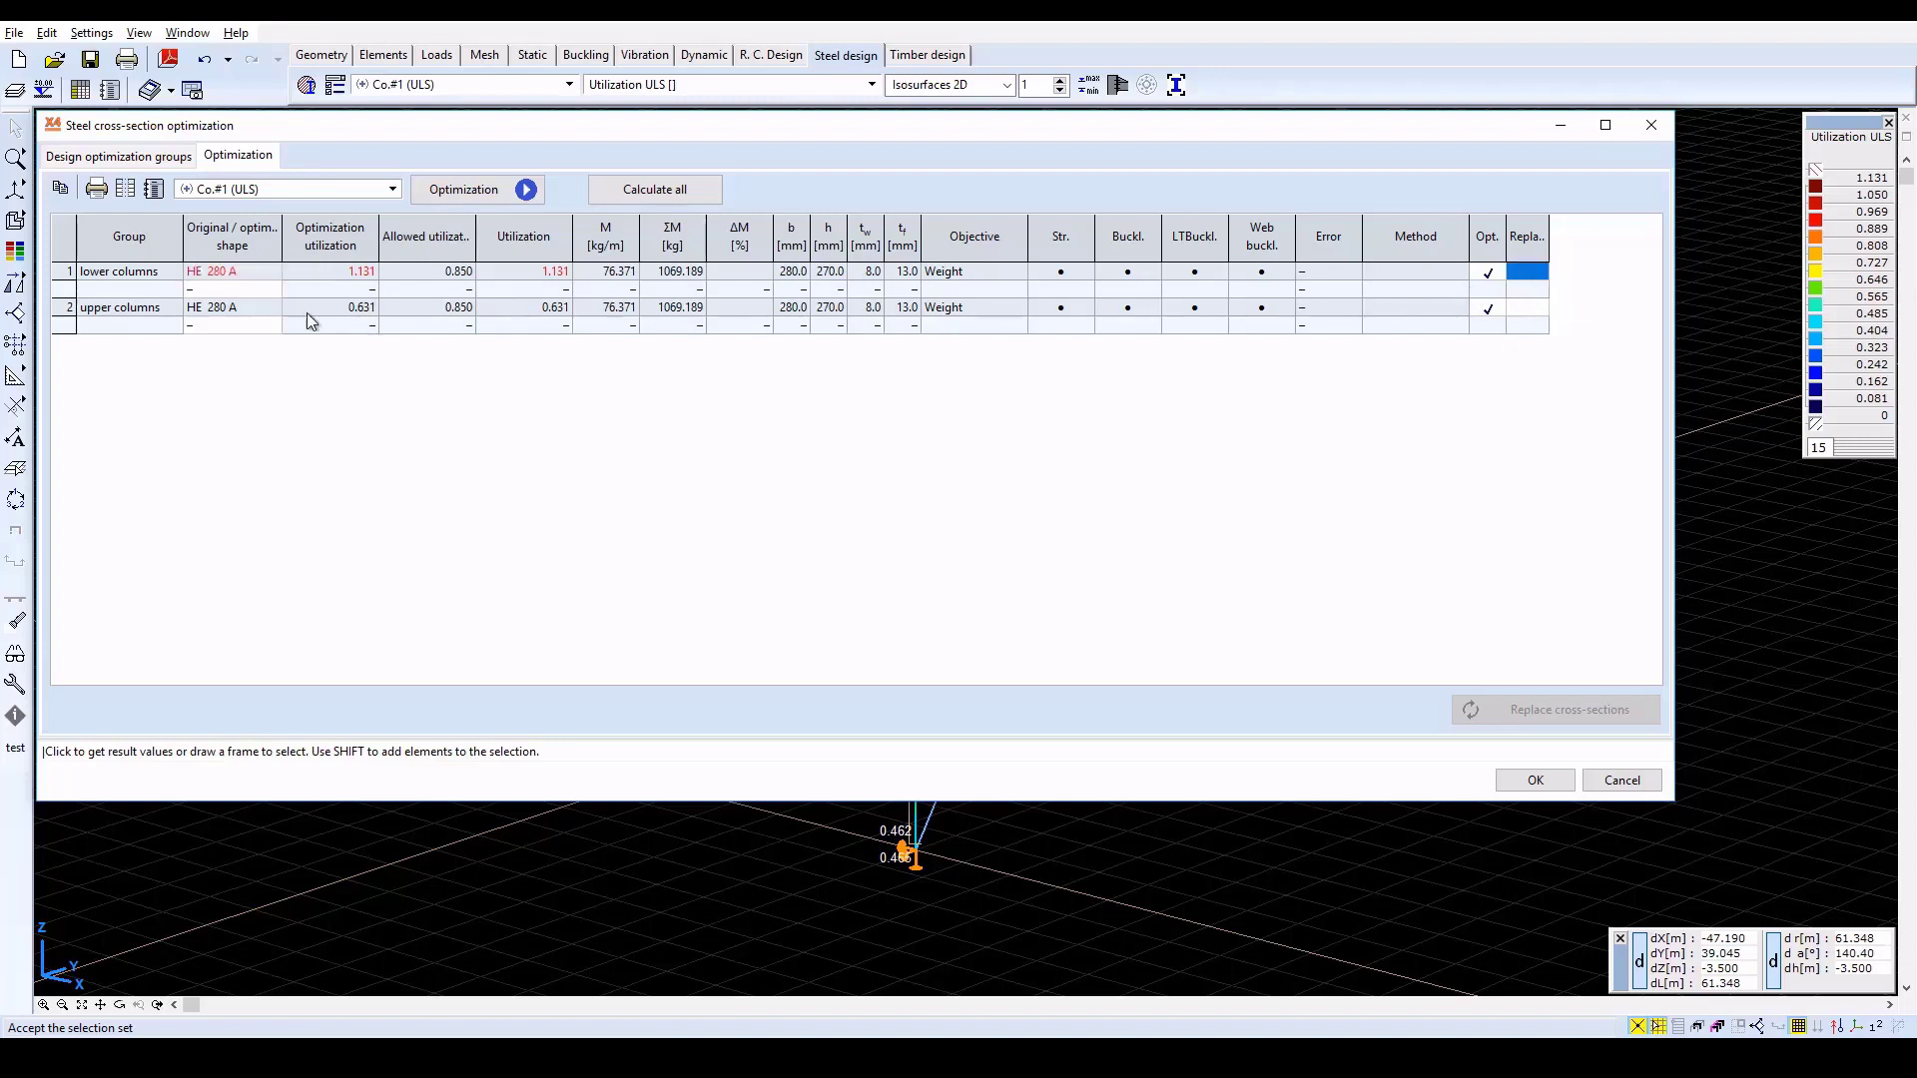
pyautogui.click(477, 188)
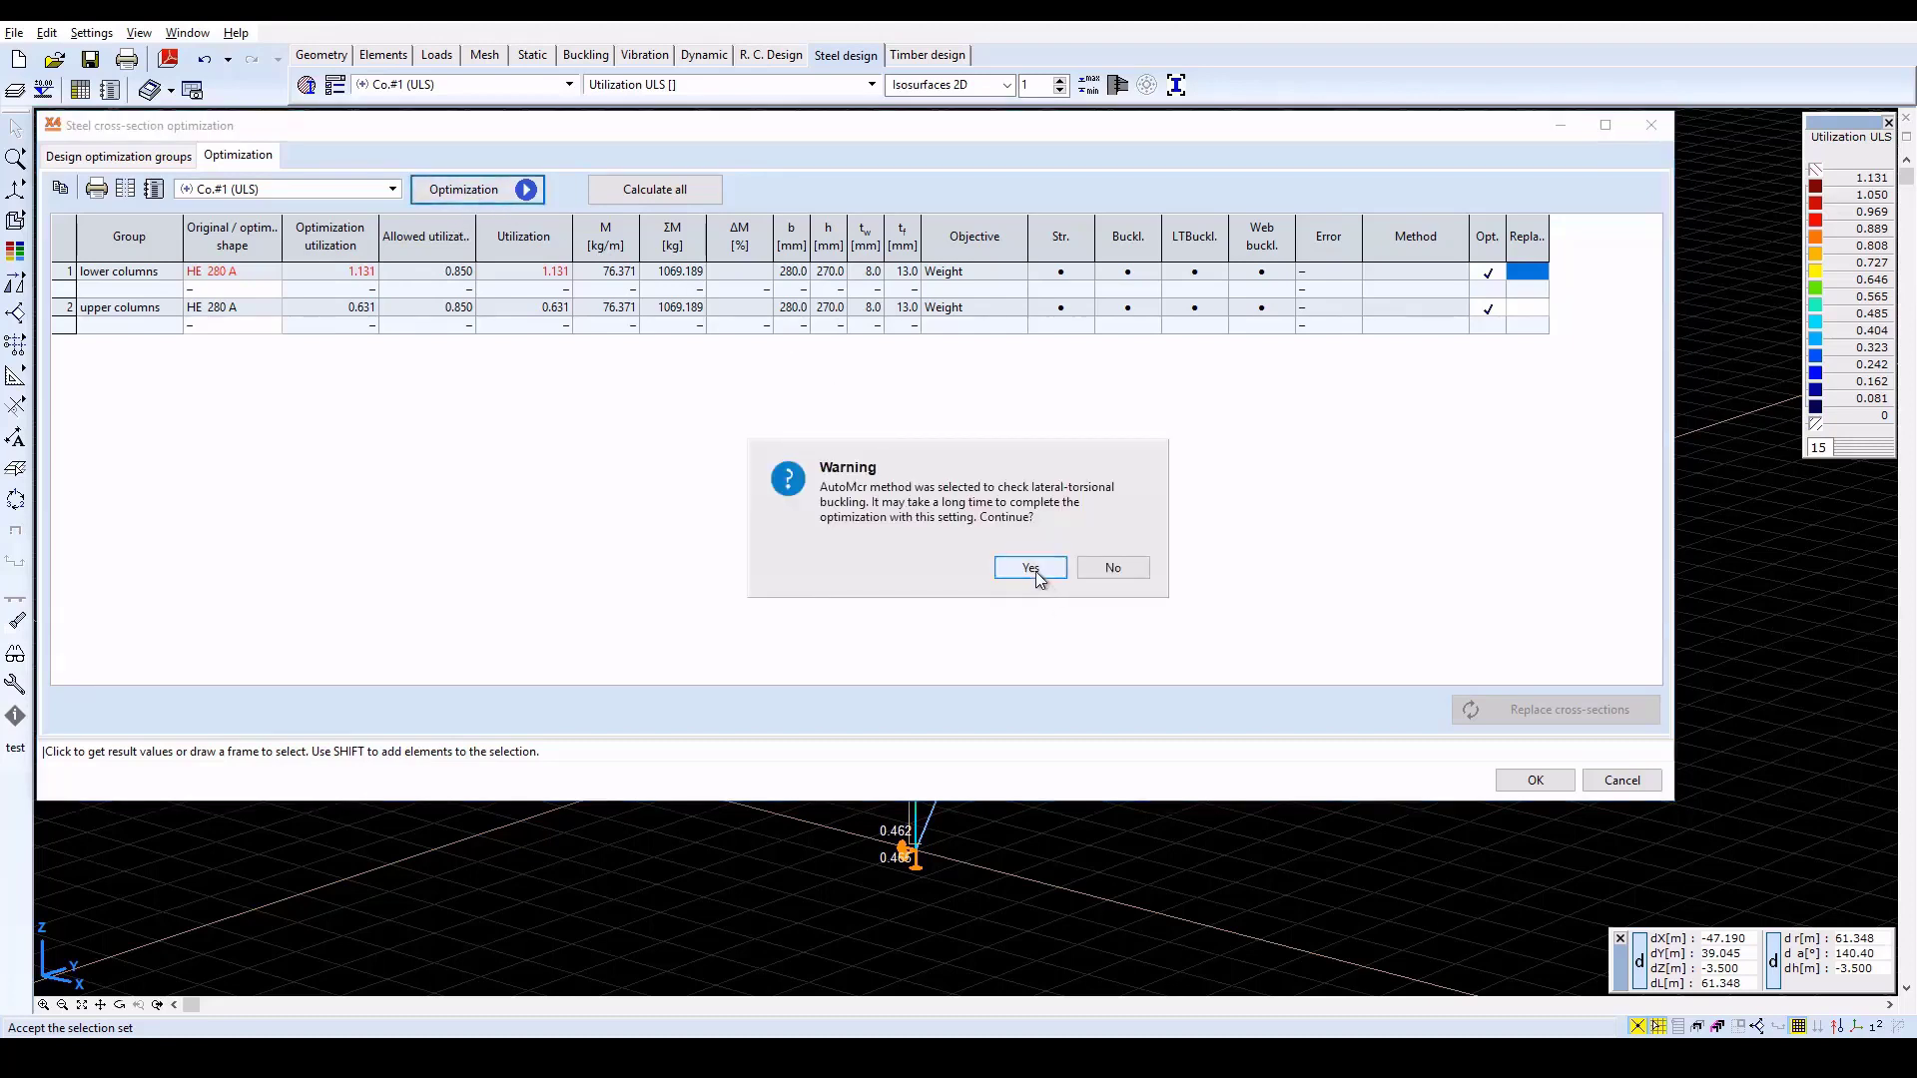
pyautogui.click(1030, 567)
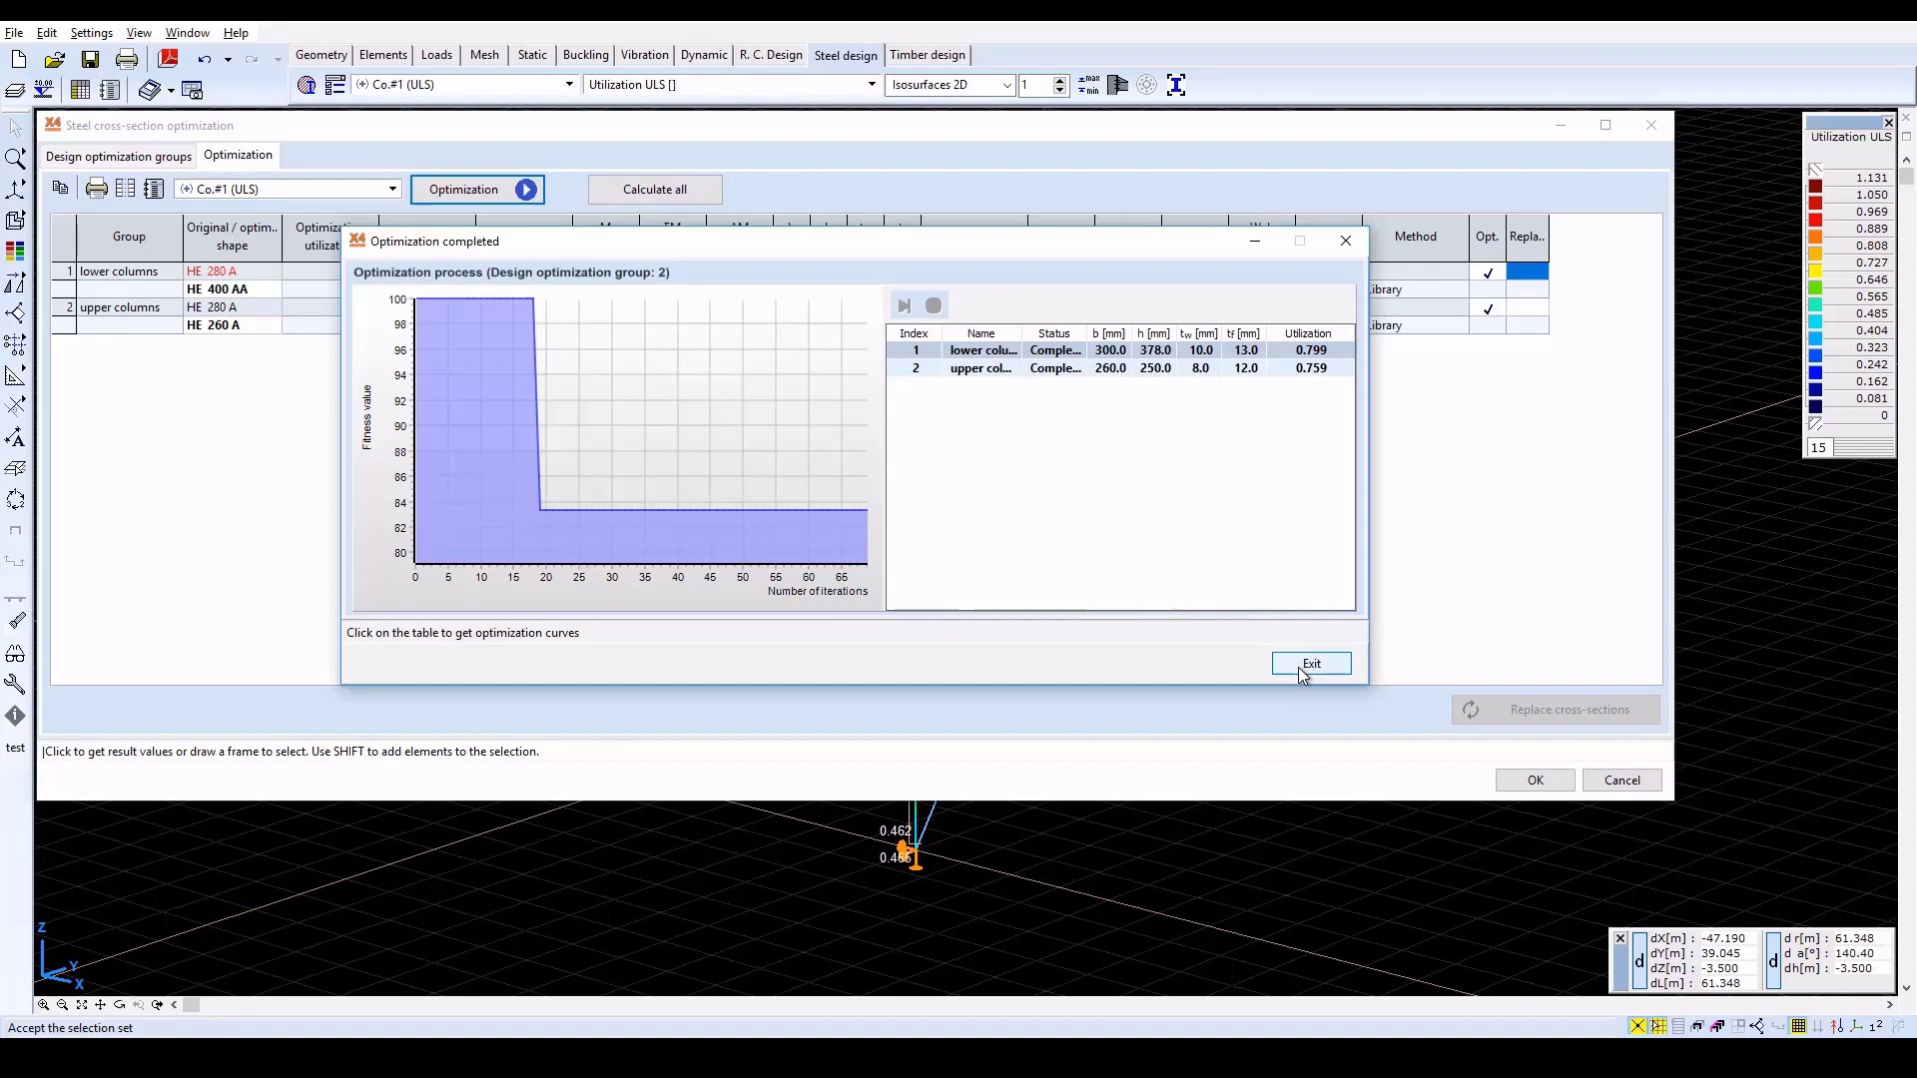
# Dismiss the completed summary showing HE 400 AA (0.799) and HE 260 A (0.759) proposals
pyautogui.click(1310, 663)
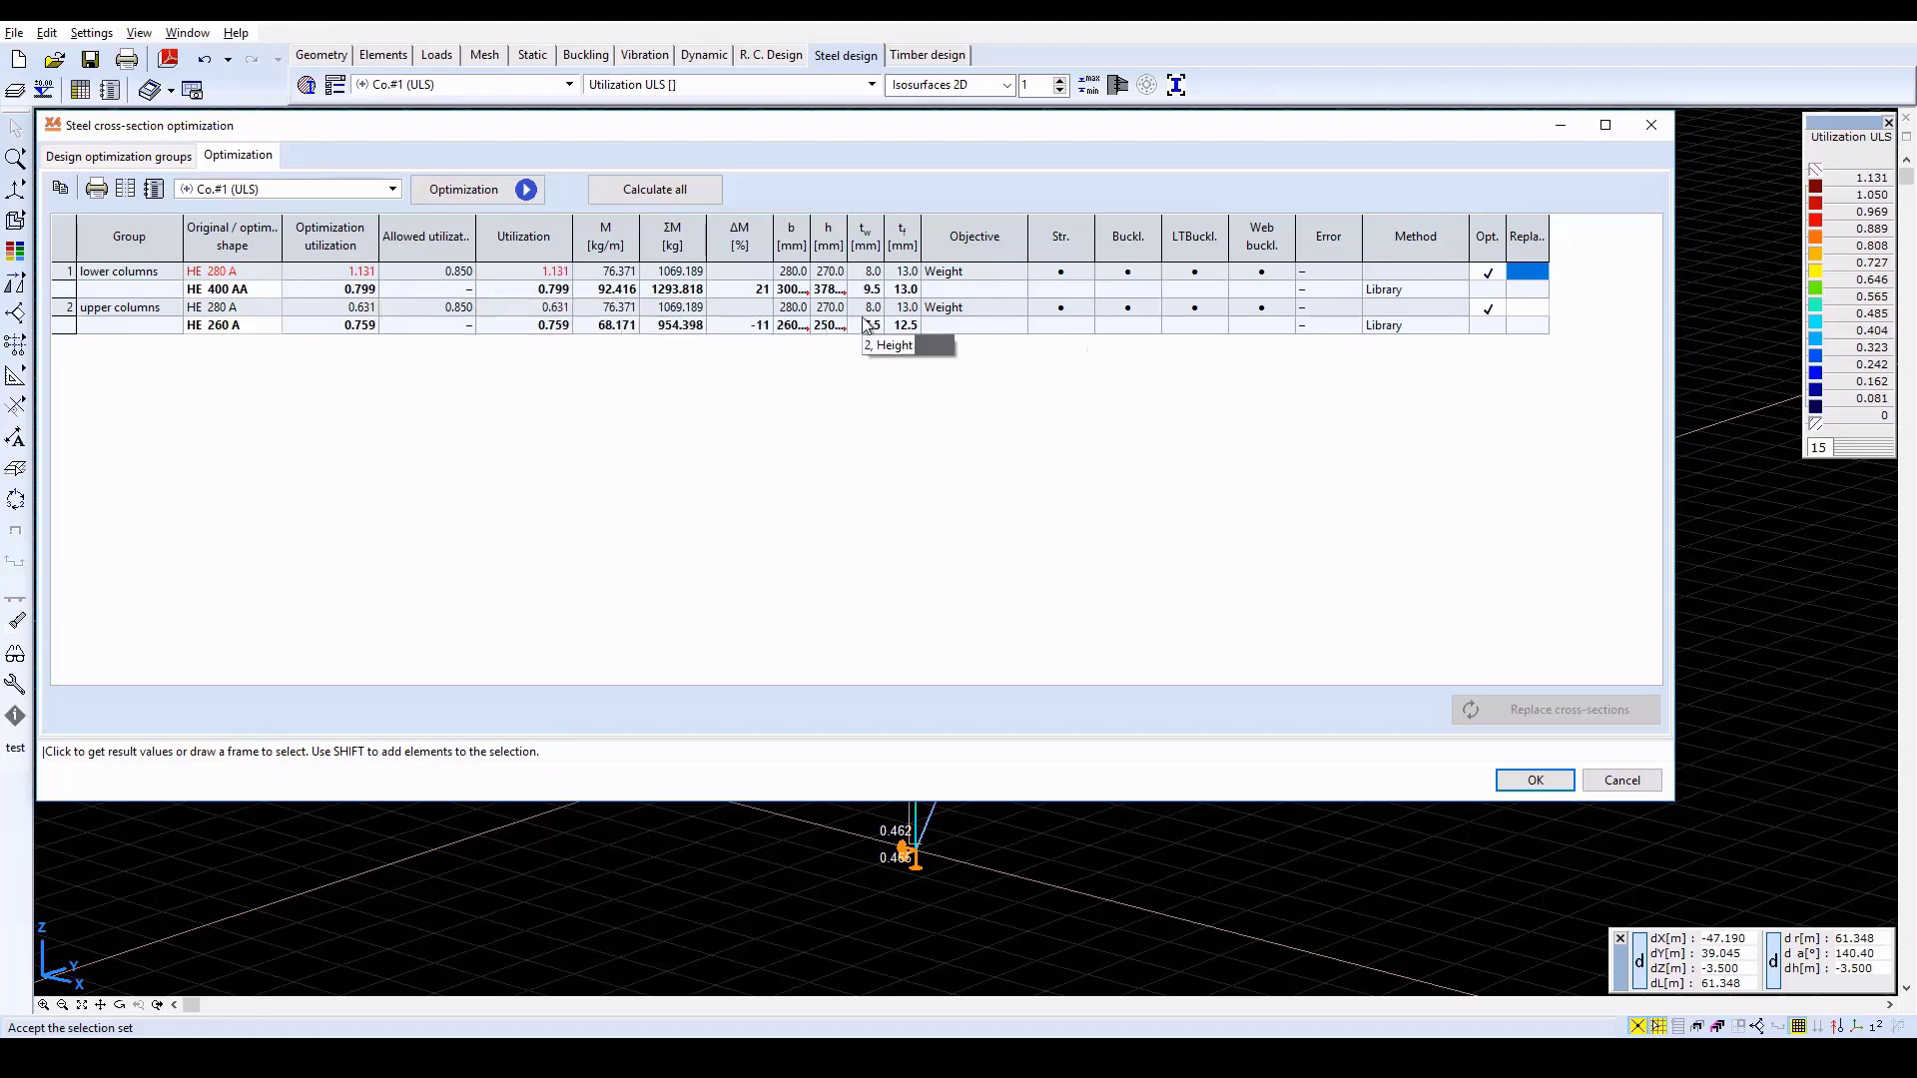
# Swap the lower columns to the proposed HE 400 AA and save the model, clearing old results
pyautogui.click(1527, 271)
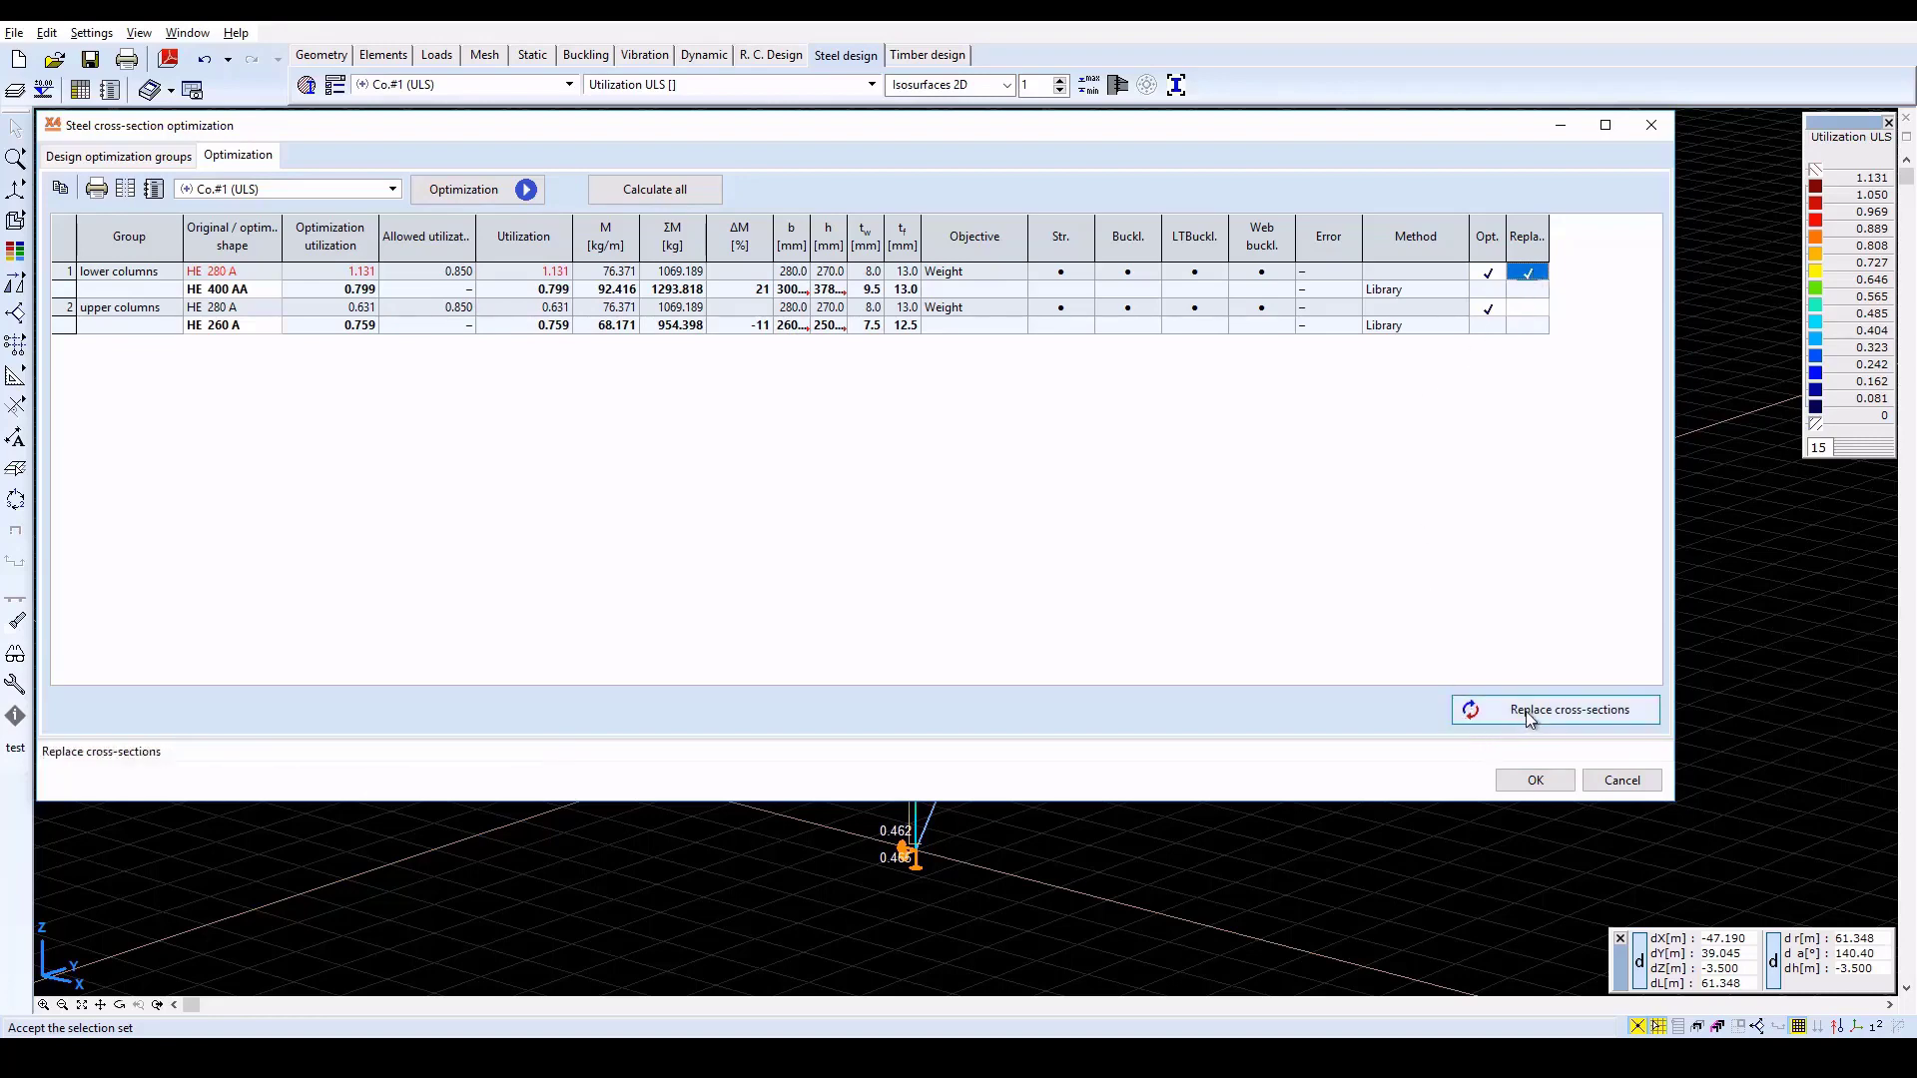
pyautogui.click(1570, 709)
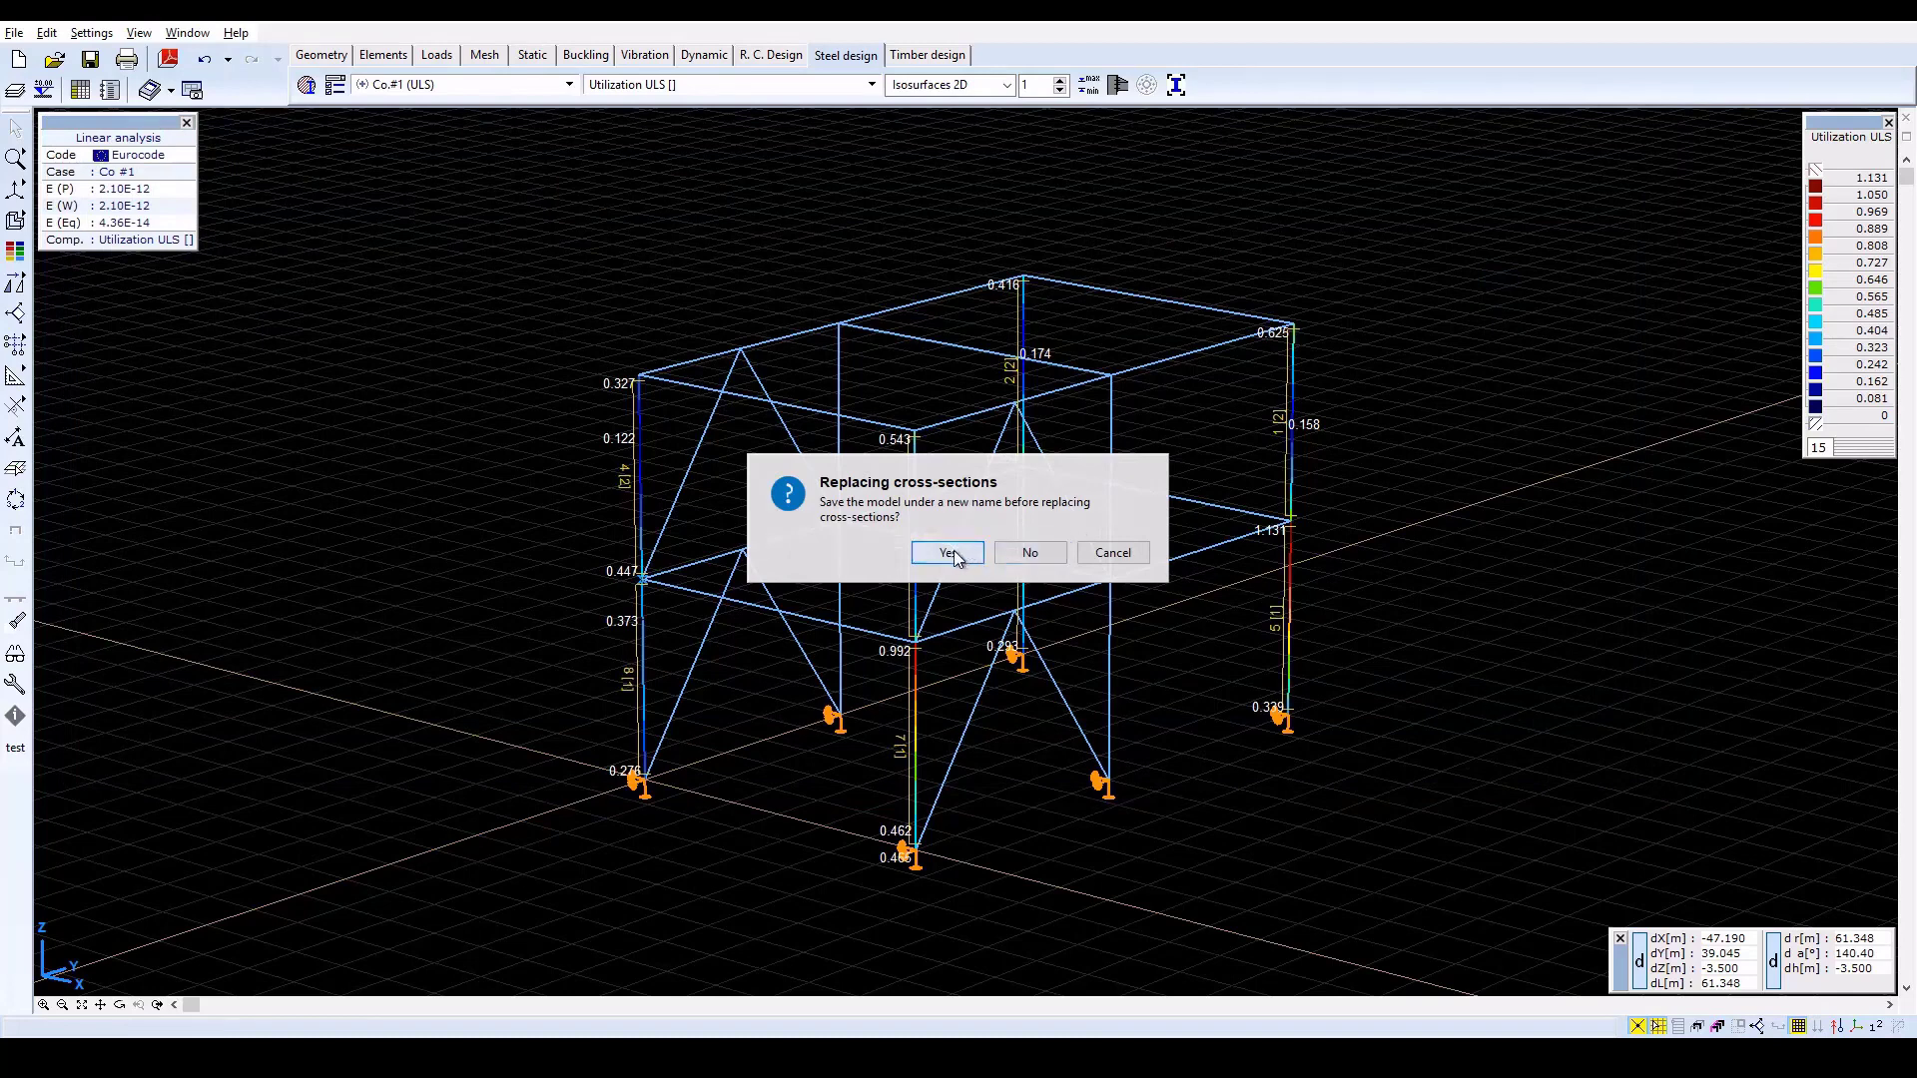
pyautogui.click(946, 554)
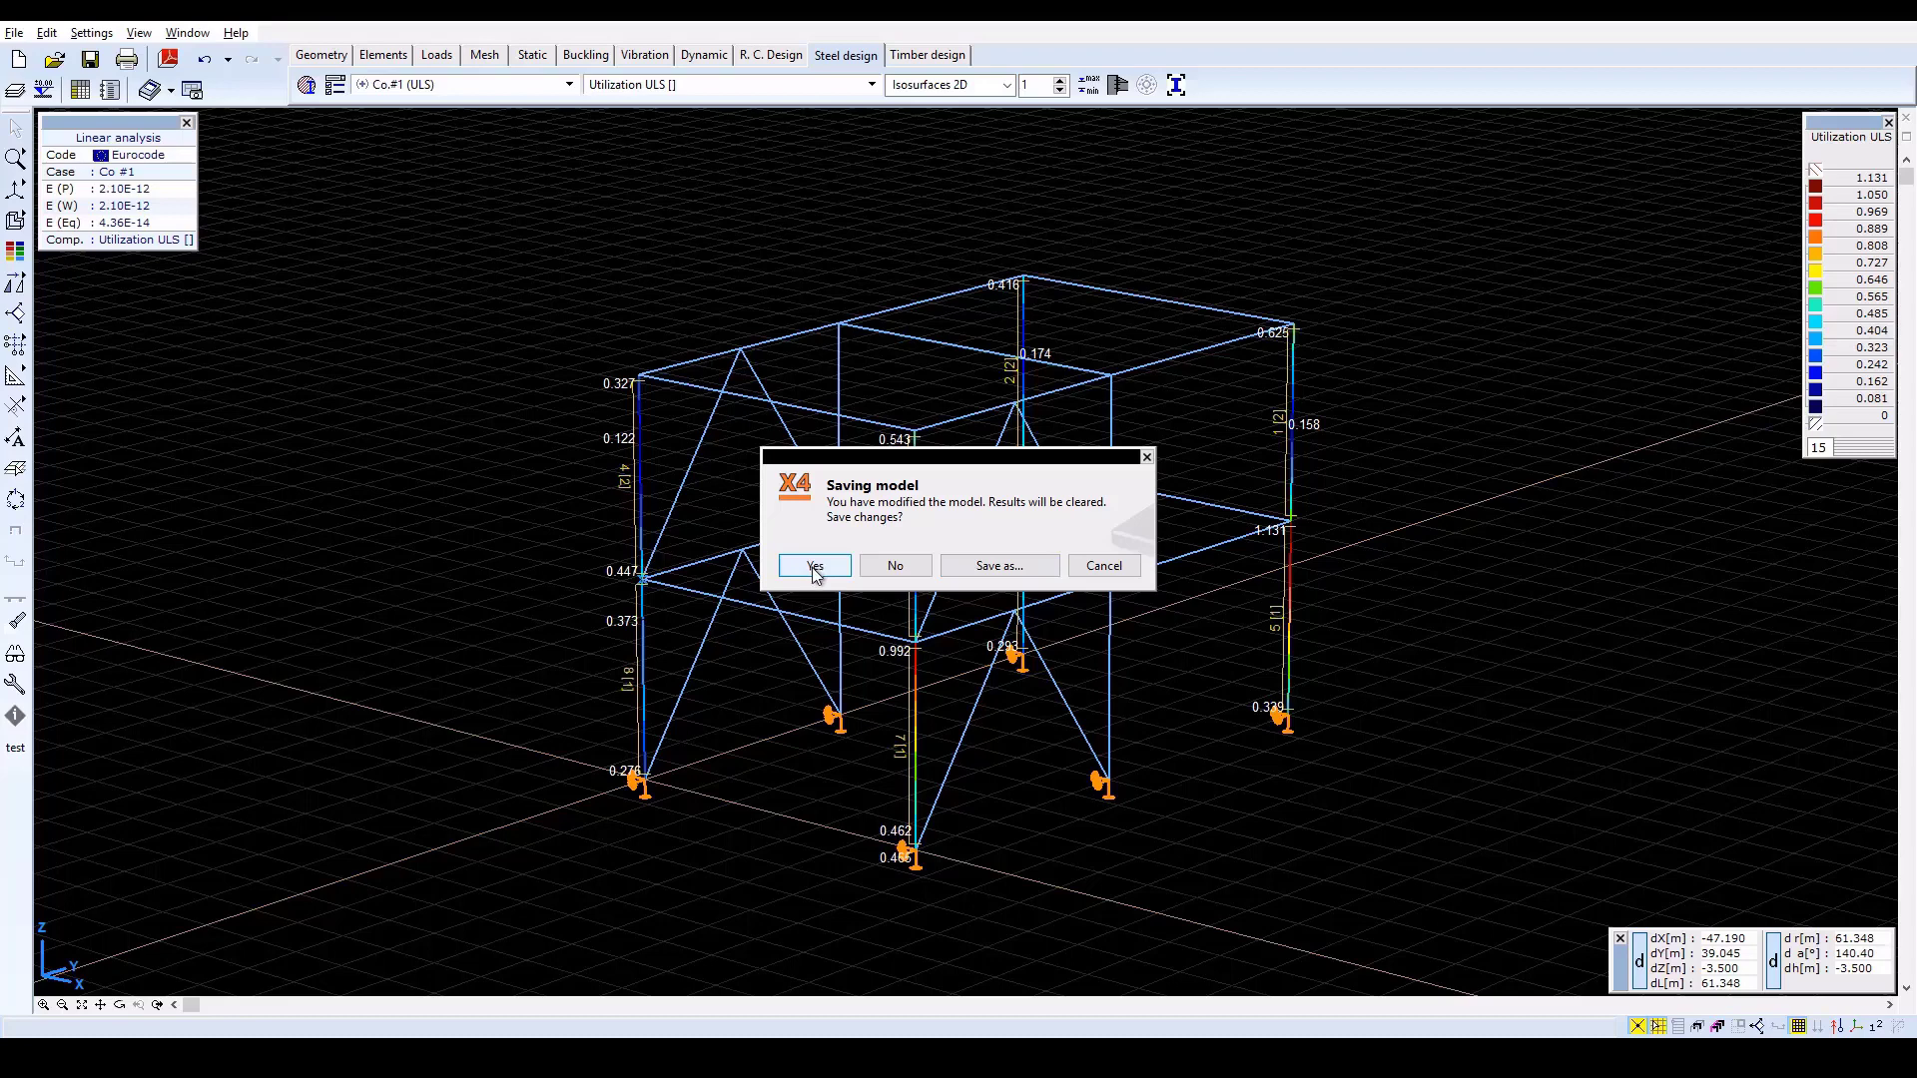
pyautogui.click(815, 565)
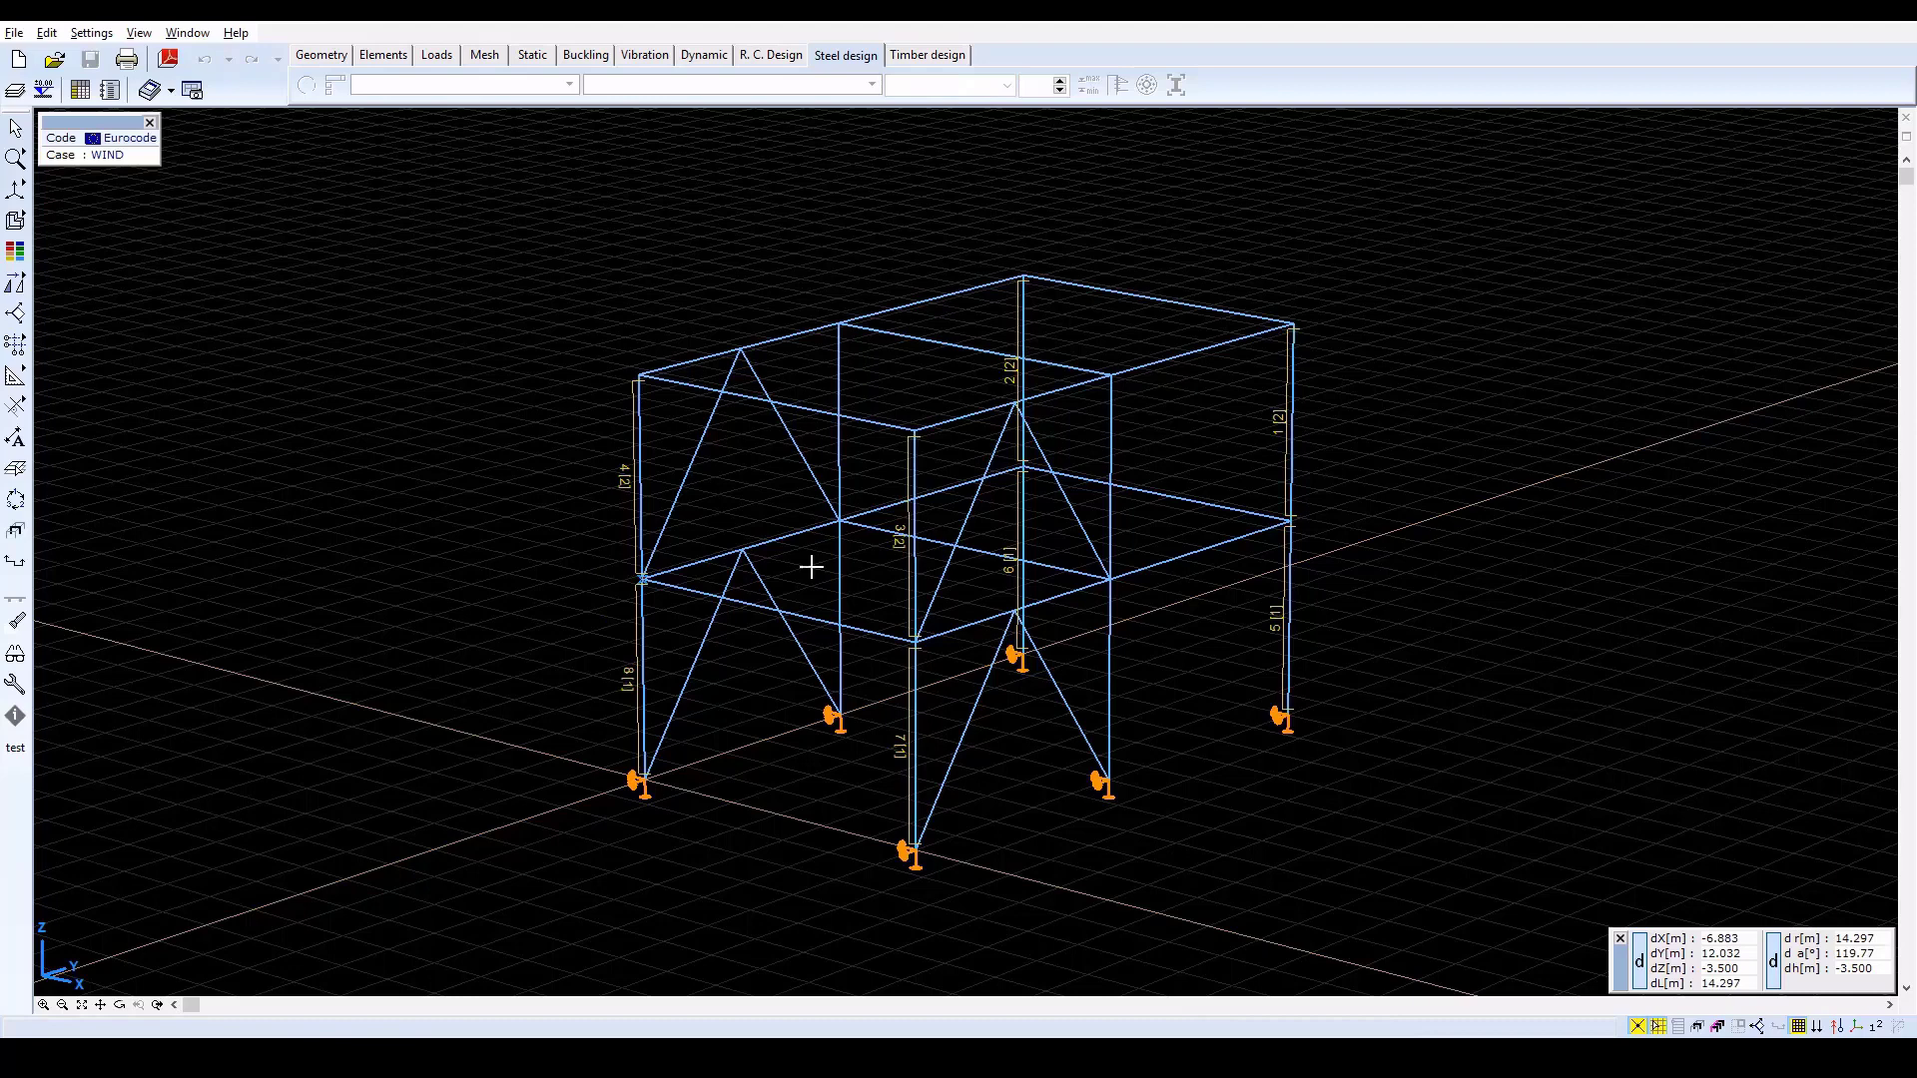
pyautogui.moveTo(579, 377)
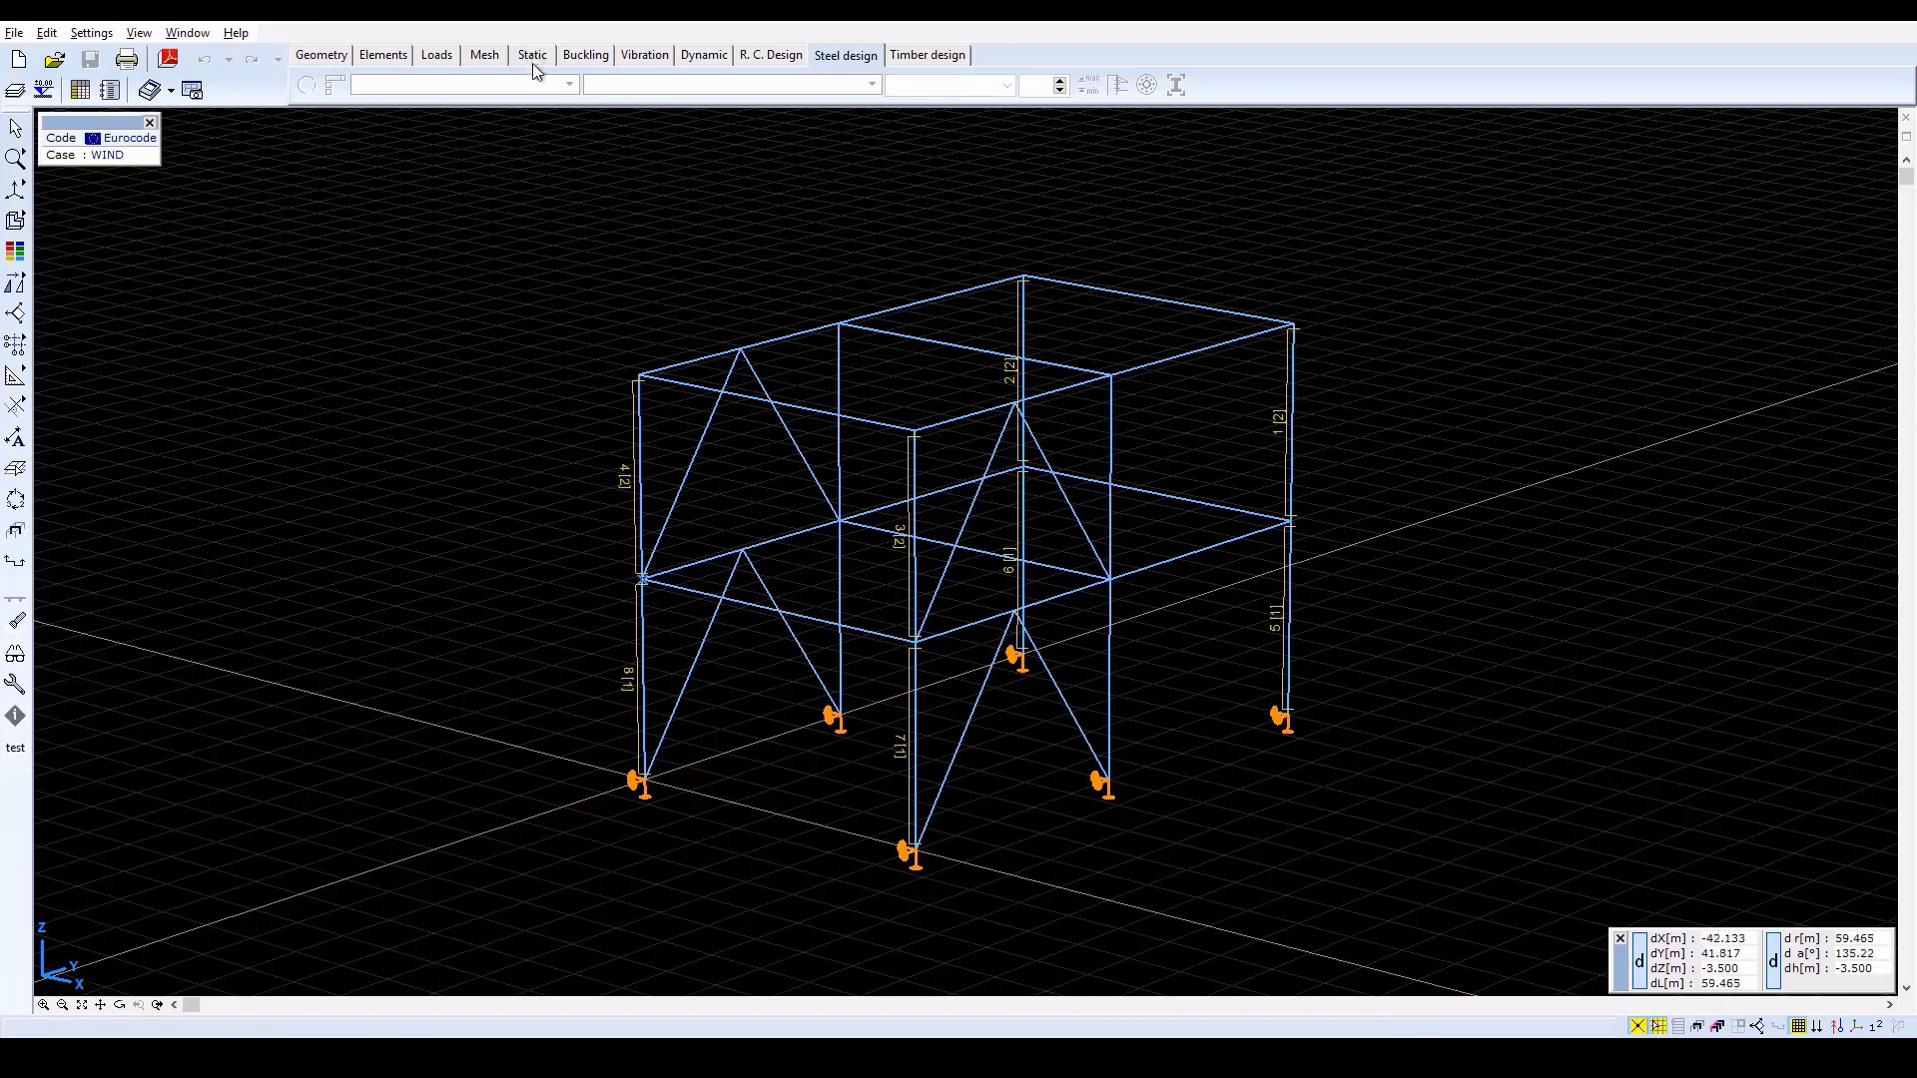
# Rerun linear analysis and return to the ULS utilization view, now peaking at 1.000
pyautogui.click(532, 56)
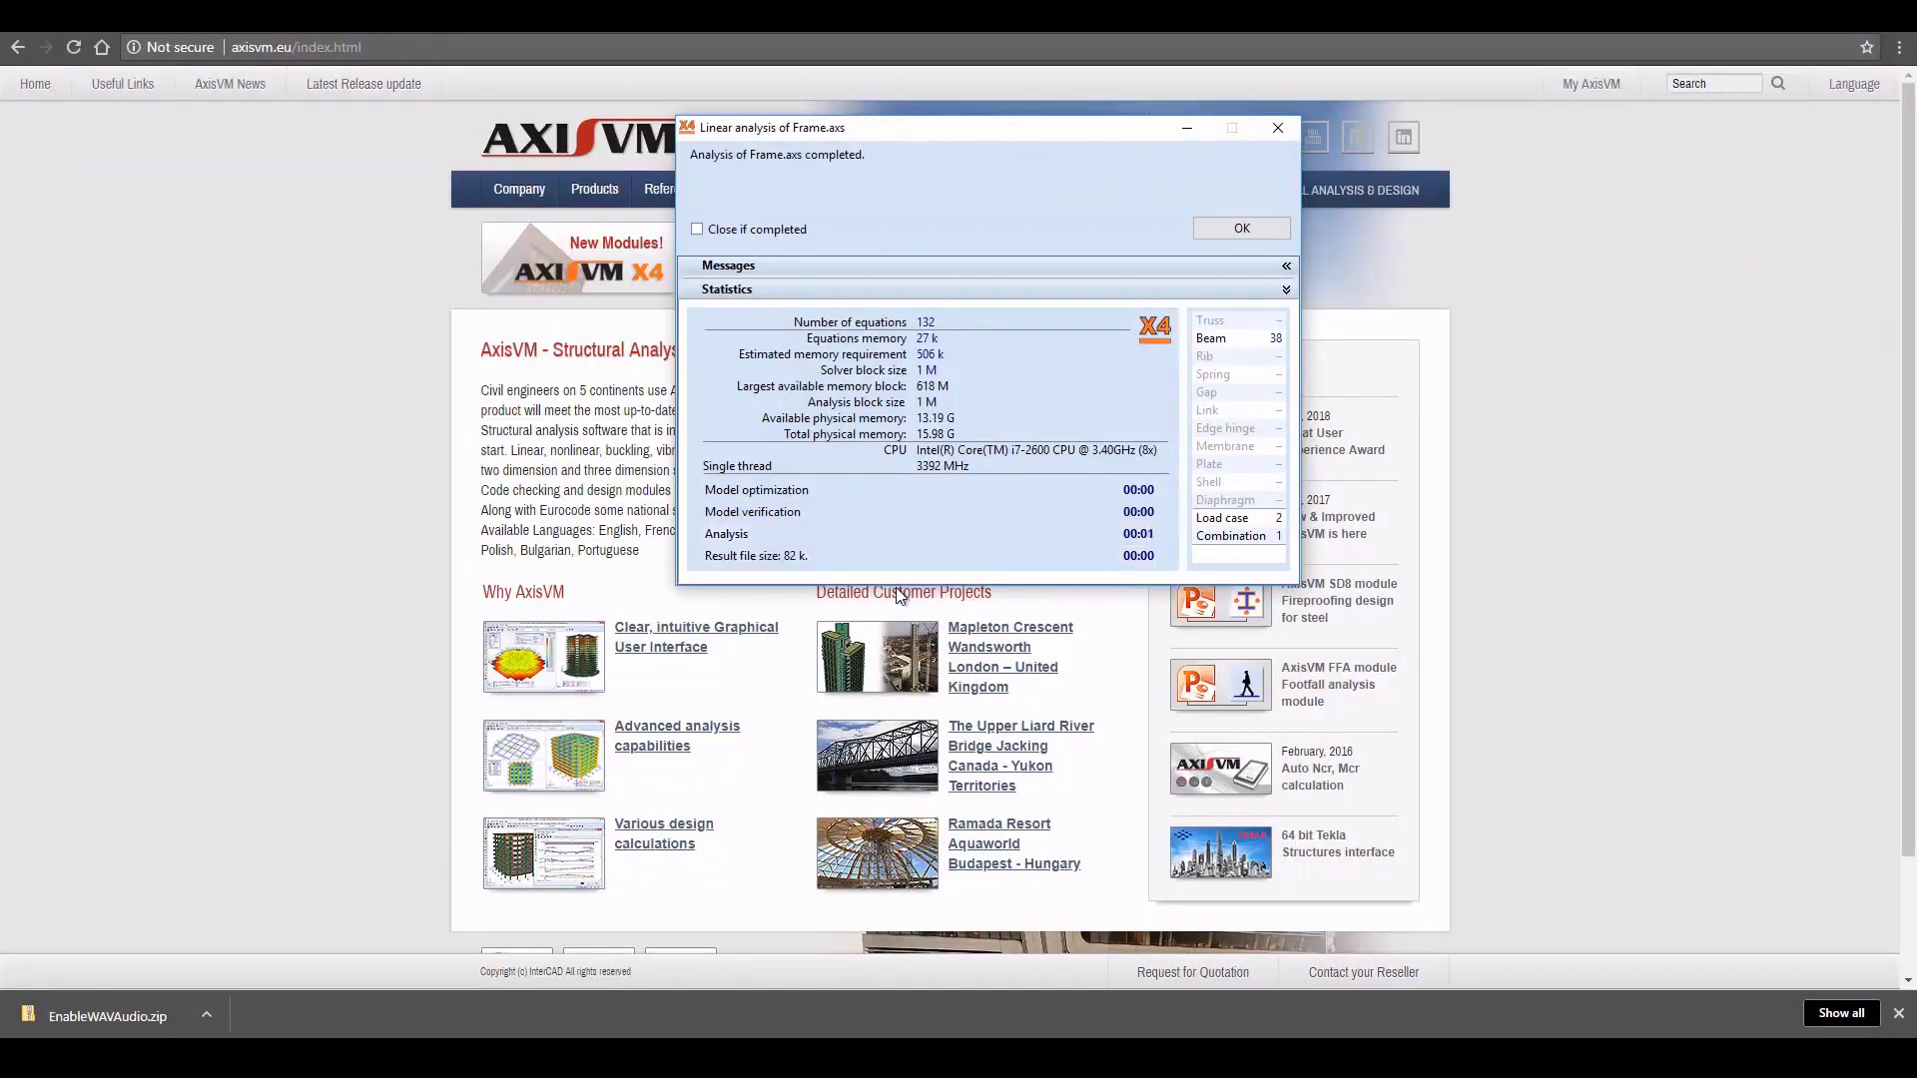
pyautogui.click(1284, 287)
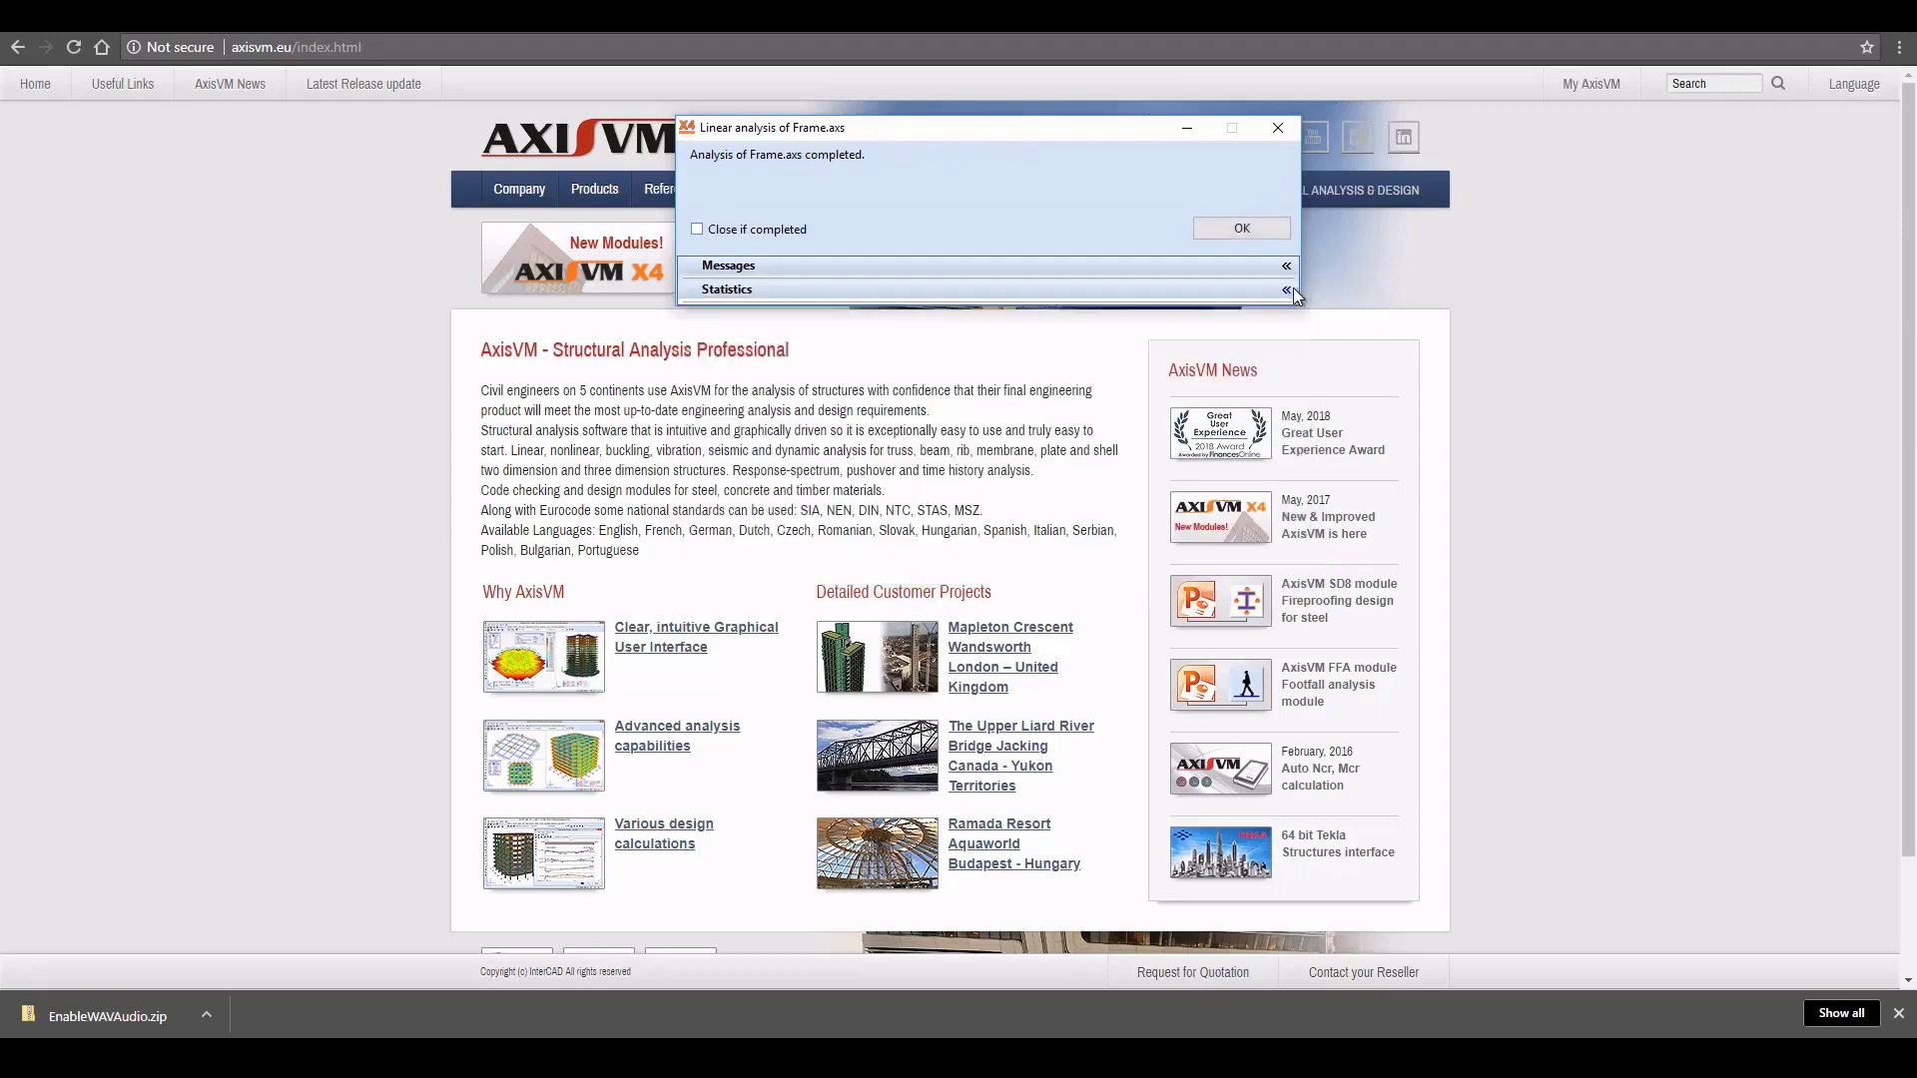
pyautogui.click(1240, 228)
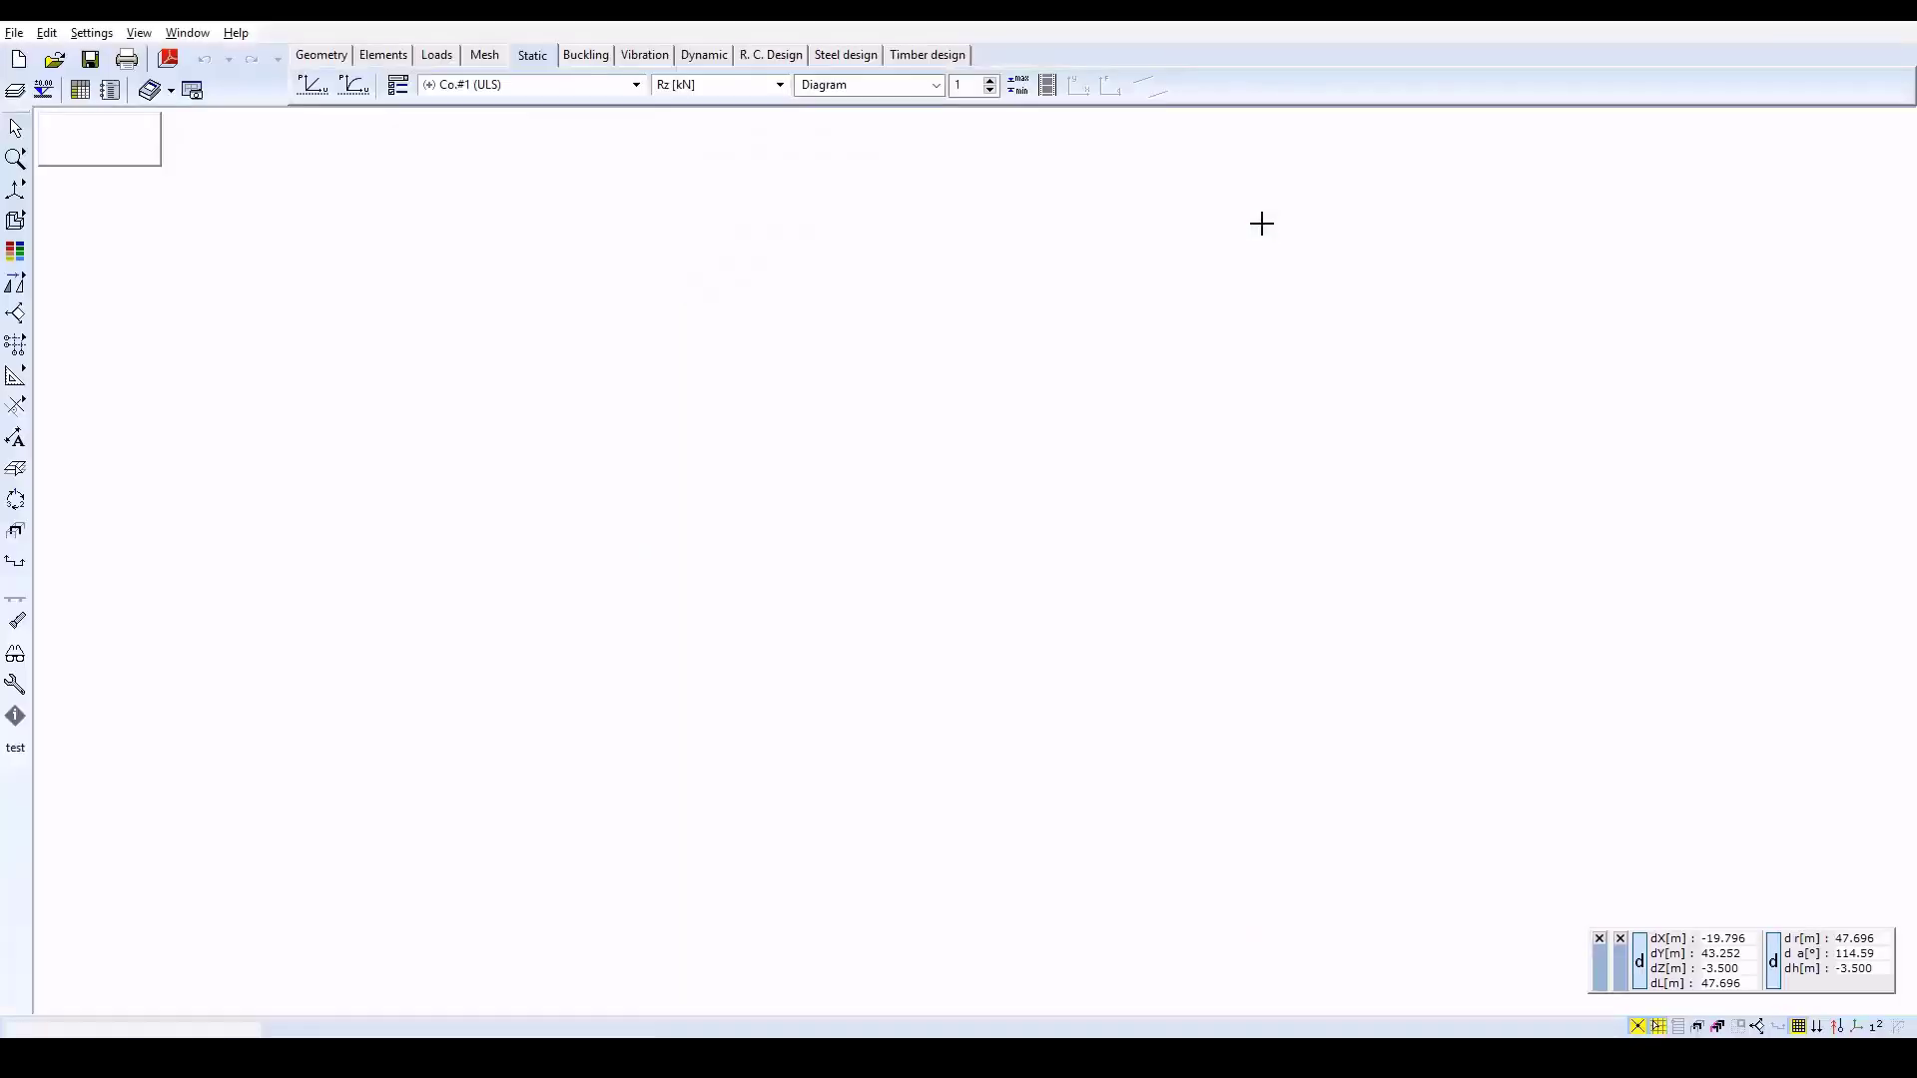
pyautogui.click(842, 54)
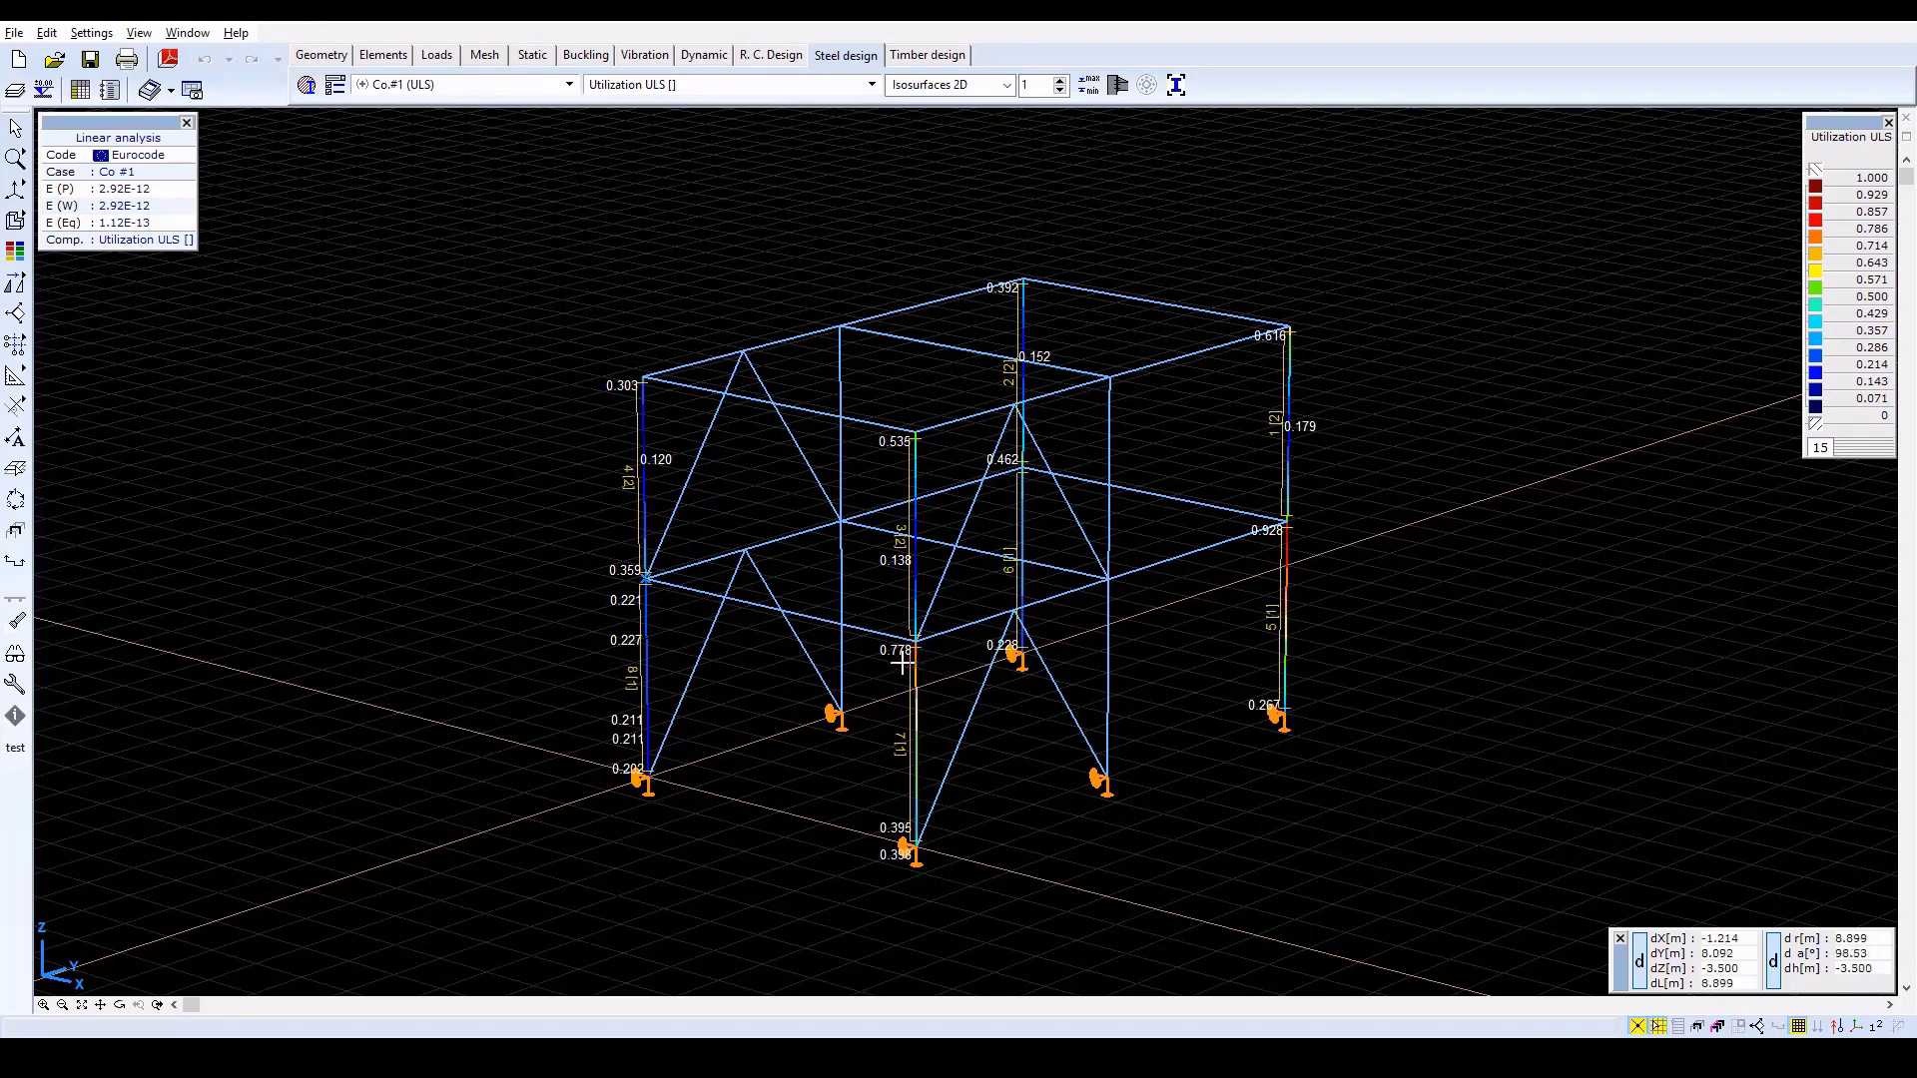
pyautogui.moveTo(1308, 541)
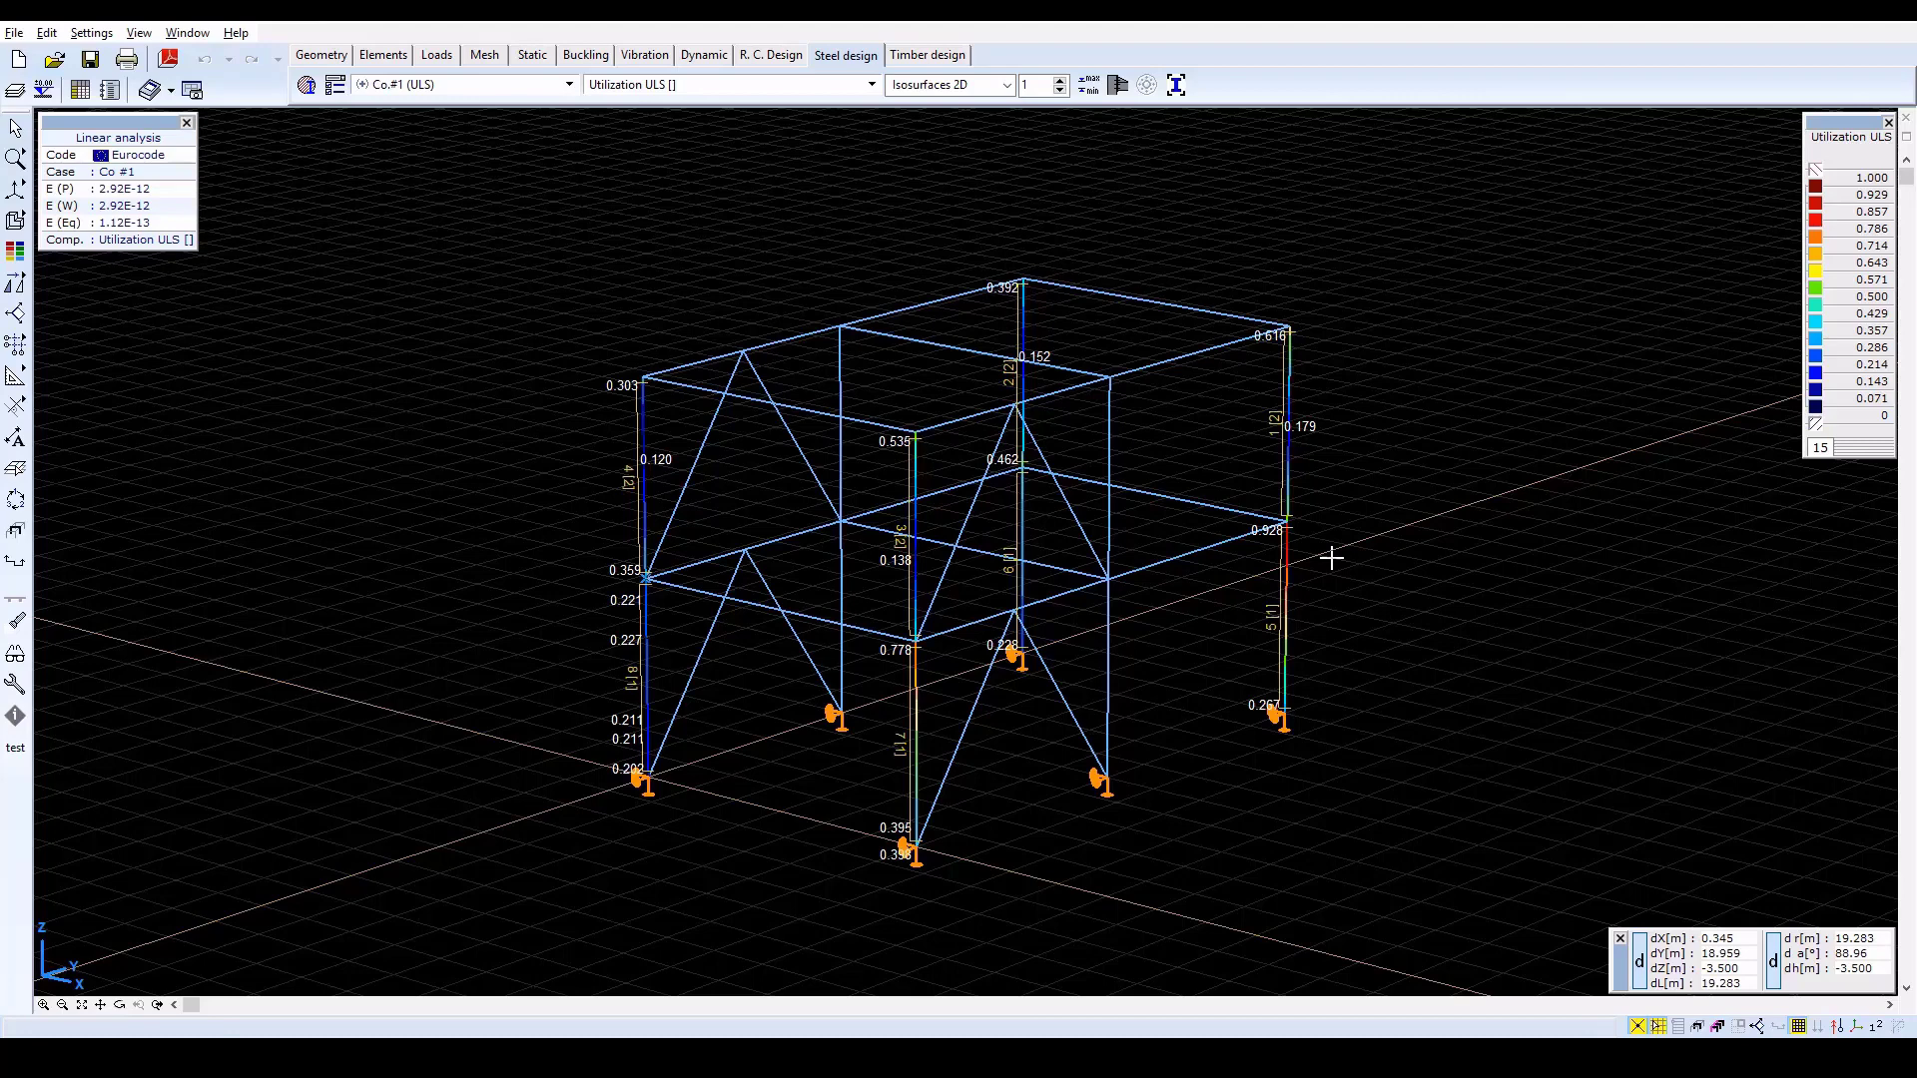
pyautogui.moveTo(1343, 675)
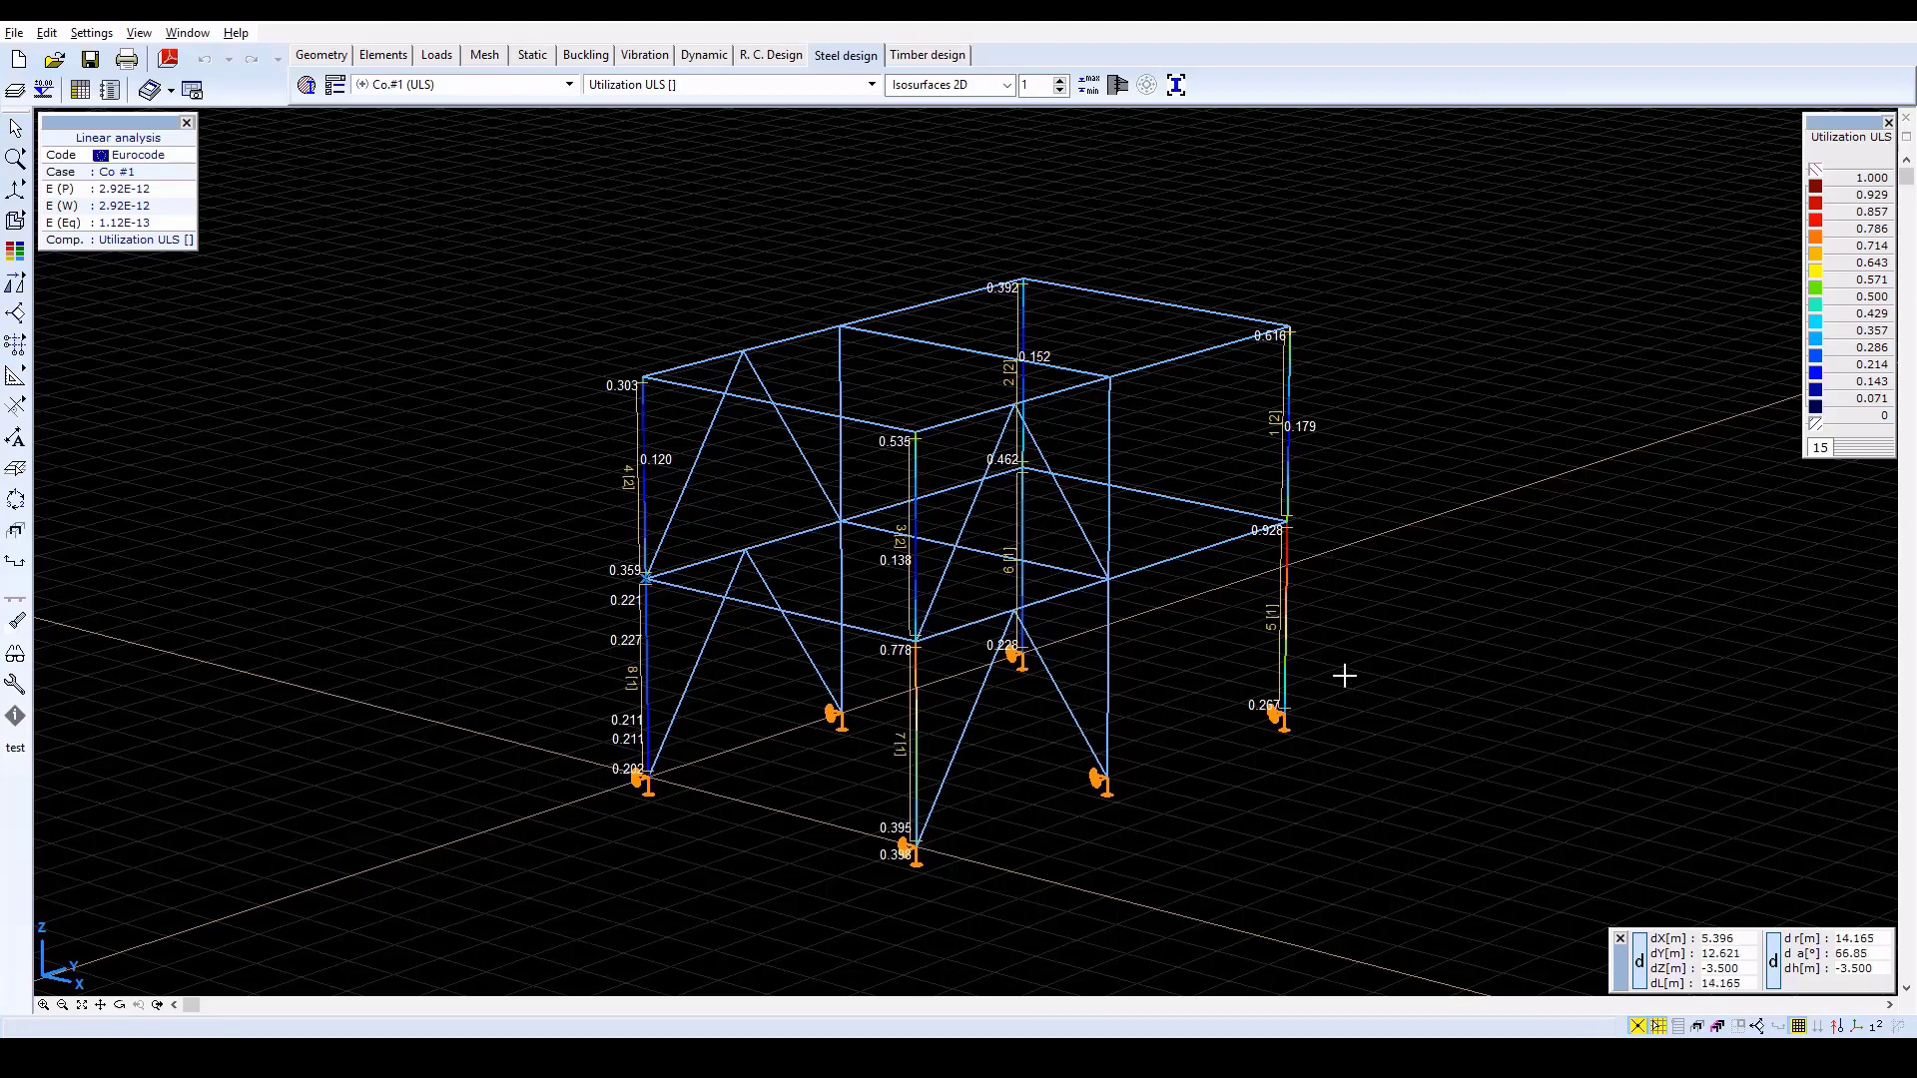